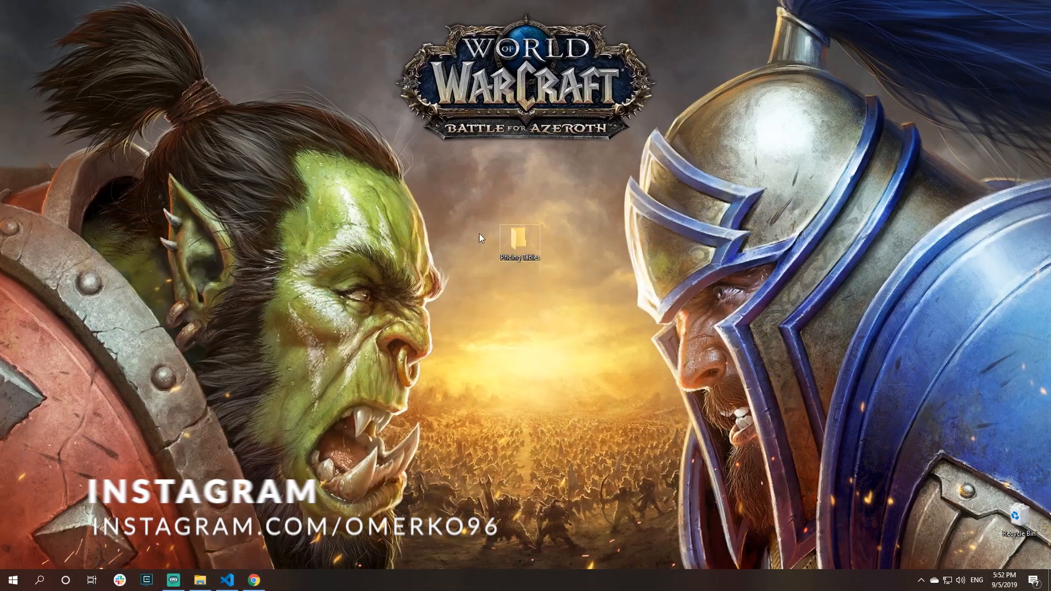
mouse_move(587, 338)
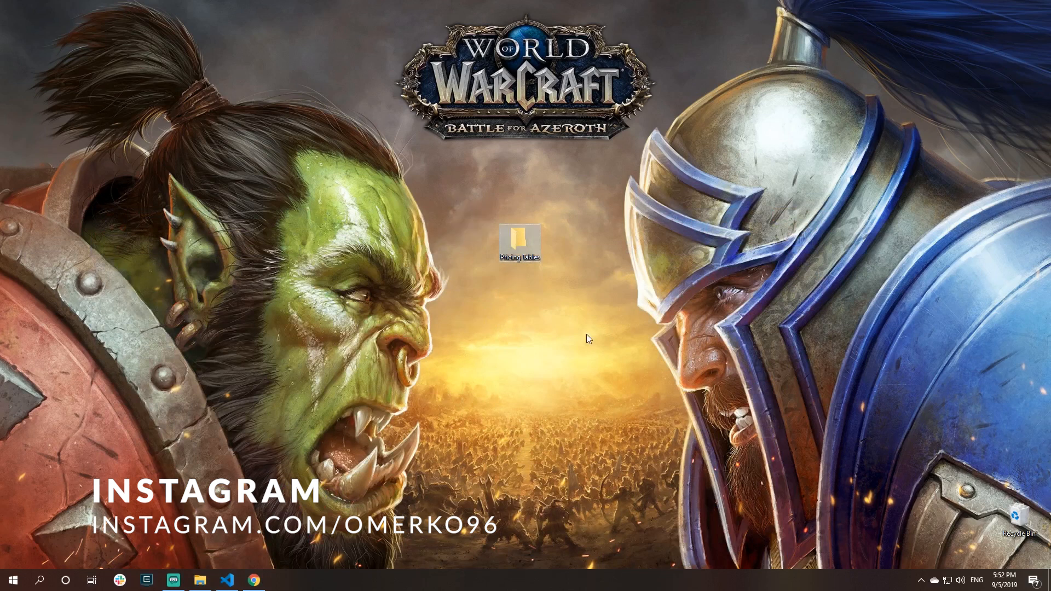
- Open the desktop Pricing Tables folder and bring it into VS Code via Open with Code
double_click(519, 241)
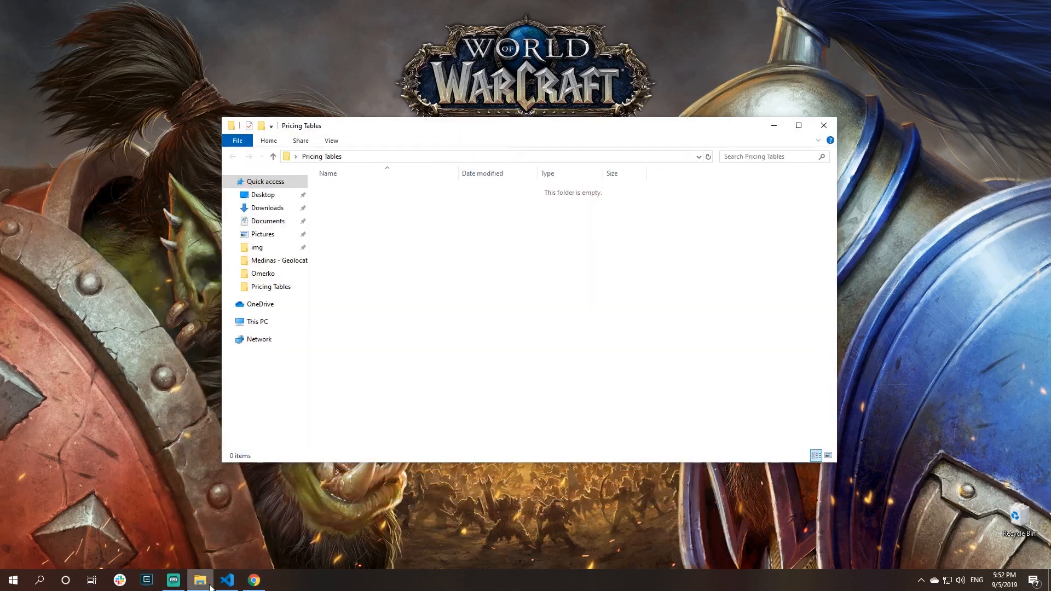
click(226, 581)
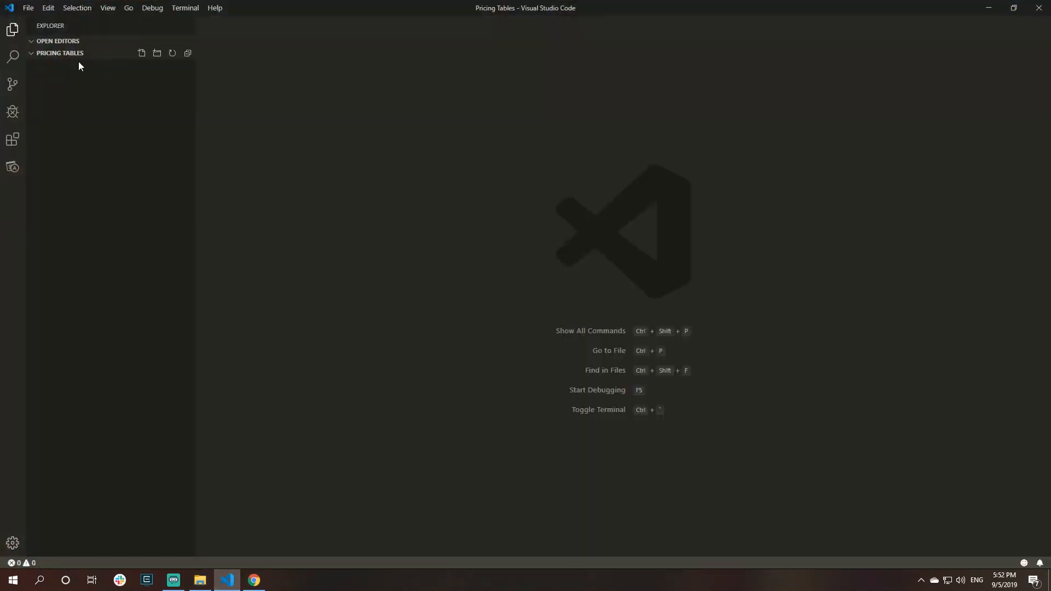
mouse_move(986, 8)
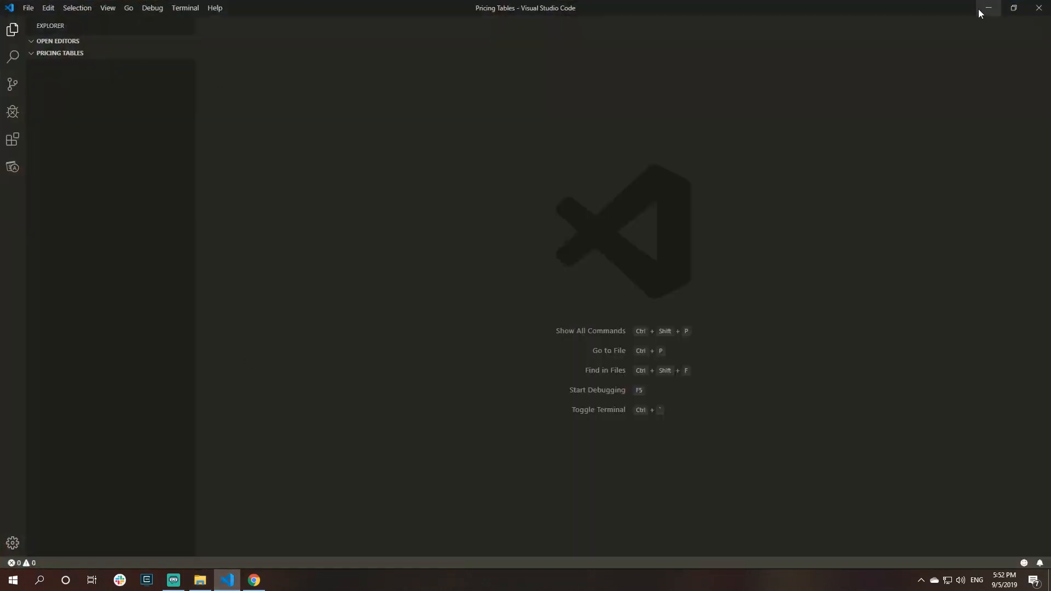
- Switch to Chrome and go to the Bootstrap 4.3 Documentation from getbootstrap.com
click(253, 580)
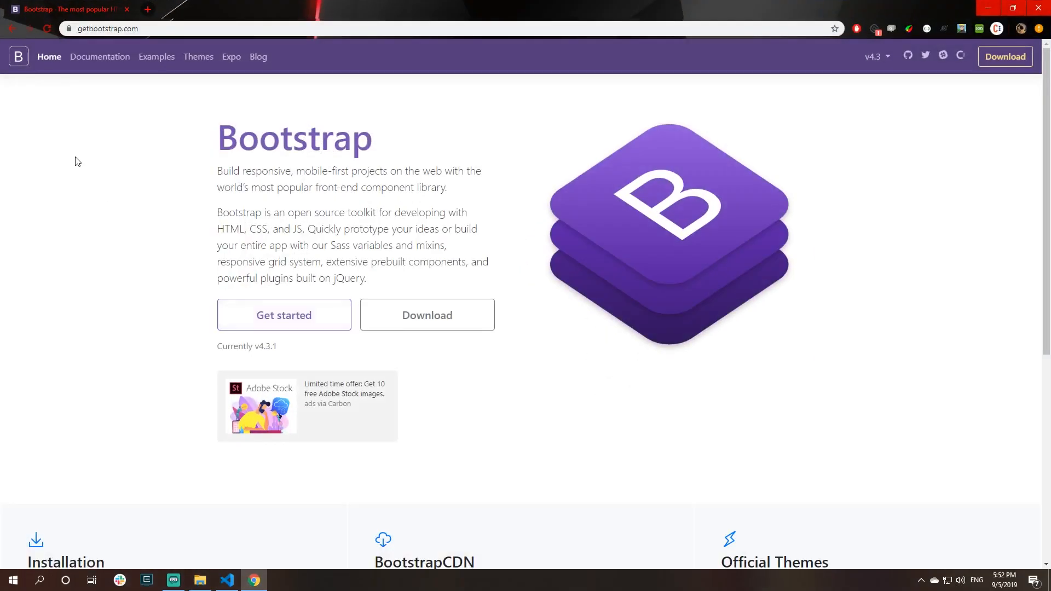
mouse_move(478, 128)
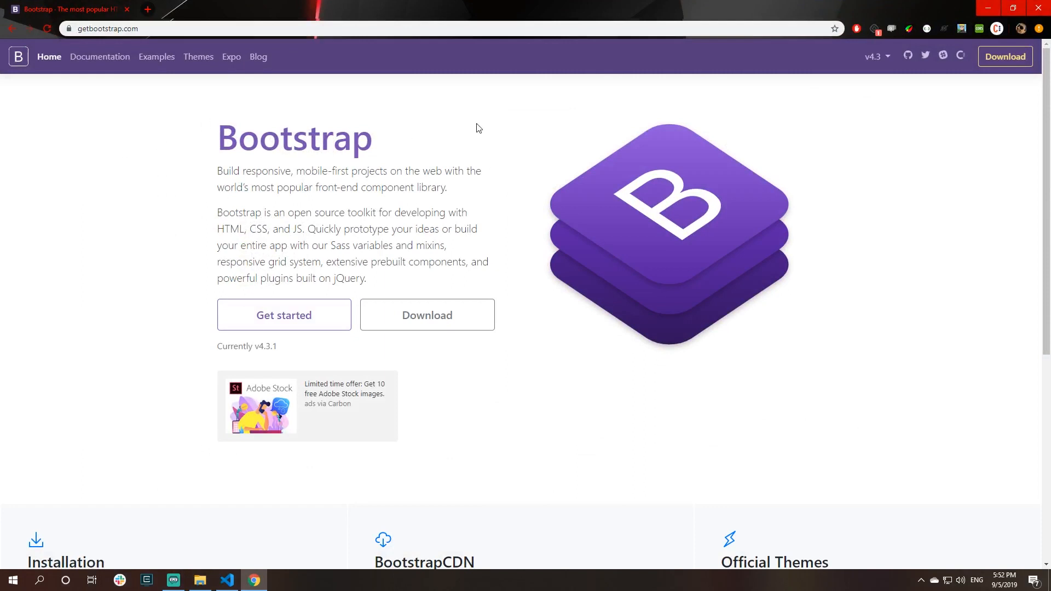
mouse_move(760, 109)
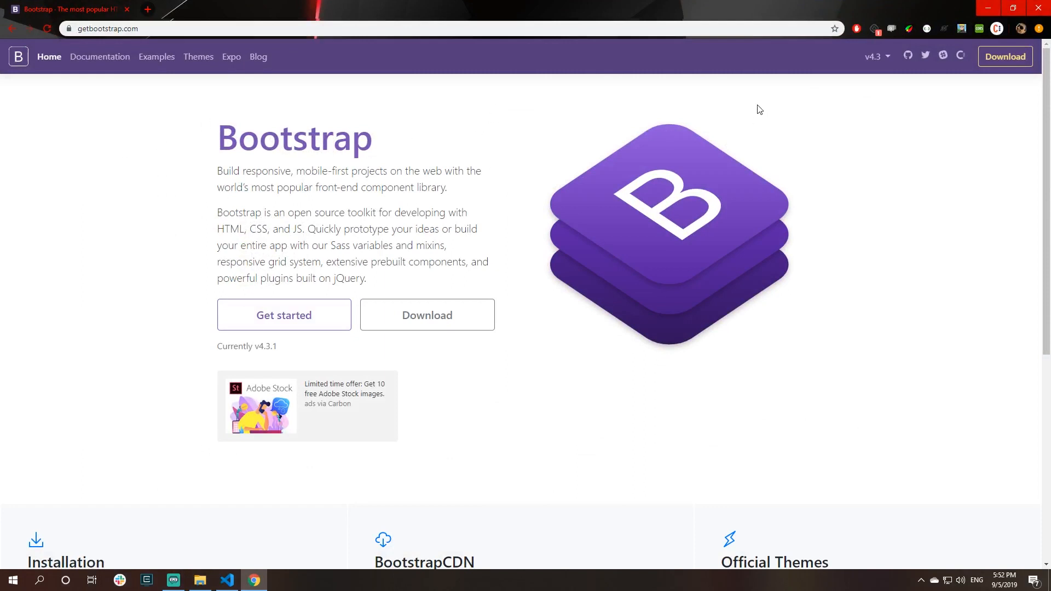
click(874, 56)
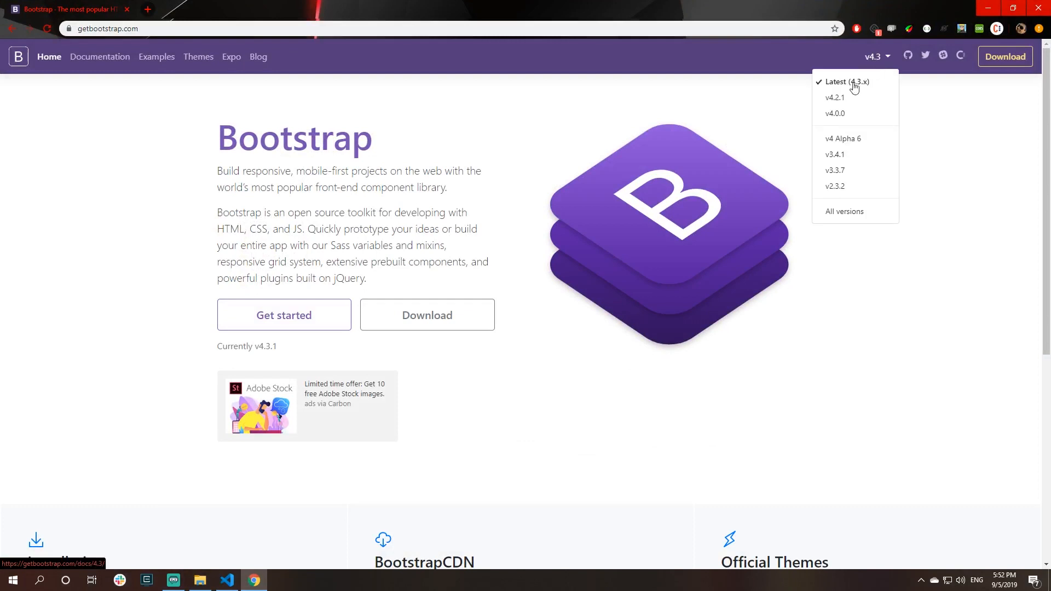
mouse_move(350, 112)
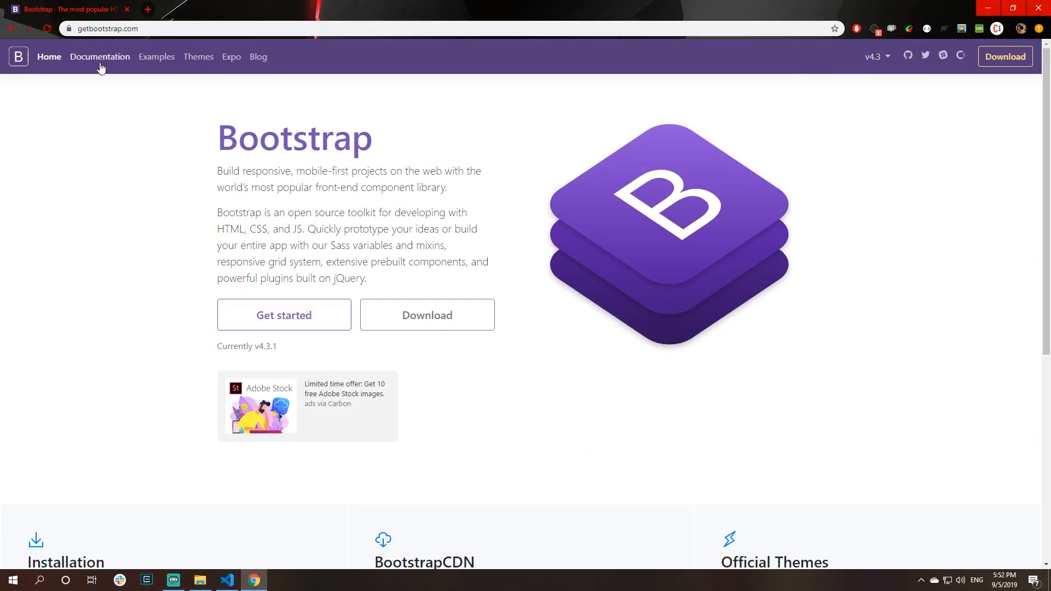
click(100, 56)
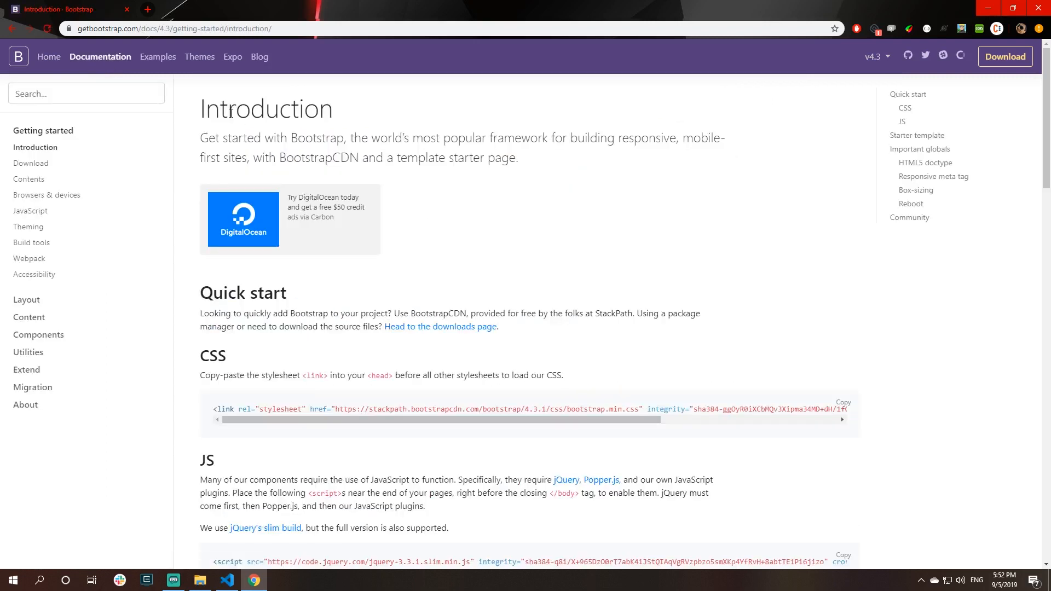
- Scroll the Introduction page down to the Starter template code block for copying
scroll(down, 3)
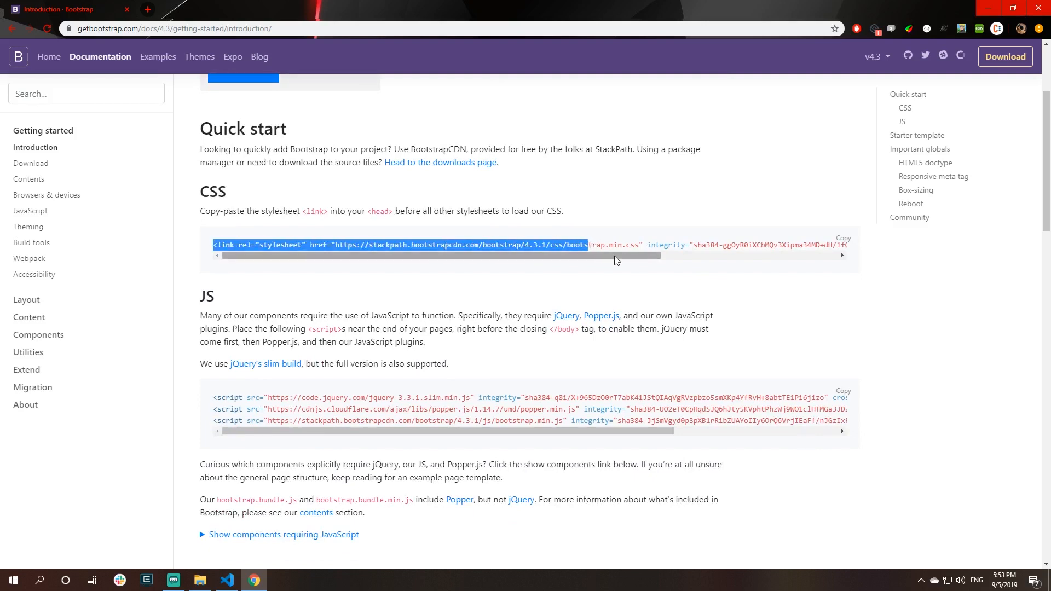
scroll(down, 3)
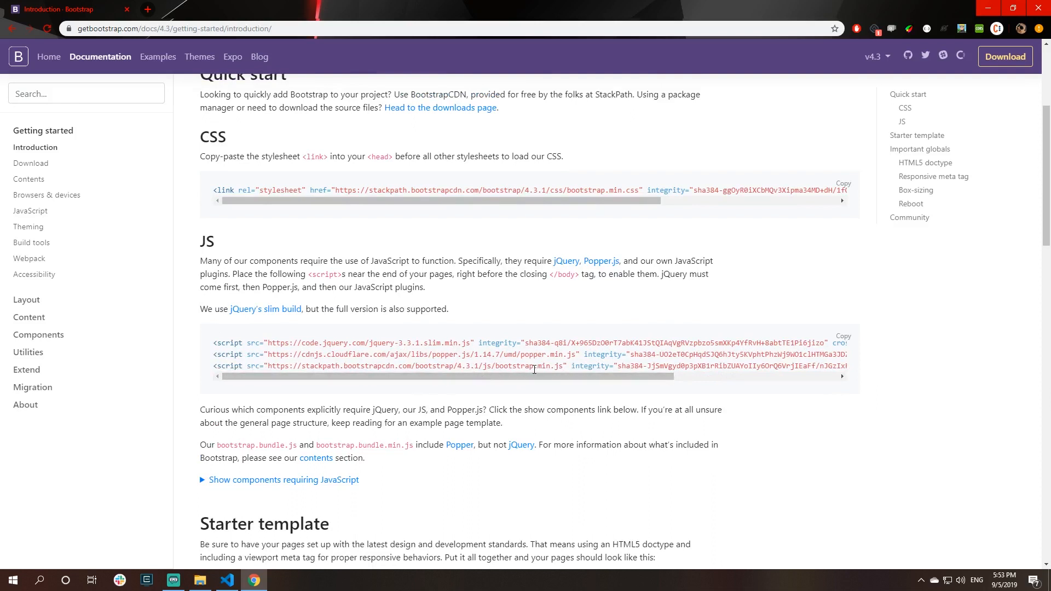
scroll(down, 3)
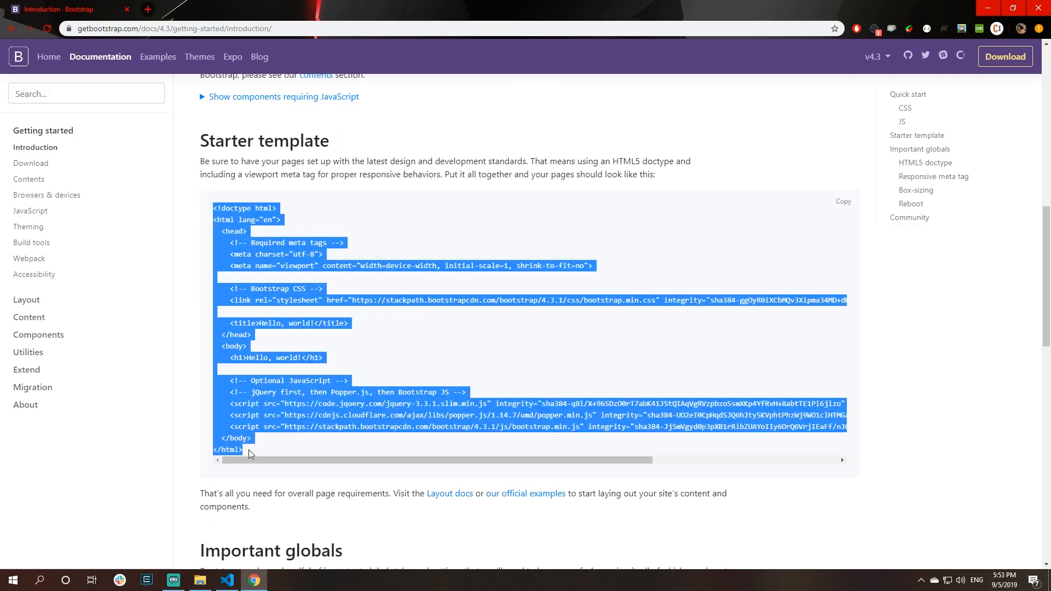
- Create index.html in the project, paste the Bootstrap starter template and save it
click(227, 585)
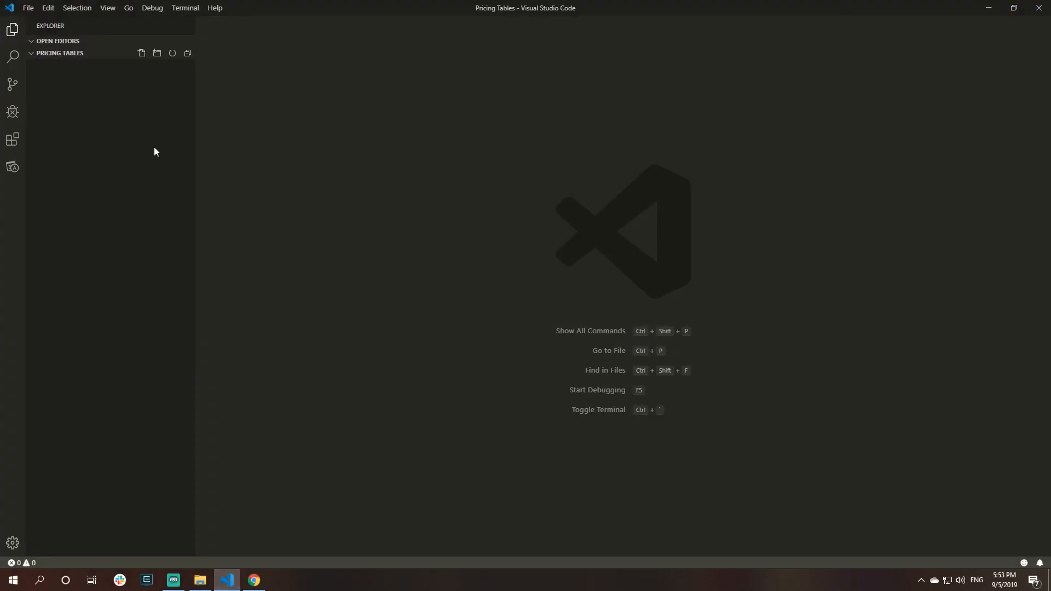
click(141, 53)
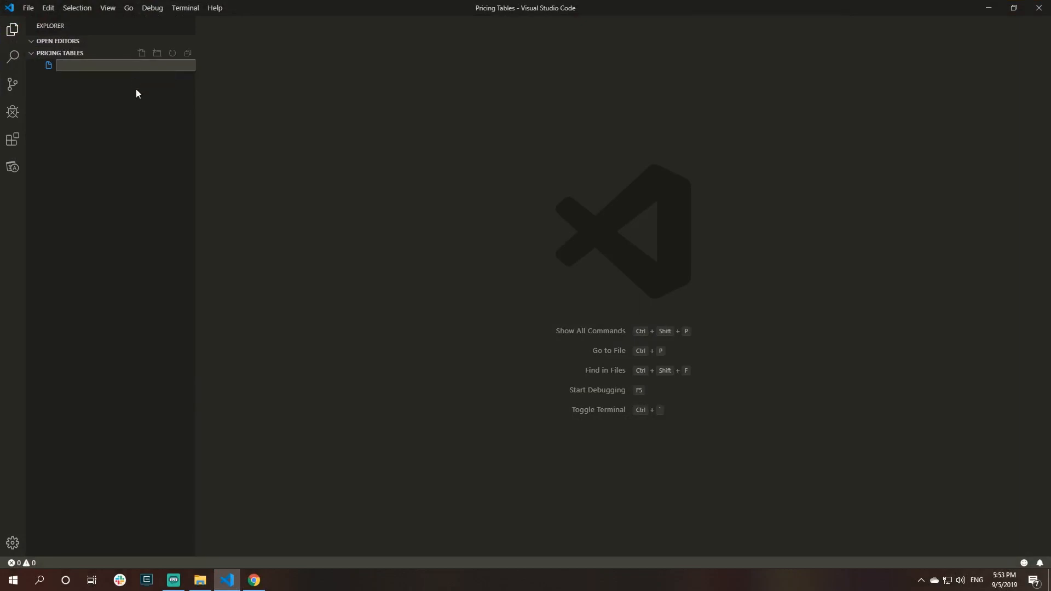
text(index.html)
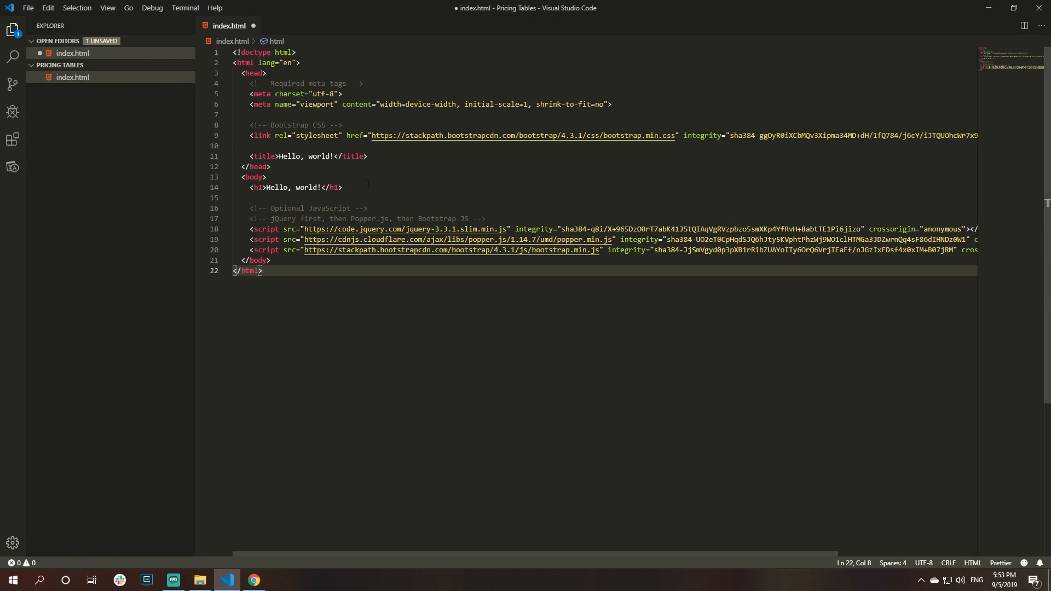
key(ctrl+s)
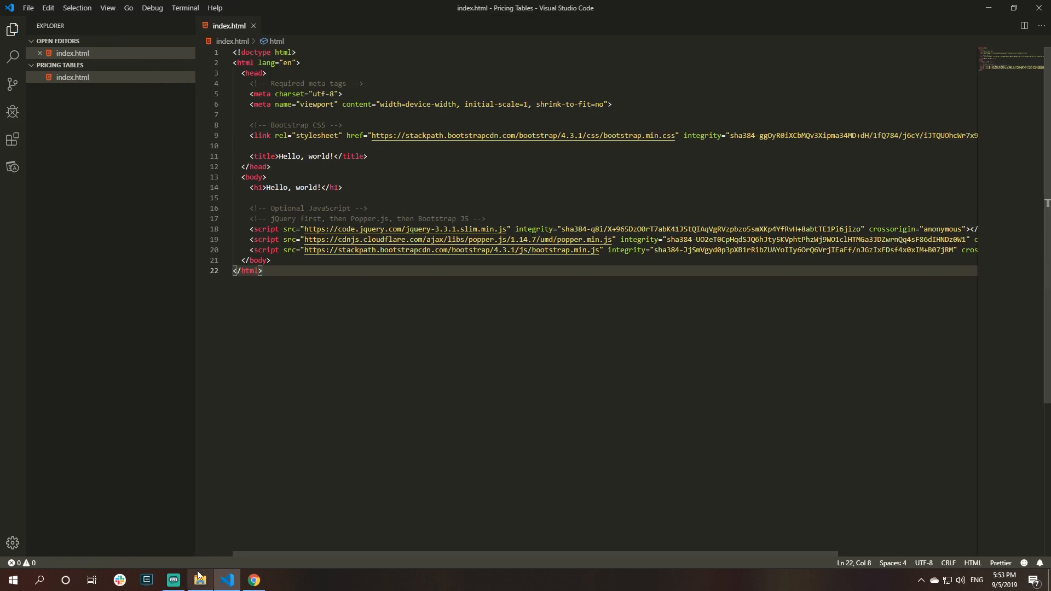
- Open index.html from the Pricing Tables folder in Chrome, showing the Hello, world! page
click(200, 579)
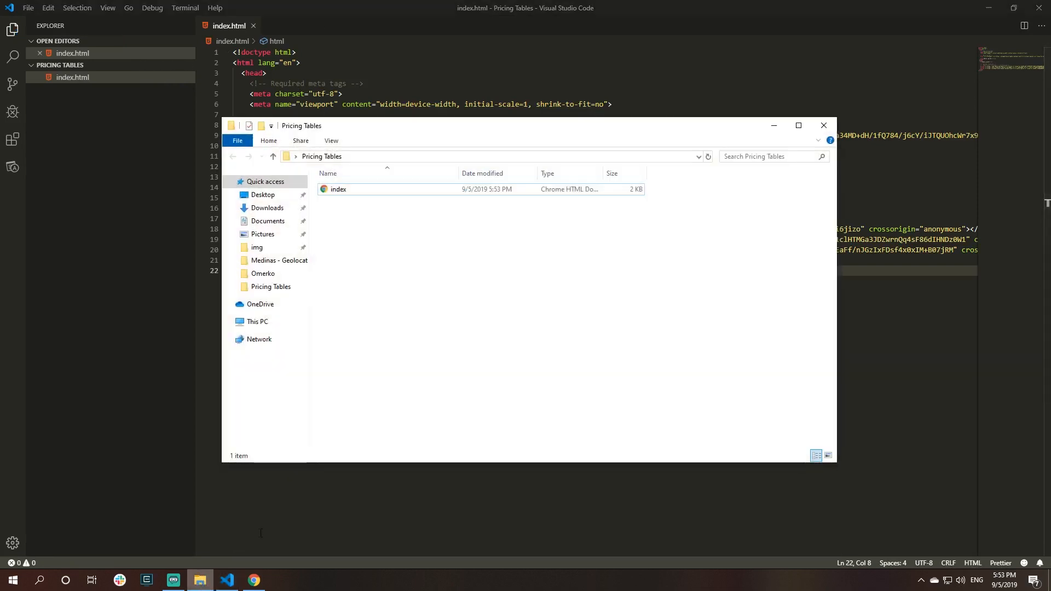
click(339, 190)
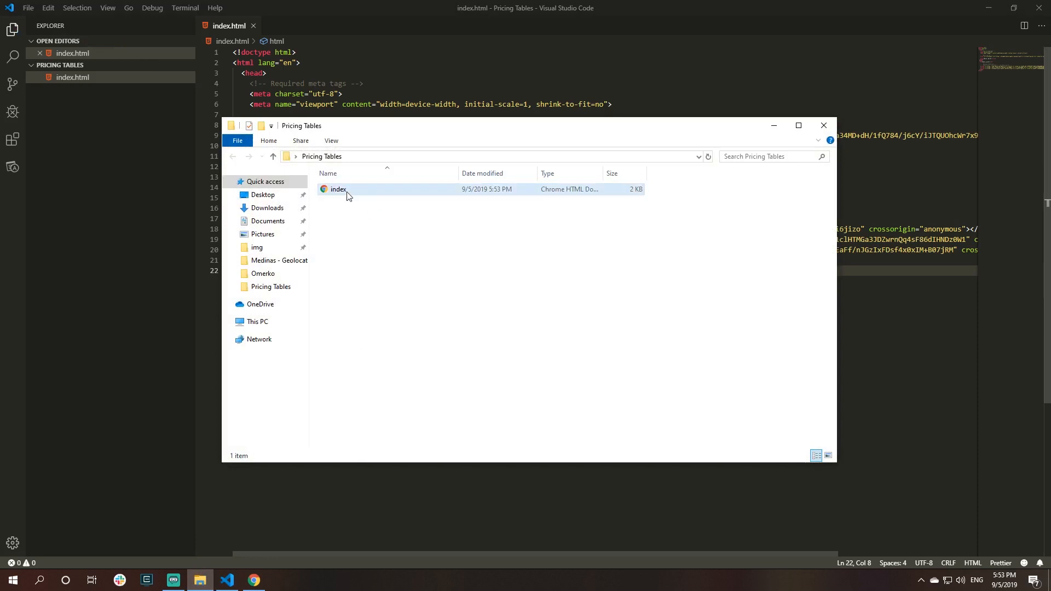
mouse_move(338, 190)
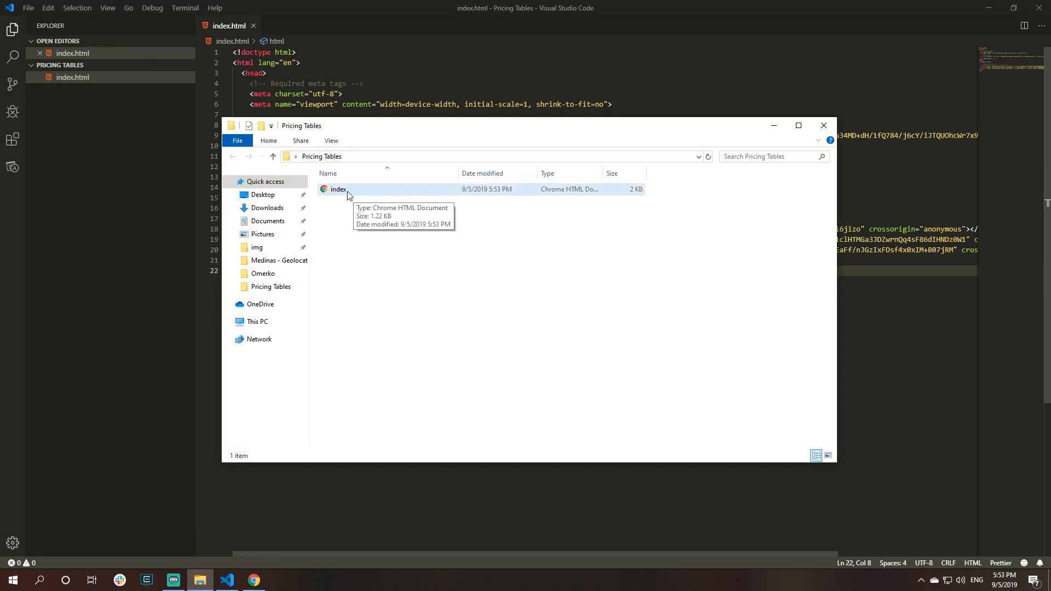
double_click(338, 189)
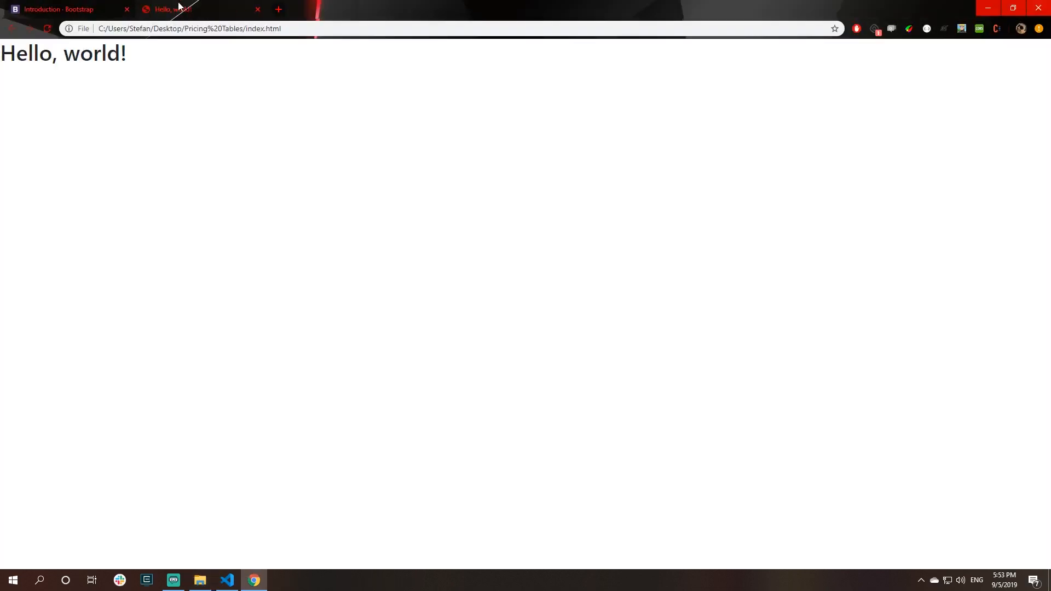
triple_click(63, 54)
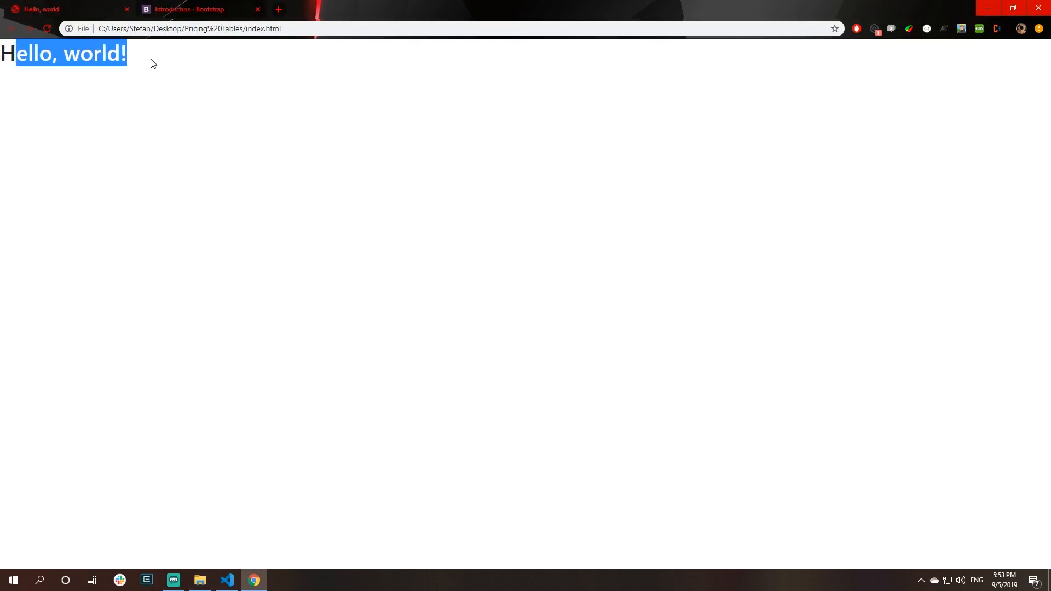
- Return to index.html in VS Code and turn on word wrap for the long lines
click(226, 581)
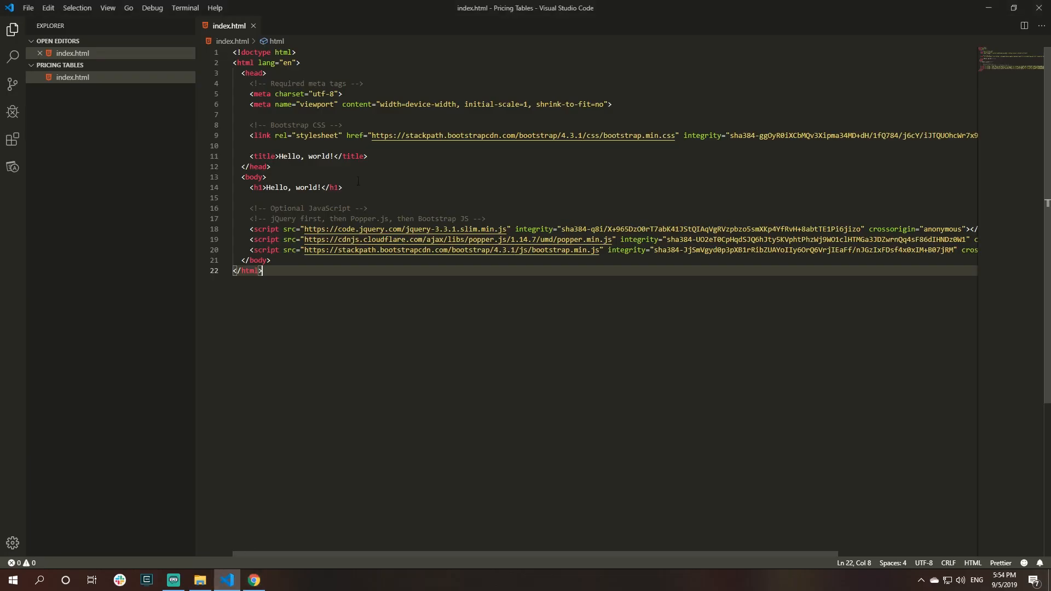
click(341, 187)
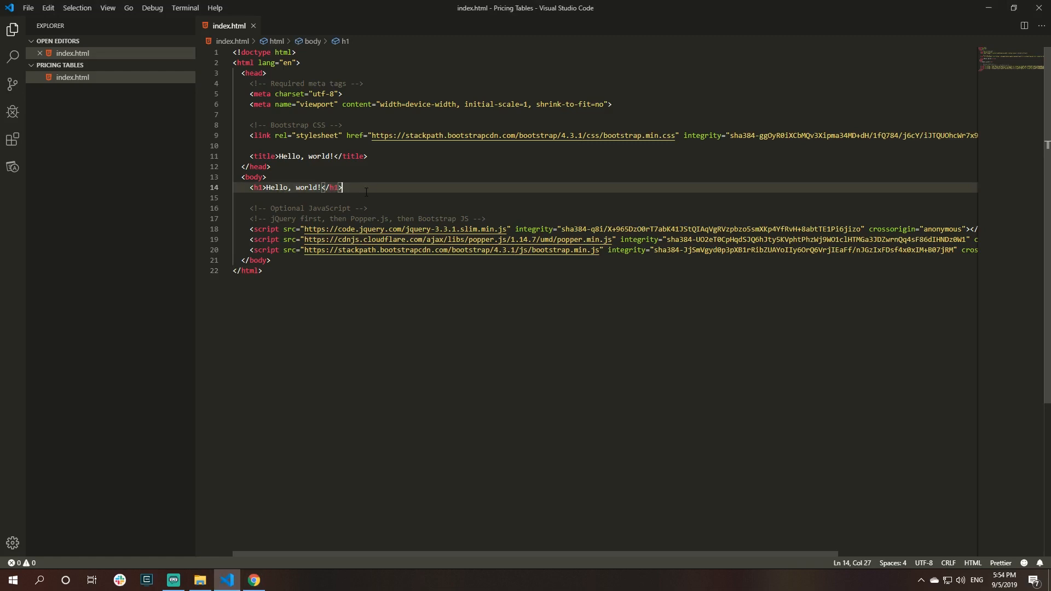
click(107, 8)
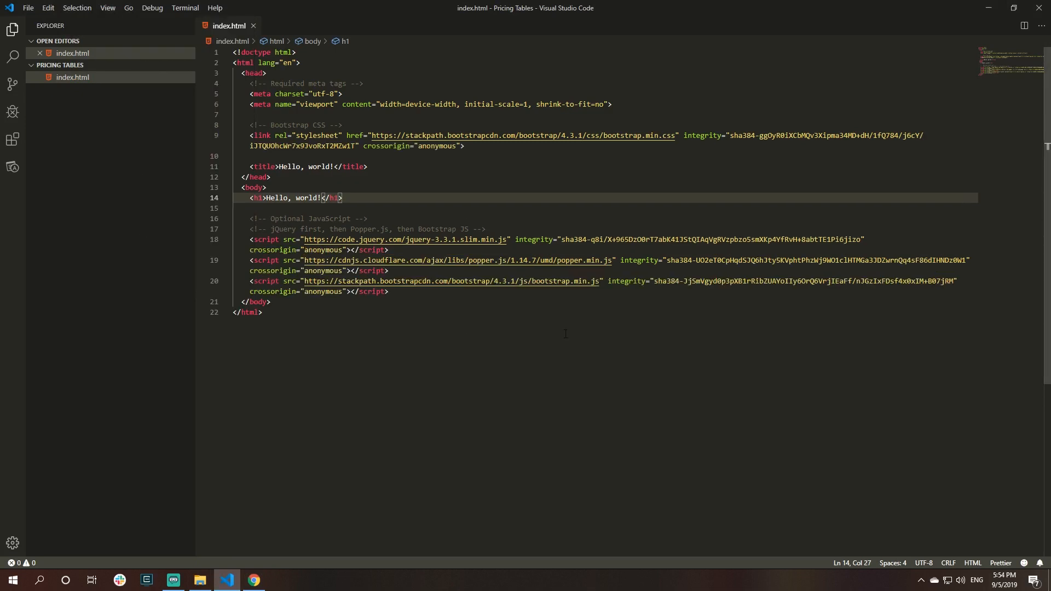
- Delete the optional JavaScript script block and set the page title to Pricing Tables
click(389, 291)
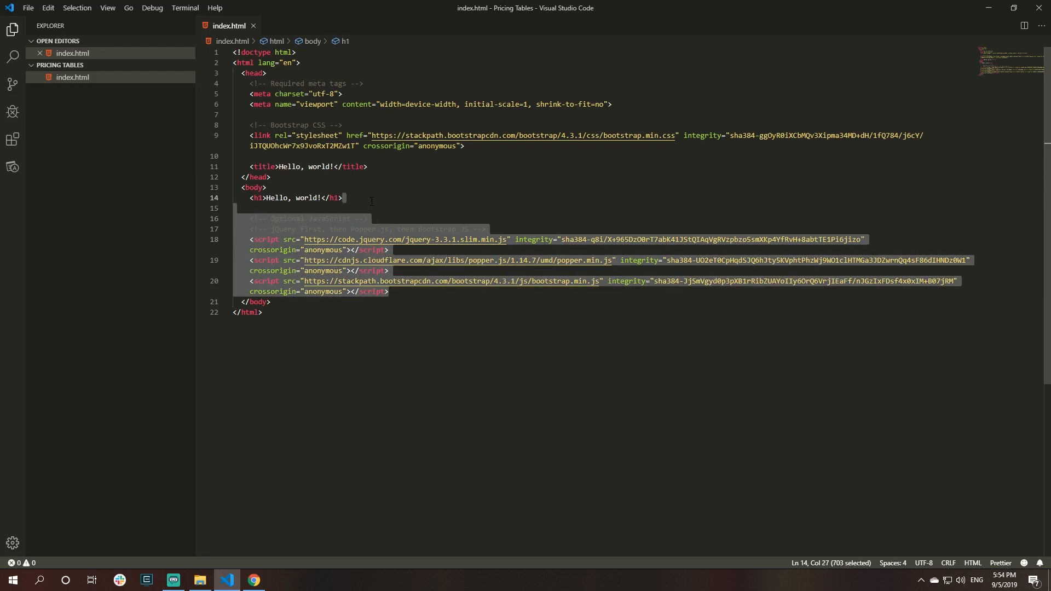
key(Delete)
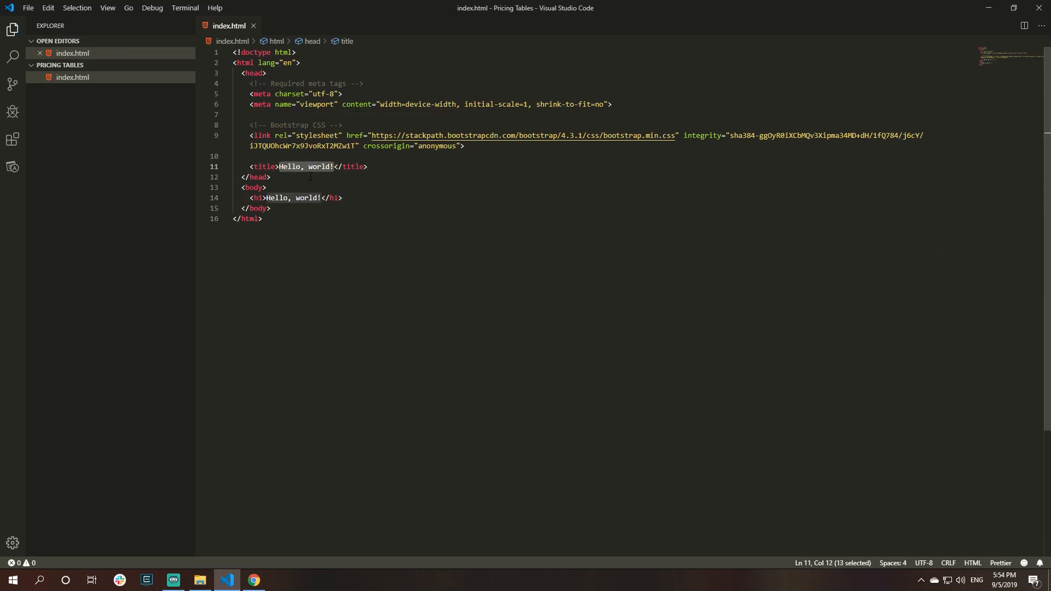
text(Pricing Tables)
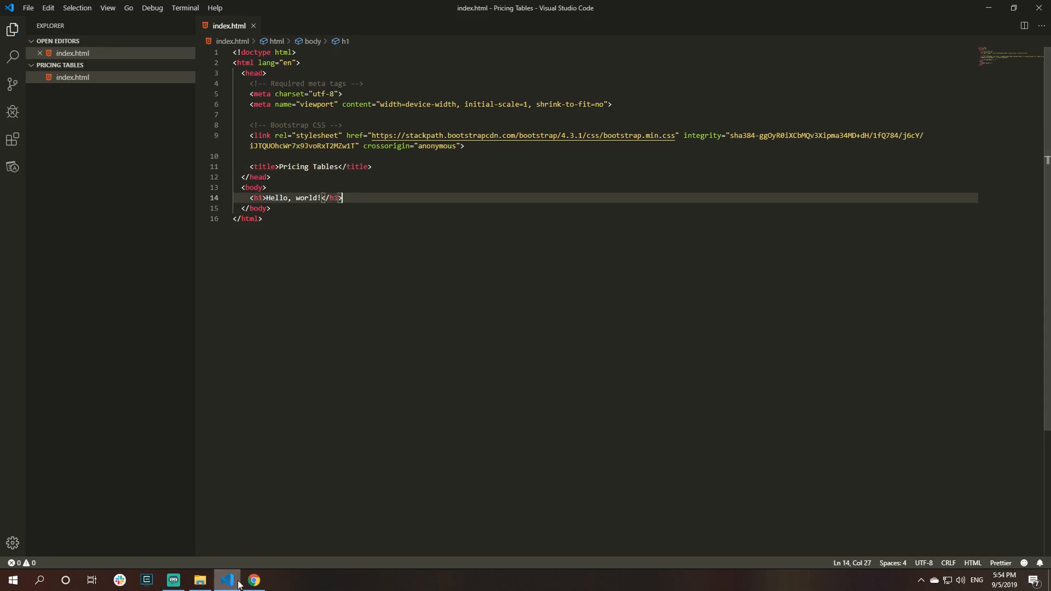
- View the Pricing Tables tab in Chrome, still showing only the starter page
click(253, 580)
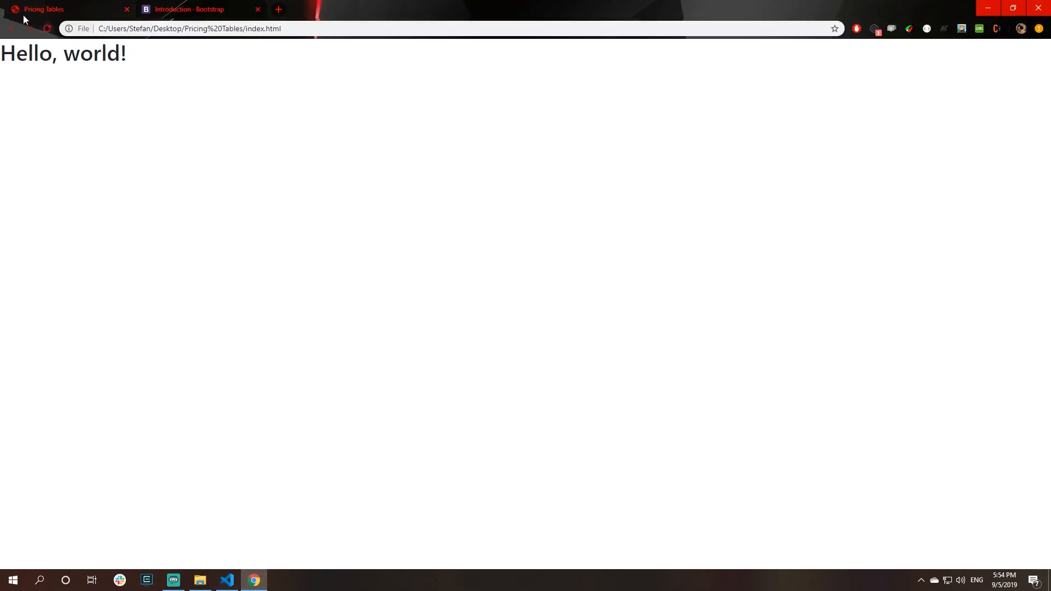
mouse_move(42, 10)
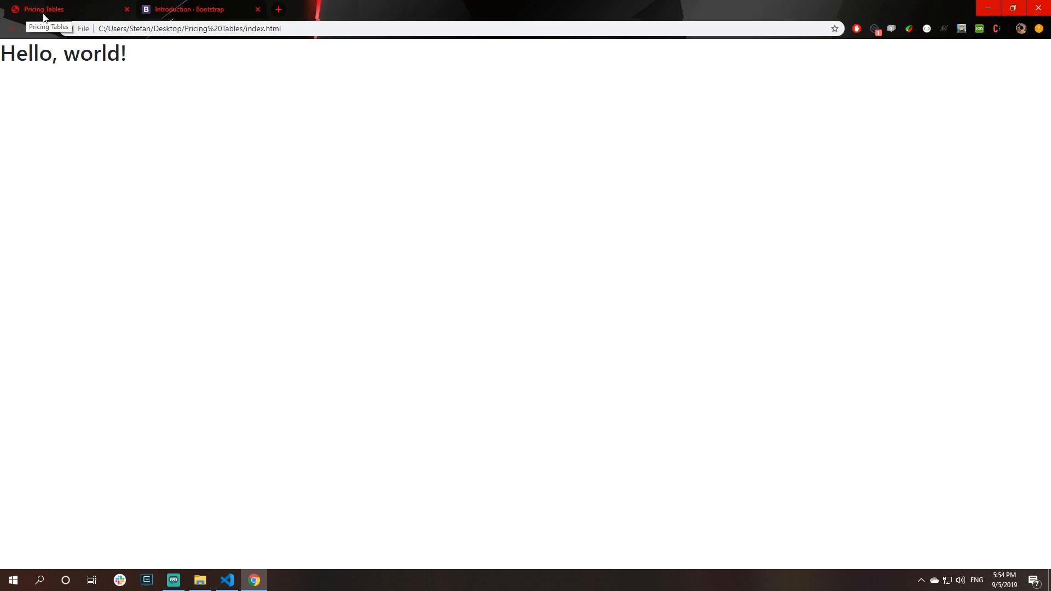
click(227, 585)
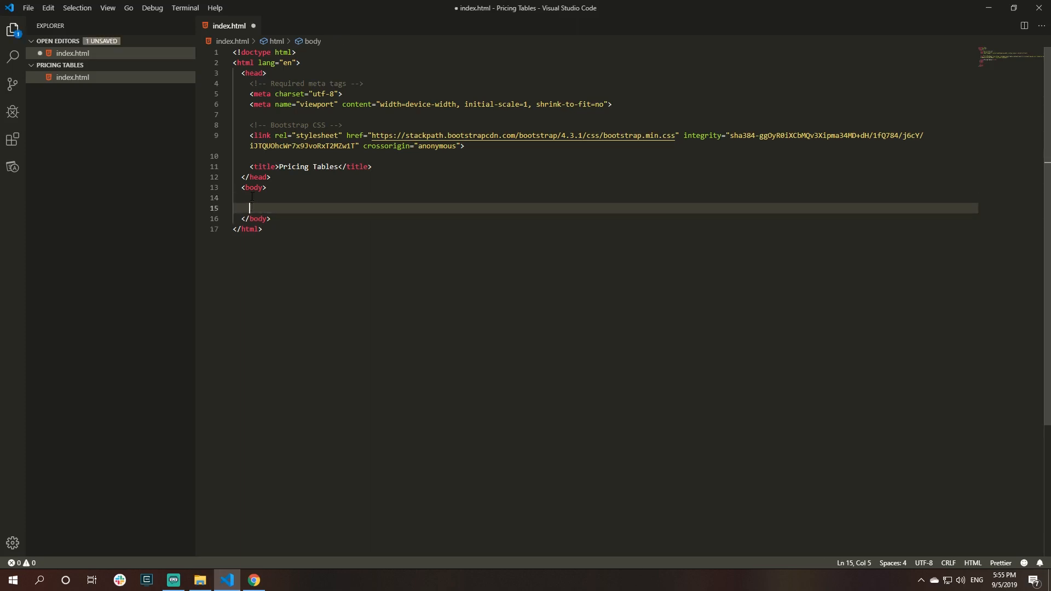
- Emmet-expand a .container holding a .card-deck with one .card inside the body, and save
text(.co)
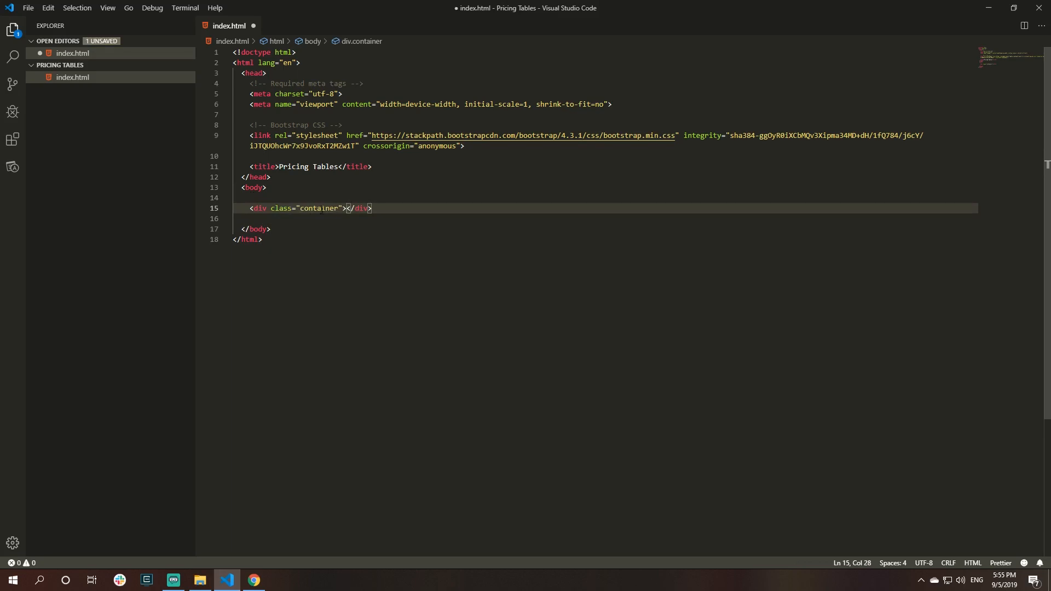
key(Enter)
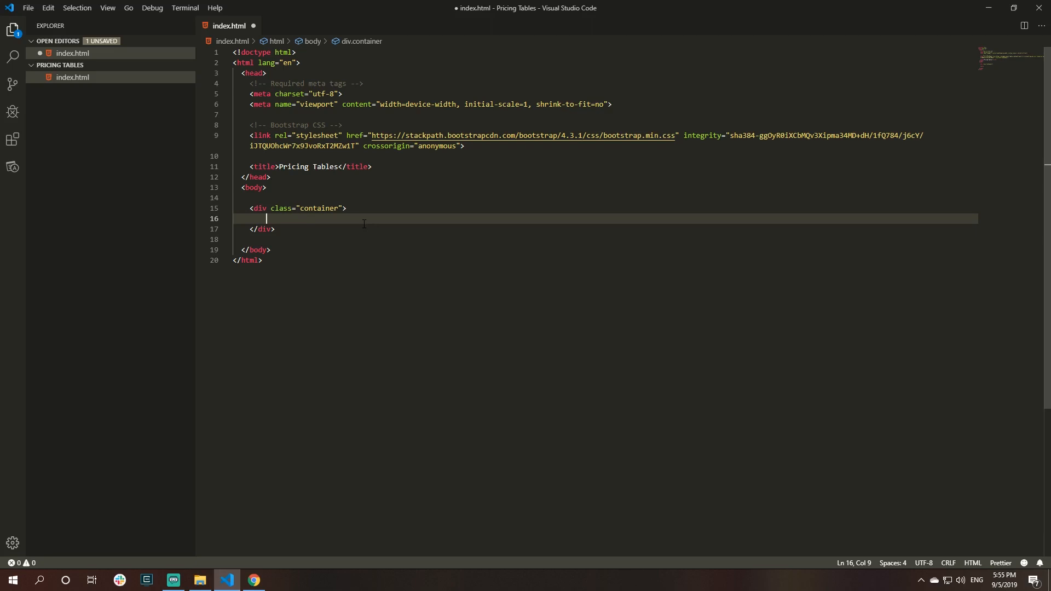
mouse_move(314, 219)
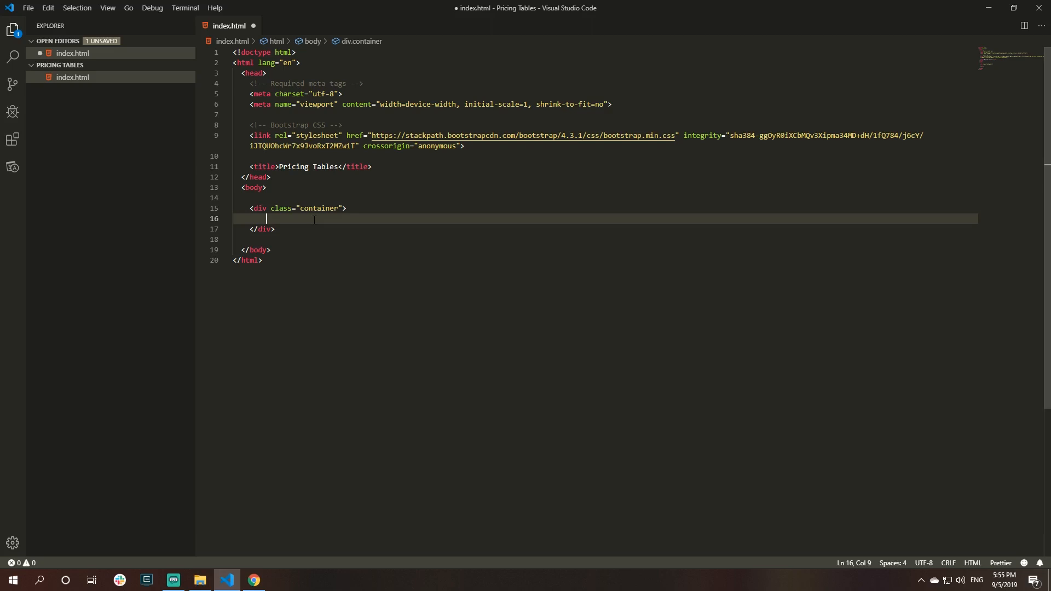
text(.card-deck"></div>)
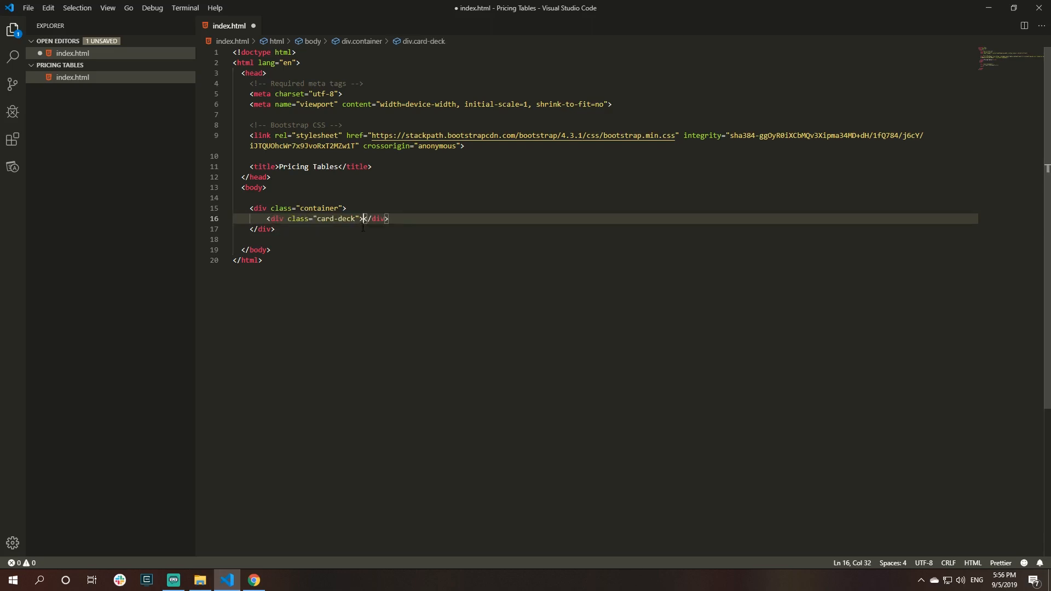
key(enter)
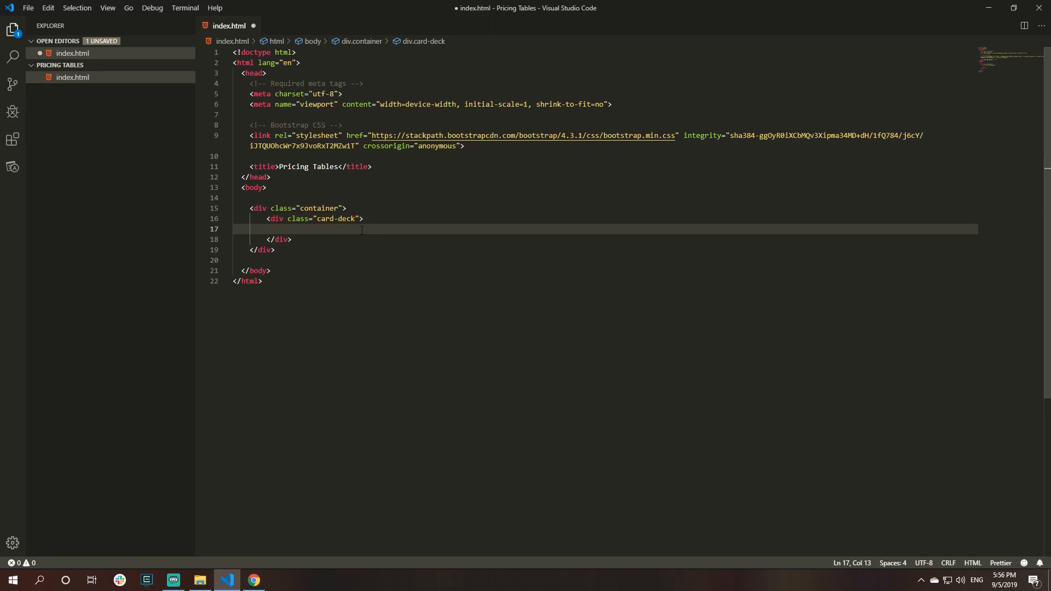
text(.car)
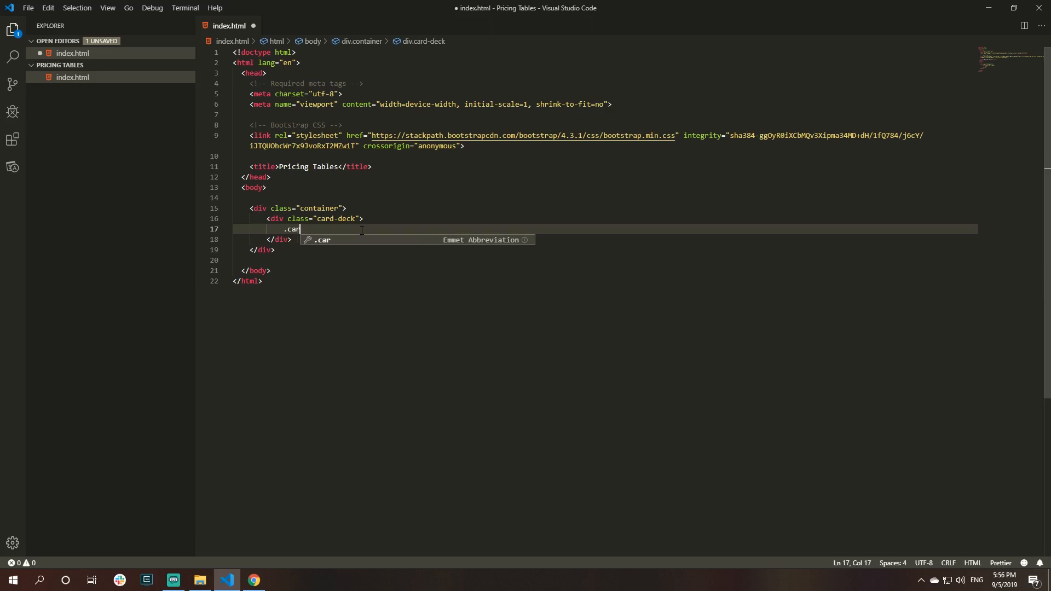
key(Tab)
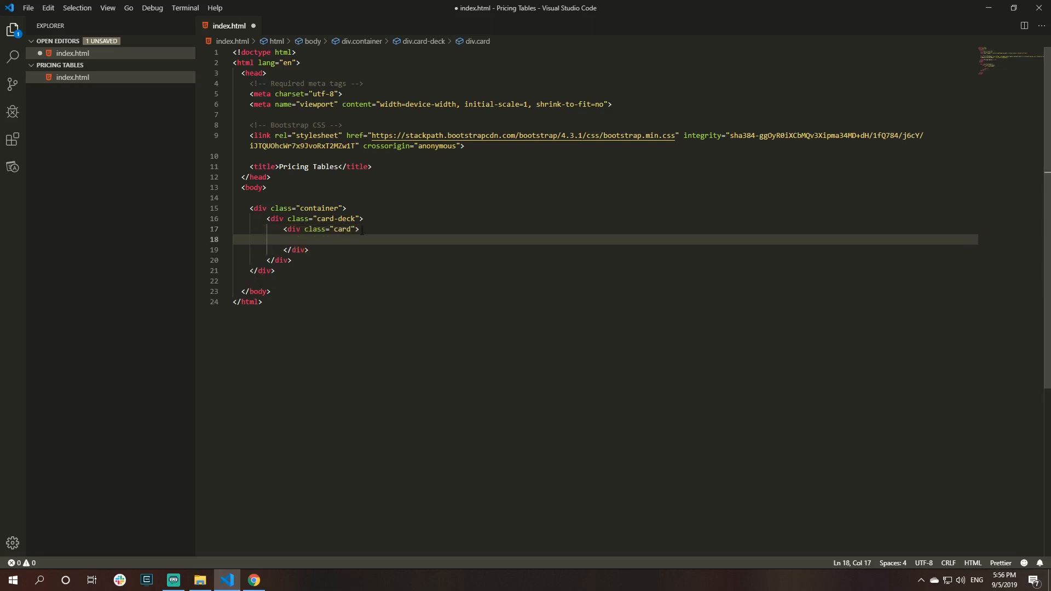
key(ctrl+s)
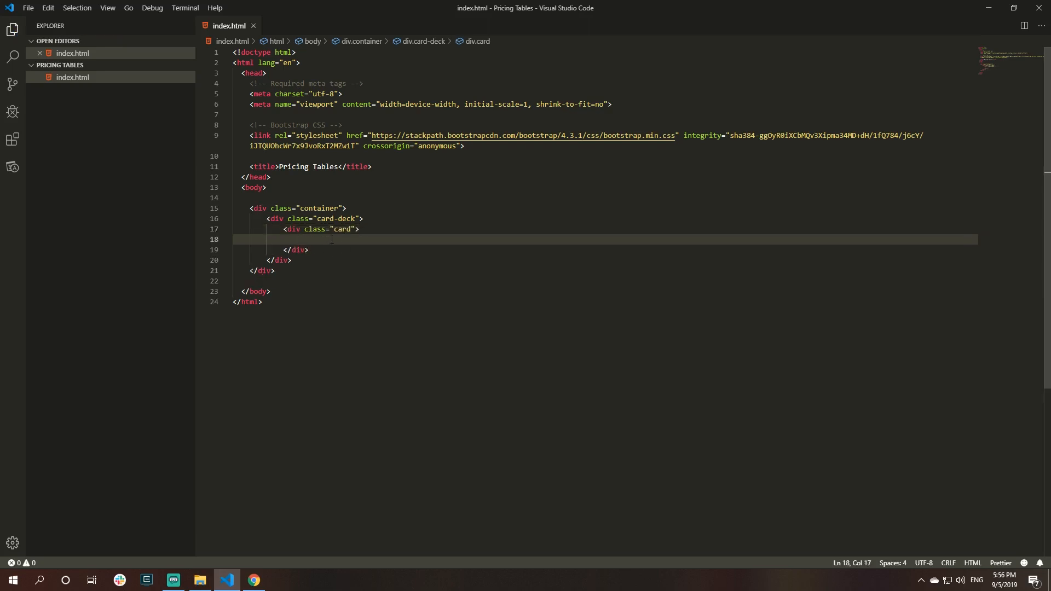
- Add empty card-header and card-body divs inside the card
text(.card-header">)
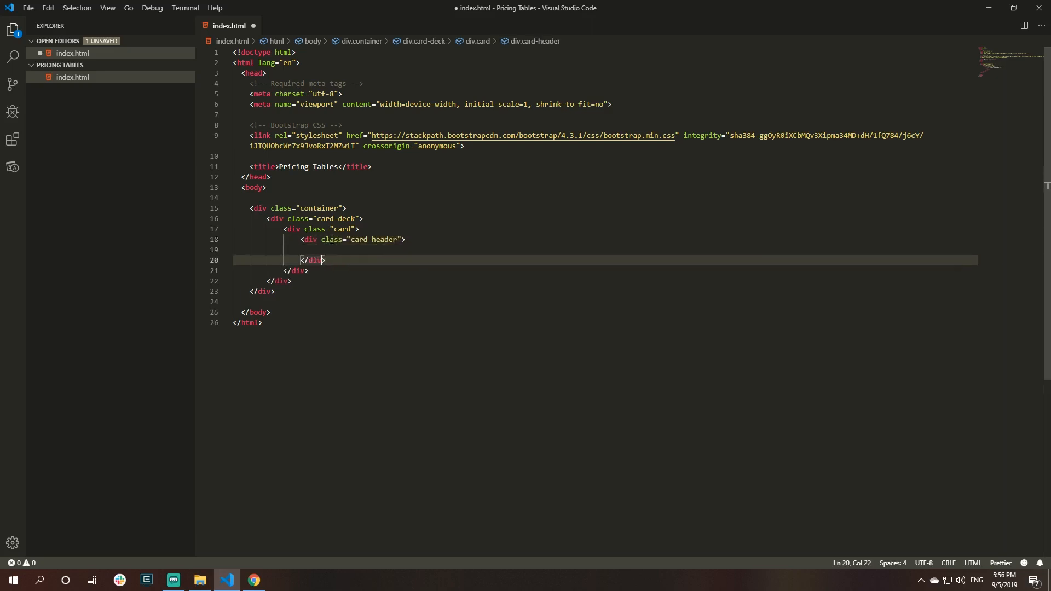
text(.card-body">)
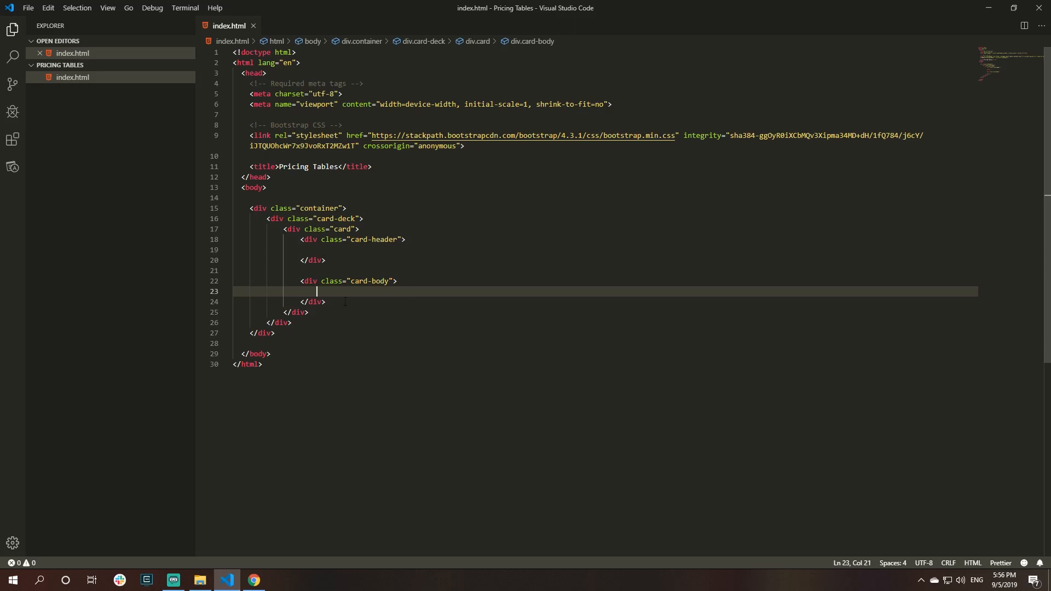
- Reload the page in Chrome so the empty outlined card appears
click(253, 580)
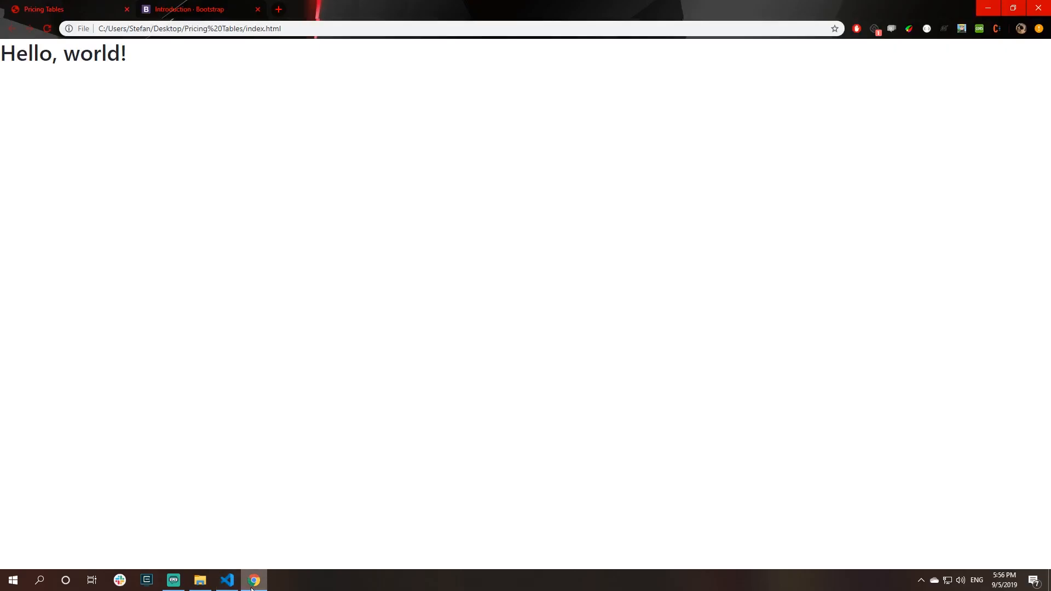
click(45, 29)
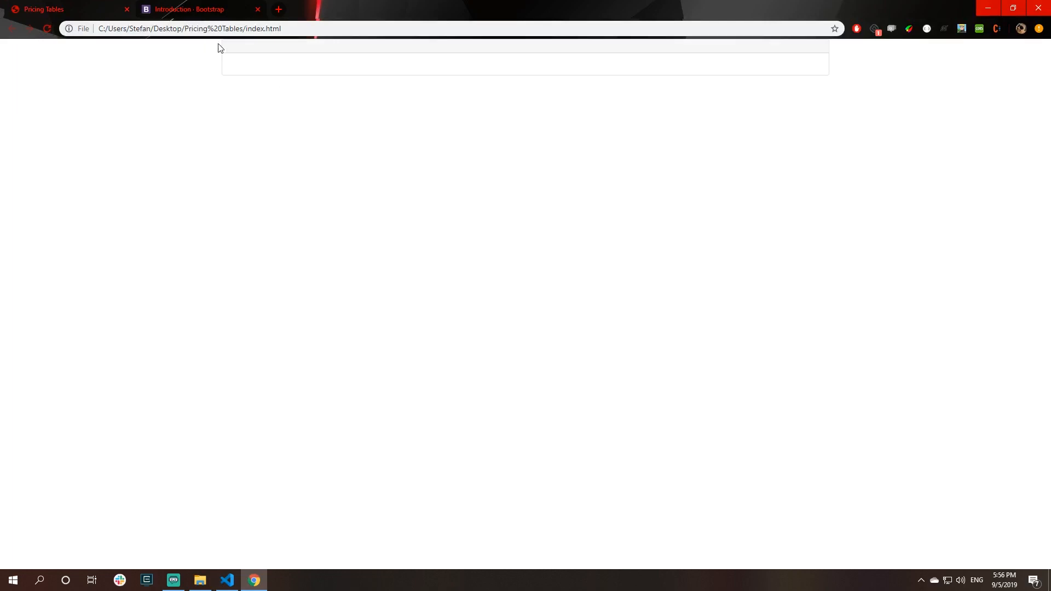
mouse_move(832, 73)
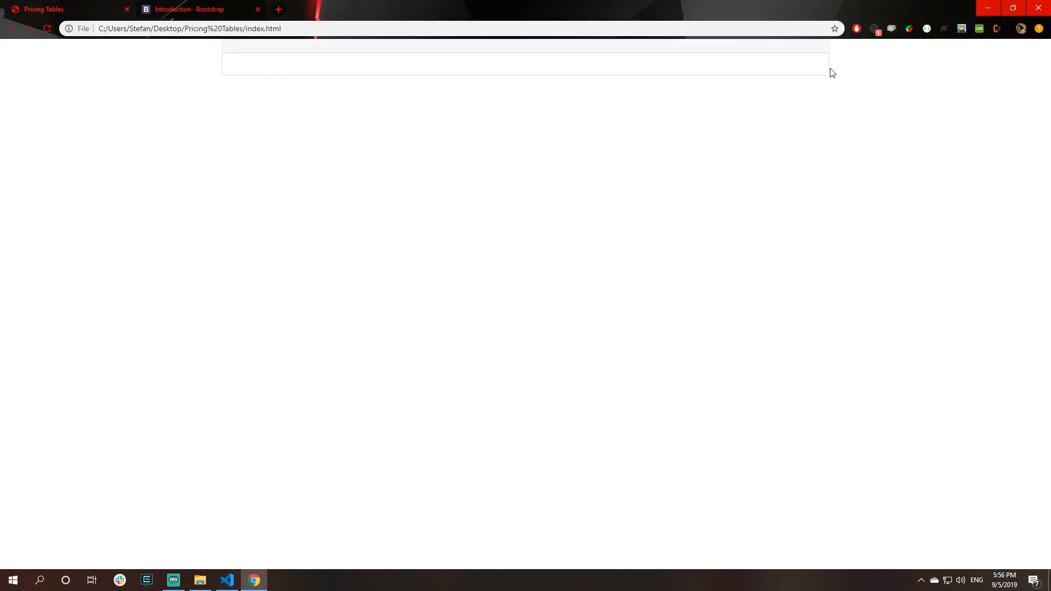
mouse_move(223, 45)
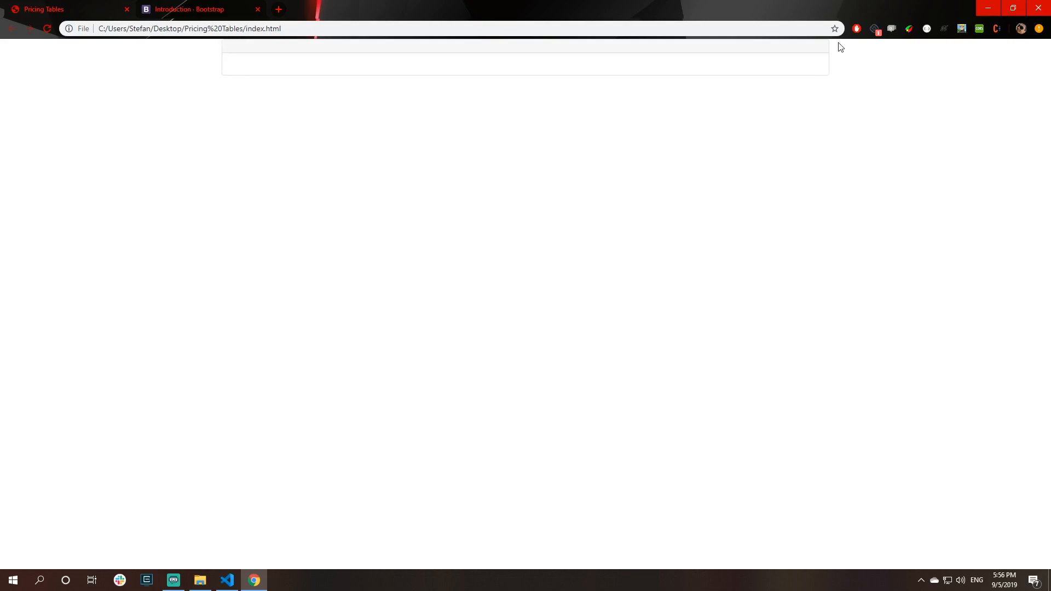
mouse_move(217, 43)
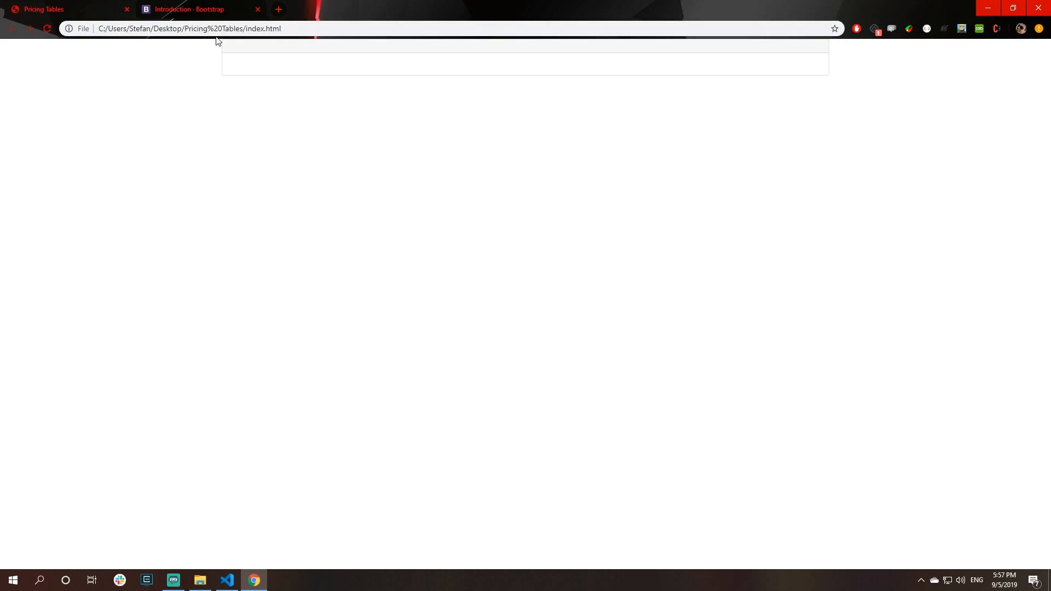
mouse_move(257, 56)
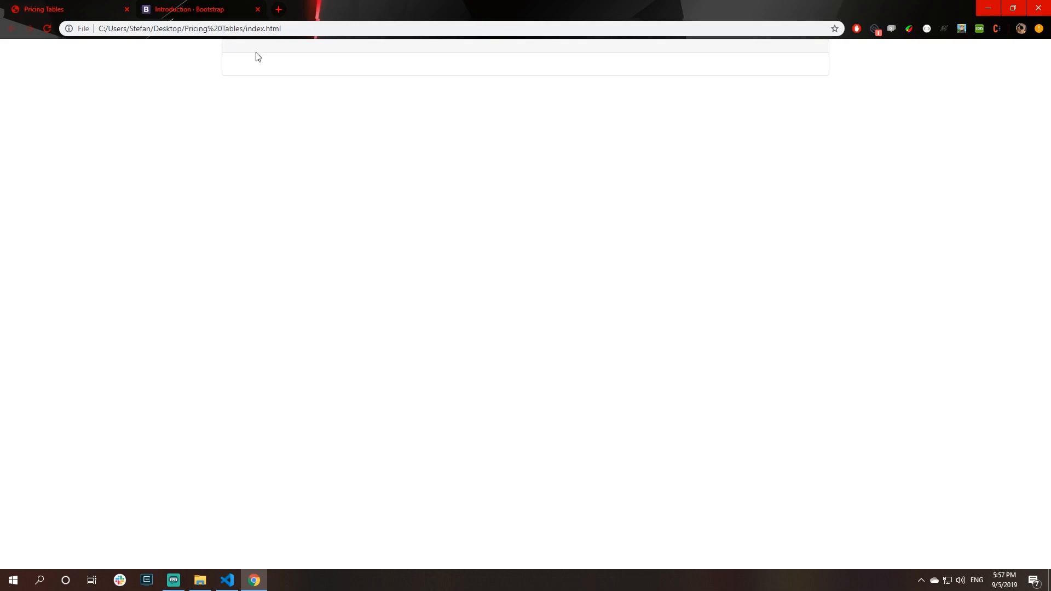
mouse_move(790, 55)
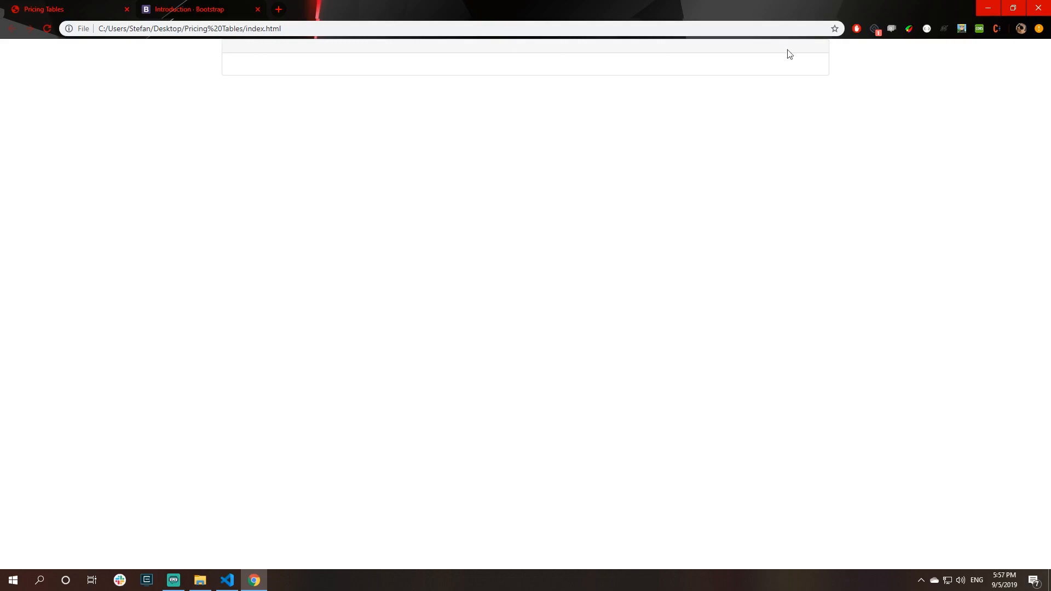
mouse_move(223, 513)
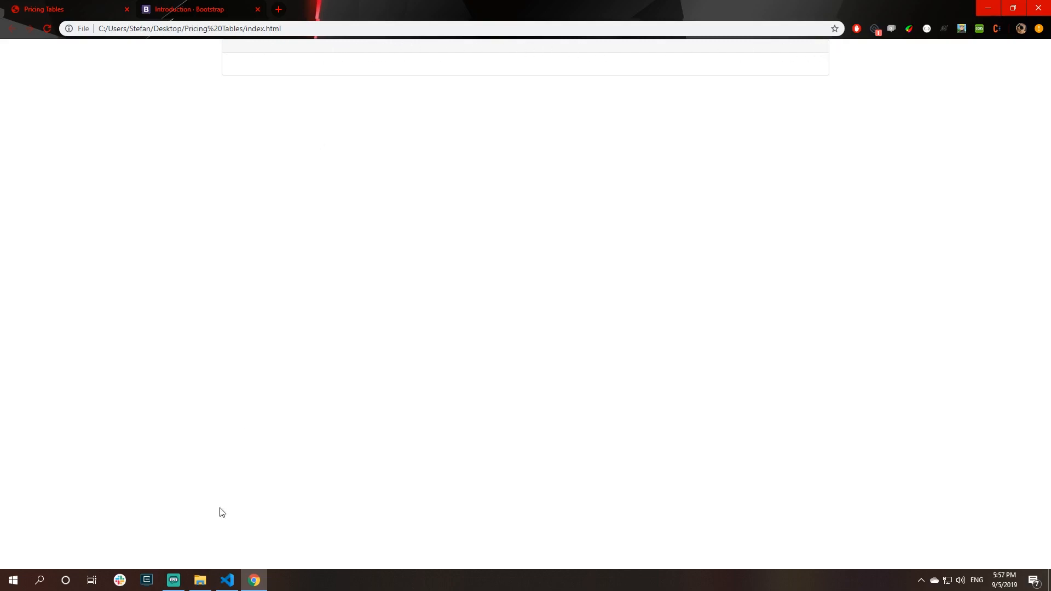
- Add a Free h1 heading inside the card-header and preview it in Chrome
click(227, 584)
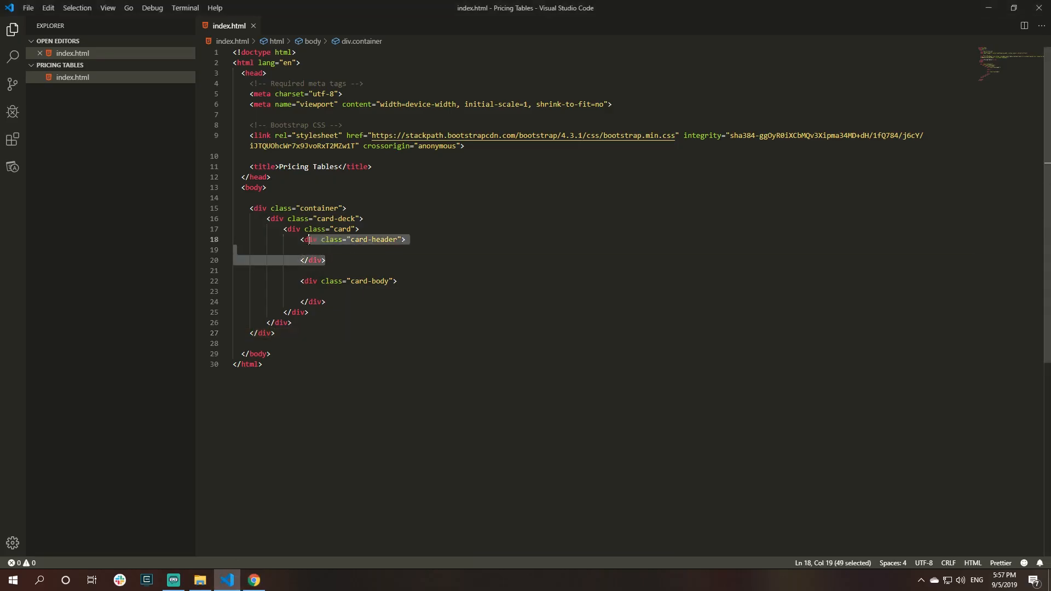
click(253, 581)
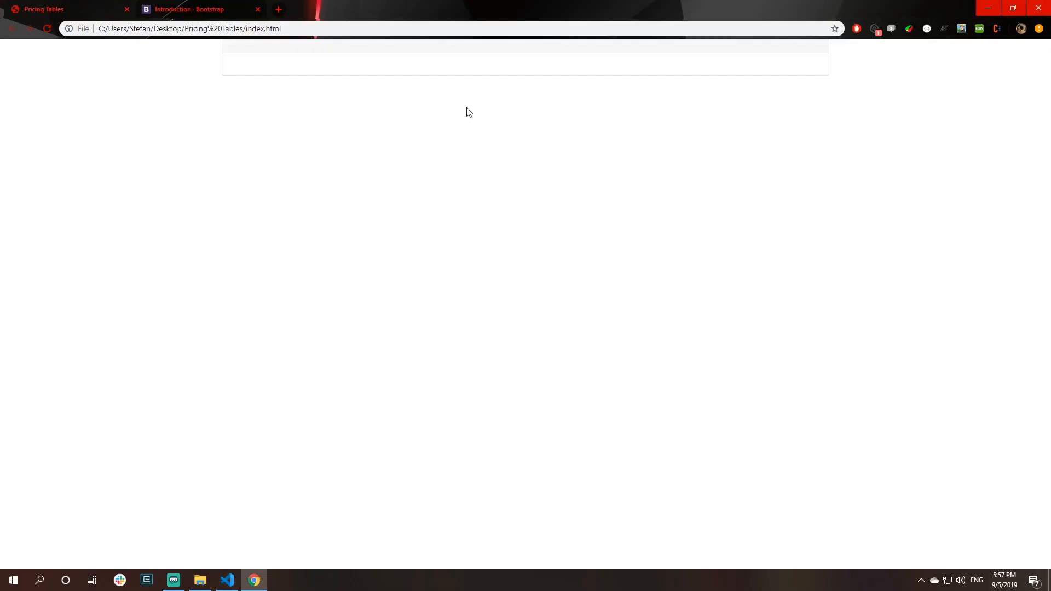
click(227, 581)
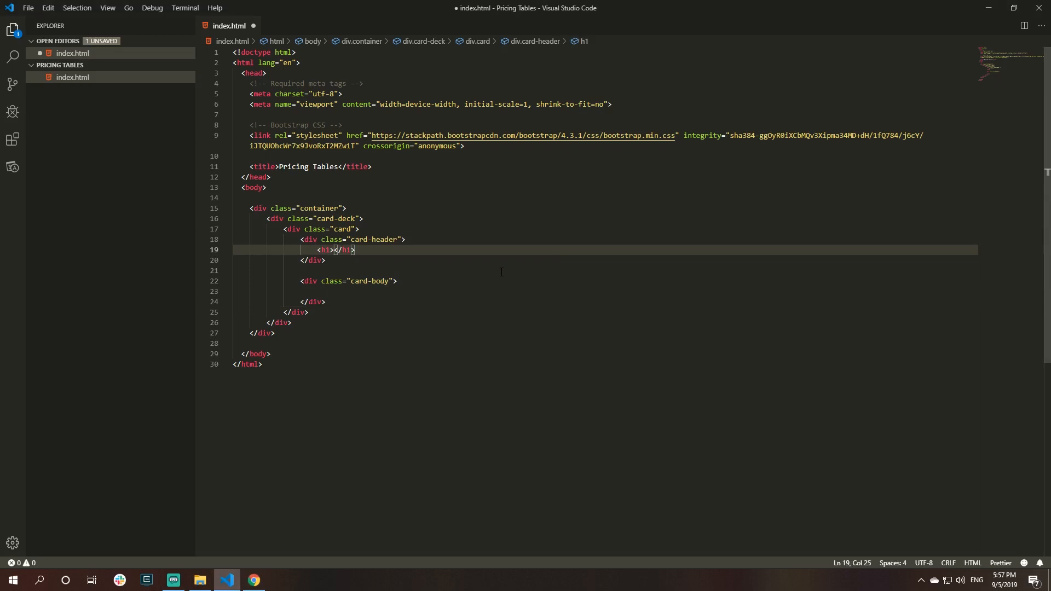
text(f)
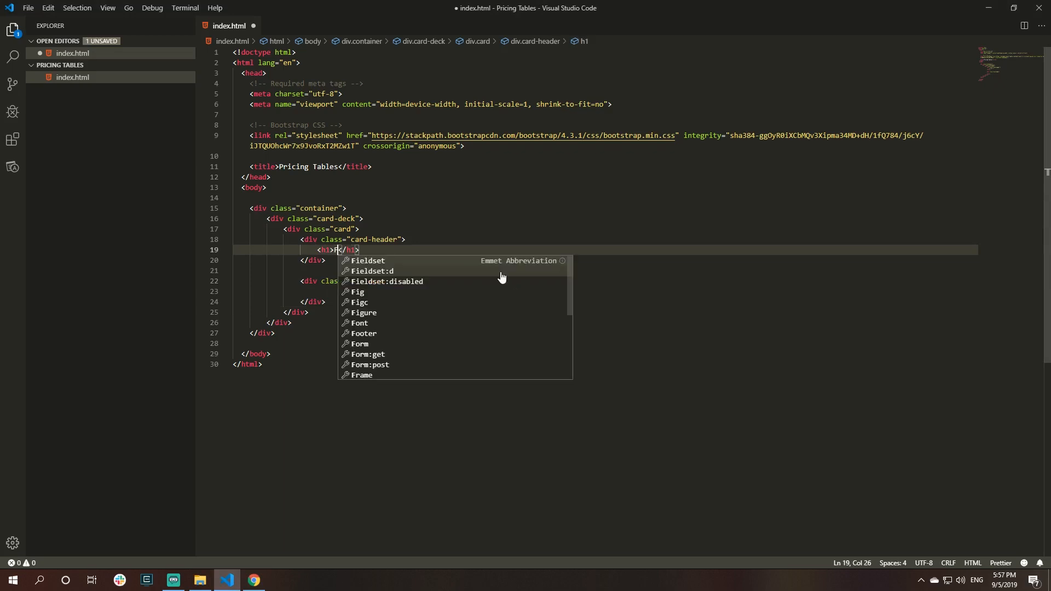
click(253, 581)
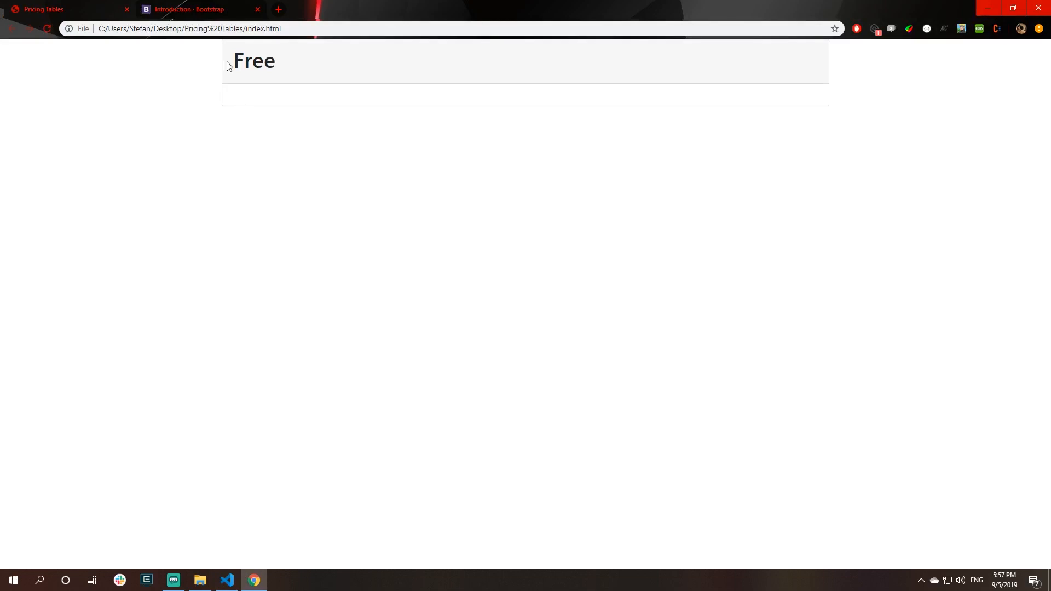
mouse_move(291, 111)
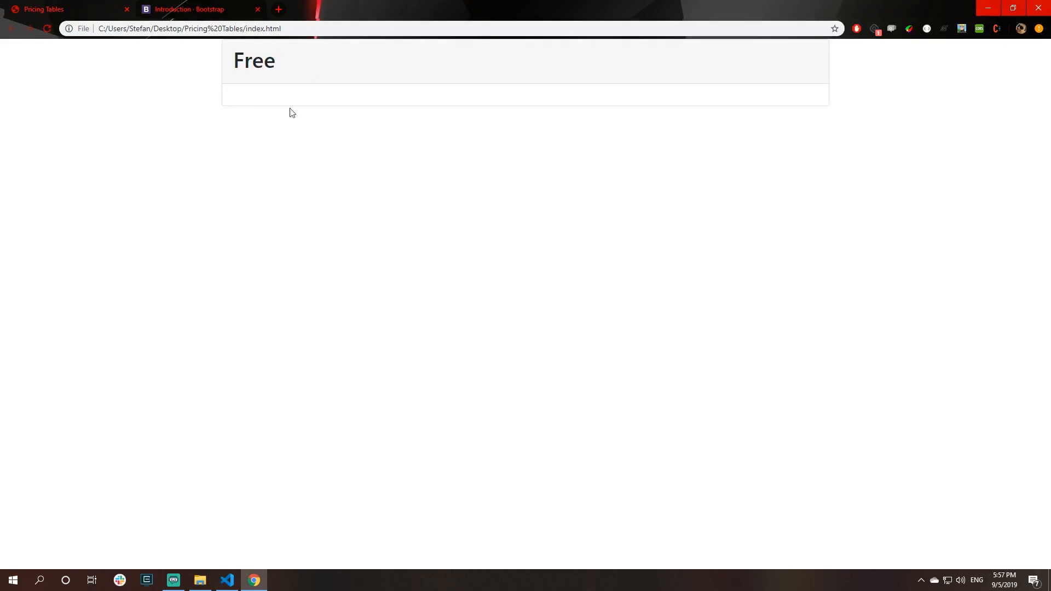
- Give the card a text-center class so the Free heading renders centered, verified in Chrome
click(227, 580)
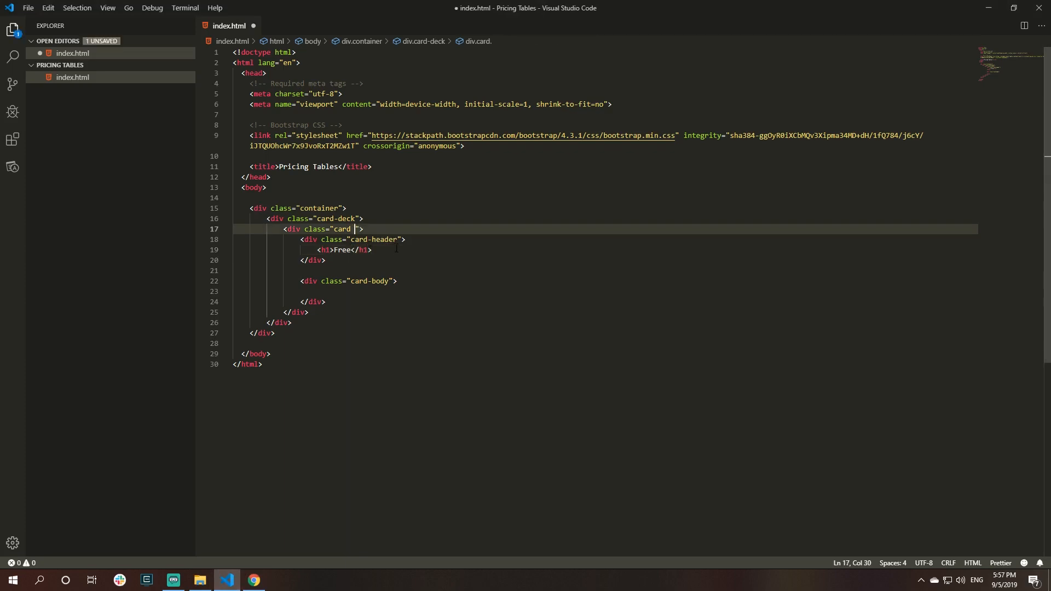
text(text-center)
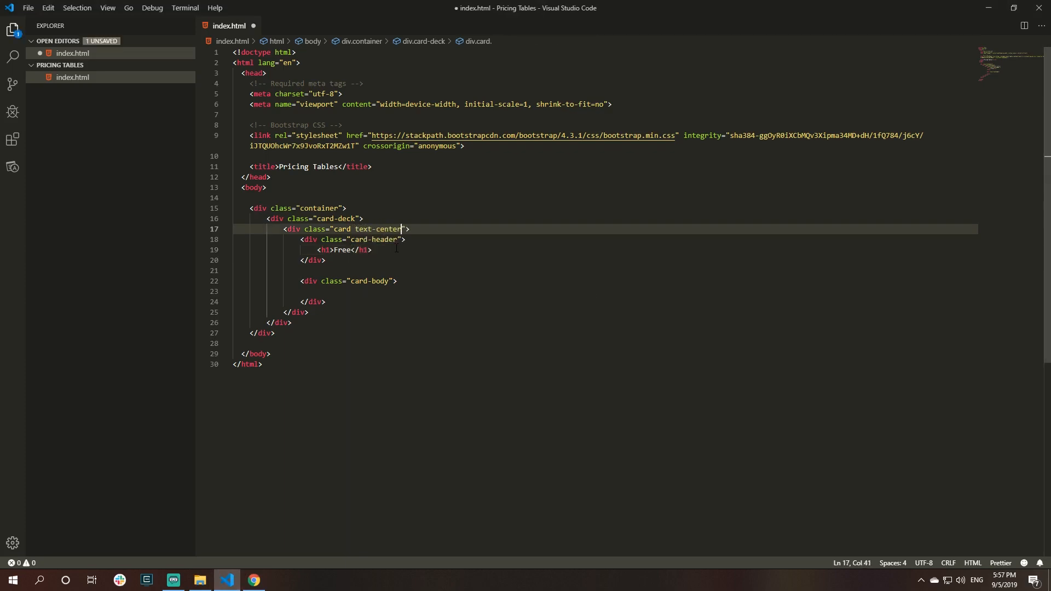
click(253, 581)
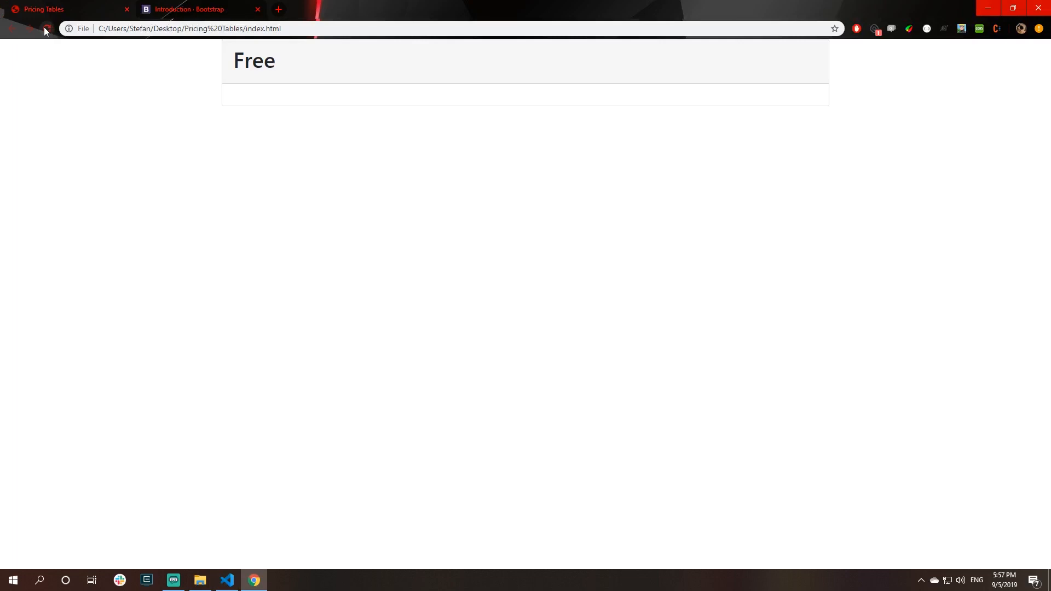
click(46, 28)
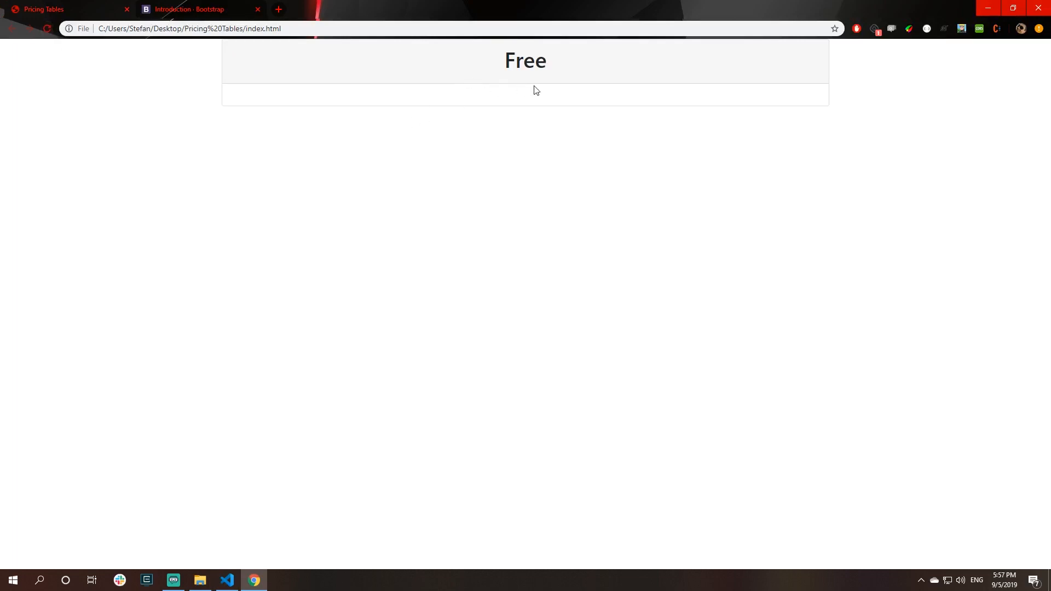
mouse_move(479, 25)
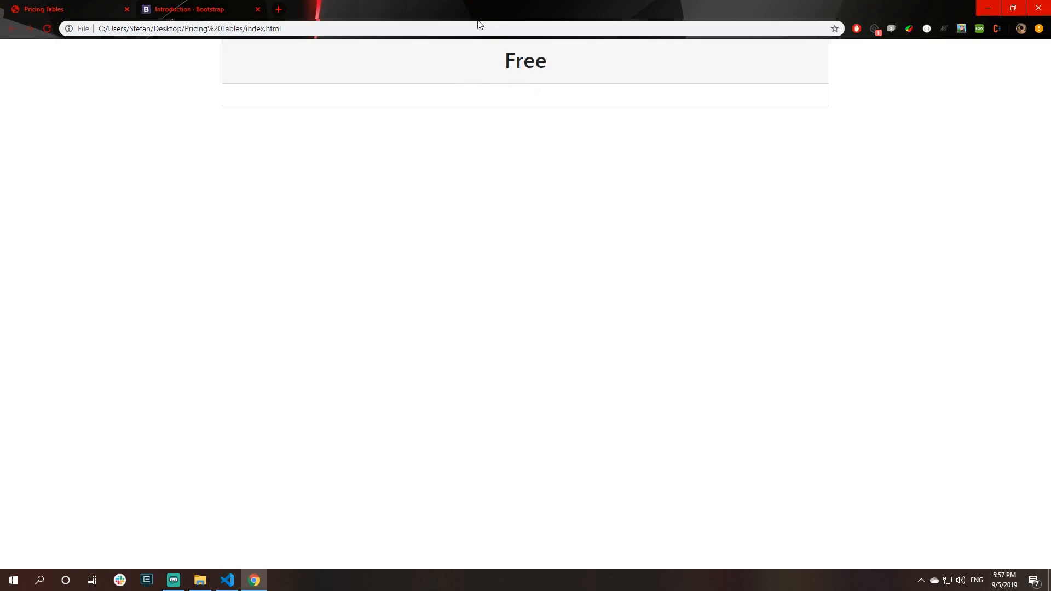
click(227, 580)
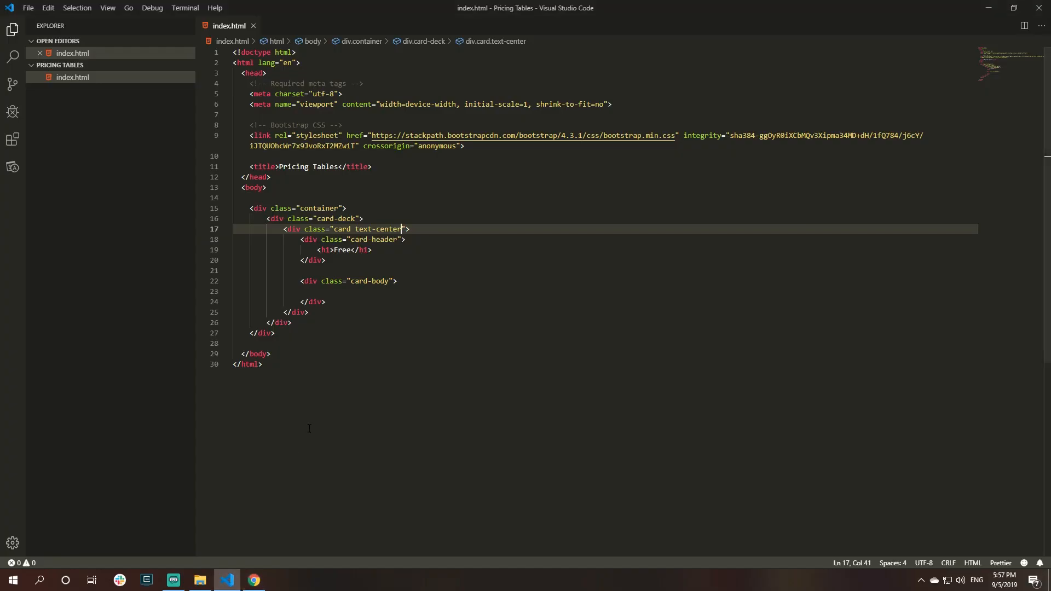
mouse_move(343, 300)
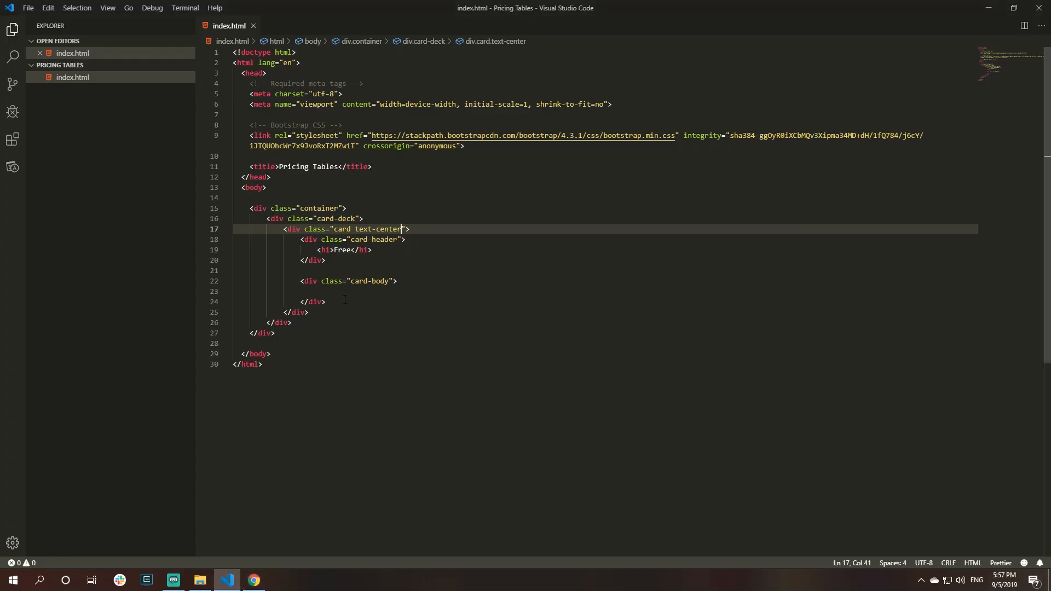
- Add an h1.card-title heading reading 0$ <small> / month</small> inside the Free card body
click(387, 291)
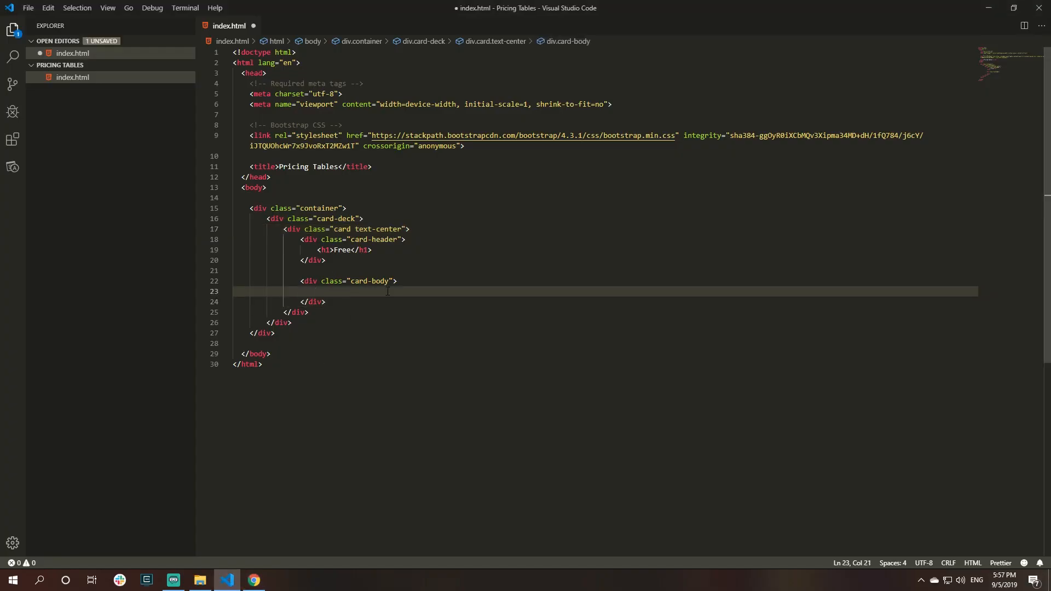
text(.card-)
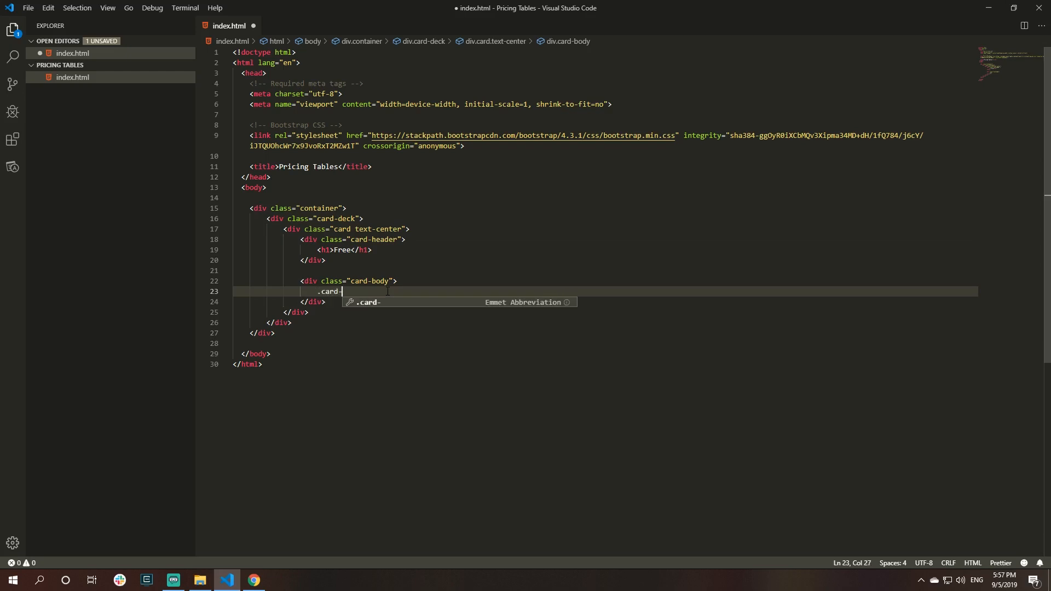
text(h1)
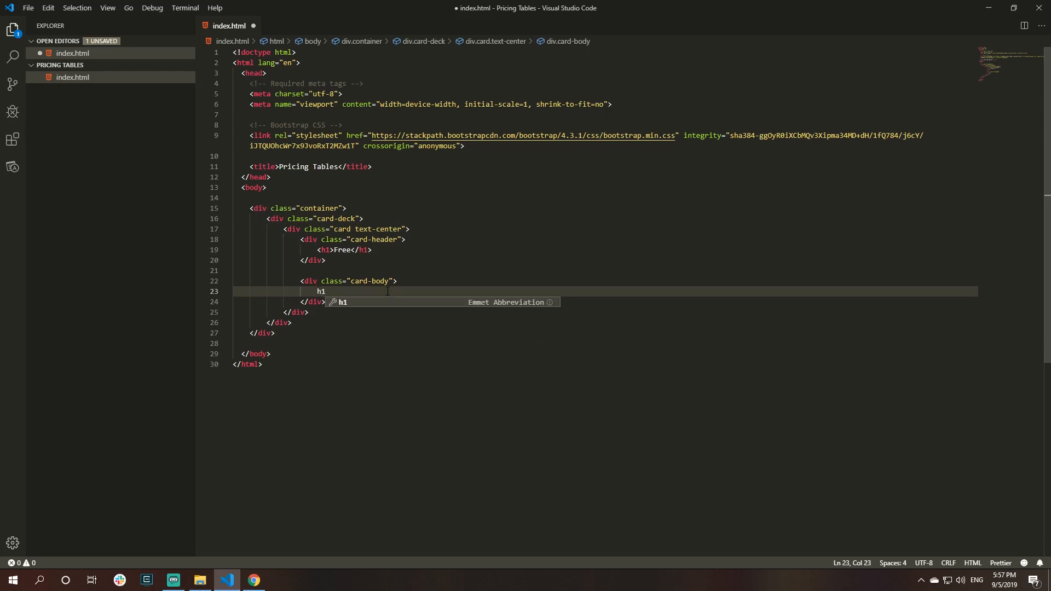
text(.card-titl)
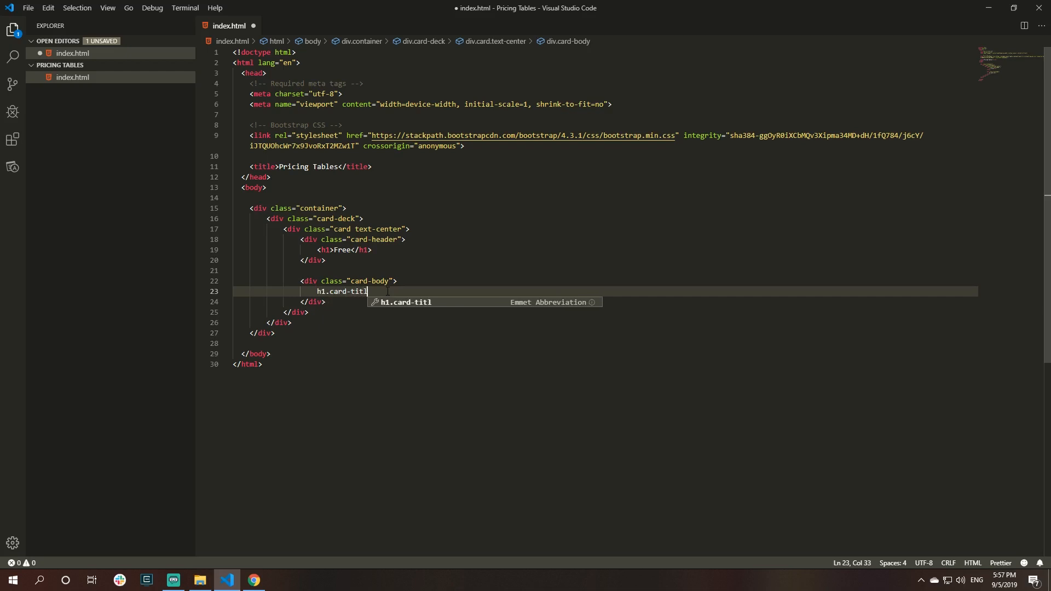
key(Tab)
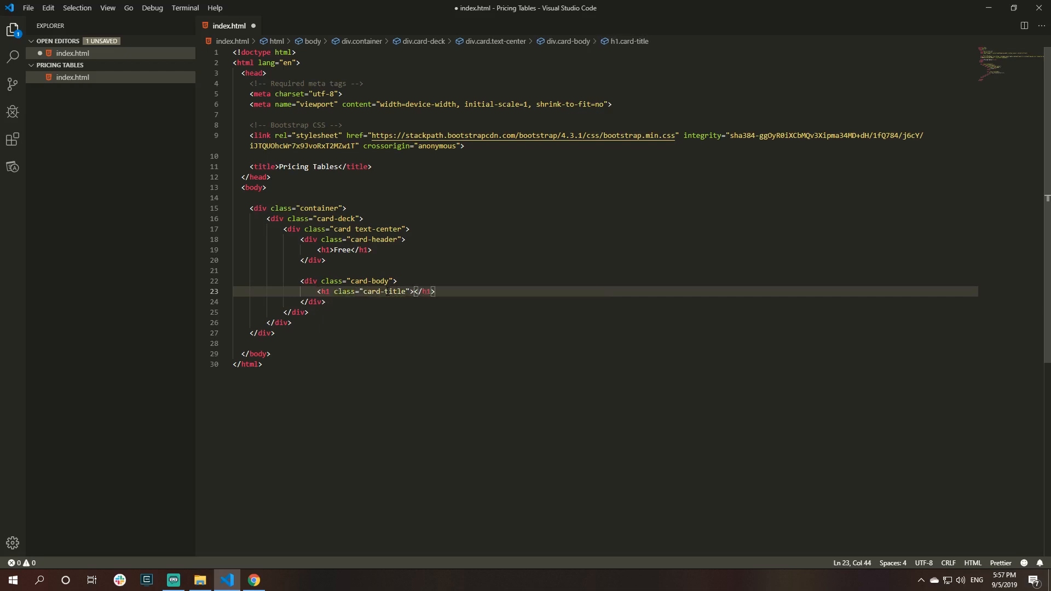
text(0$ <small></small>)
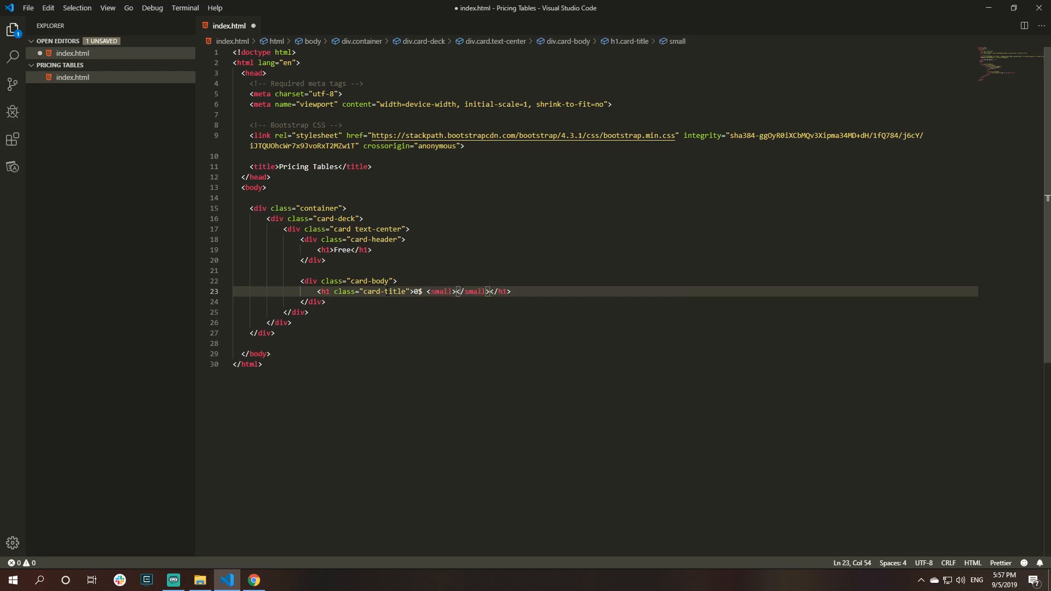
text(/ mo)
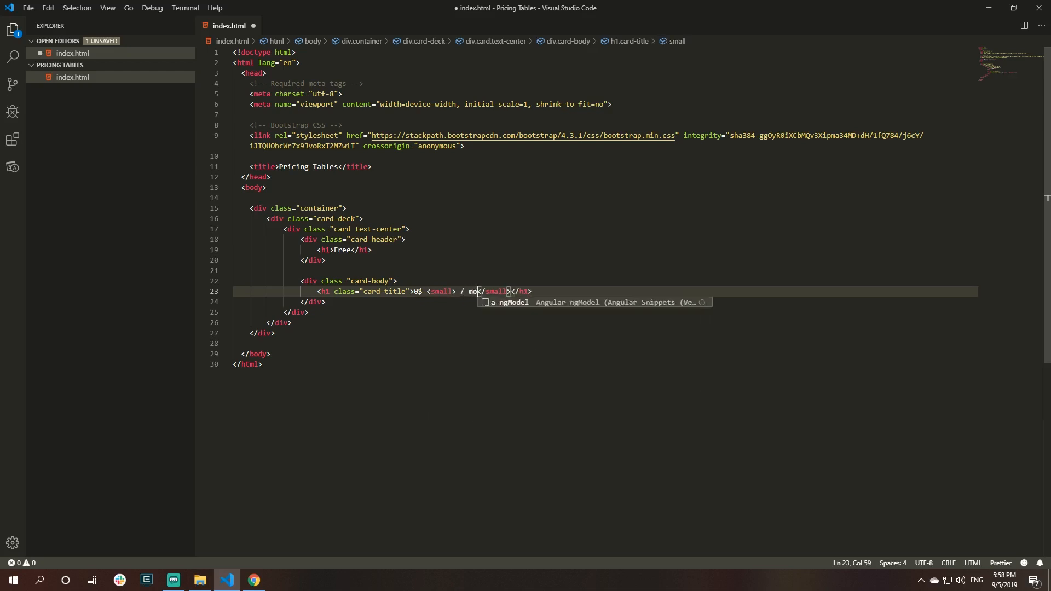
- Reload the Chrome preview to confirm the price shows beneath Free
click(253, 579)
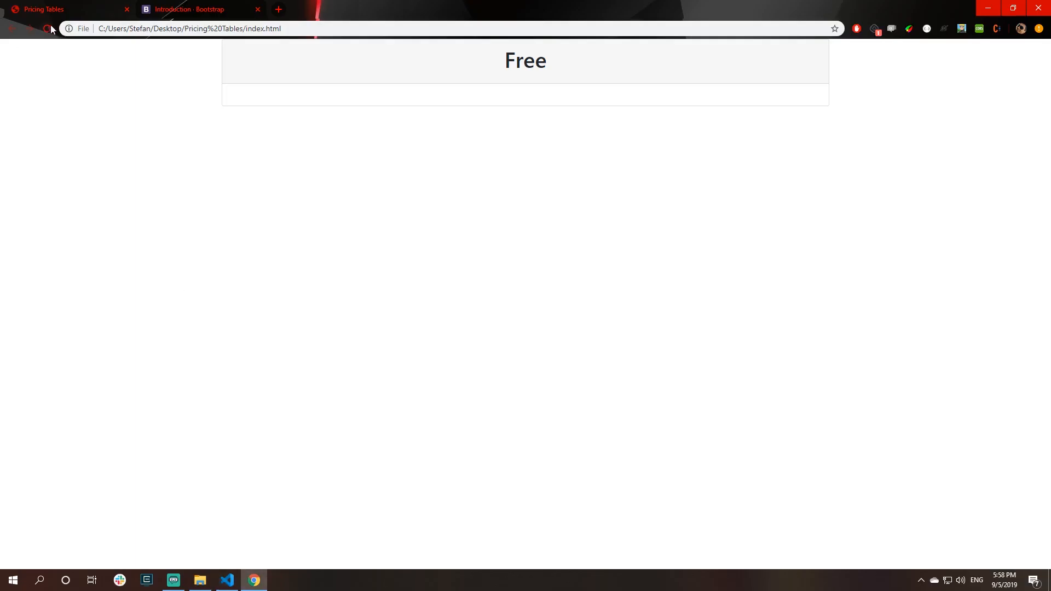
click(47, 29)
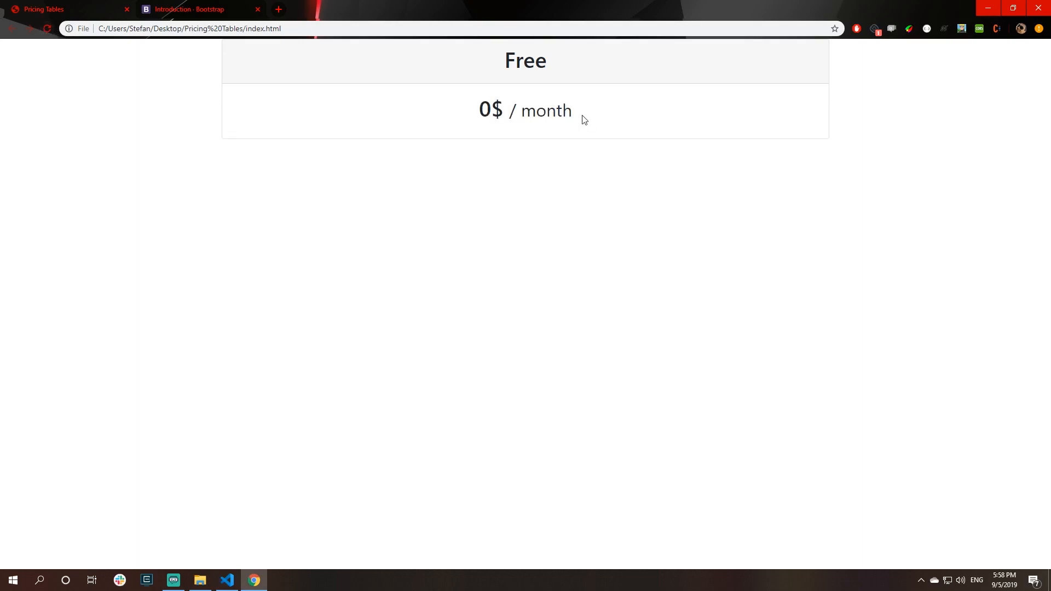
click(227, 585)
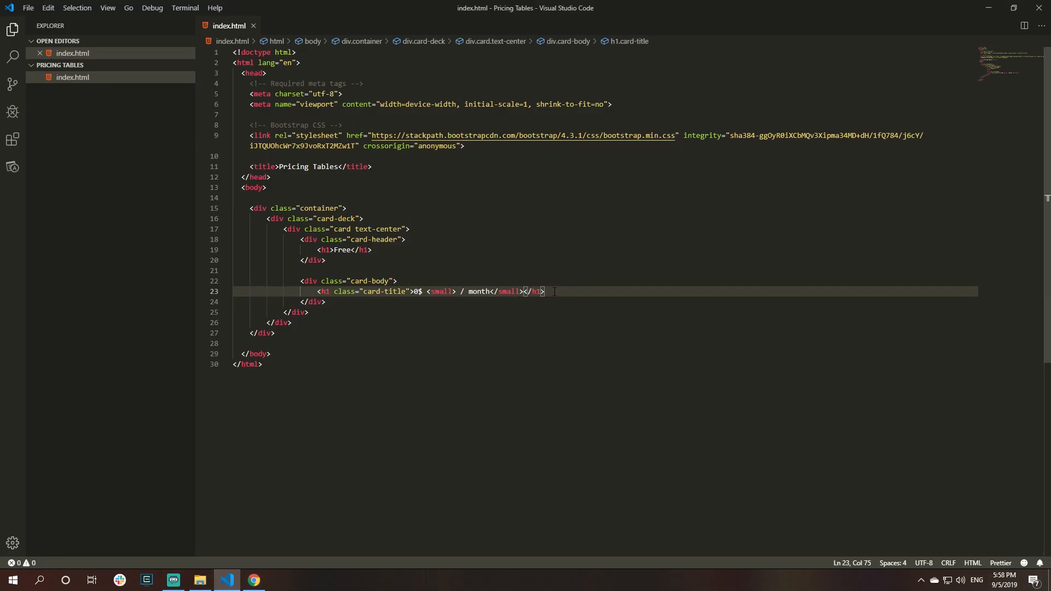
- Add a ul with li items 2GB of Storage, 2 Users, Forum Access, Customer Support under the price
text(ul)
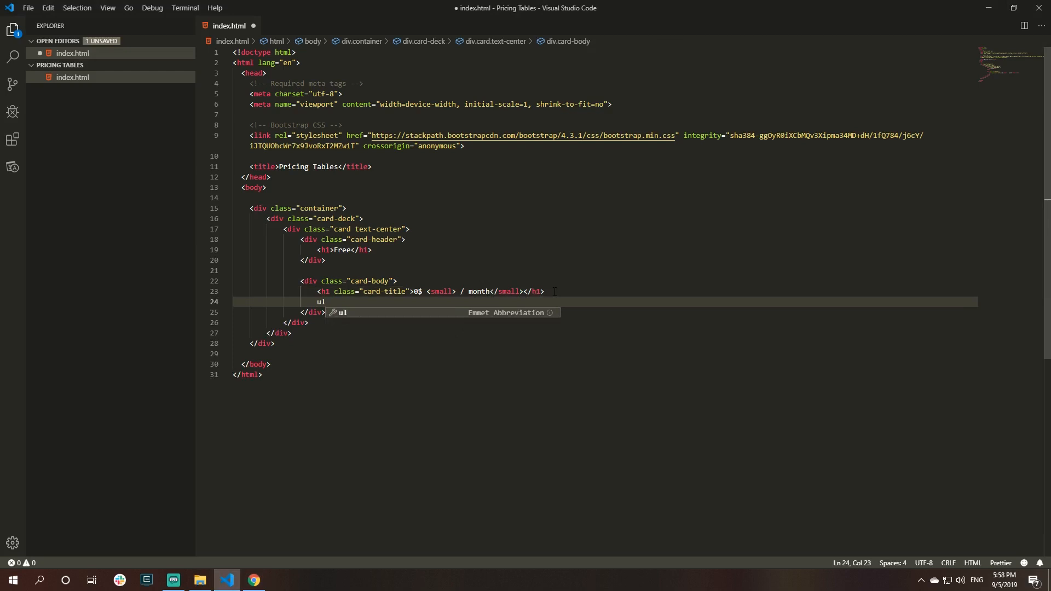
key(Tab)
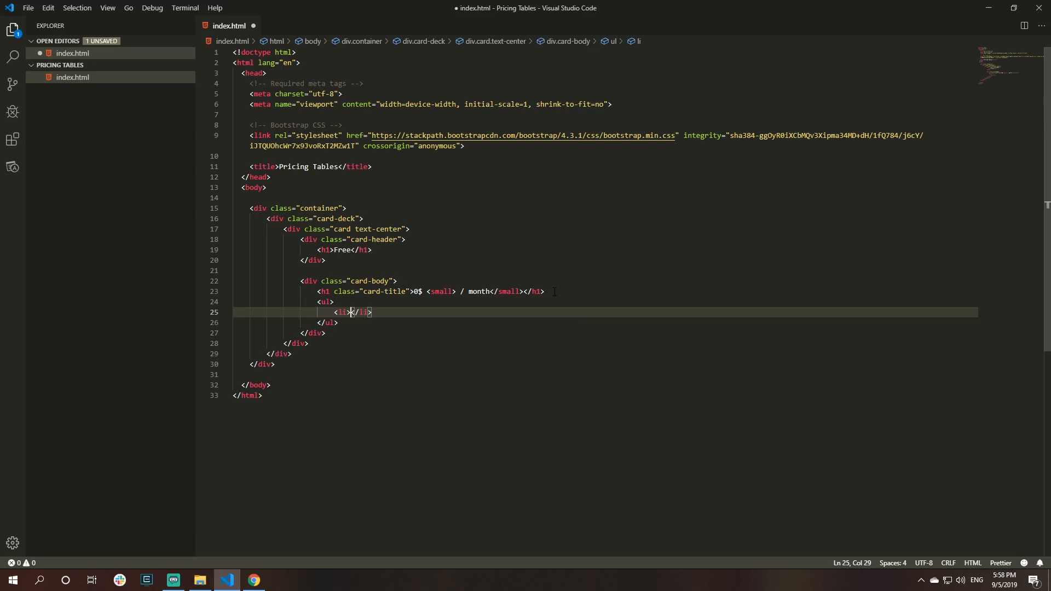
text(2)
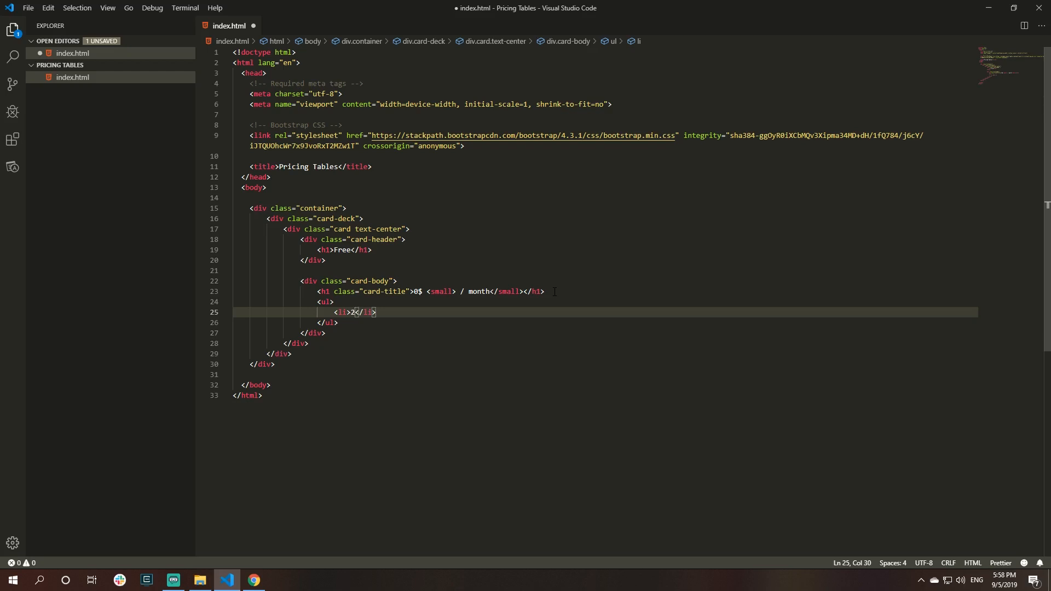
text(GB of S)
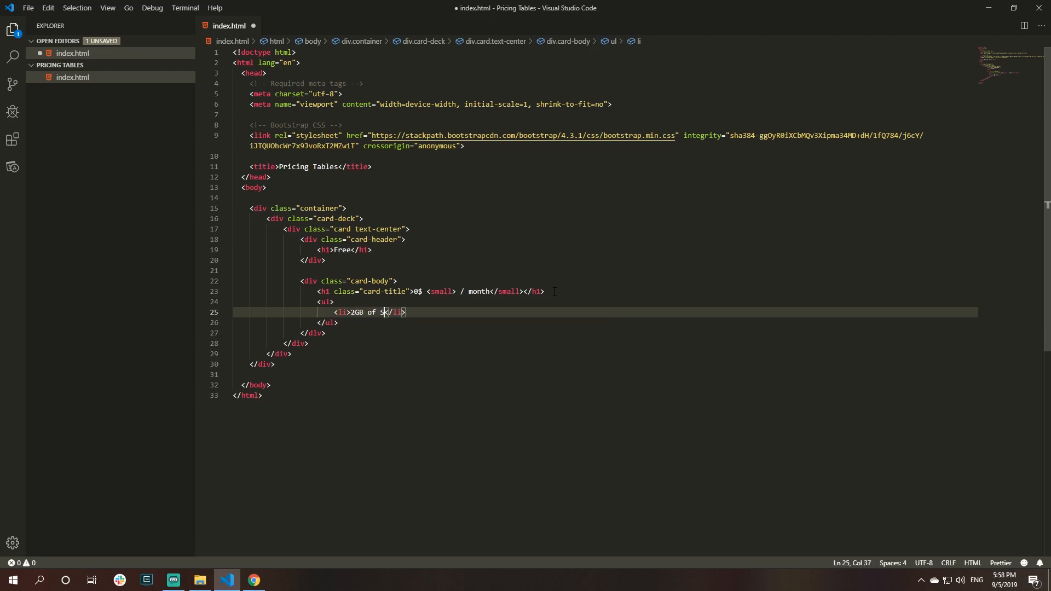
text(torage)
text(<li></li>)
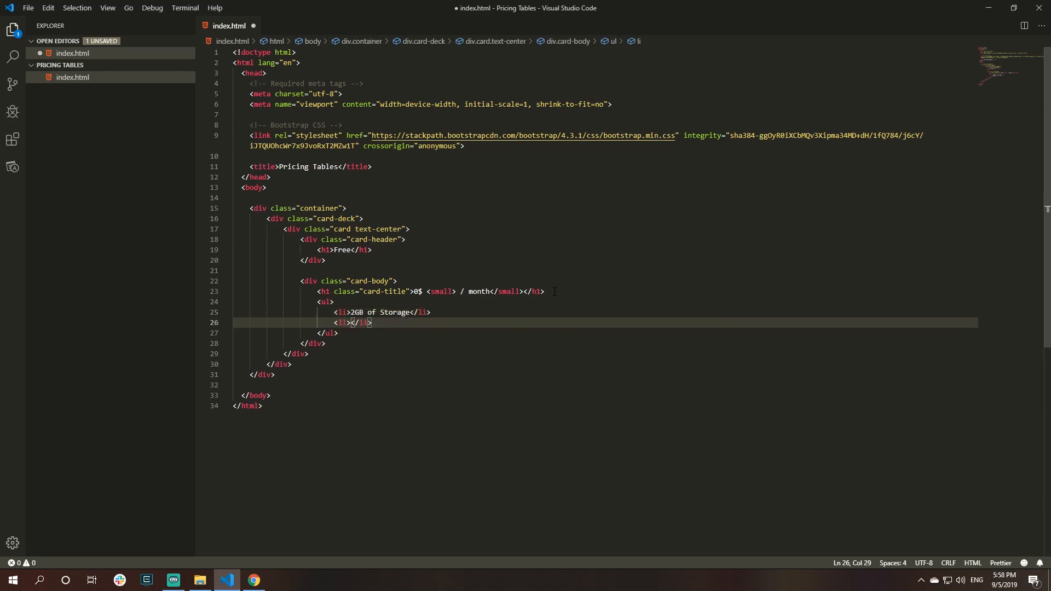
text(2 Users)
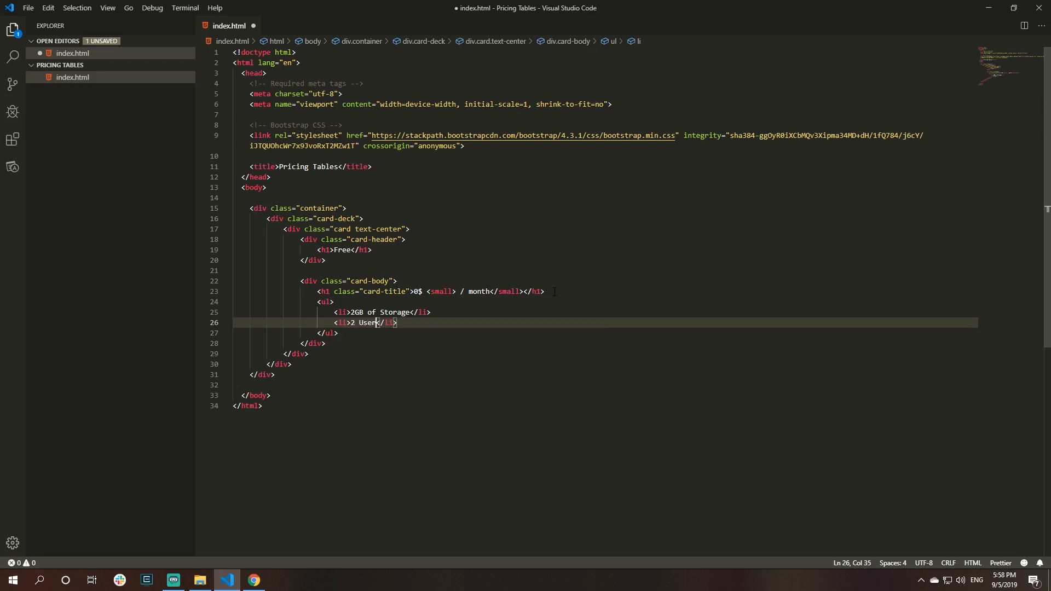
key(Enter)
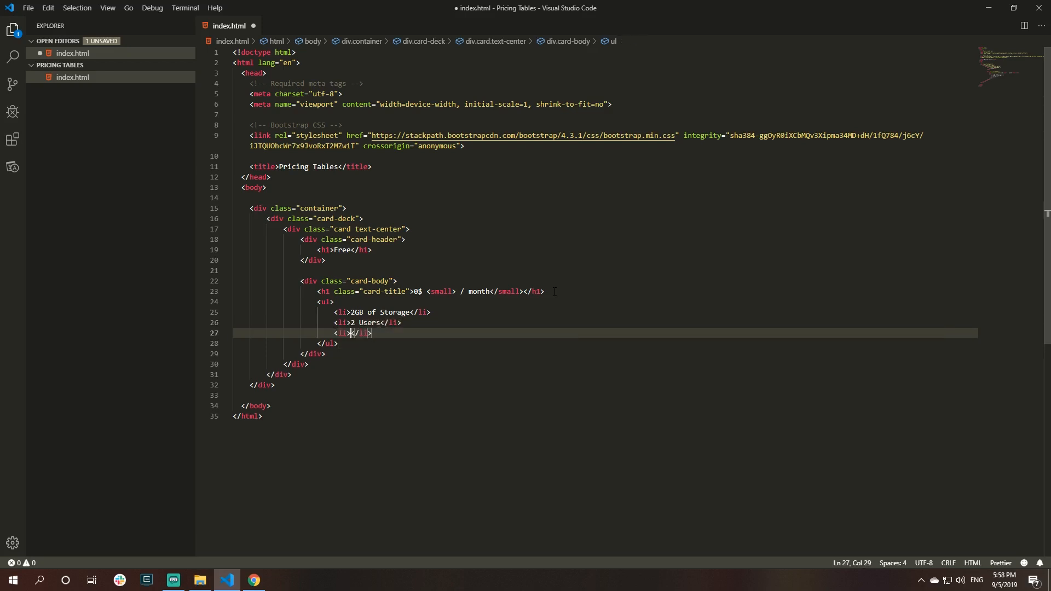
text(Forum Access)
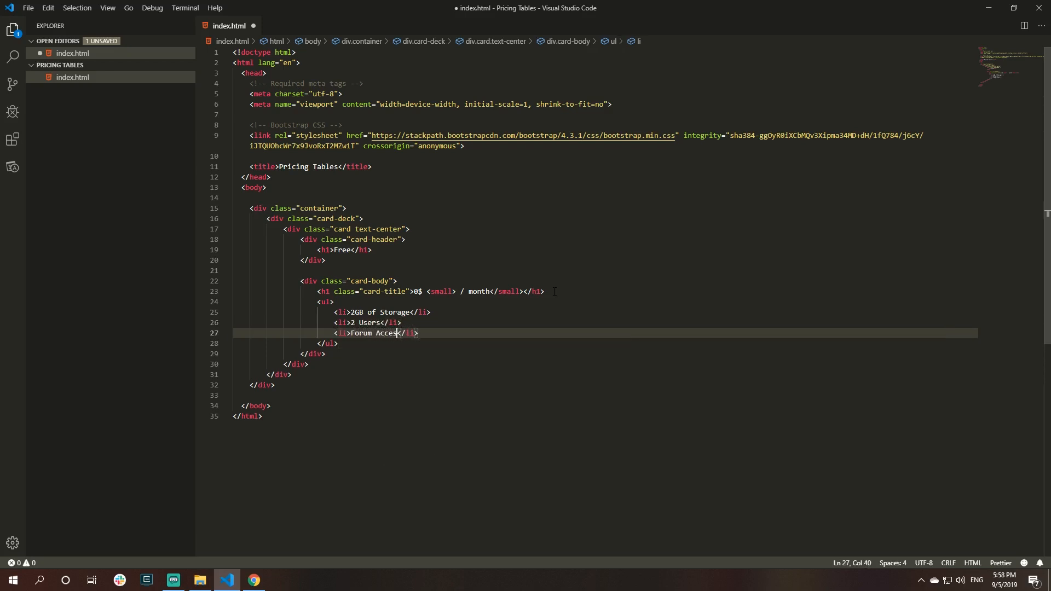
key(Enter)
text(<li>Customer Suppo</li>)
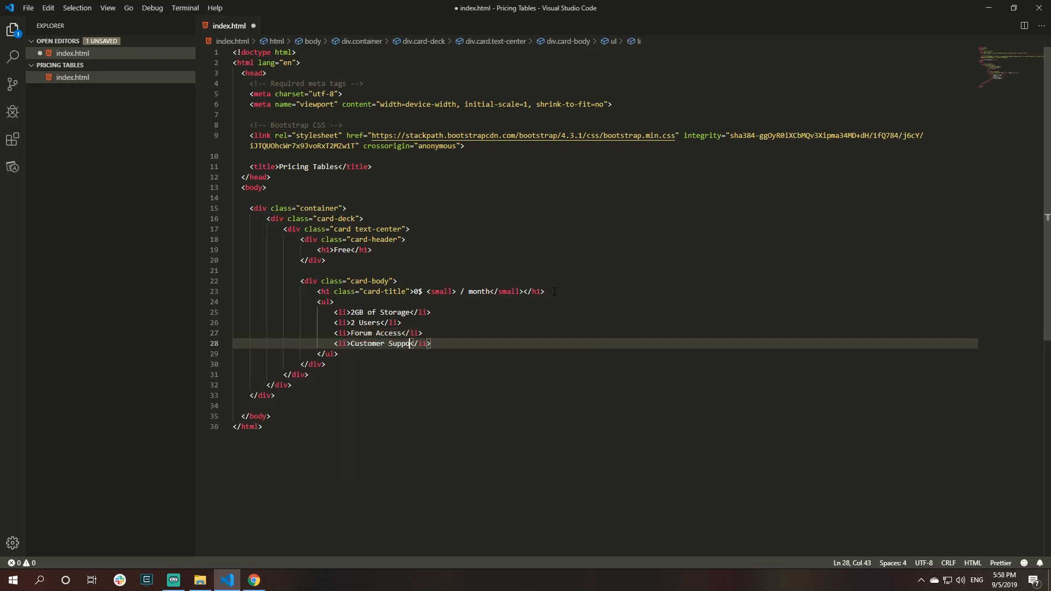
click(252, 581)
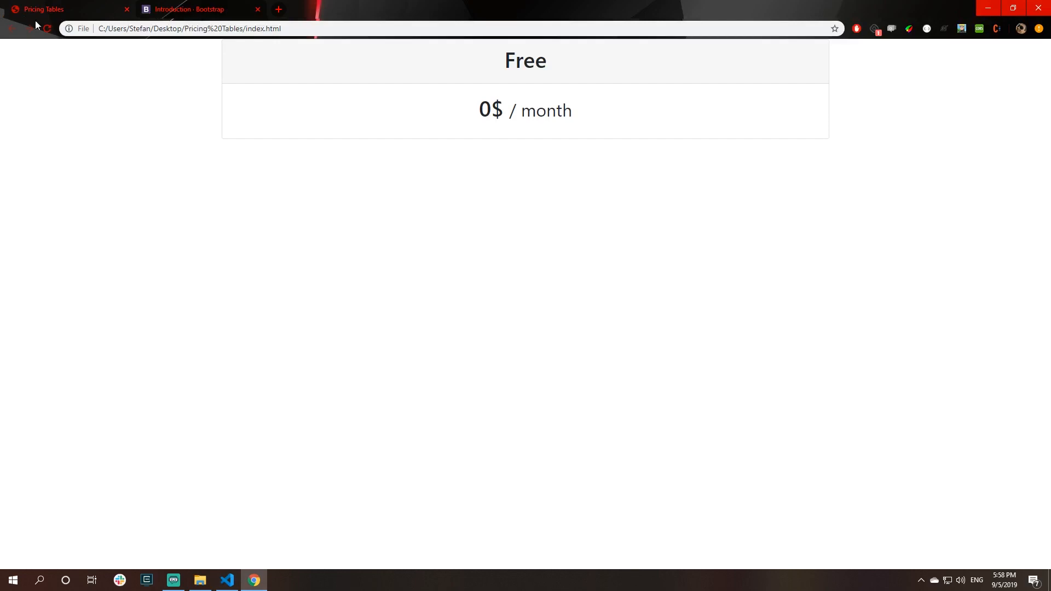
- Reload the pricing page so the Free card shows its four bulleted features
click(46, 28)
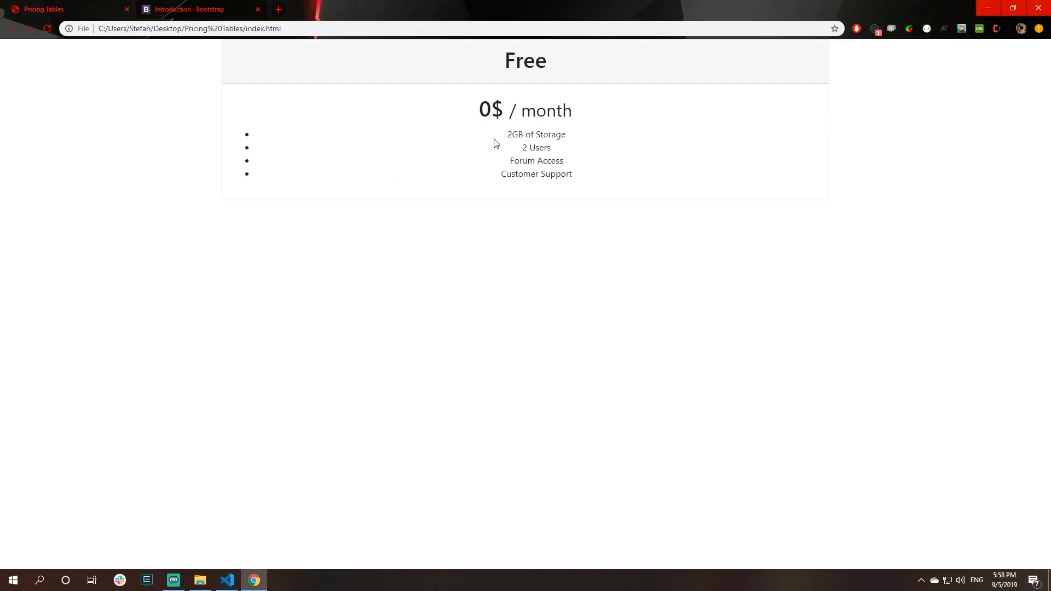
mouse_move(537, 163)
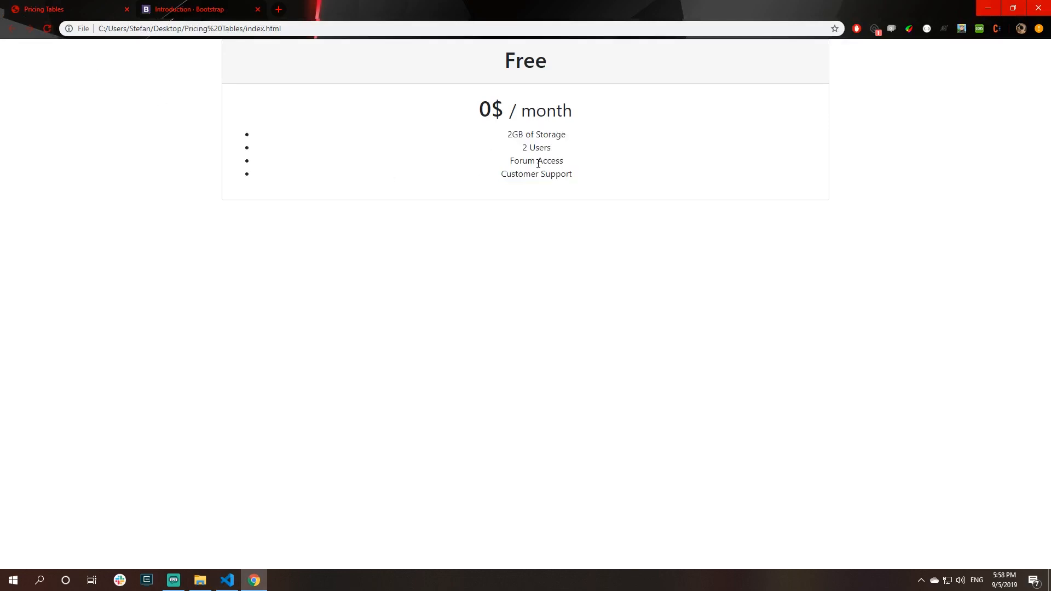
mouse_move(545, 172)
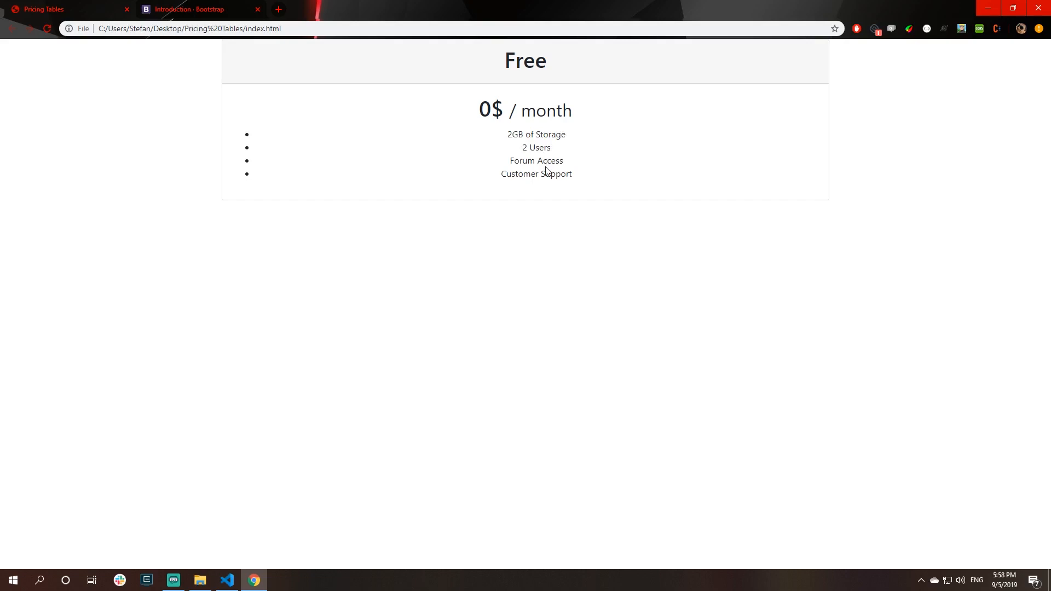
mouse_move(500, 129)
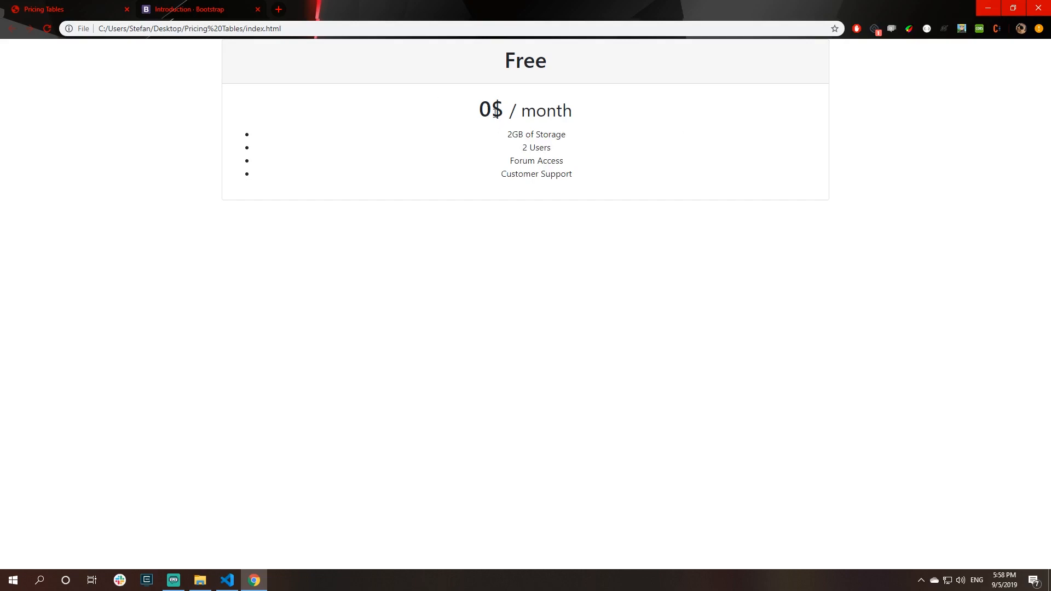
mouse_move(360, 165)
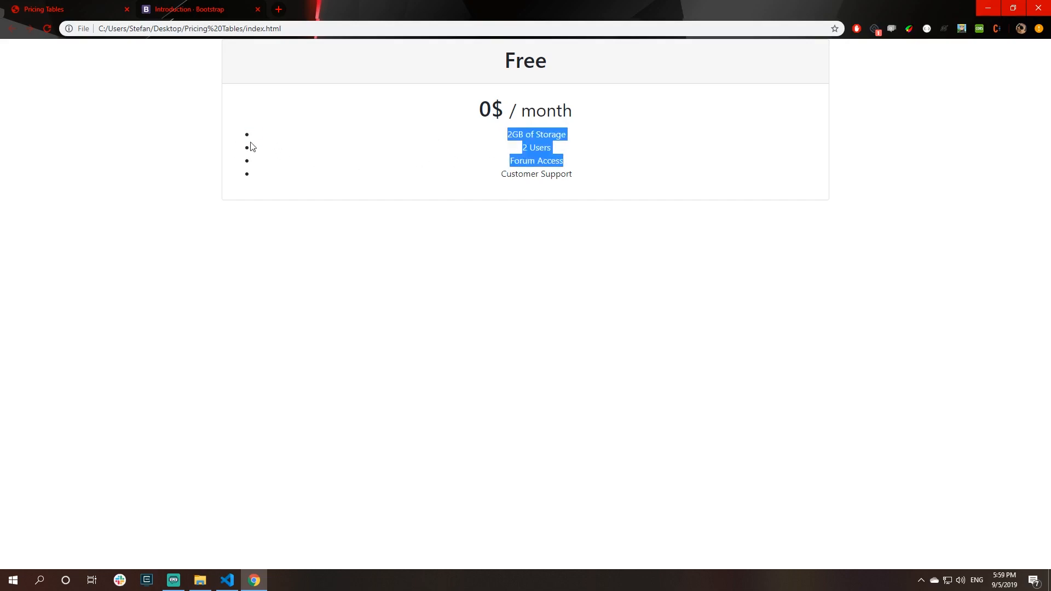
- Give the feature ul class="list-unstyled" and check the bullet-free list in Chrome
click(393, 195)
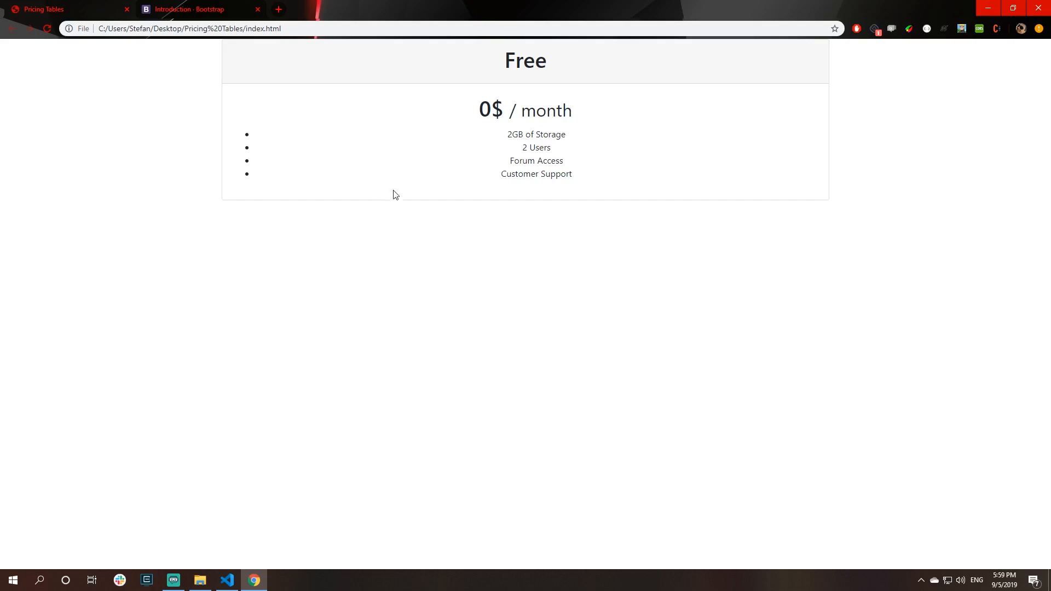
click(227, 585)
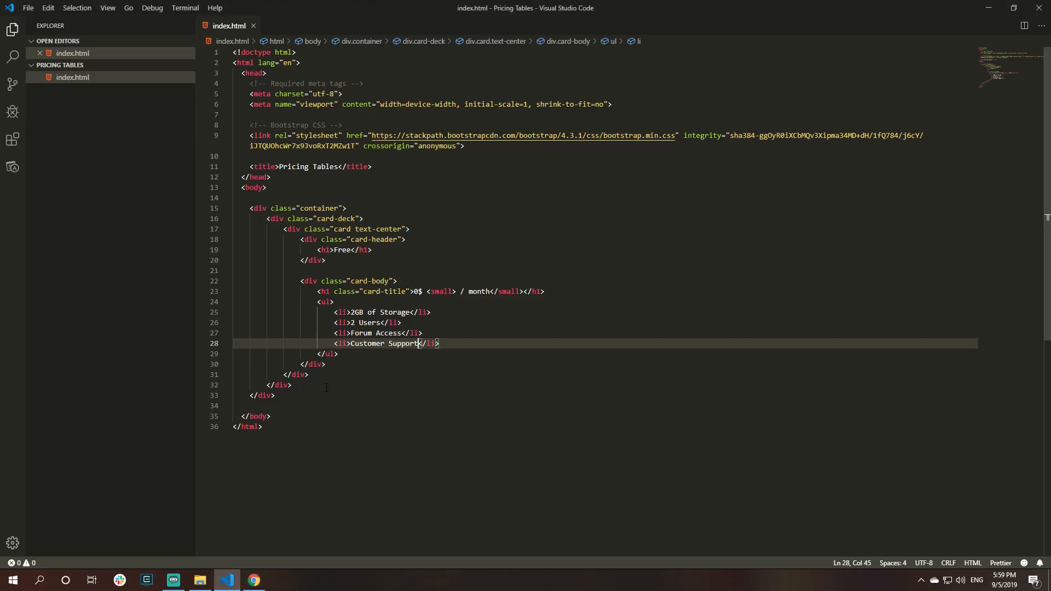
text(class=")
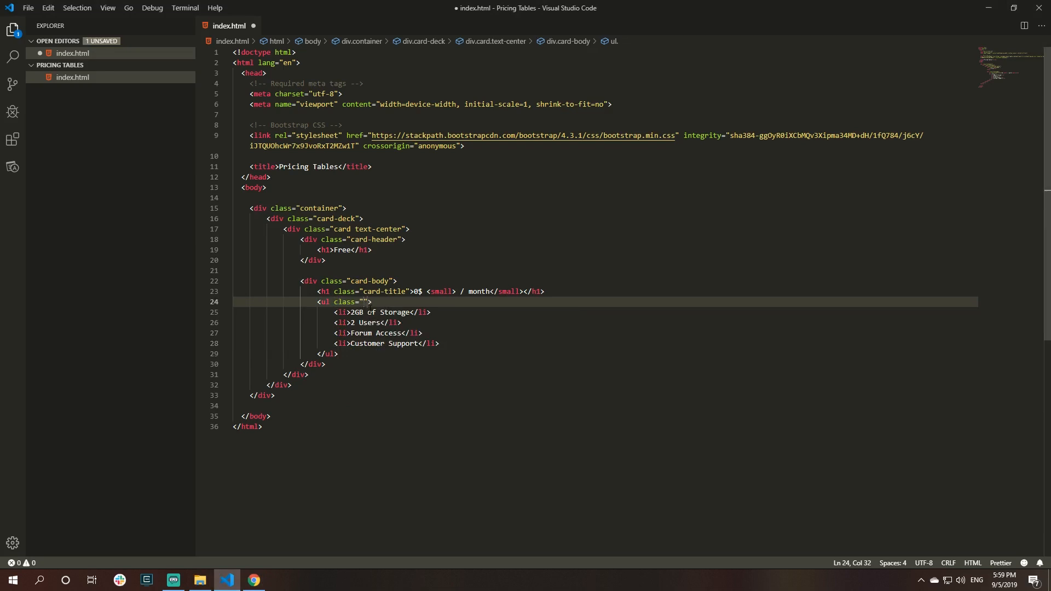
text(list-unst)
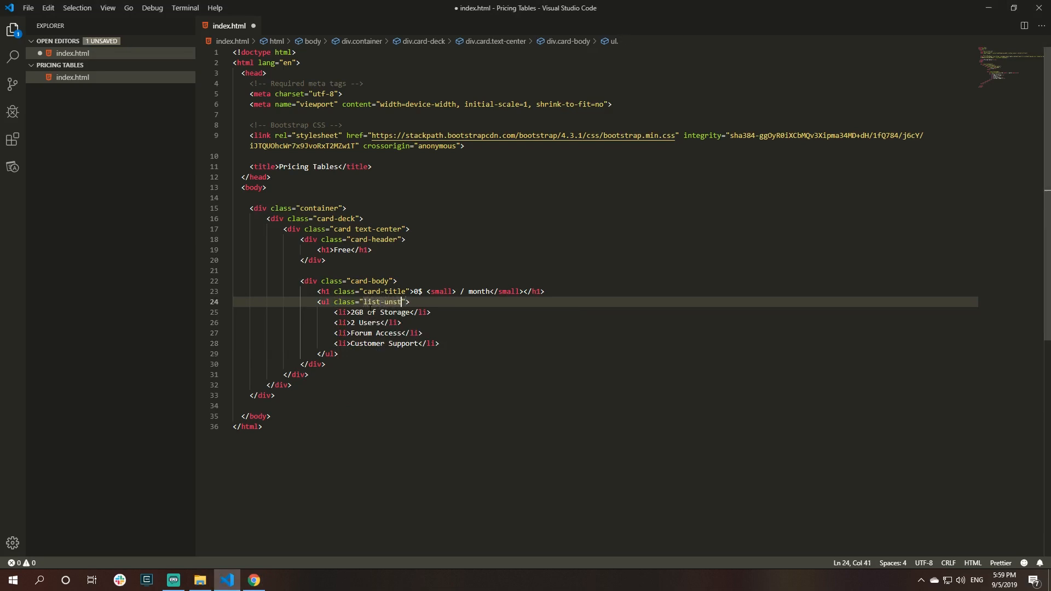
click(253, 579)
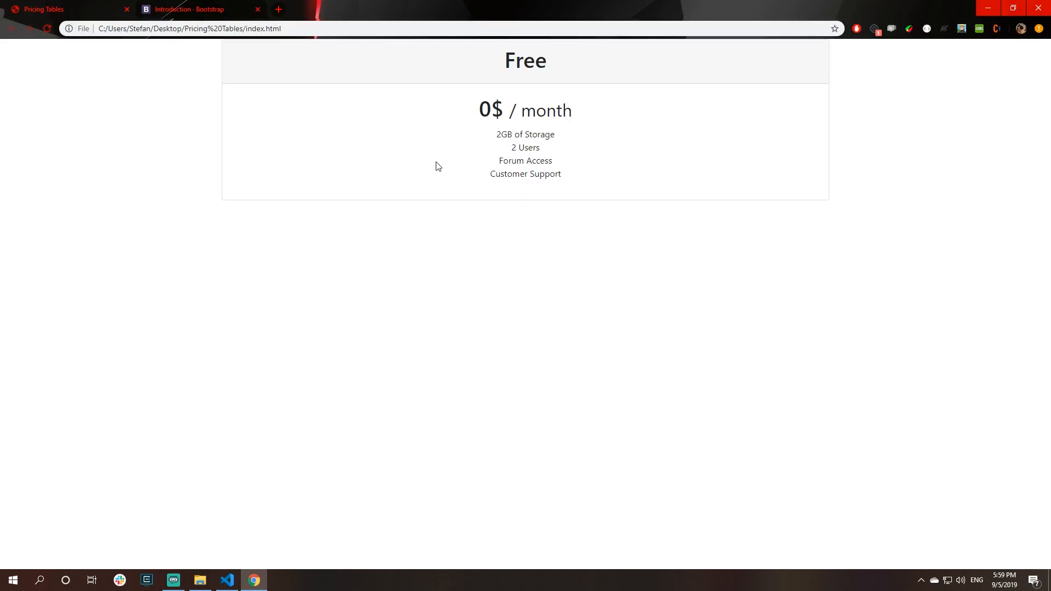
mouse_move(461, 175)
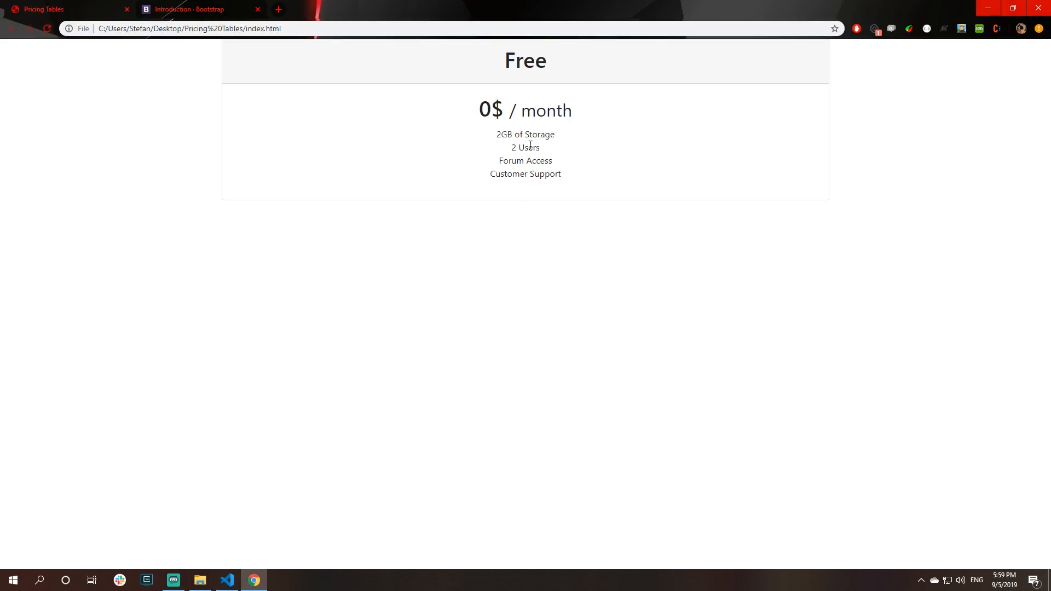
mouse_move(280, 466)
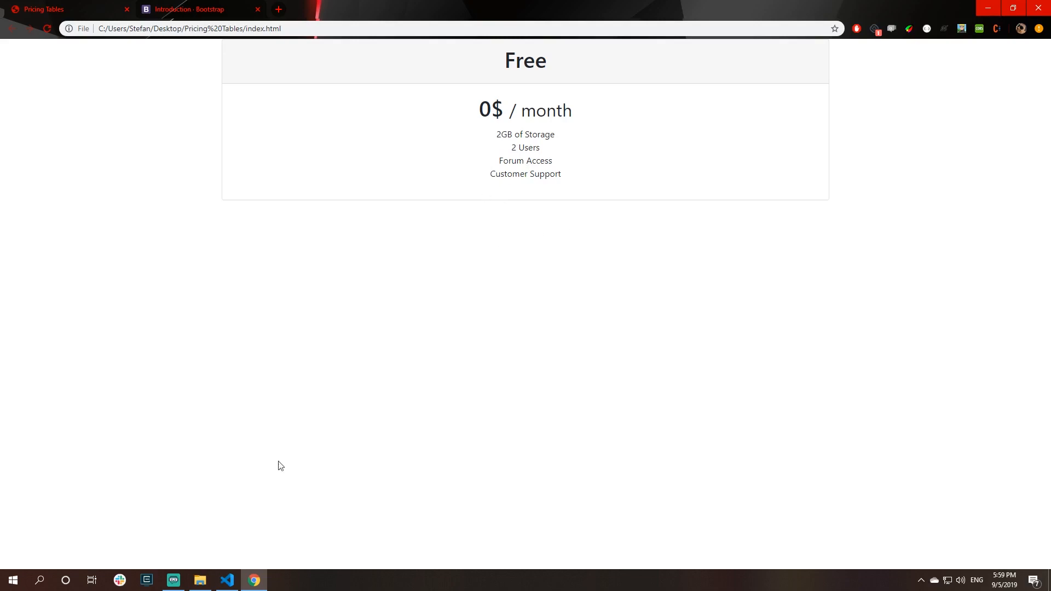
- Add a <button type="button" class="btn btn-primary">Sign up for Free</button> below the list
click(227, 580)
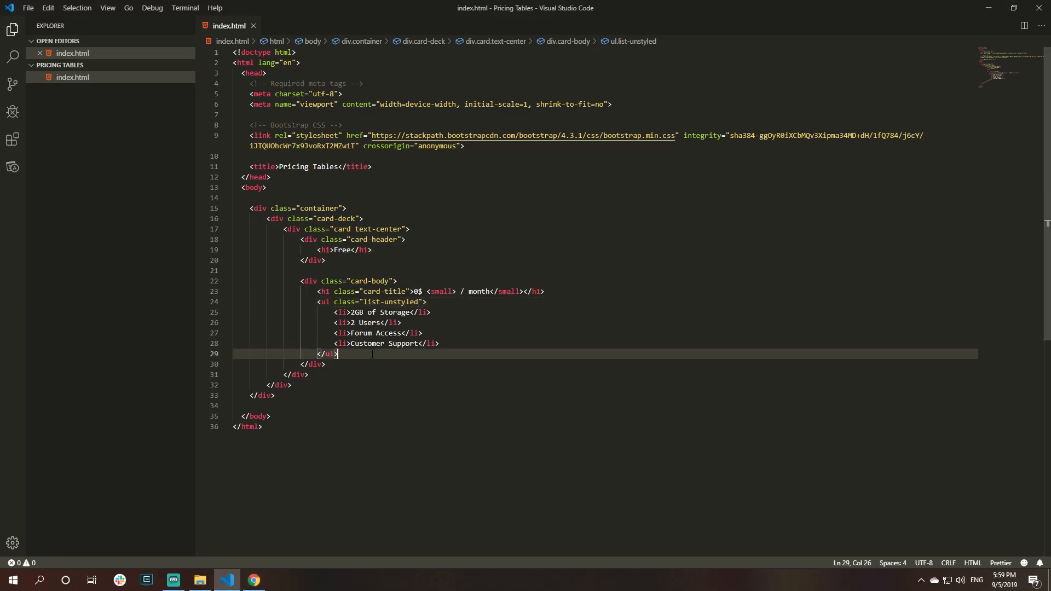
key(enter)
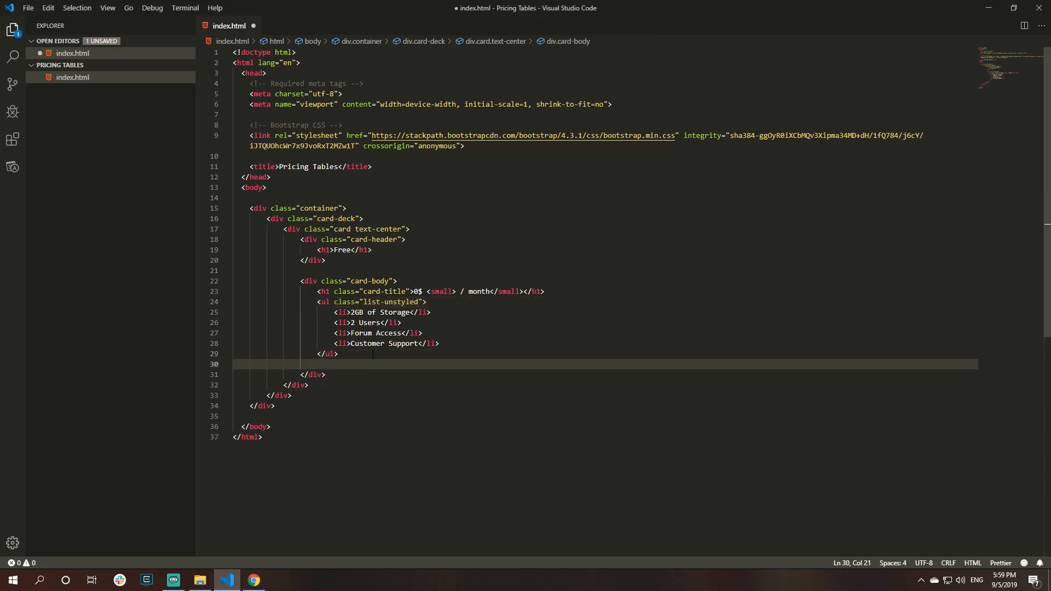
text(<button ></button>)
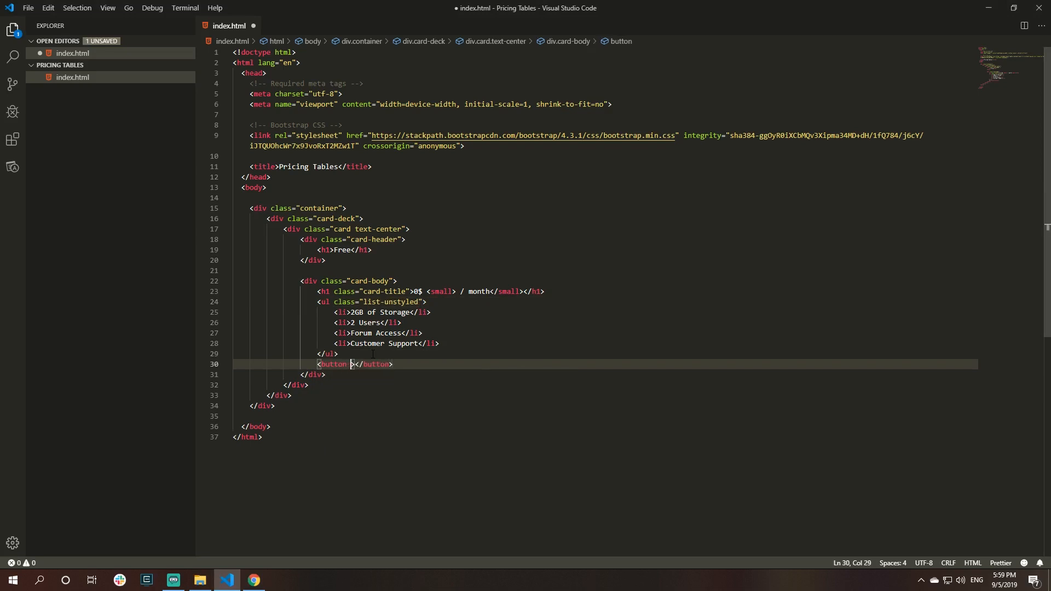
text(type="button")
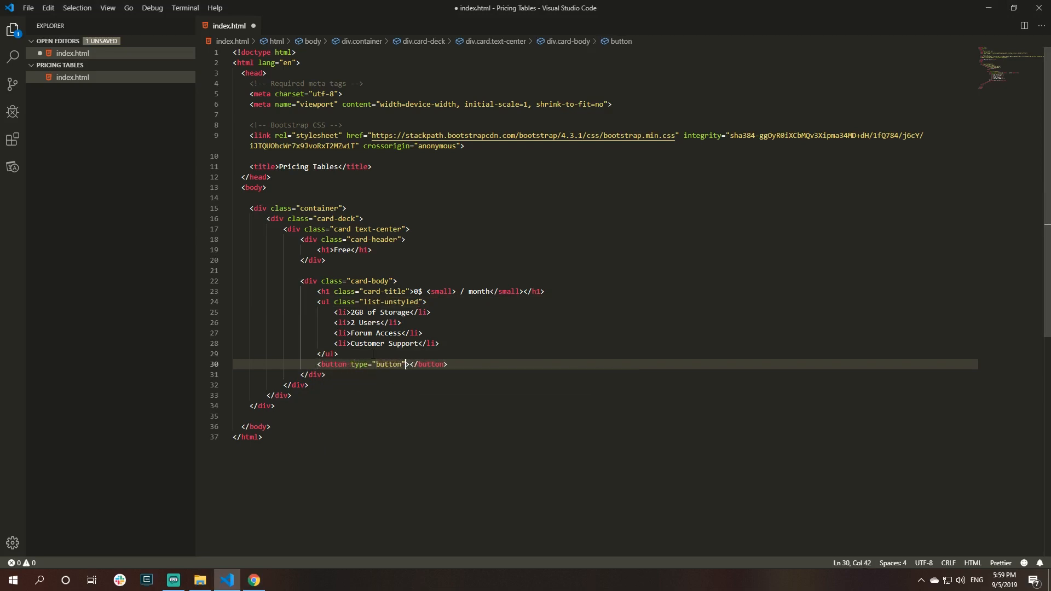
text(class="btn")
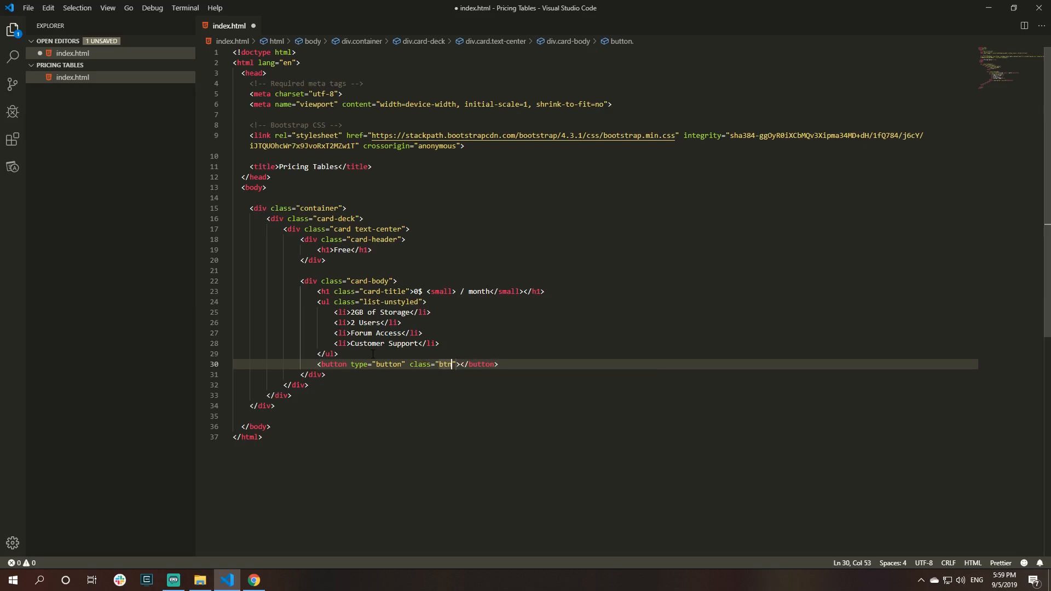
text(btn-primary)
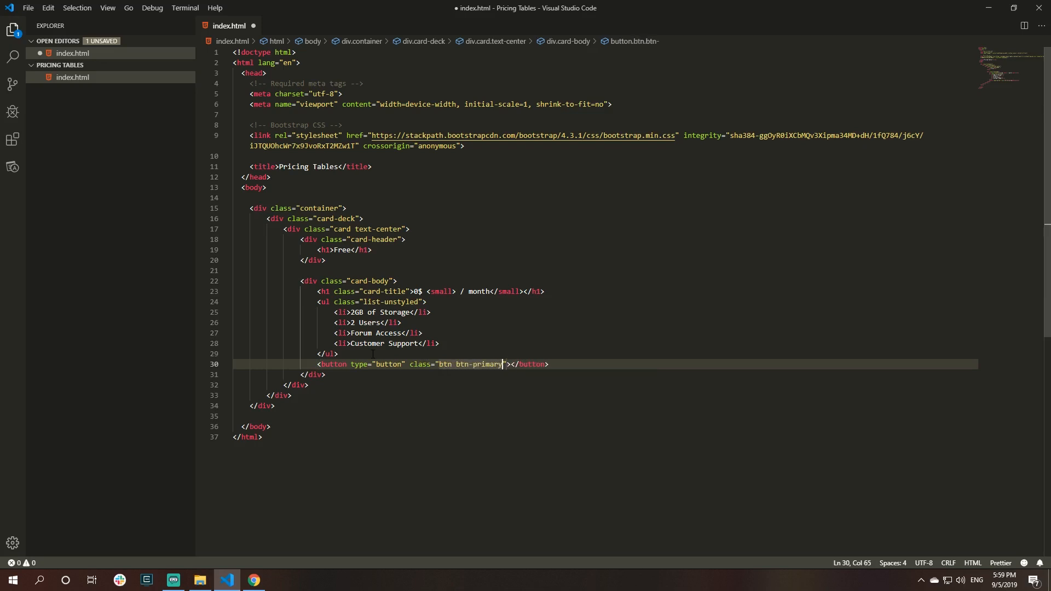
text(Sign up for)
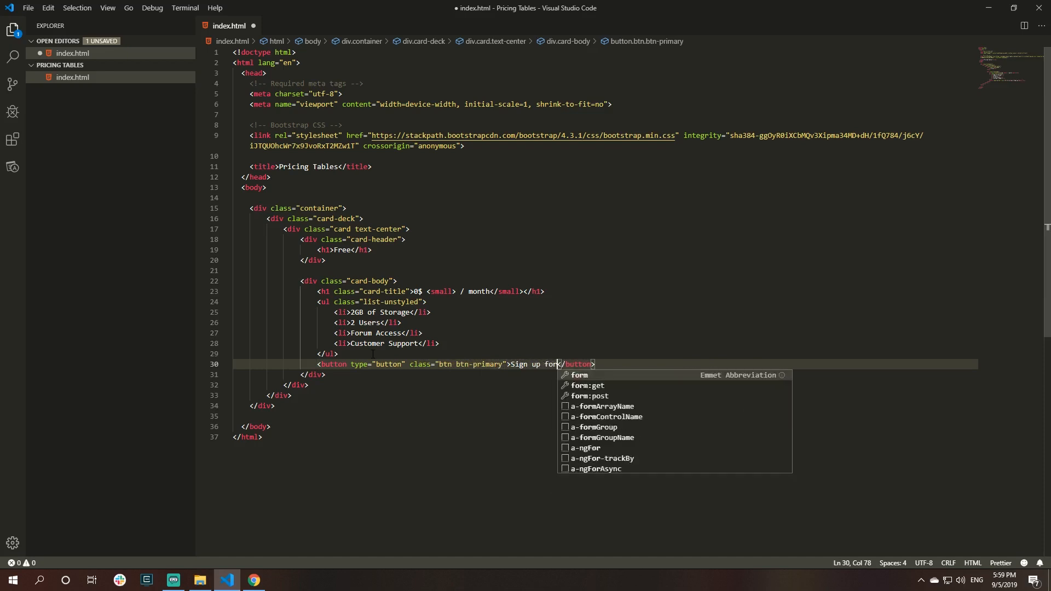
- Reload Chrome to confirm the blue Sign up for Free button appears
click(253, 580)
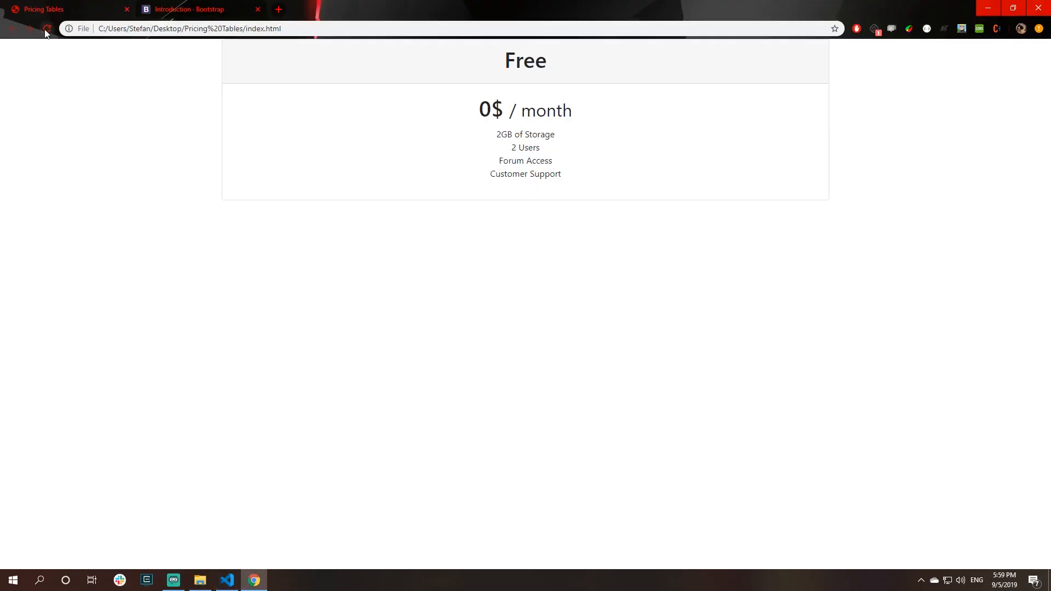
click(46, 29)
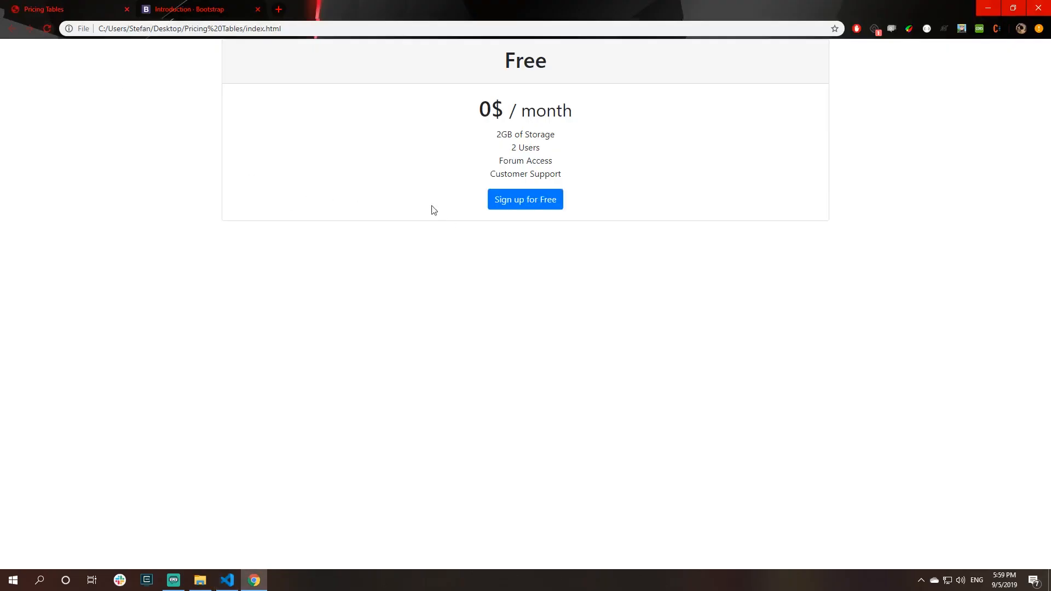
mouse_move(289, 63)
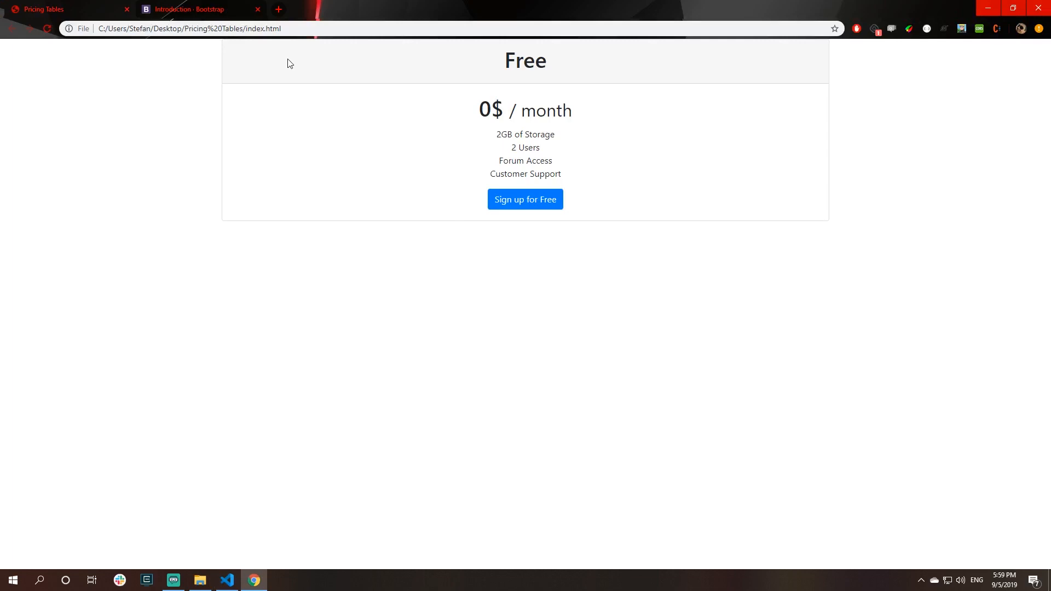
mouse_move(294, 66)
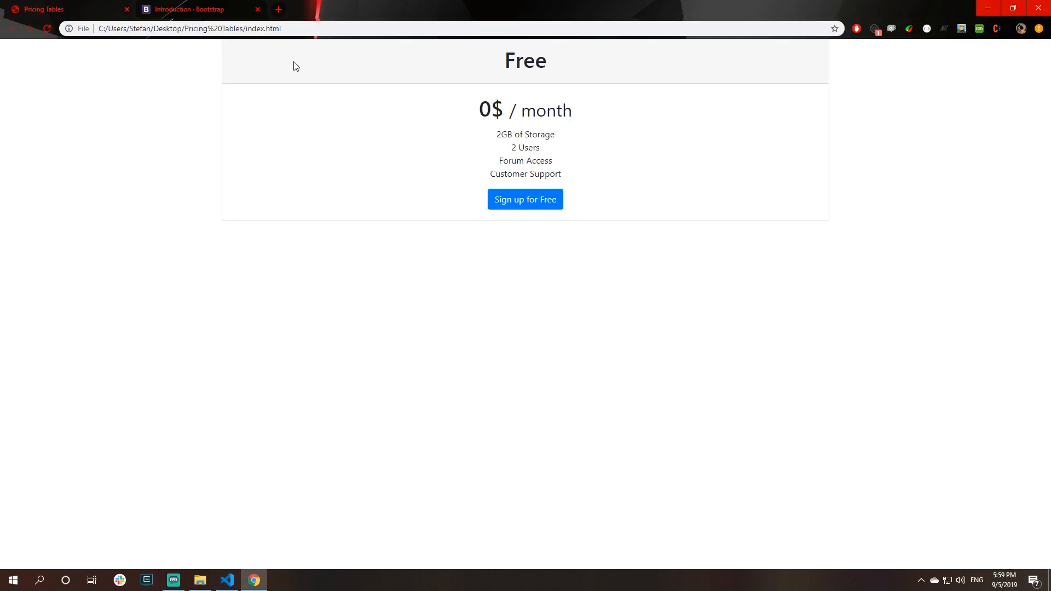
mouse_move(226, 580)
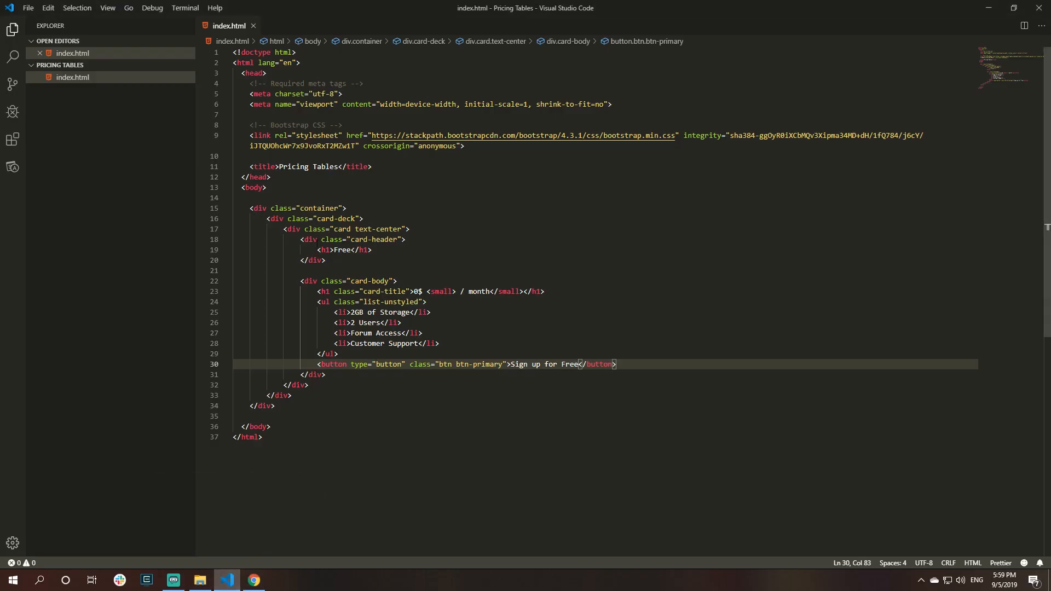
- Copy the Free card div into the card-deck as another card and preview it in Chrome
click(365, 219)
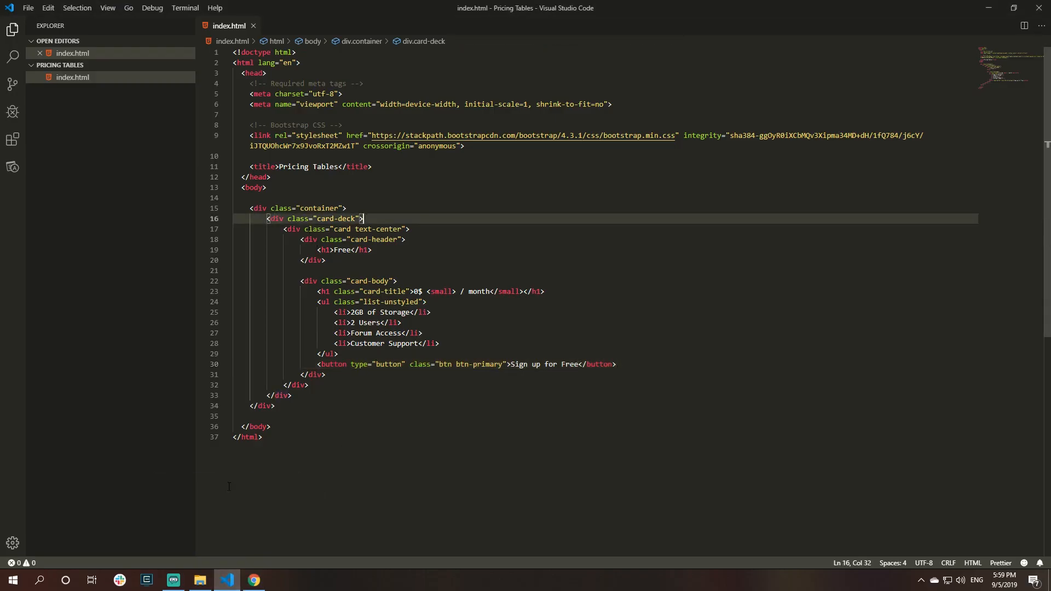
mouse_move(253, 581)
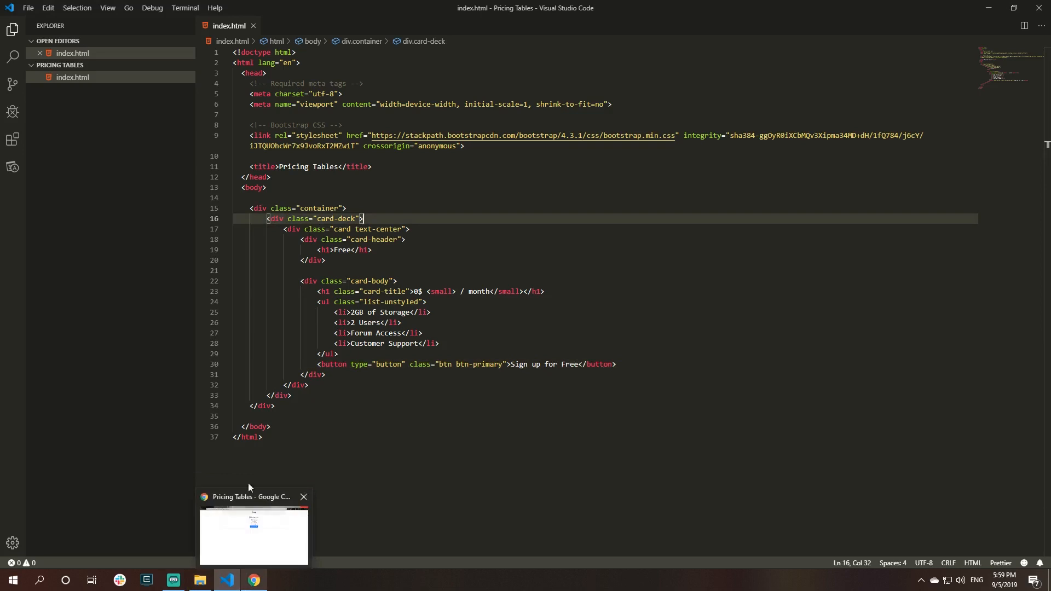
click(335, 229)
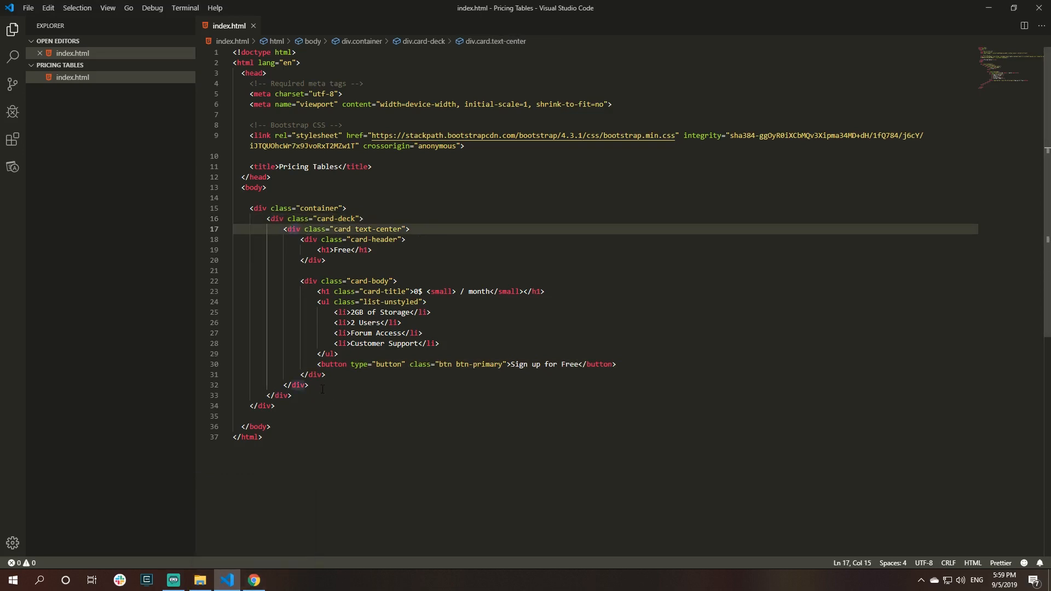
click(306, 384)
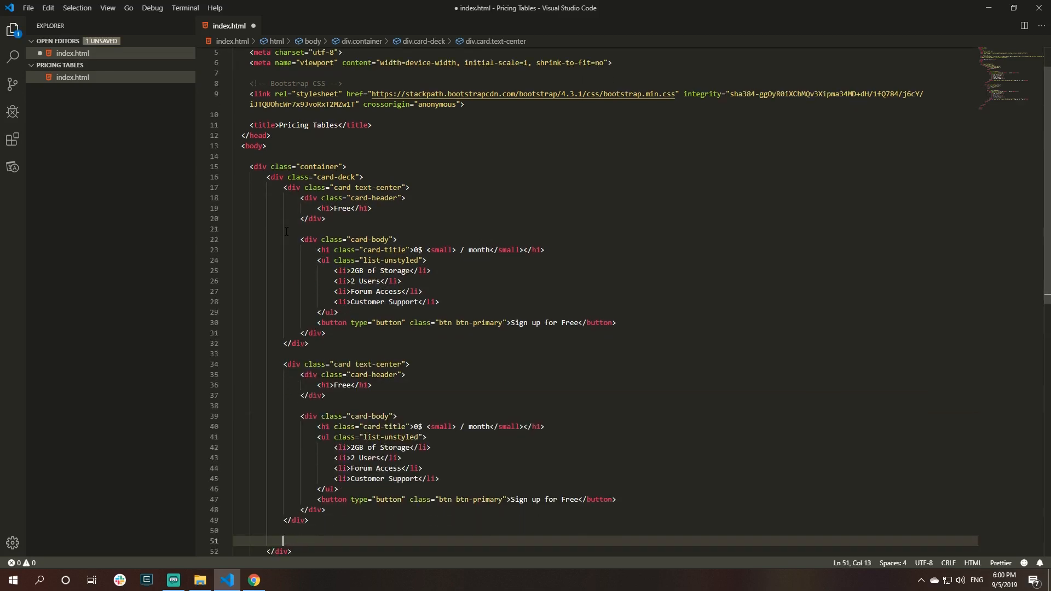
click(253, 581)
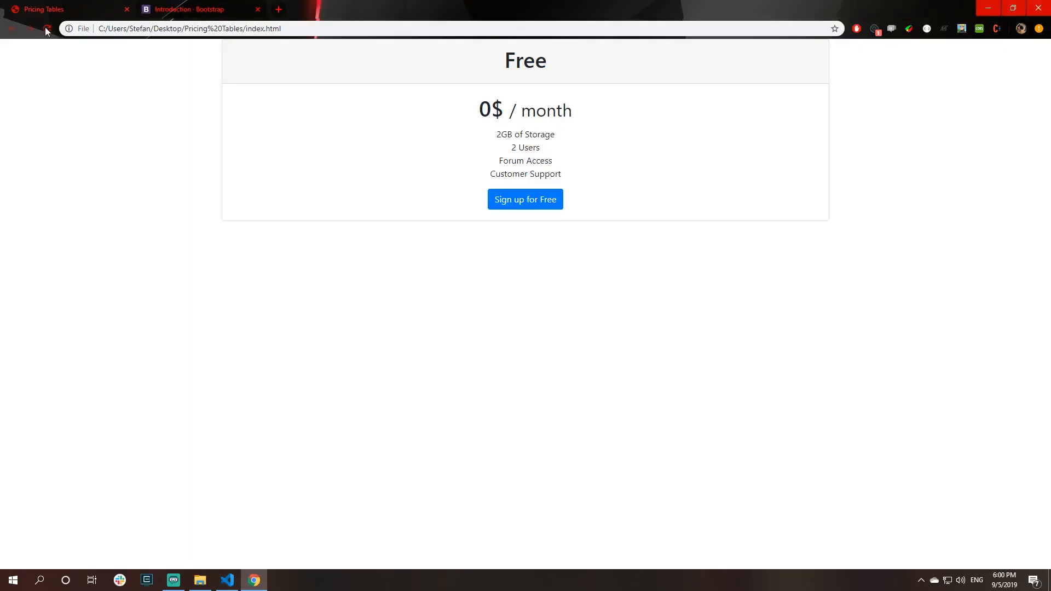
mouse_move(47, 31)
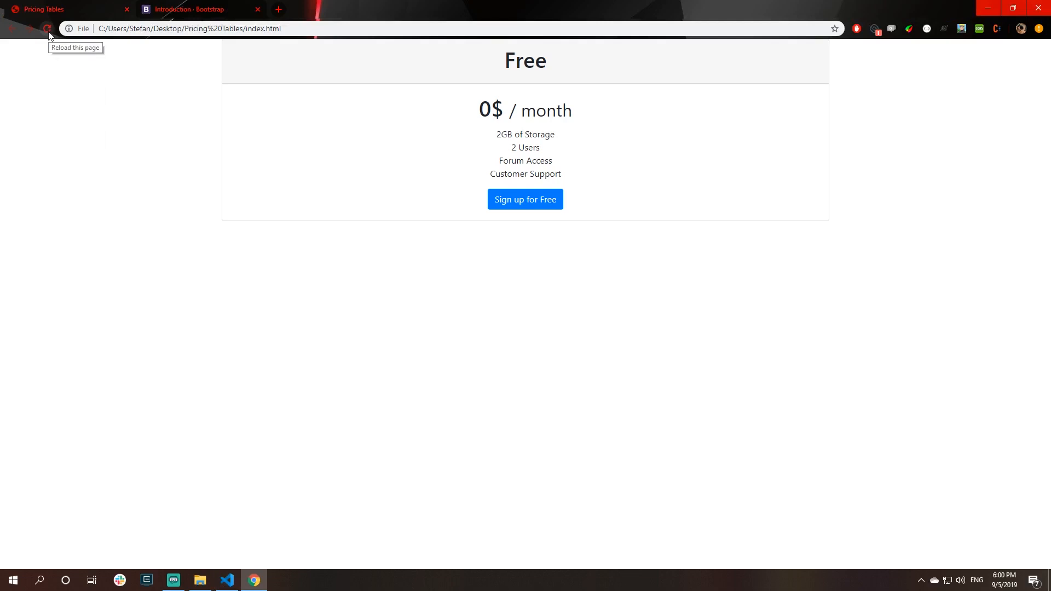
click(47, 29)
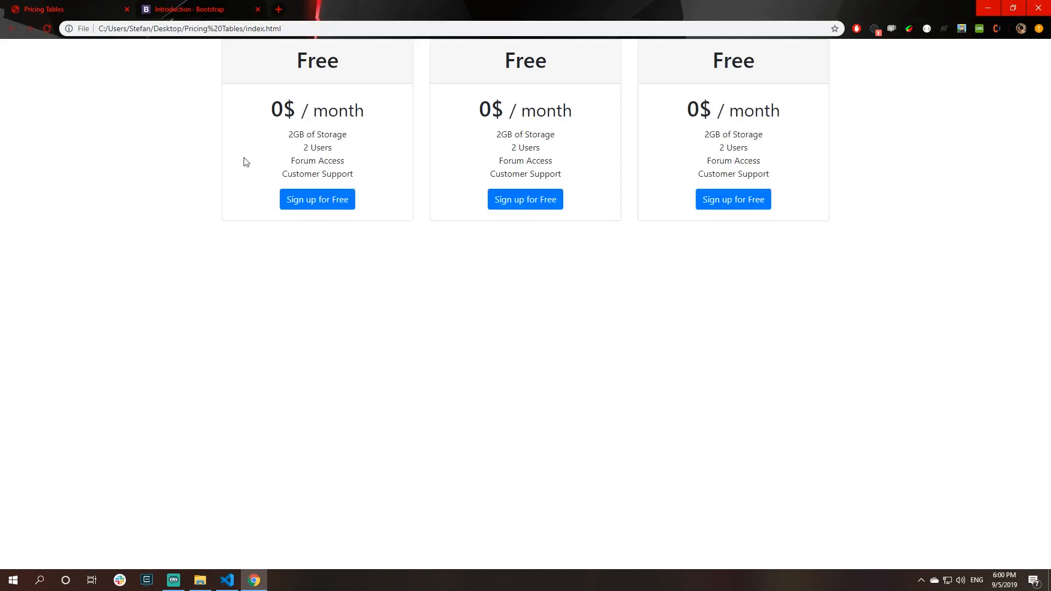
mouse_move(412, 131)
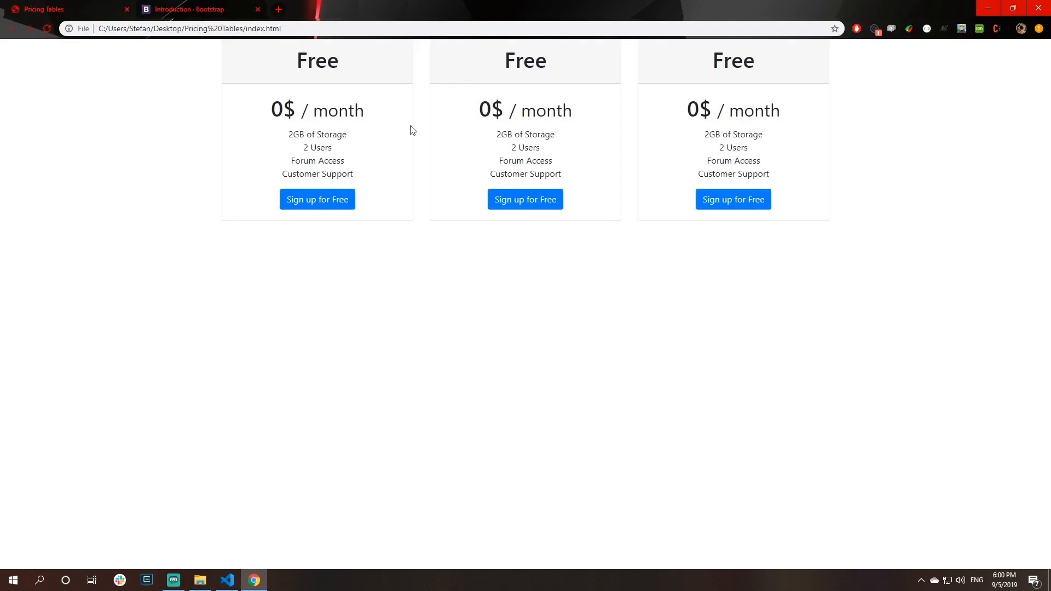
mouse_move(301, 130)
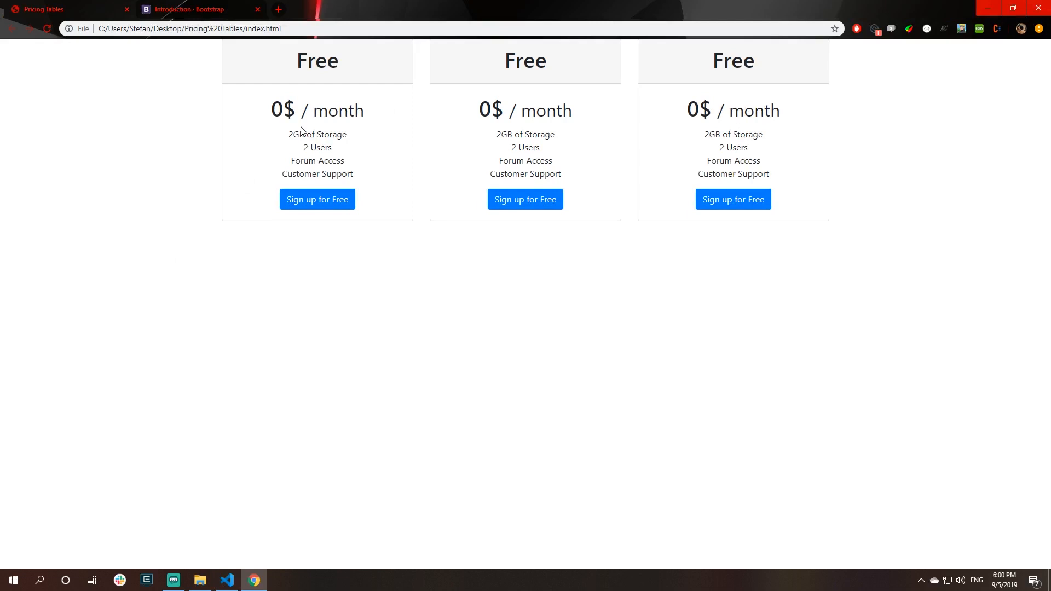
mouse_move(421, 153)
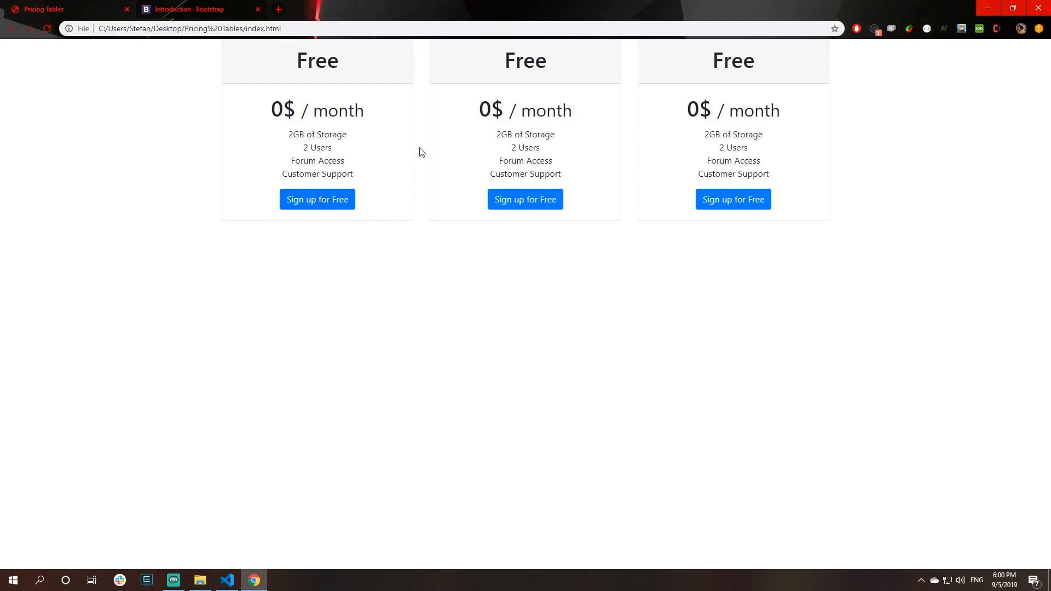
mouse_move(611, 156)
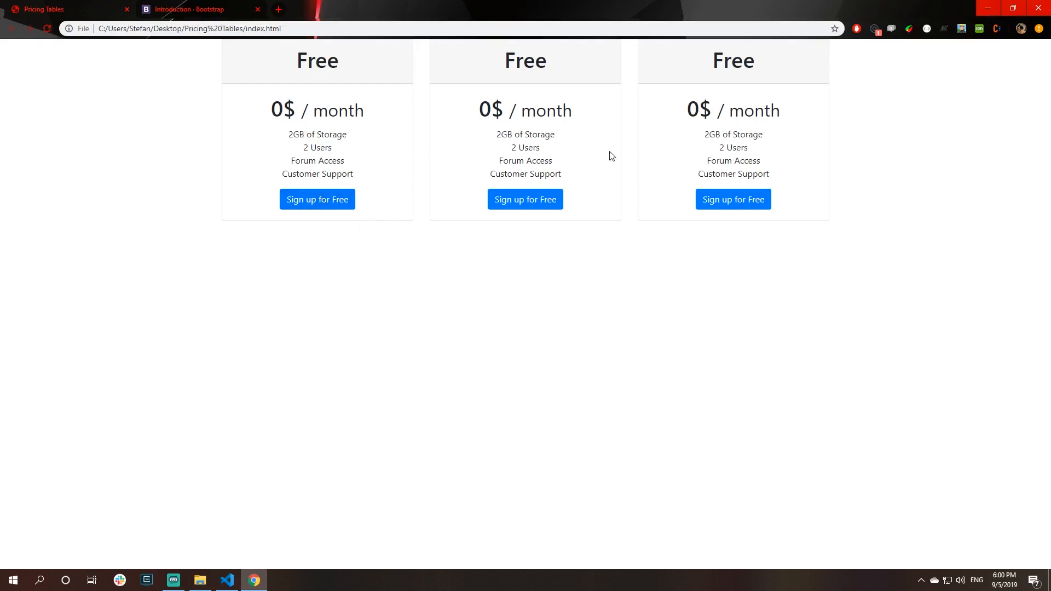
- Adjust the duplicated cards so three identical Free cards show side by side in Chrome
click(226, 581)
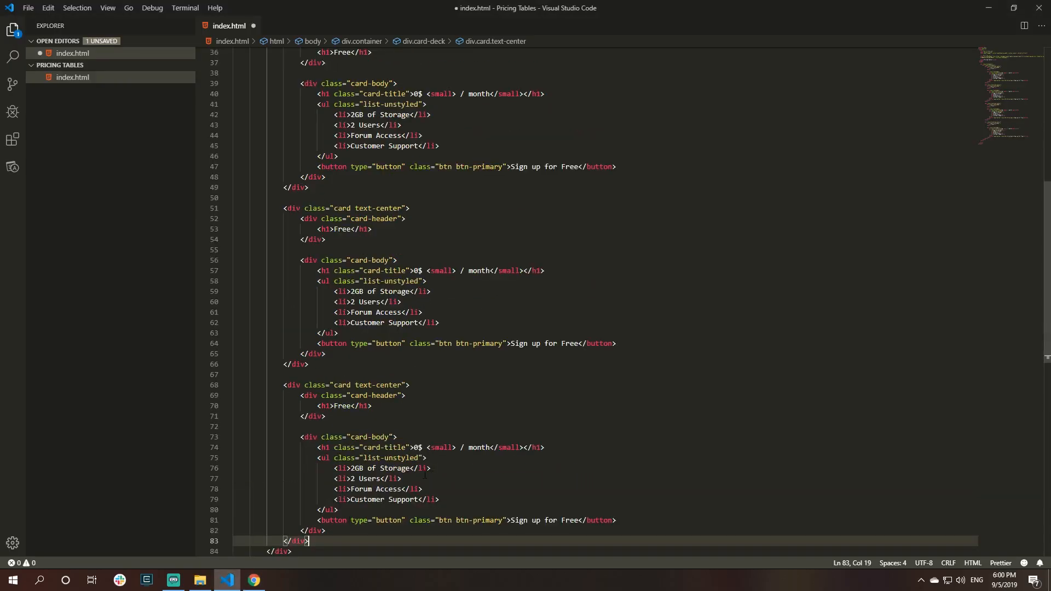
click(253, 581)
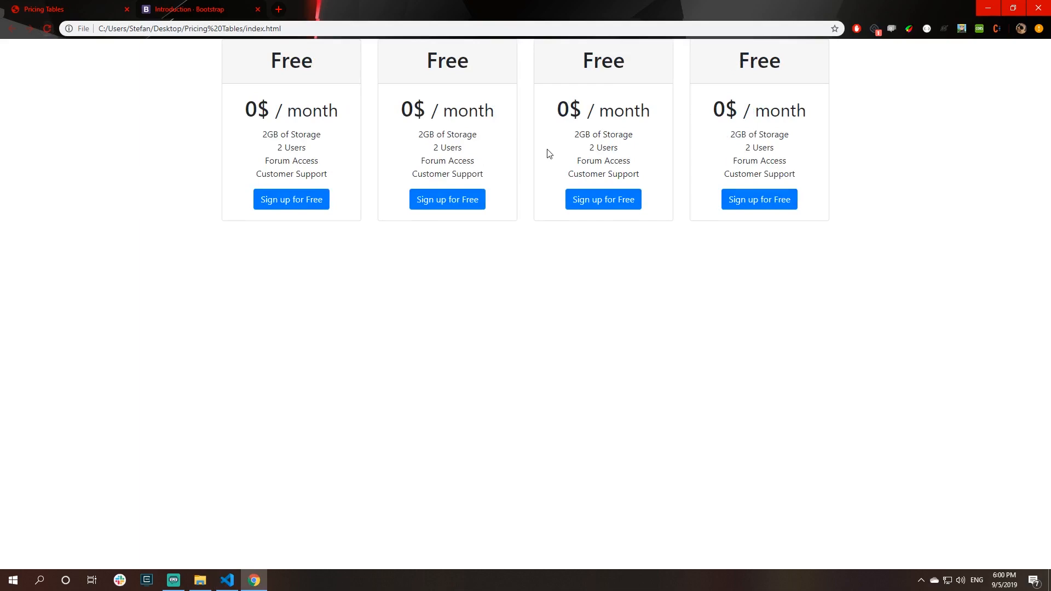
click(228, 581)
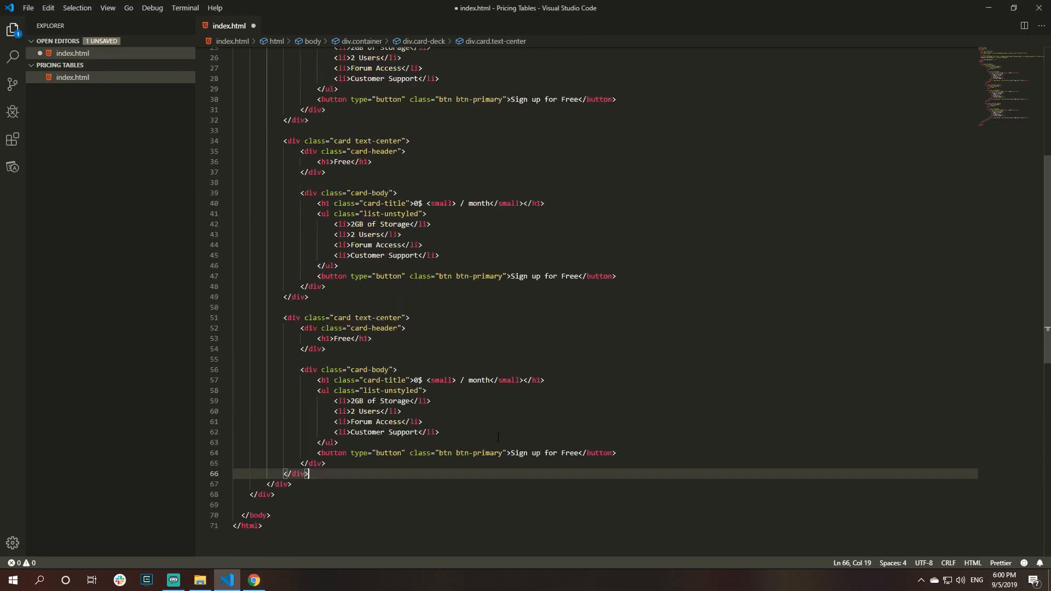
click(253, 580)
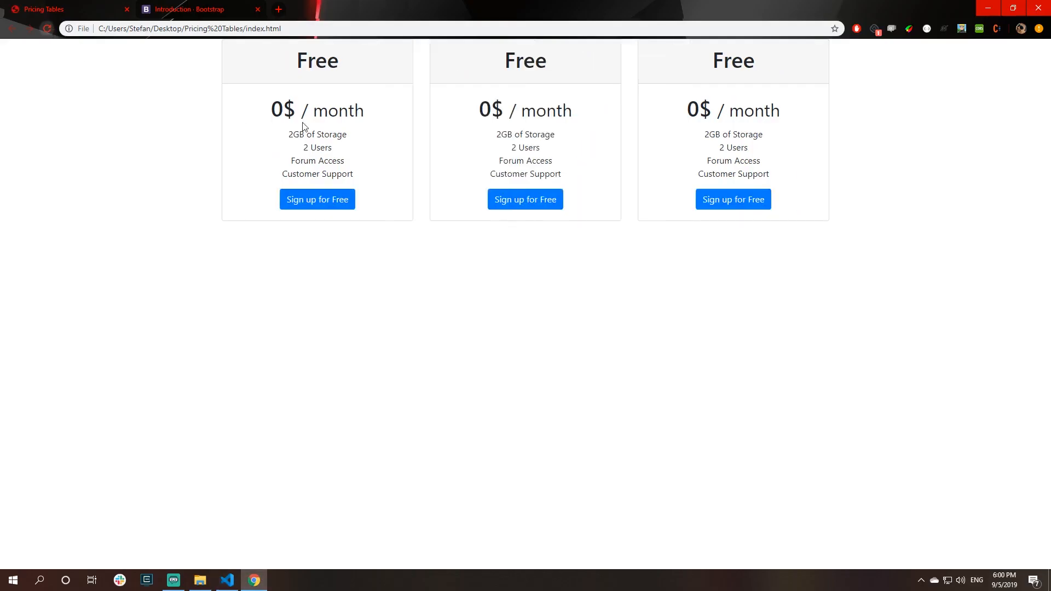
mouse_move(408, 244)
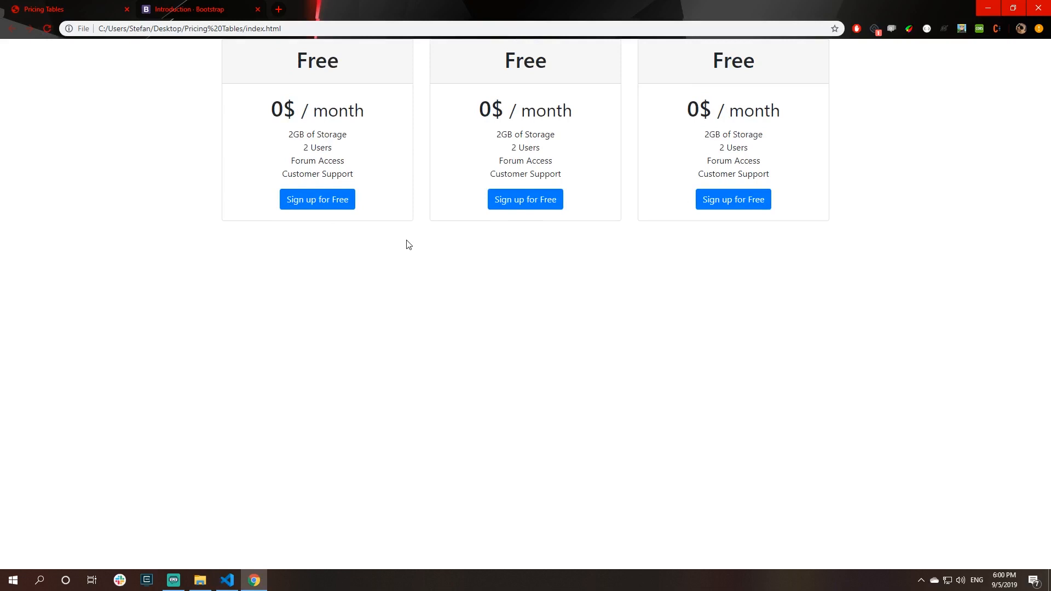
mouse_move(416, 129)
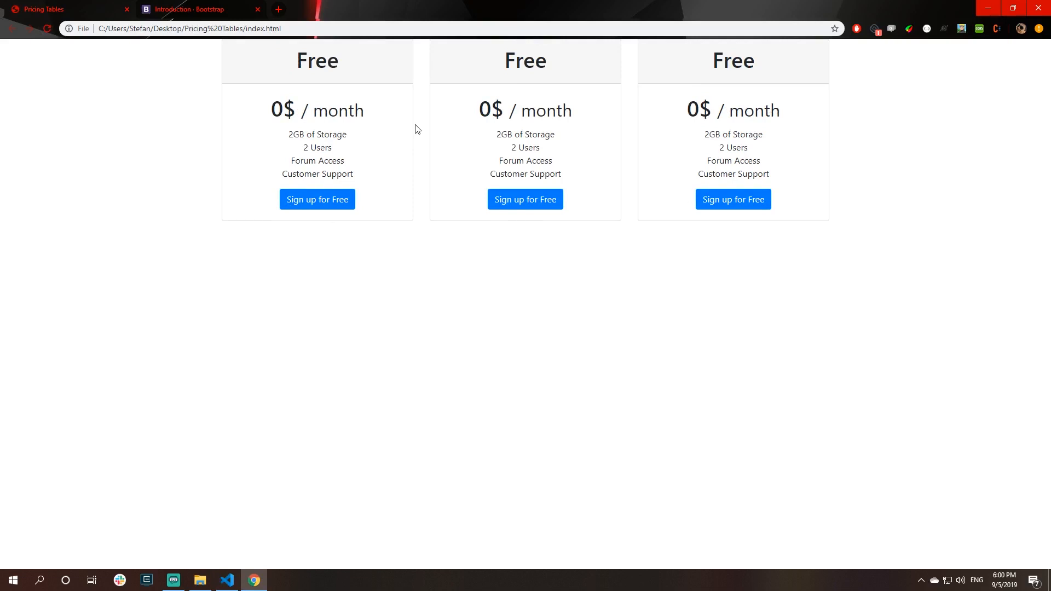
mouse_move(420, 143)
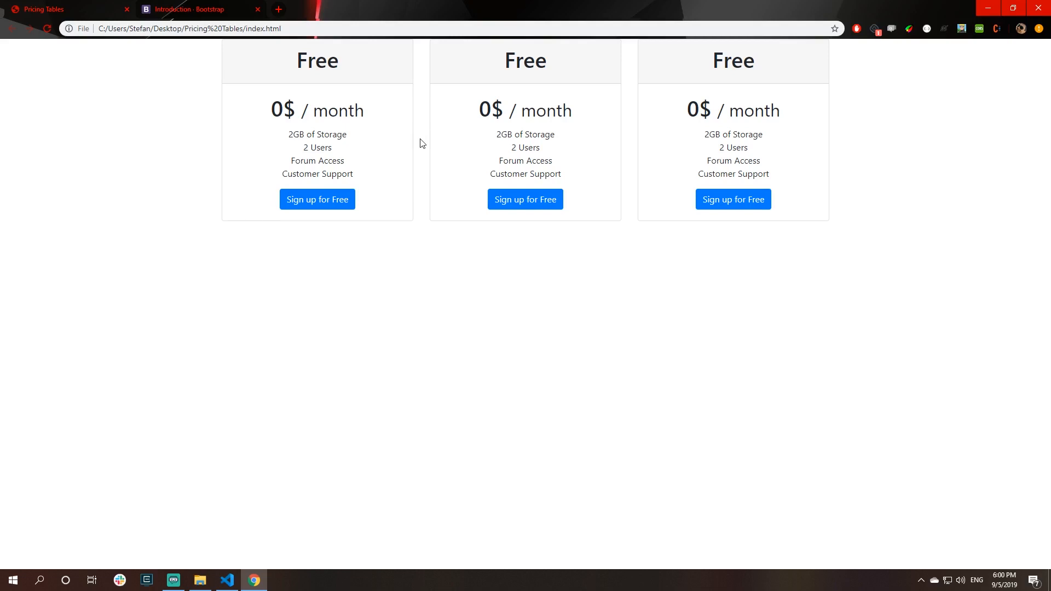
mouse_move(221, 41)
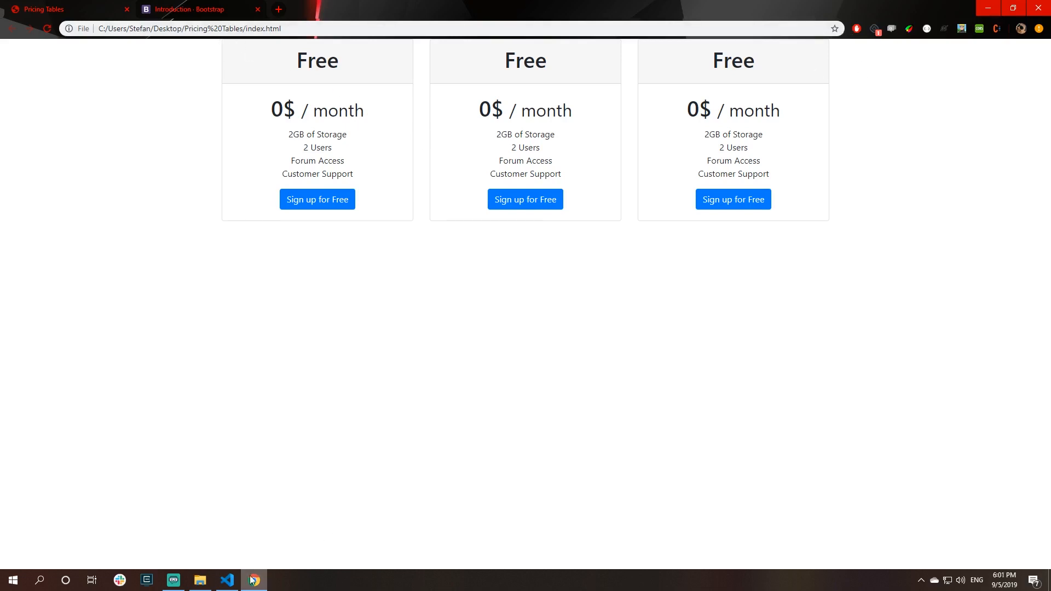
- Add mt-5 to the card-deck class, save, and confirm the top margin in Chrome
click(228, 580)
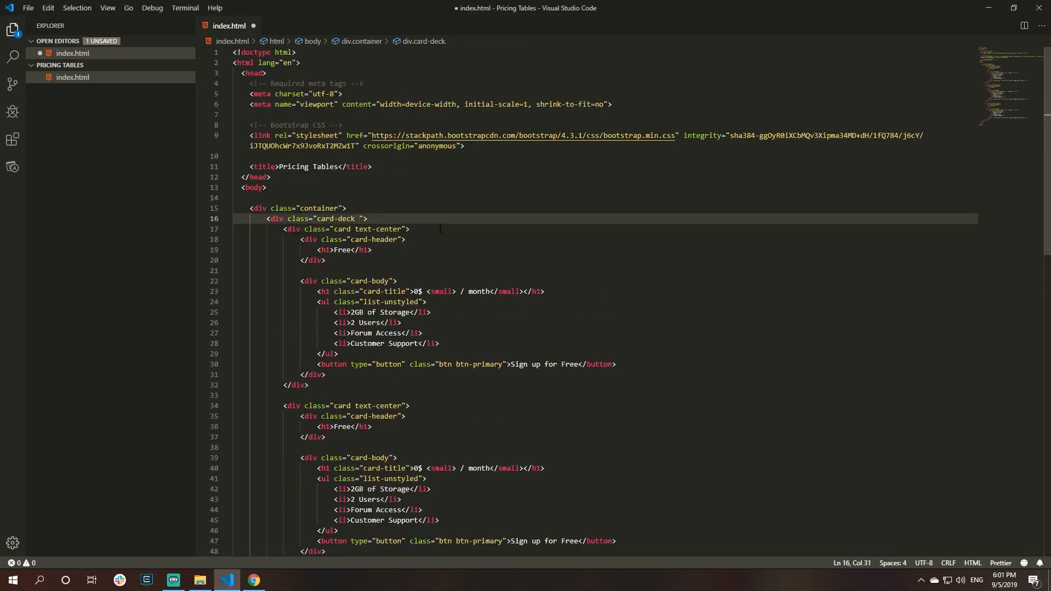
text(mt-5)
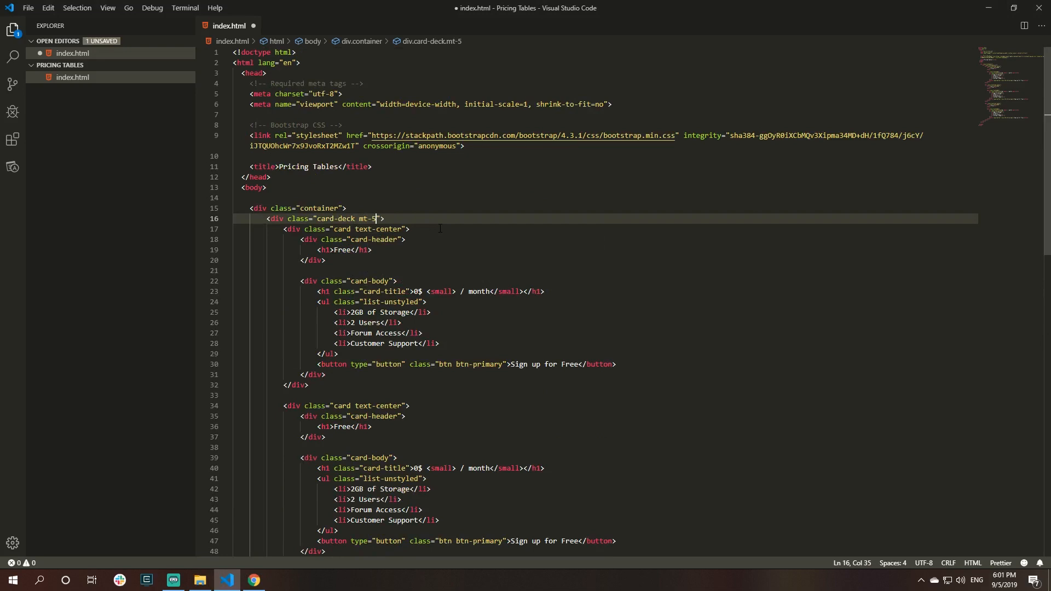
key(ctrl+s)
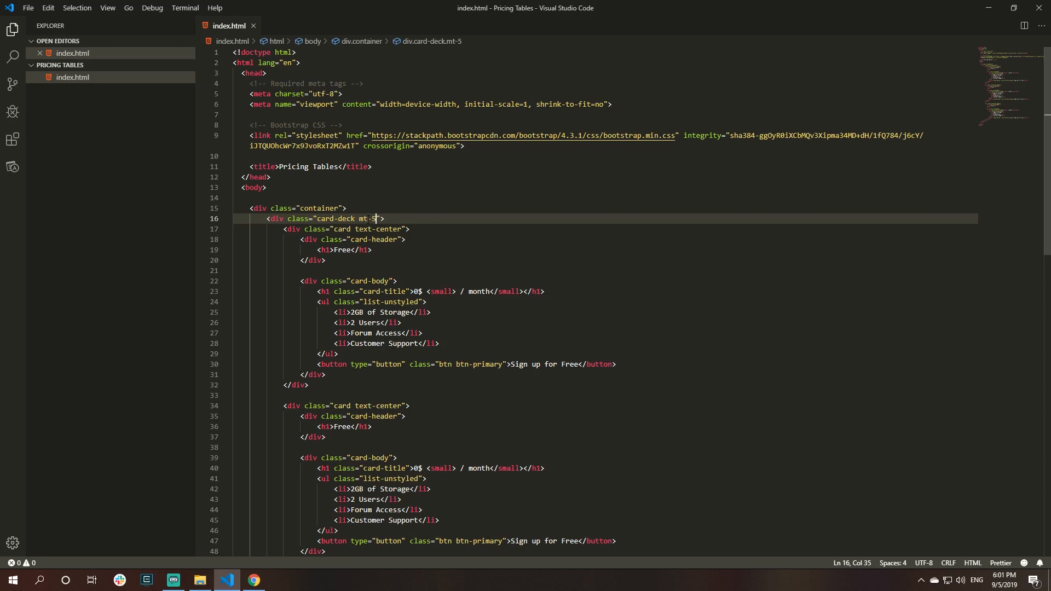
click(253, 580)
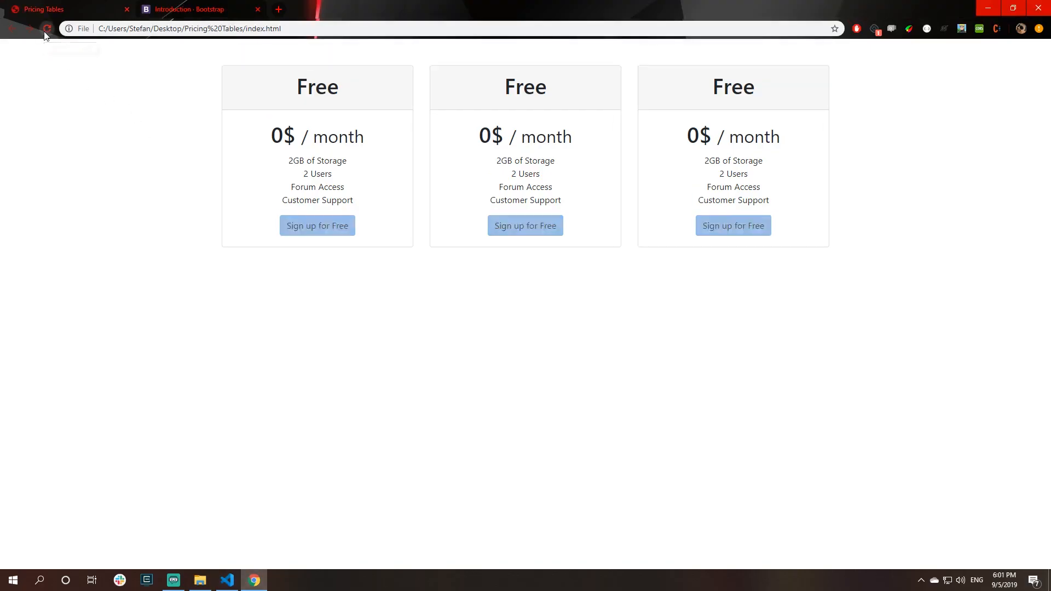
click(46, 28)
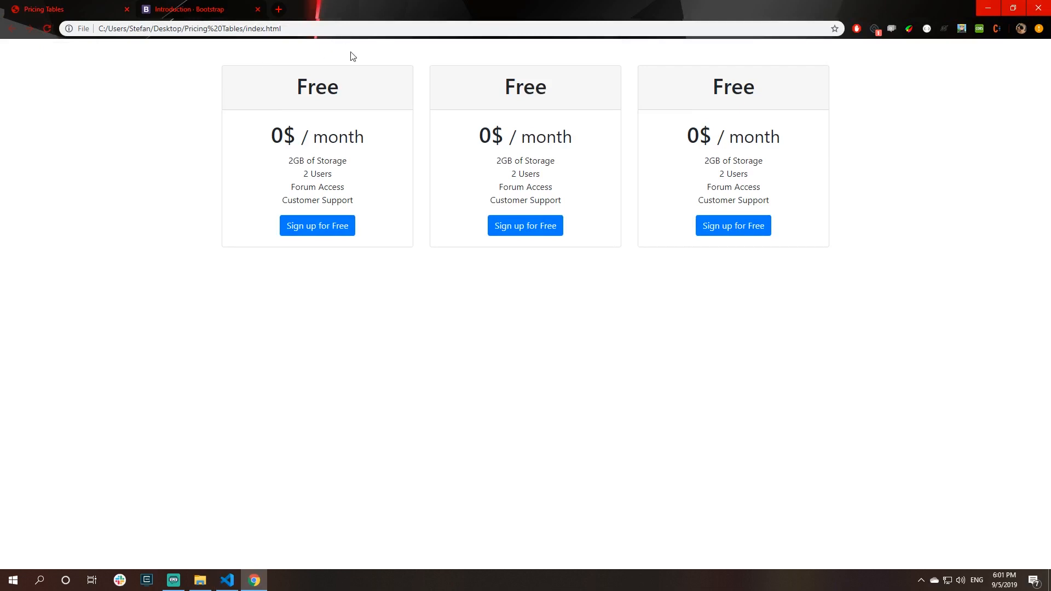
mouse_move(365, 207)
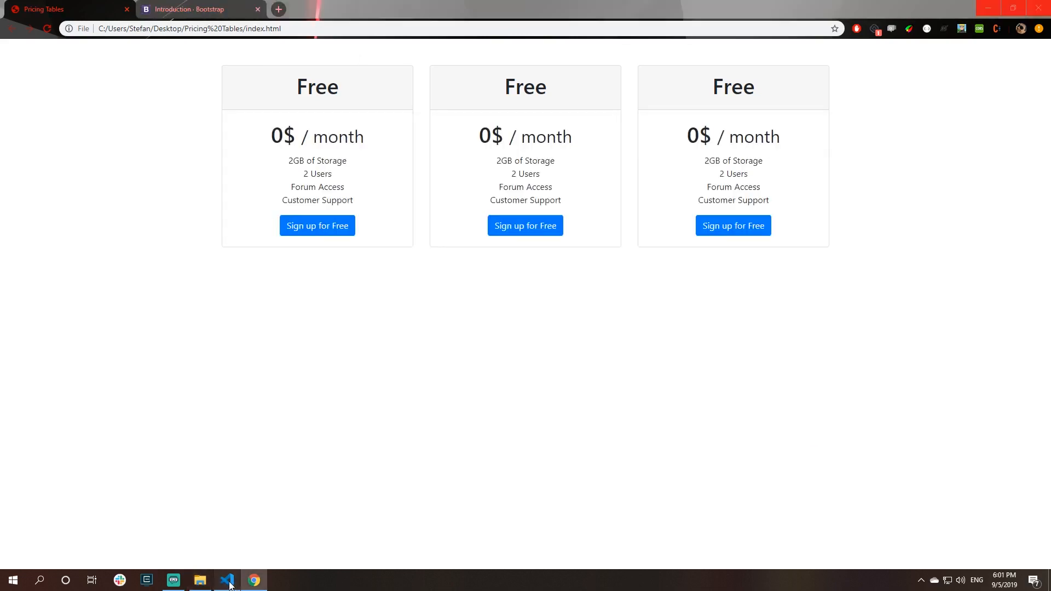
- Duplicate the four li features in every card and preview the eight-item lists
click(228, 580)
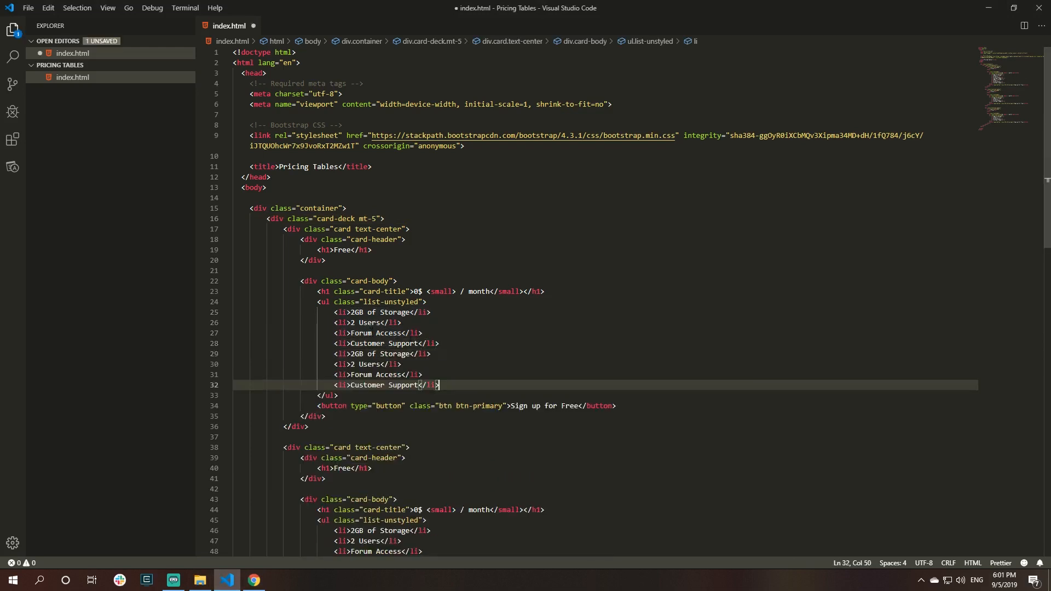
scroll(down, 3)
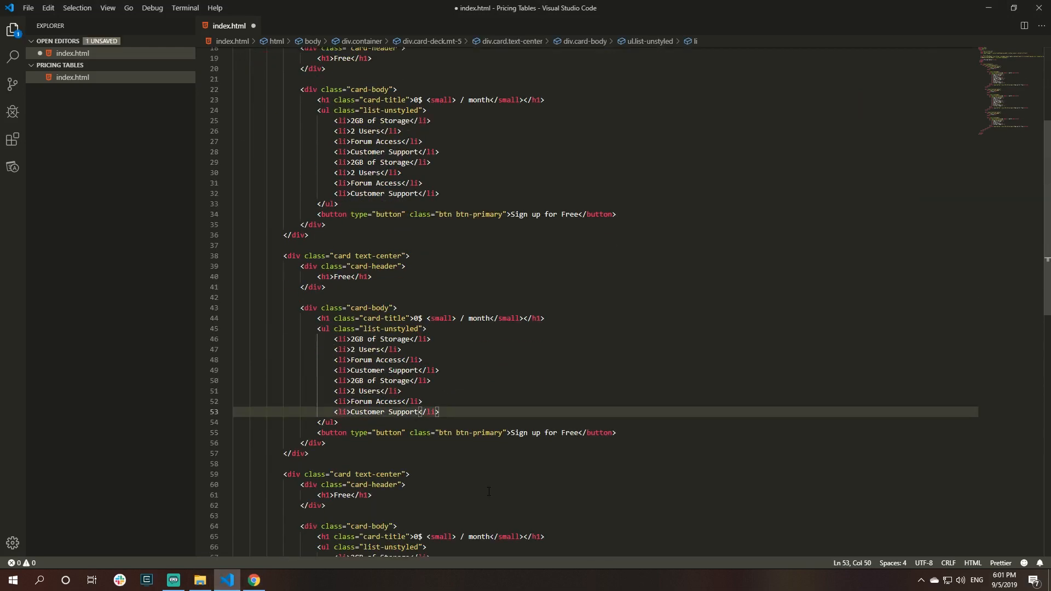
scroll(down, 3)
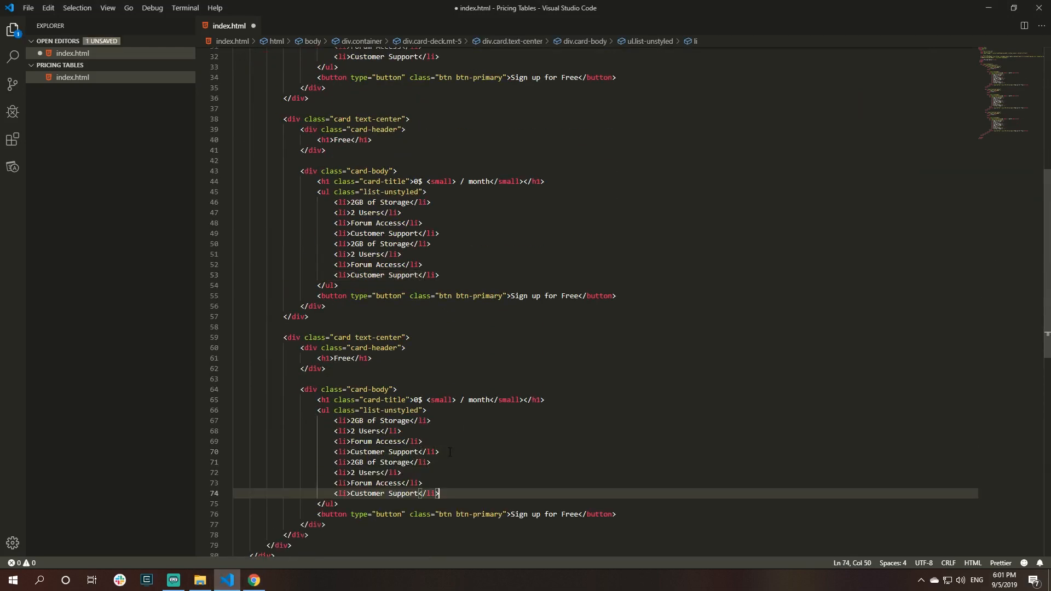
click(253, 579)
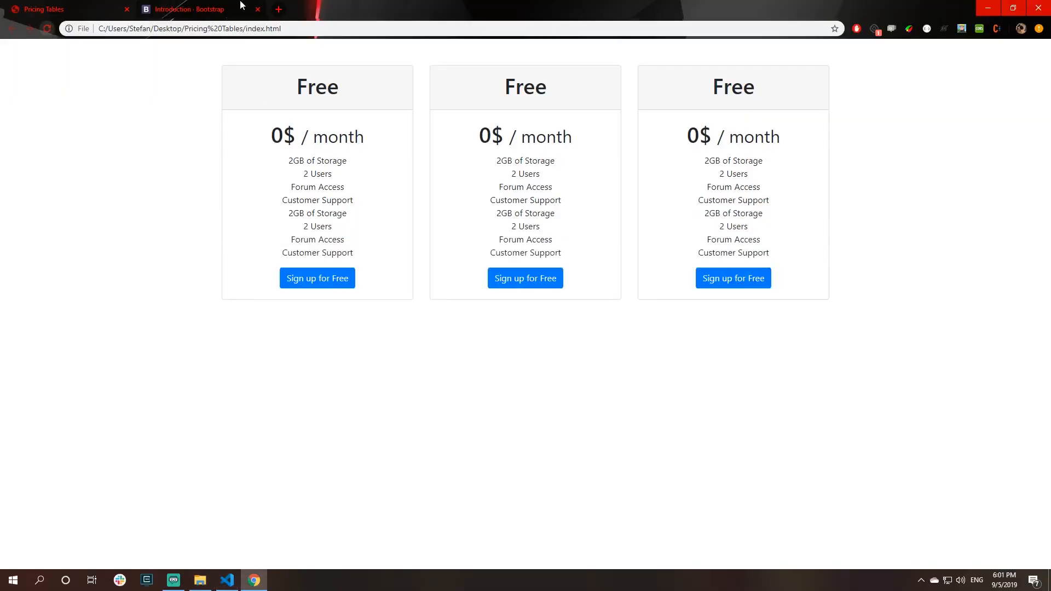
mouse_move(342, 273)
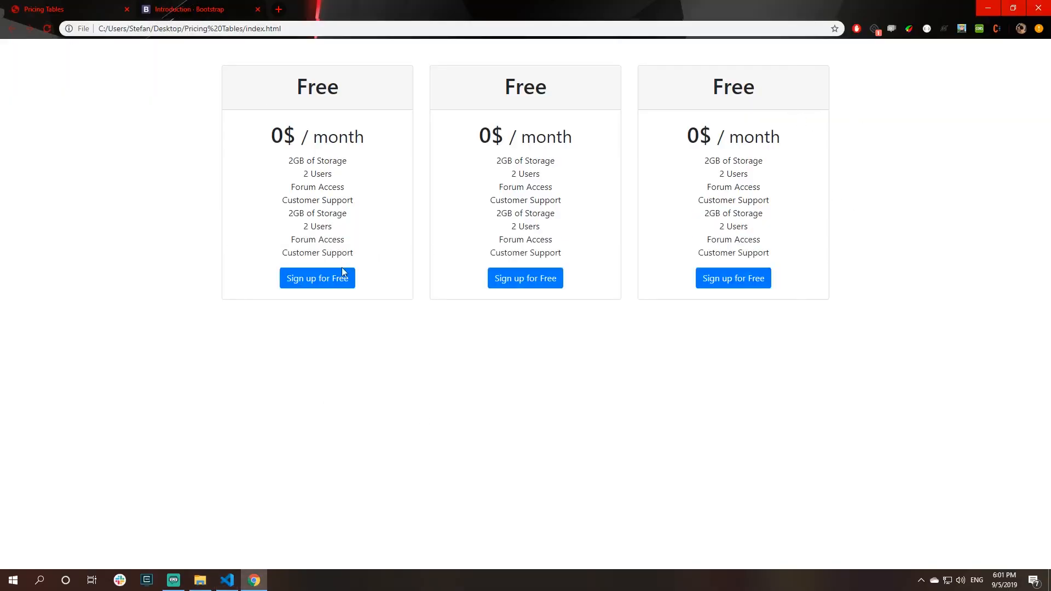
mouse_move(376, 206)
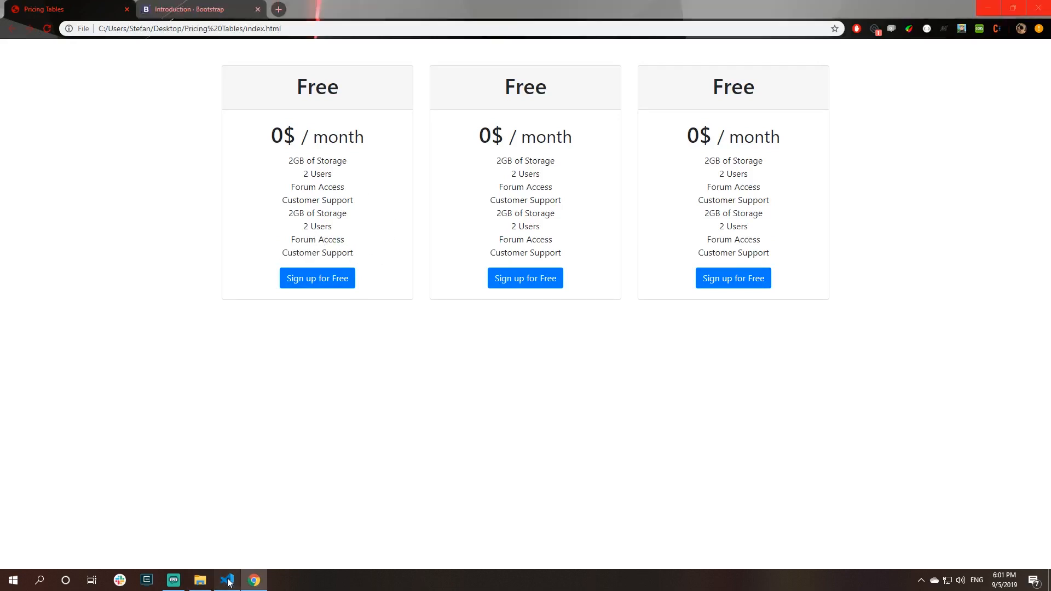
click(227, 581)
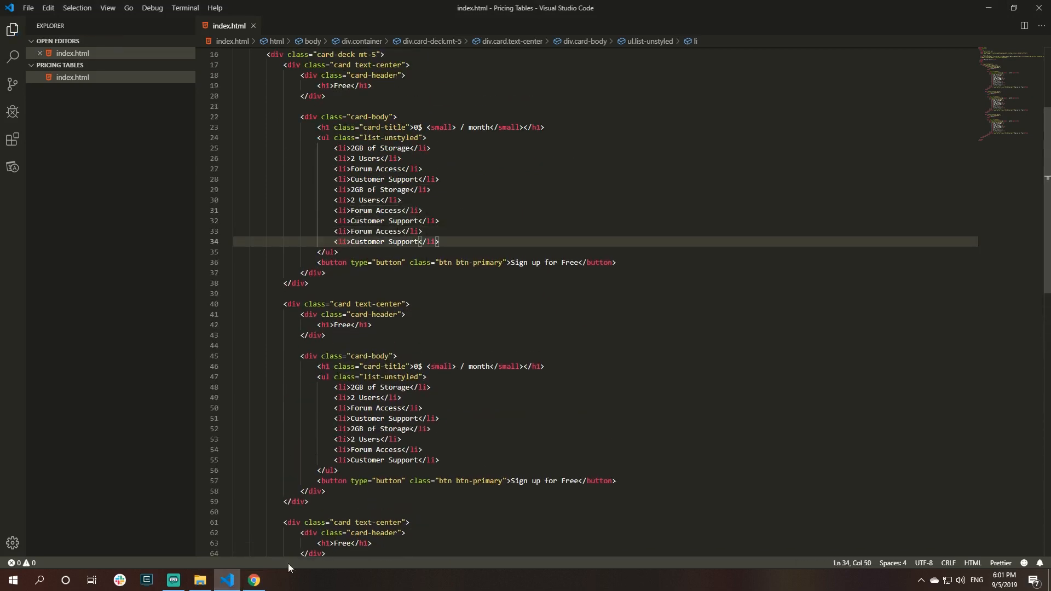
click(253, 580)
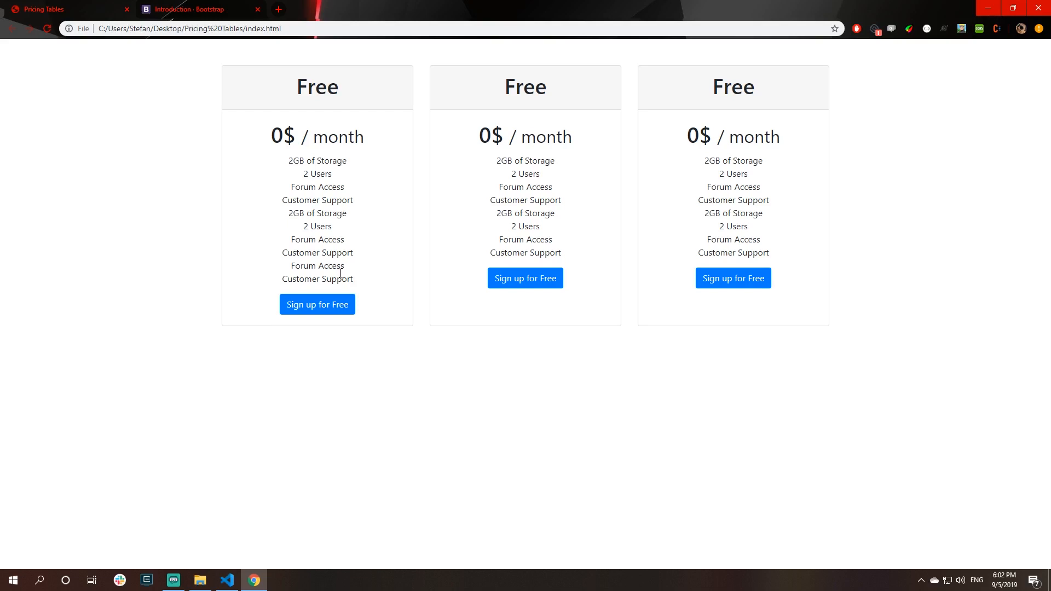
mouse_move(467, 269)
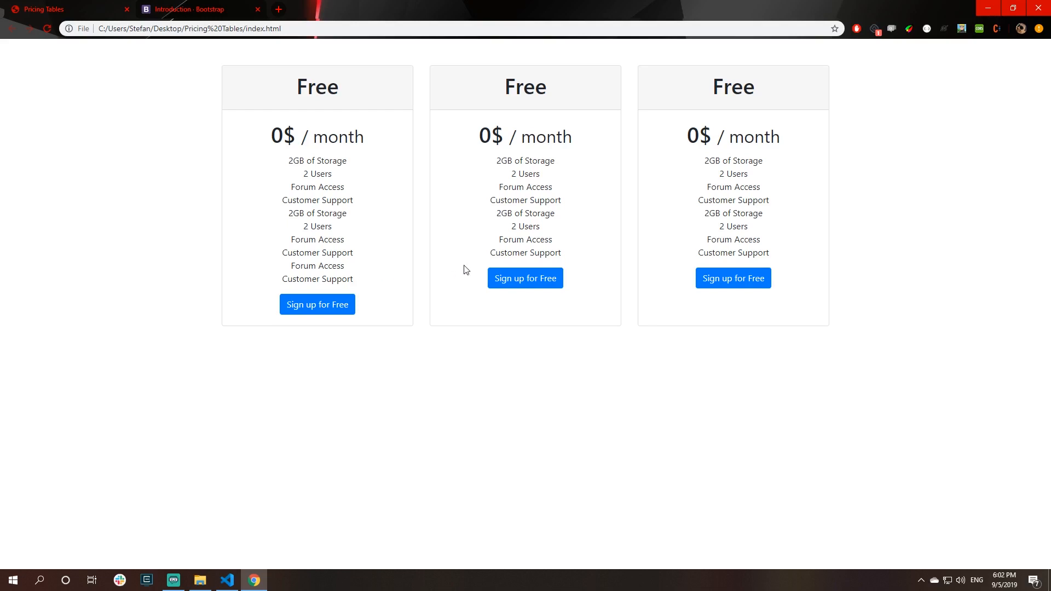
mouse_move(502, 186)
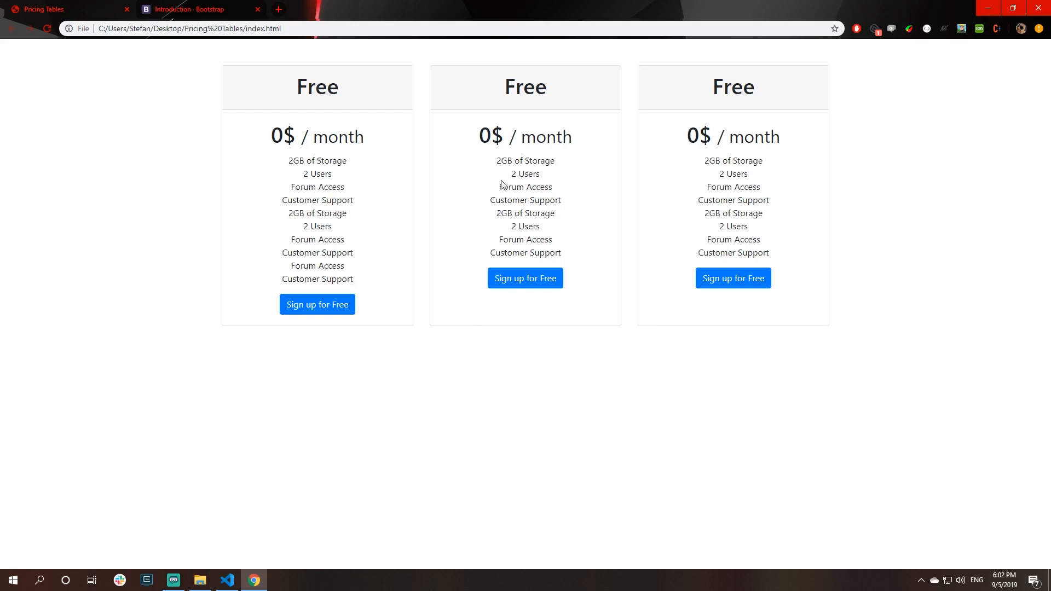
mouse_move(709, 329)
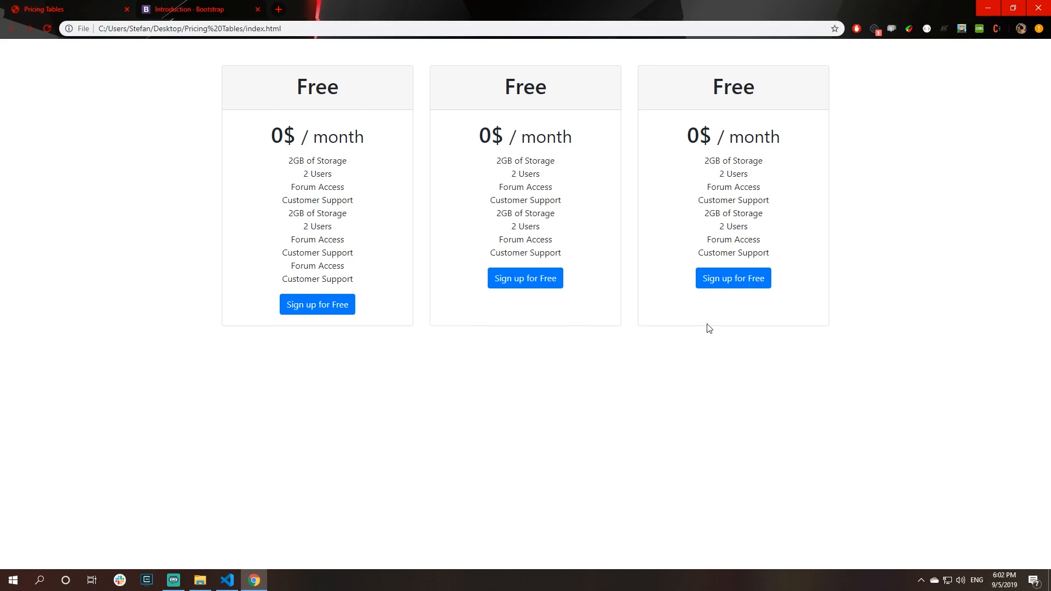
click(227, 580)
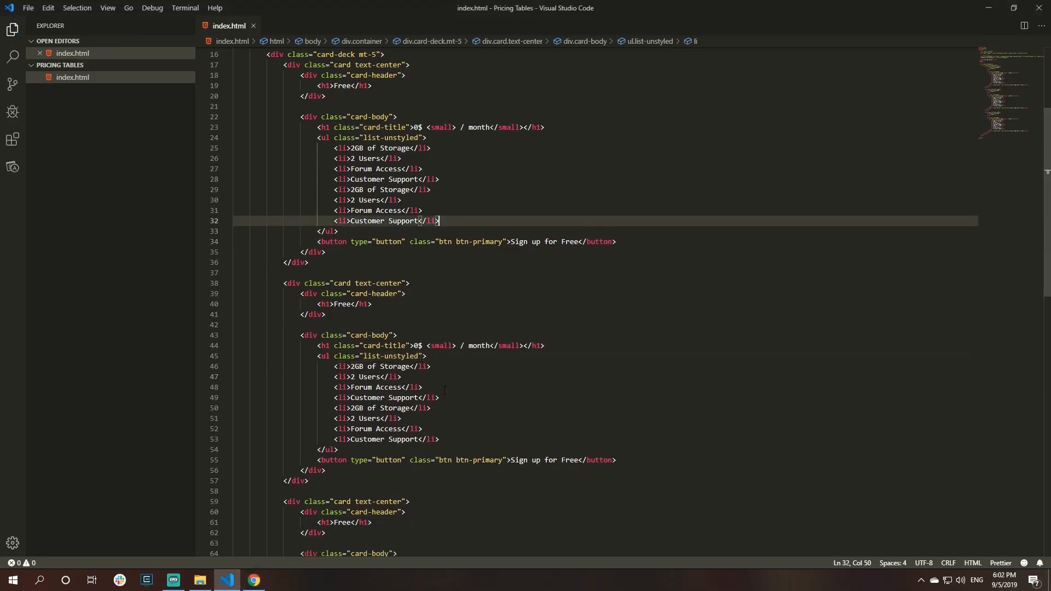
click(253, 580)
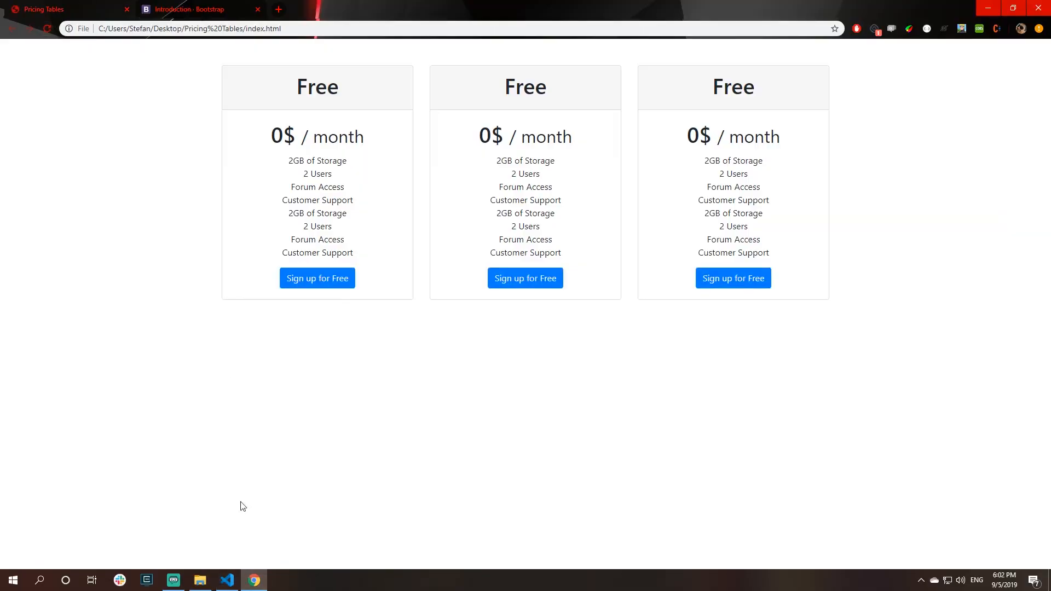
click(227, 585)
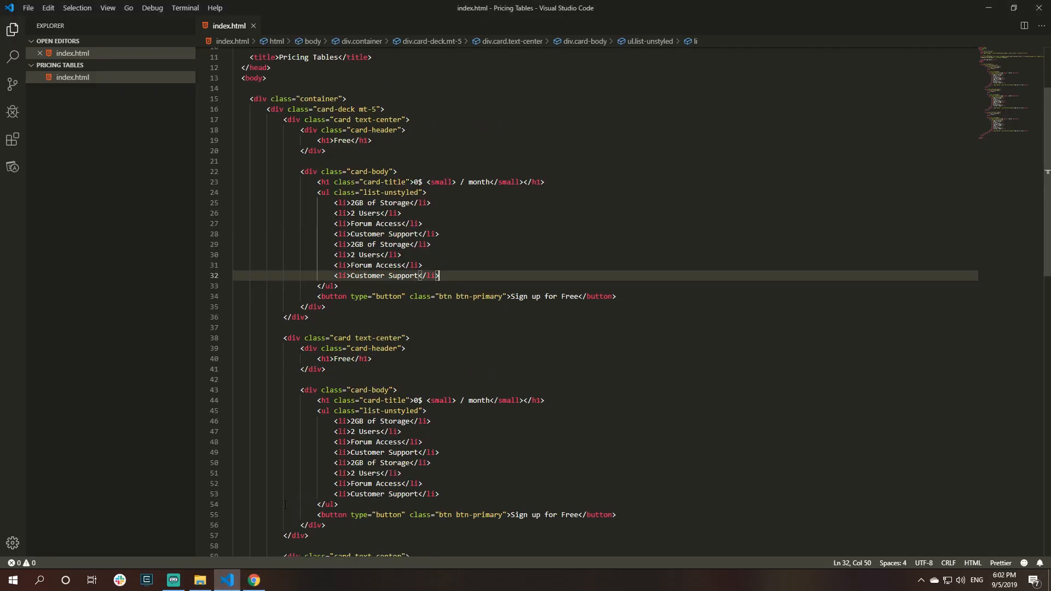
- Rename the second and third card headers to Advanced and Pro
click(253, 580)
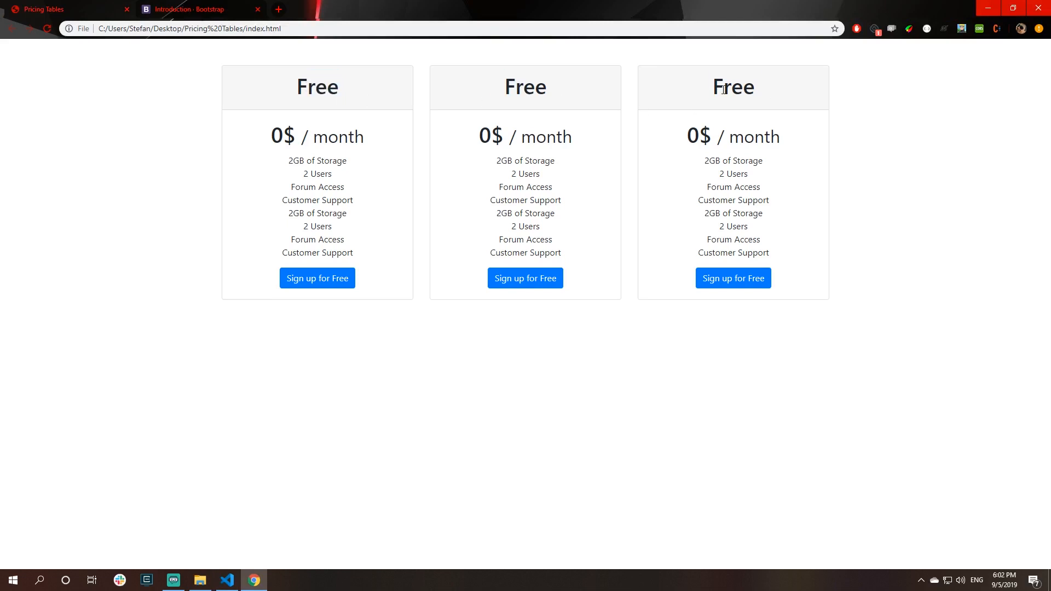
click(227, 581)
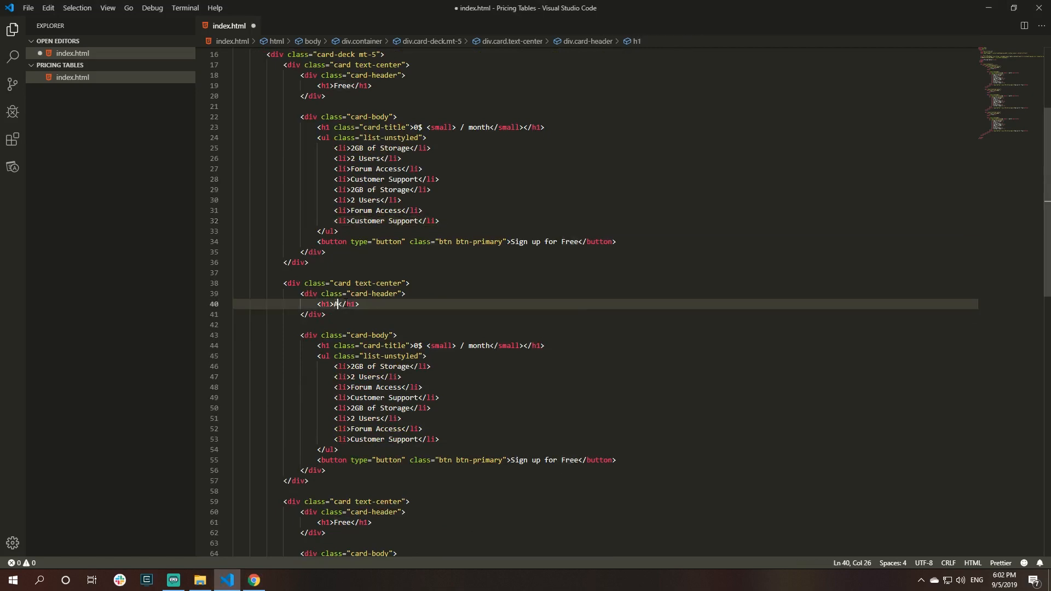
text(dvanced)
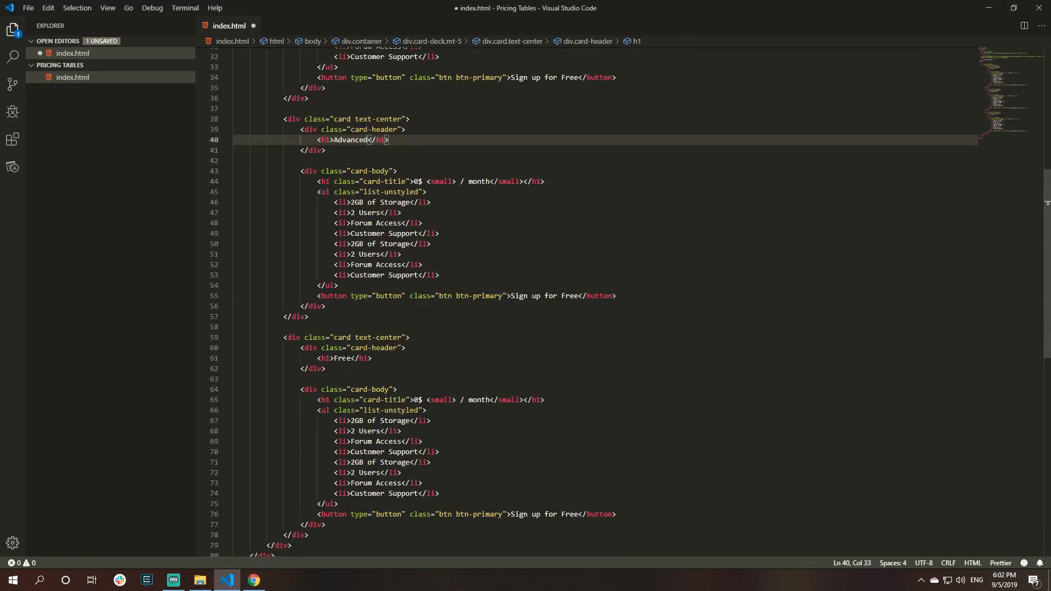
text(Prog)
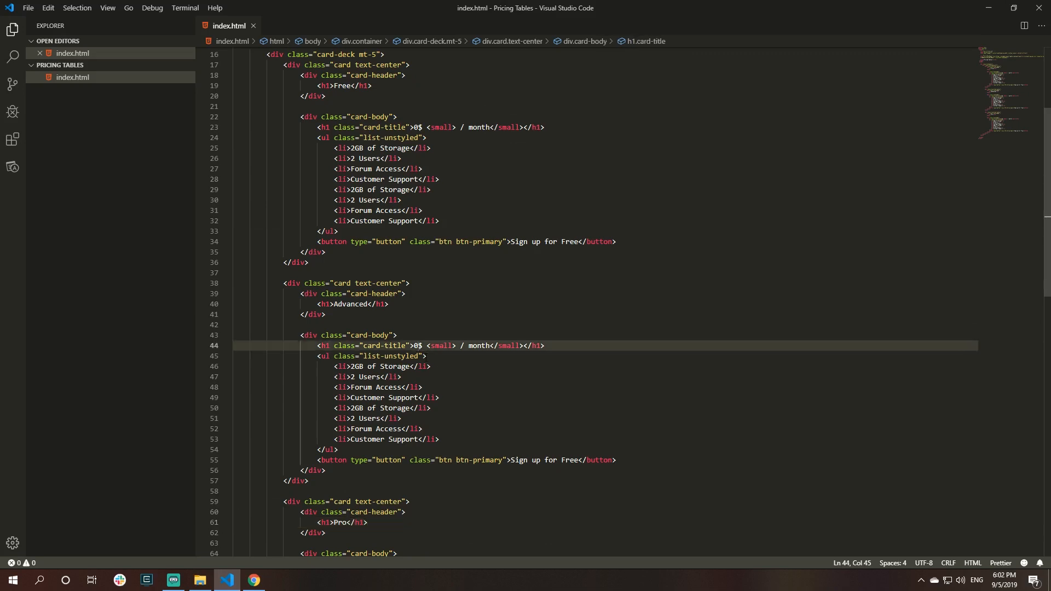
- Set the Advanced price to 19.99$ and the Pro price to 39.99$, then confirm in Chrome
text(19.99)
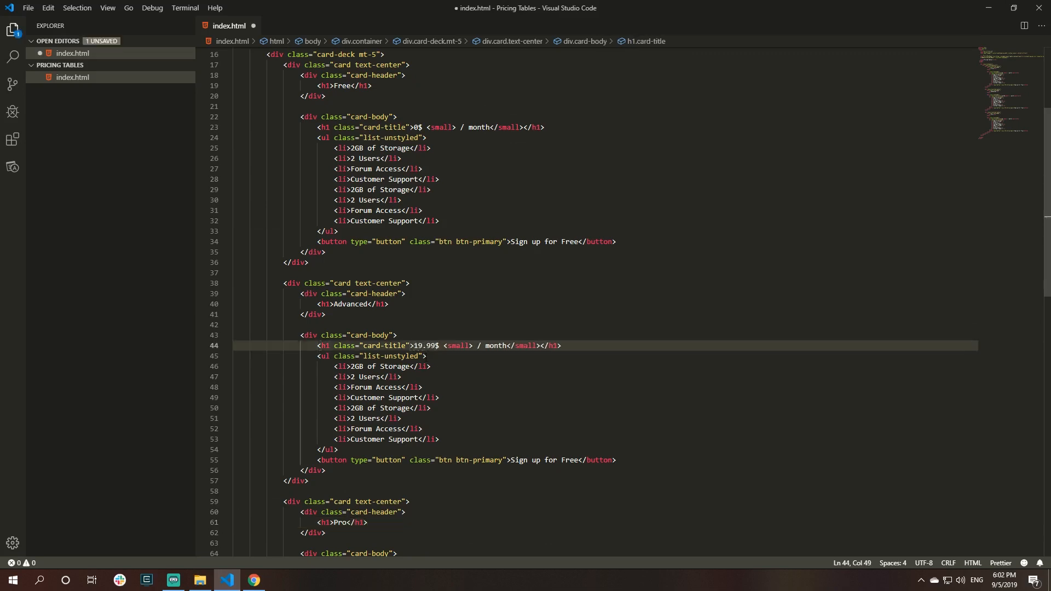
scroll(down, 3)
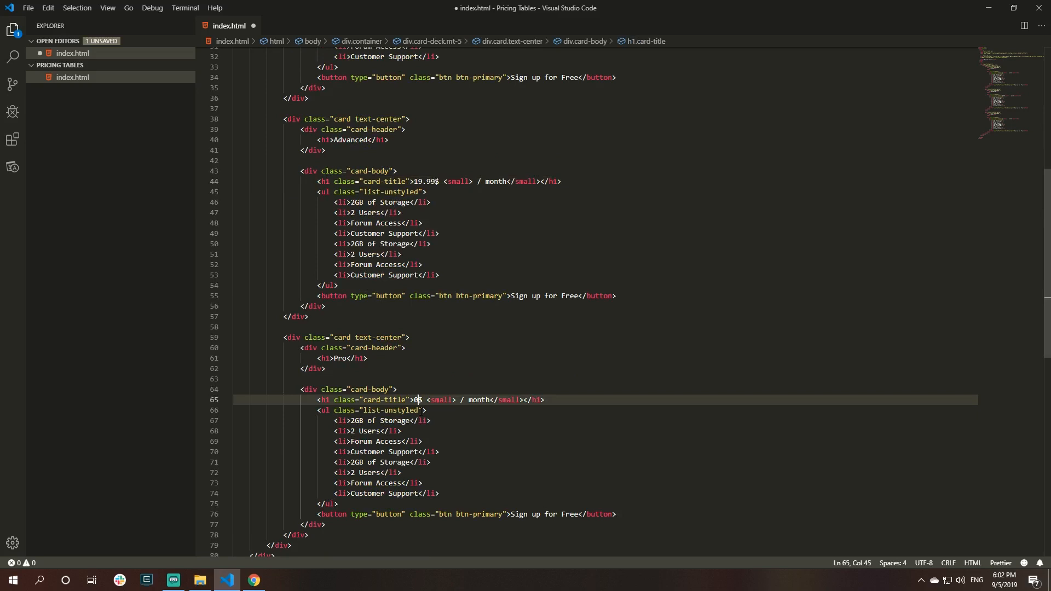
text(39.99)
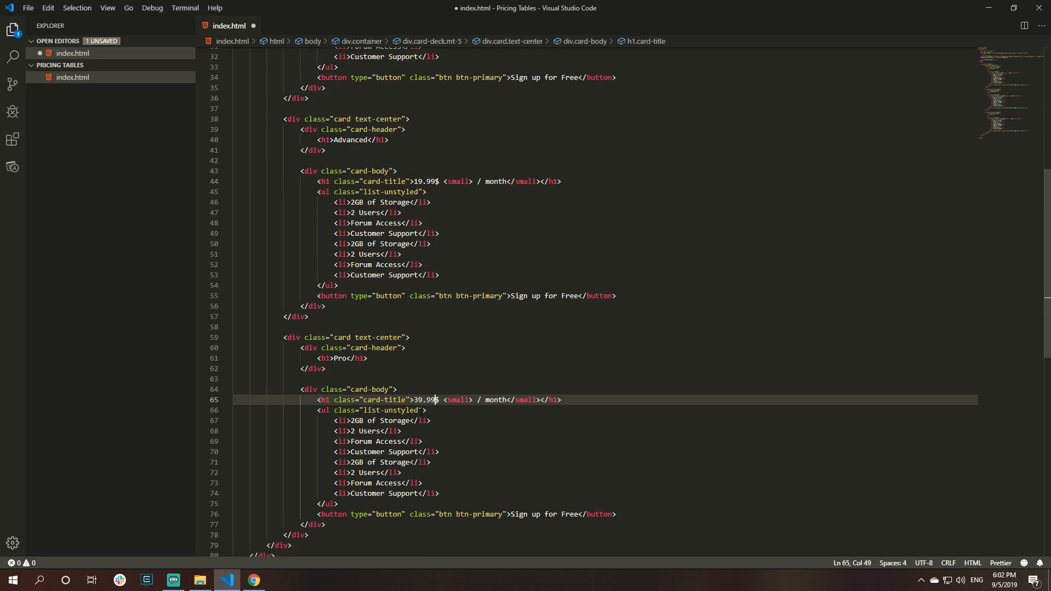
click(253, 581)
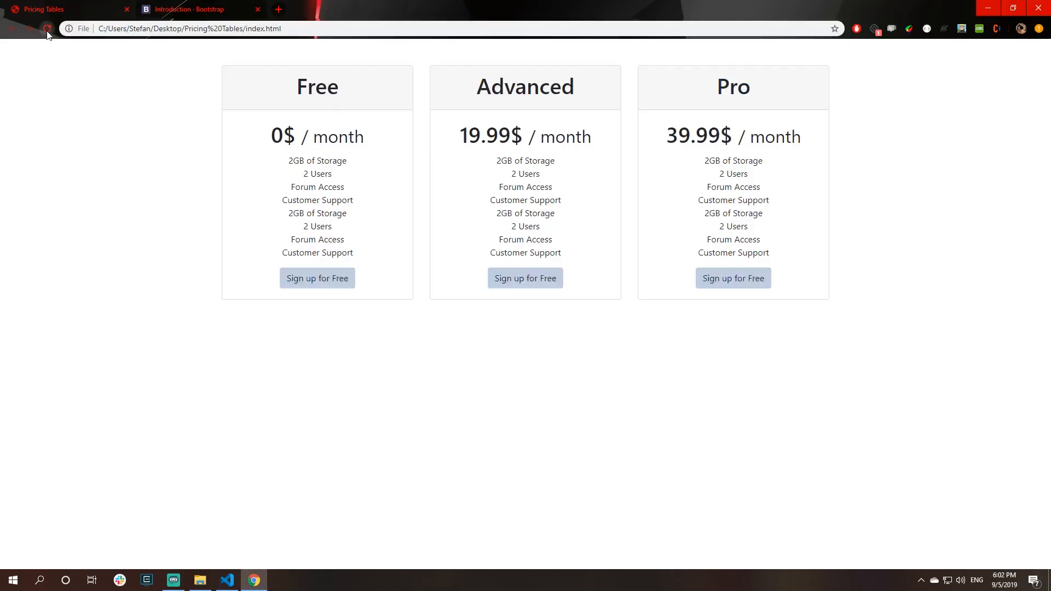
click(46, 28)
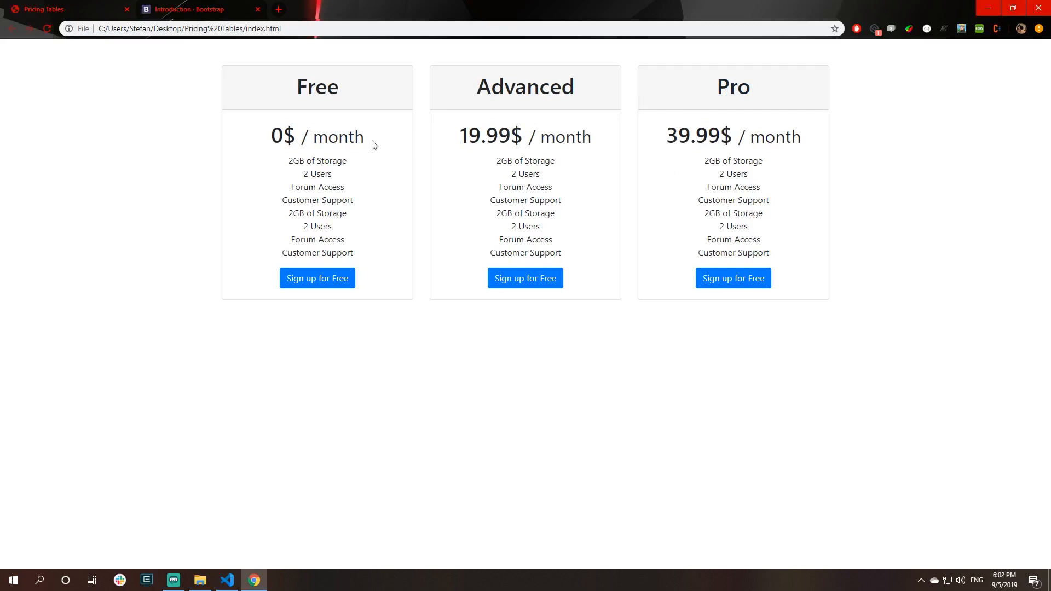
mouse_move(524, 279)
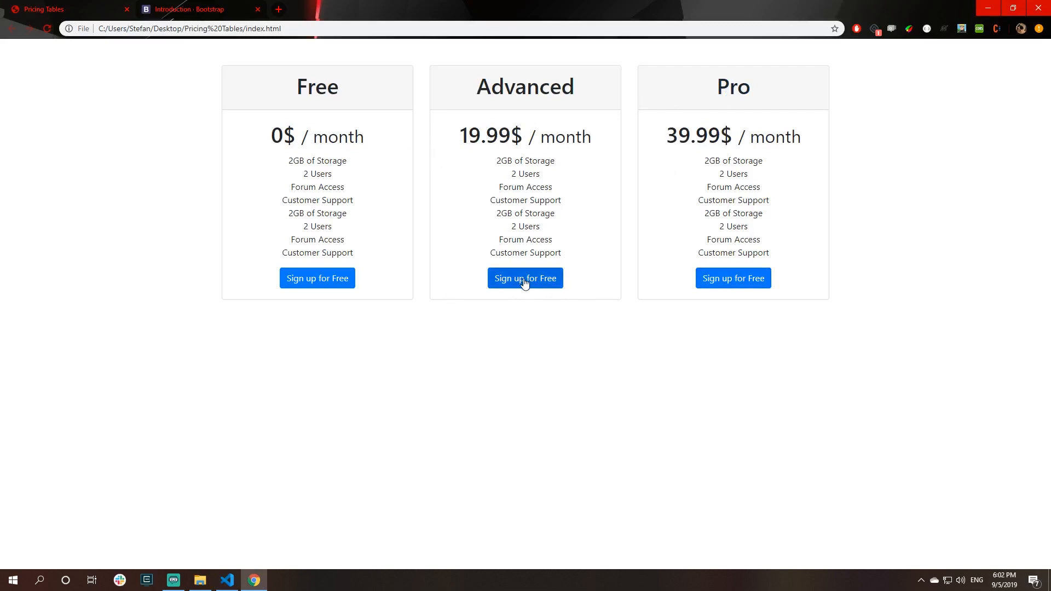
- Relabel the Advanced button Go Advanced and the Pro button Contact Us, confirmed in Chrome
click(227, 581)
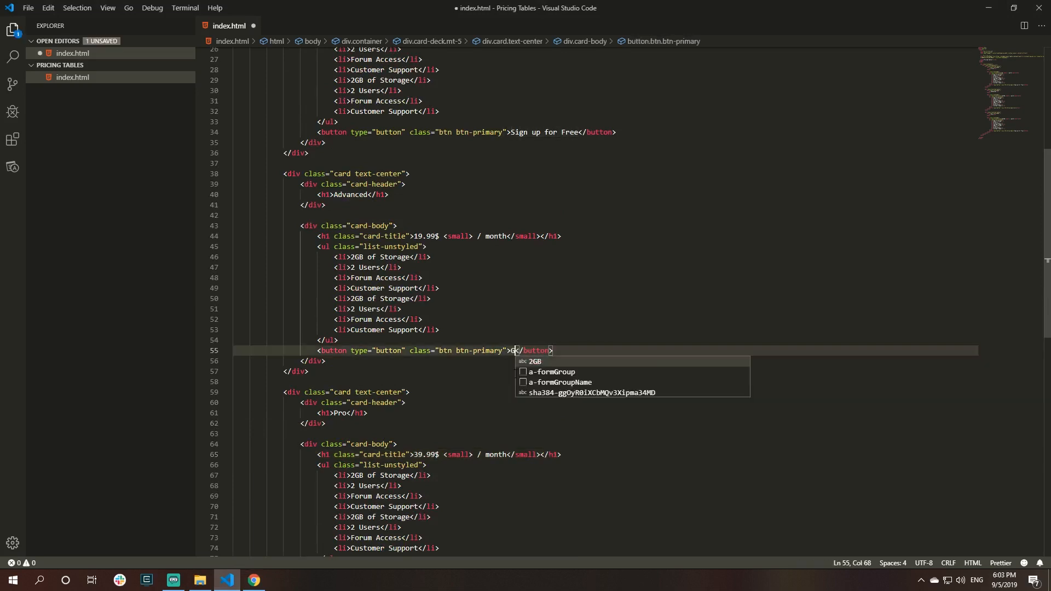
text(o Advanced)
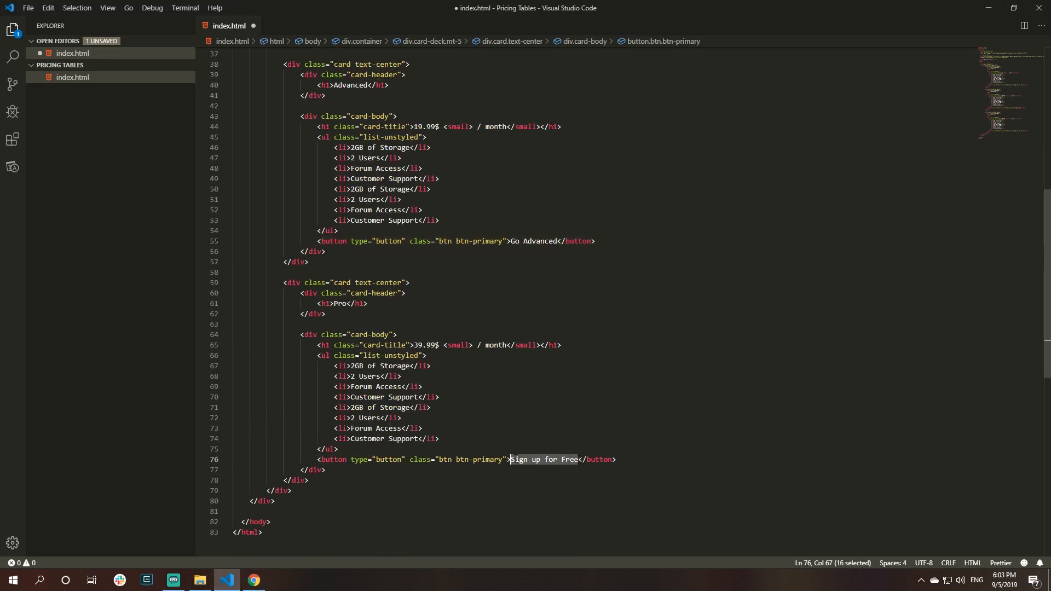
text(Contact Us)
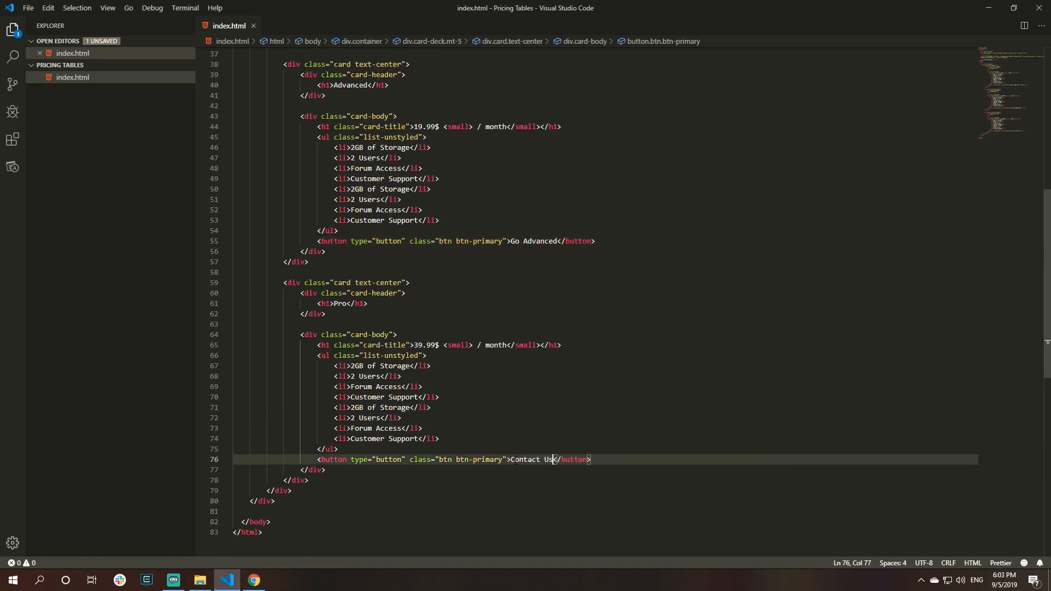
click(253, 580)
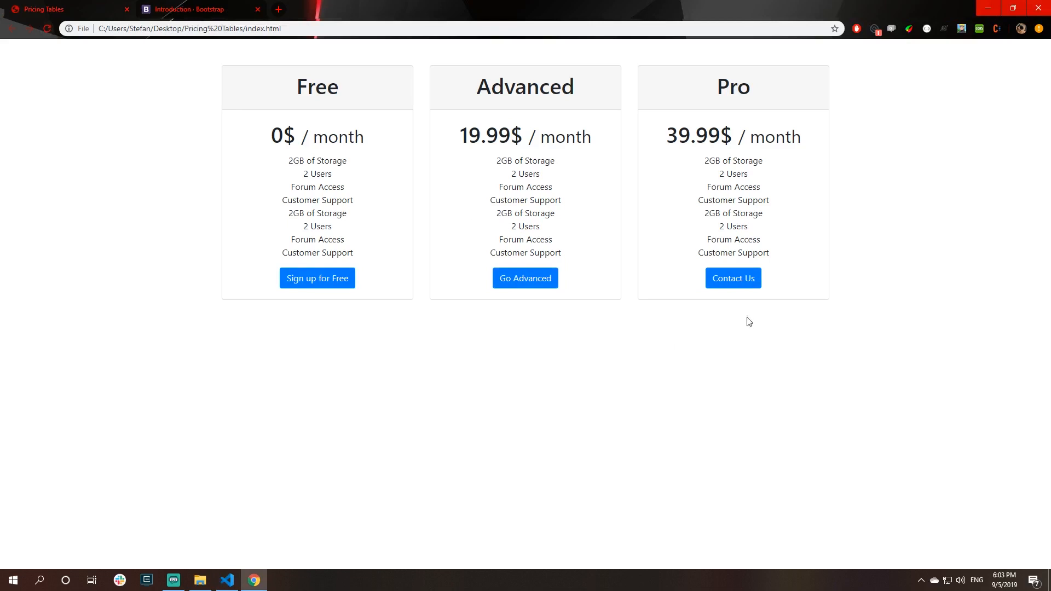
mouse_move(412, 193)
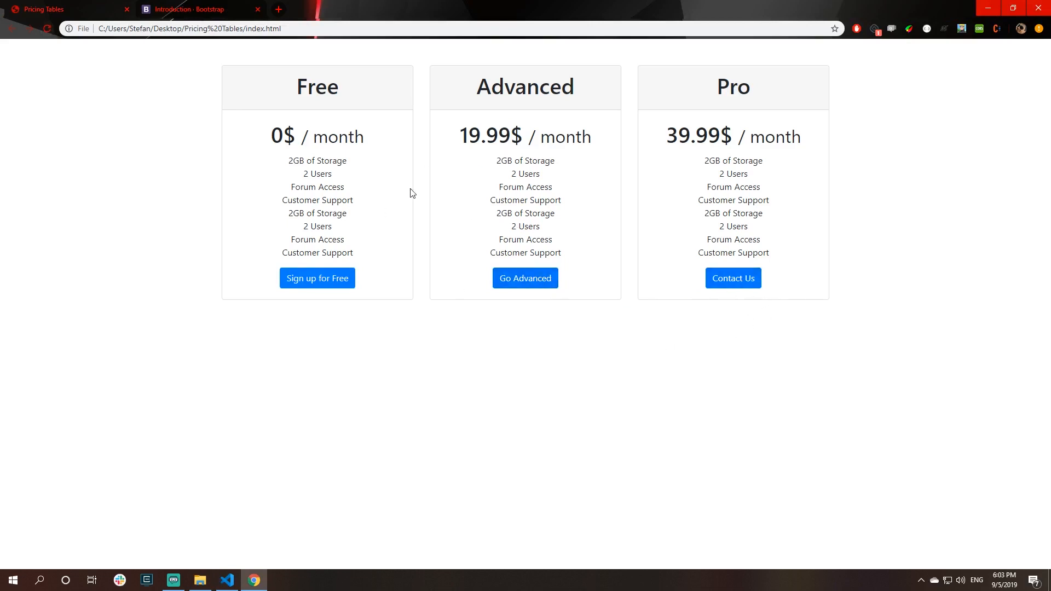
mouse_move(422, 182)
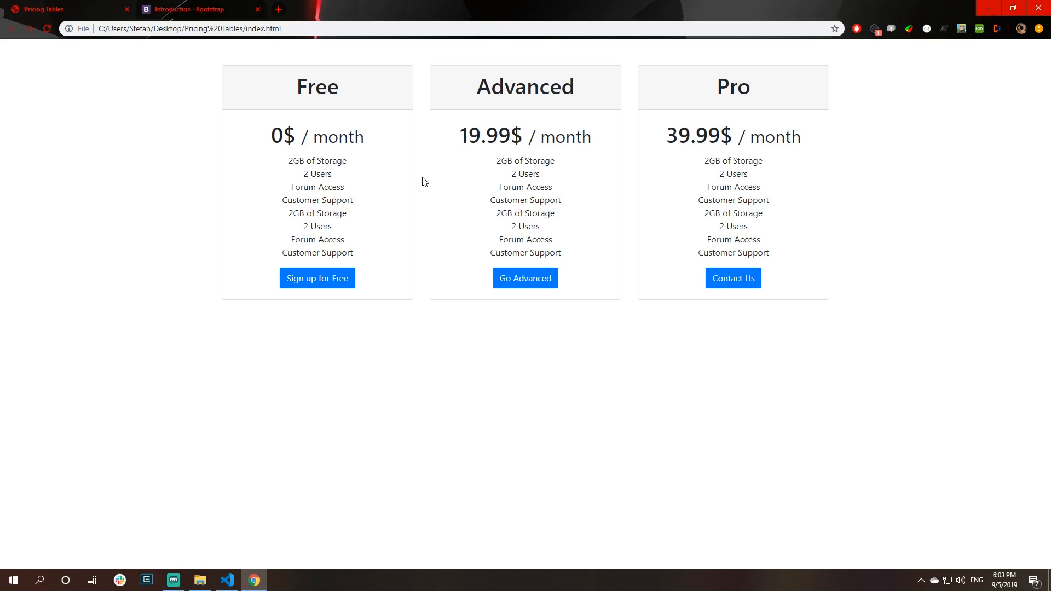
click(227, 580)
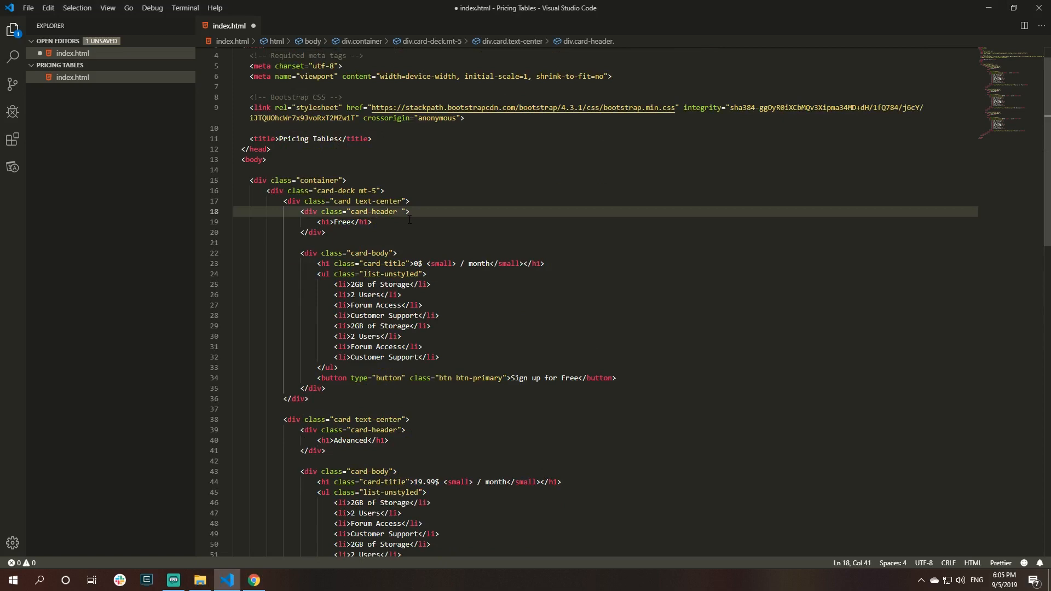
- Add bg-dark text-white classes to the first card's div and check the preview
text(bg-dark)
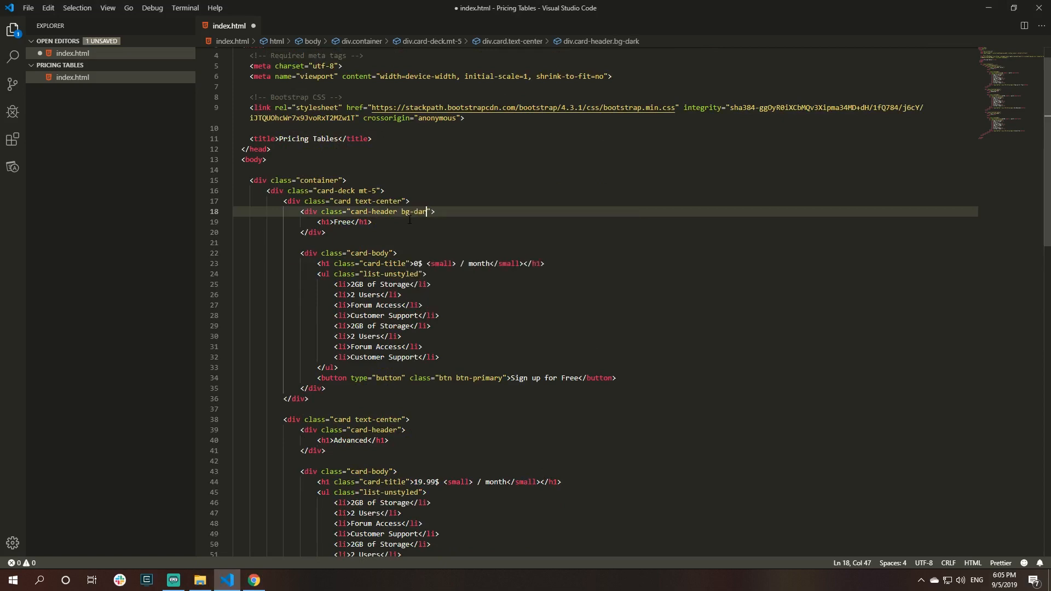
text(text-white)
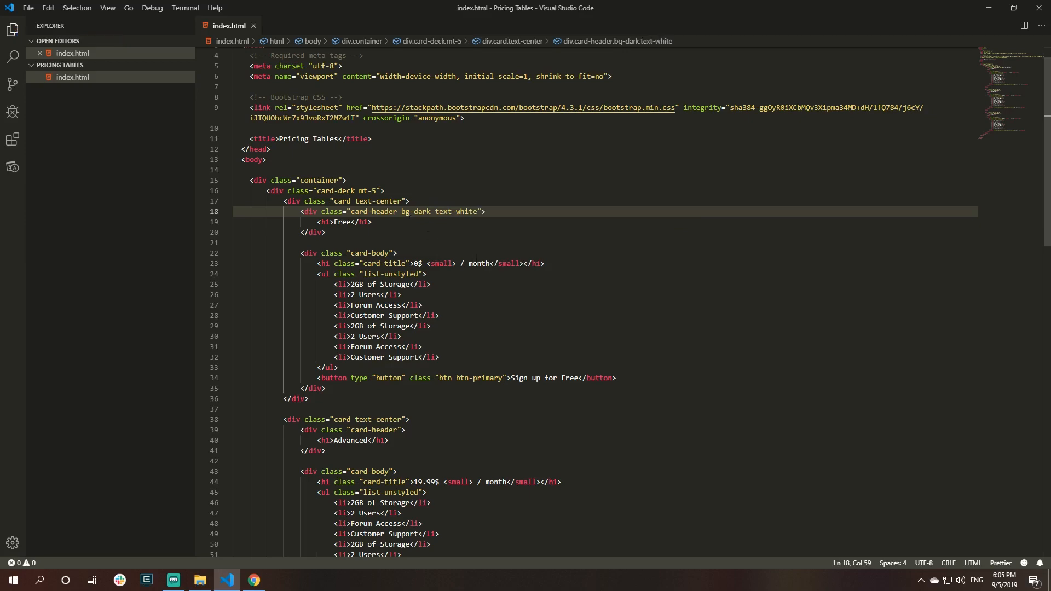
click(252, 580)
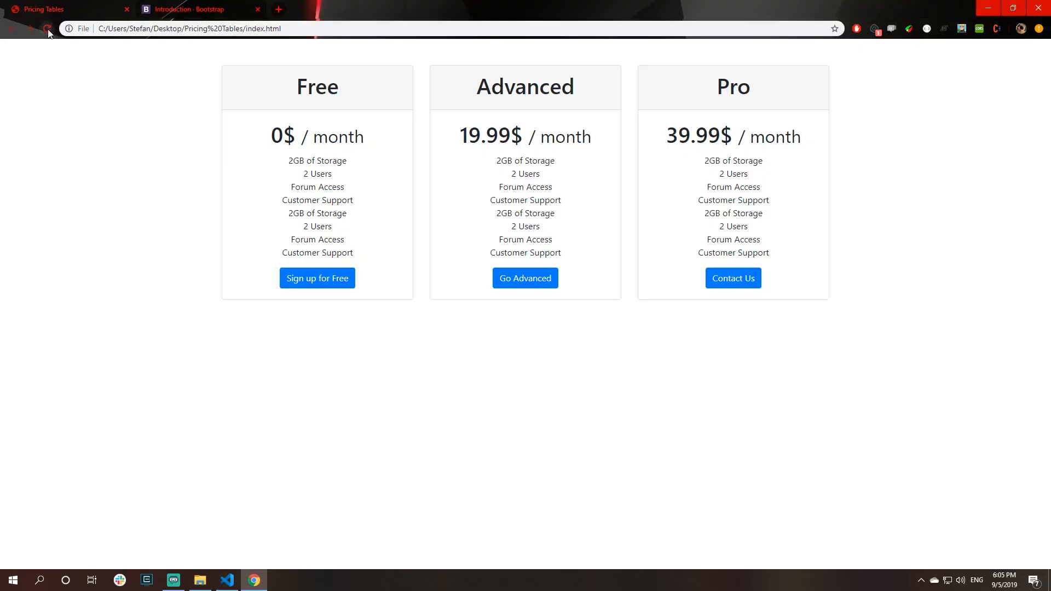
click(227, 580)
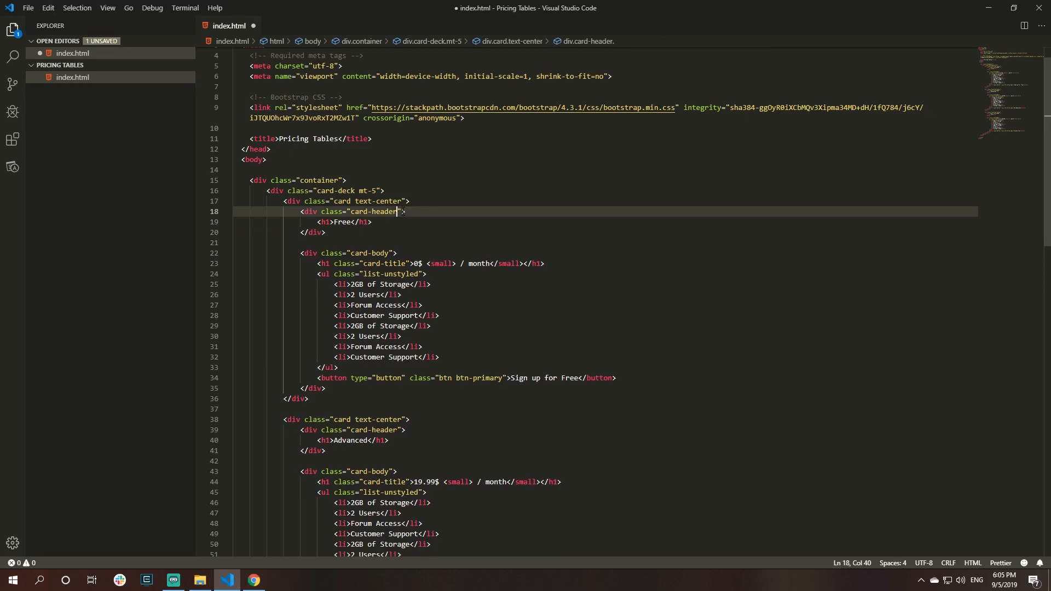
- Confirm in Chrome that the whole Free card renders dark with white text
click(253, 580)
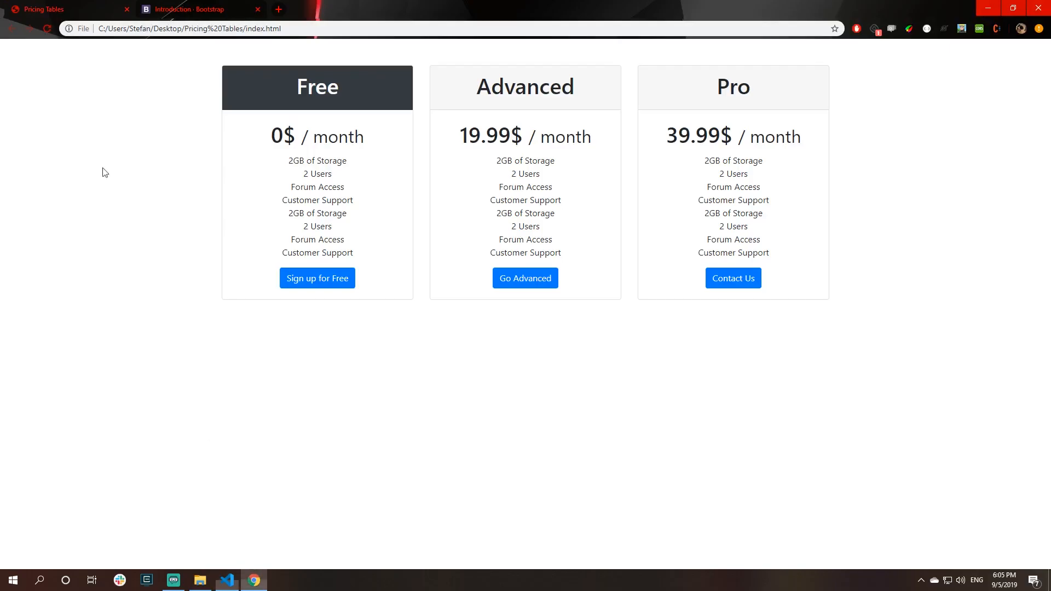
mouse_move(322, 105)
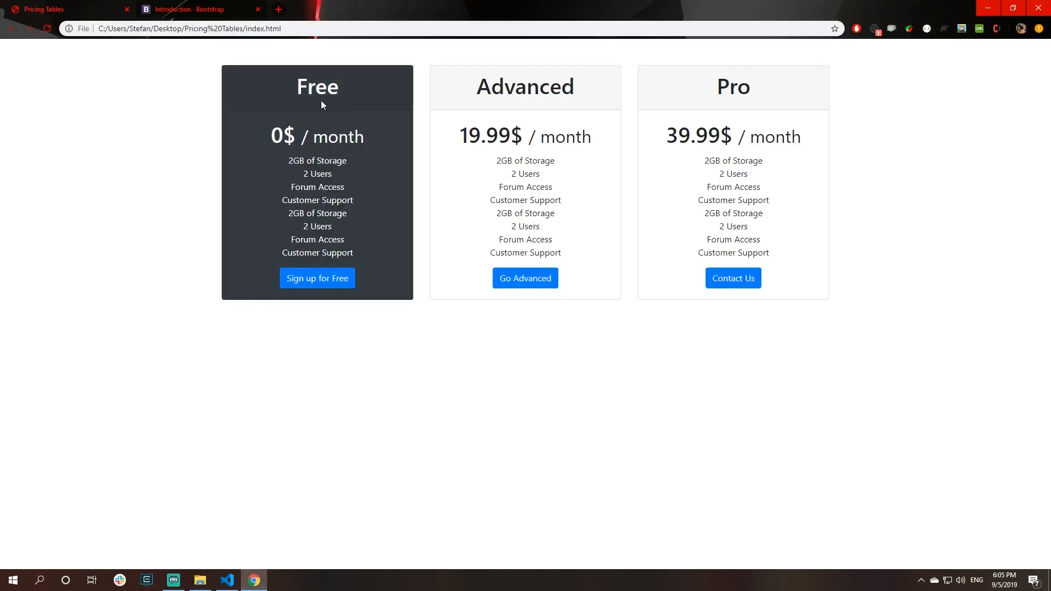
mouse_move(249, 267)
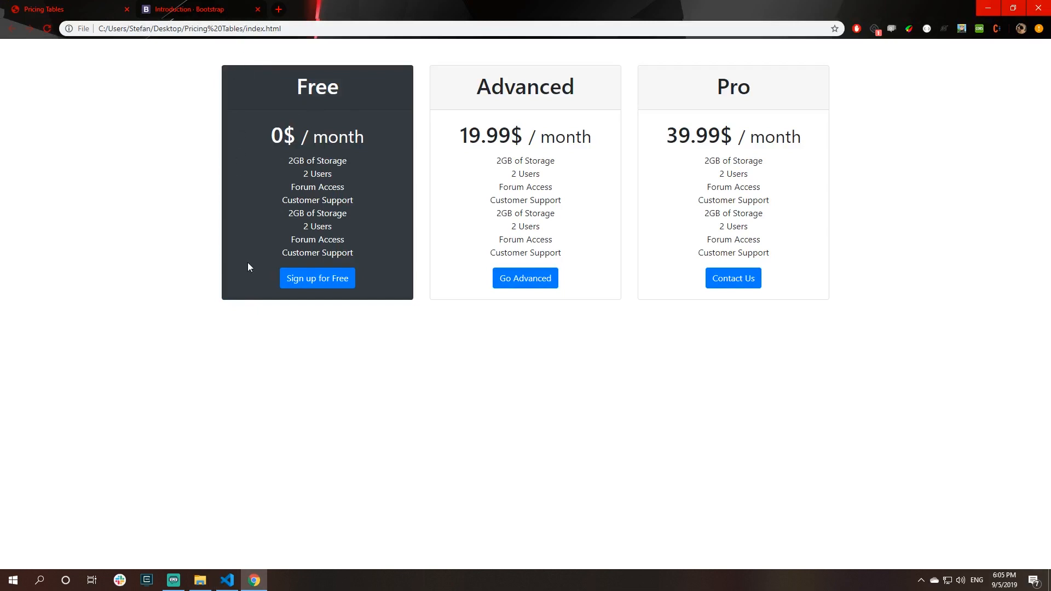
mouse_move(275, 108)
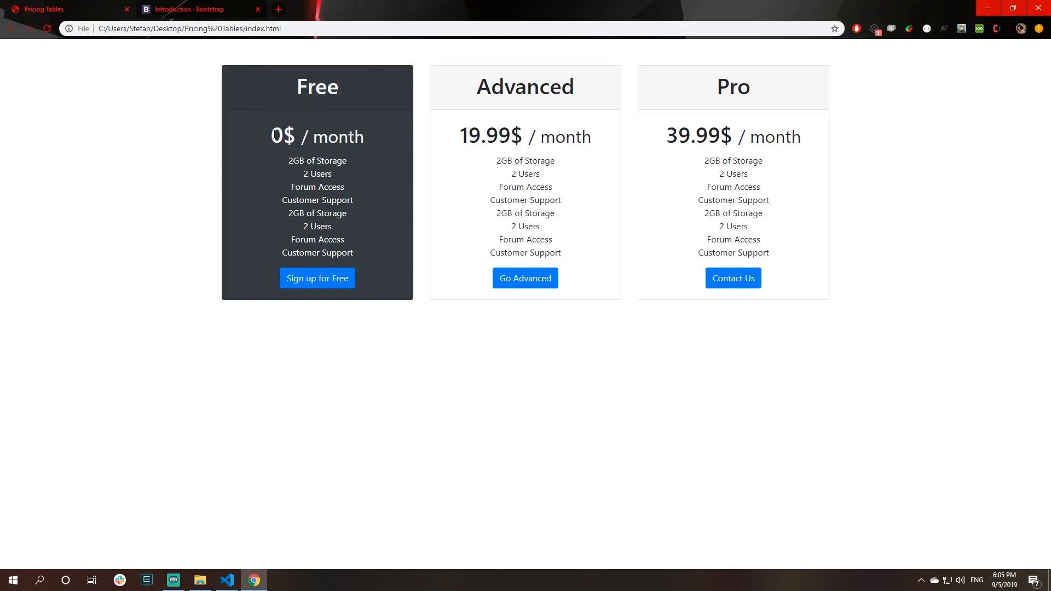
drag(272, 133, 318, 214)
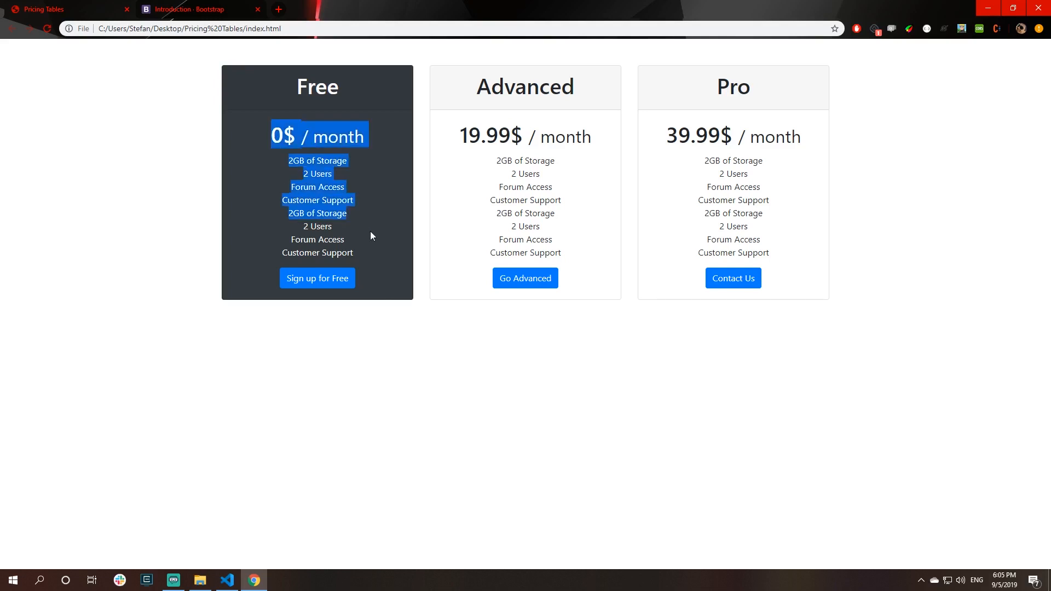
click(227, 580)
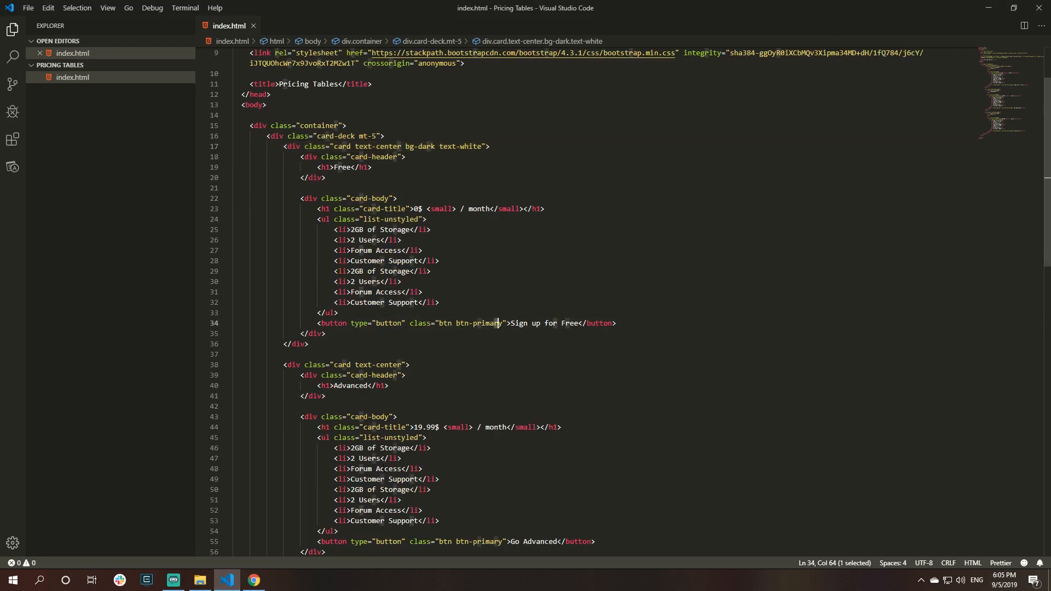
- Give the Free card's "/ month" label a text-primary class so it renders blue
click(495, 323)
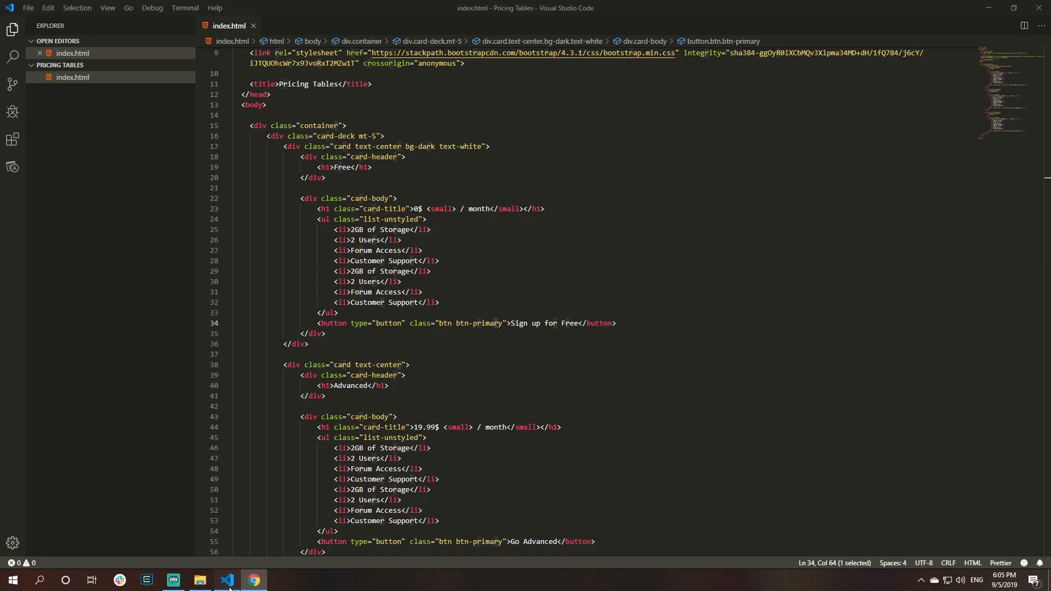
click(447, 208)
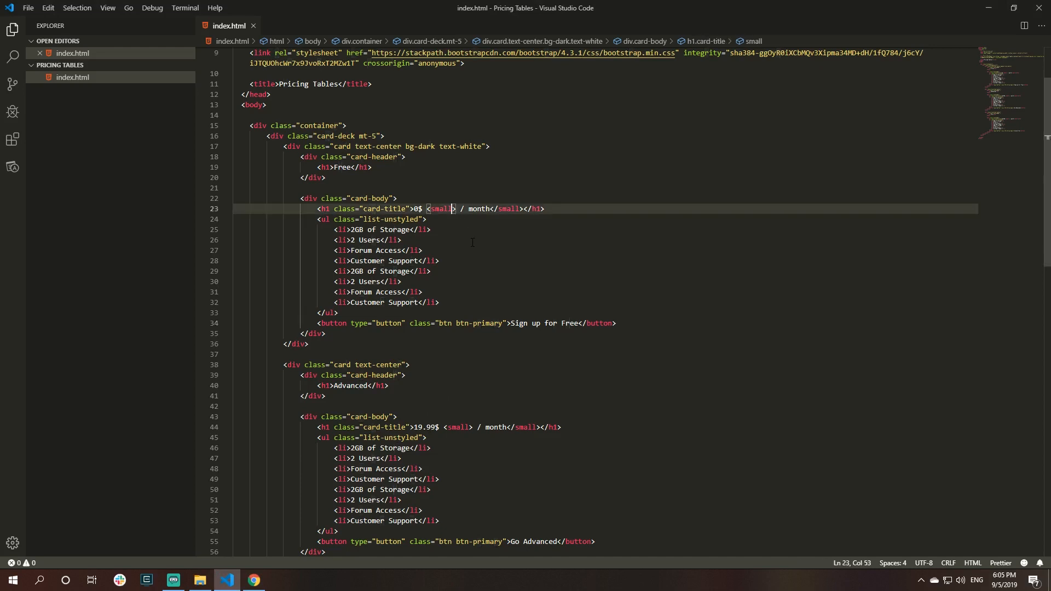
text(class="")
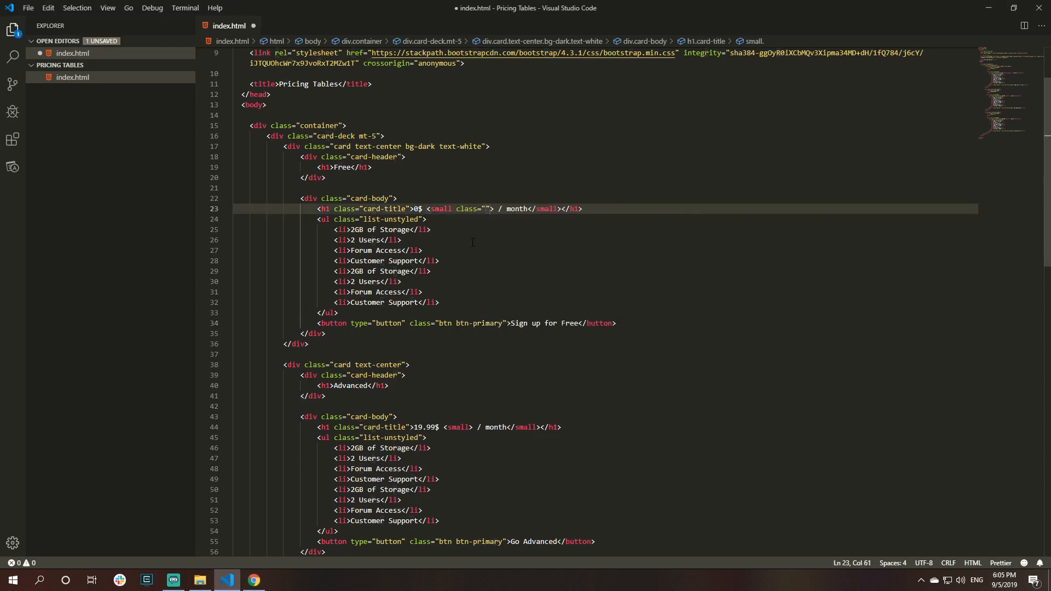
text(b)
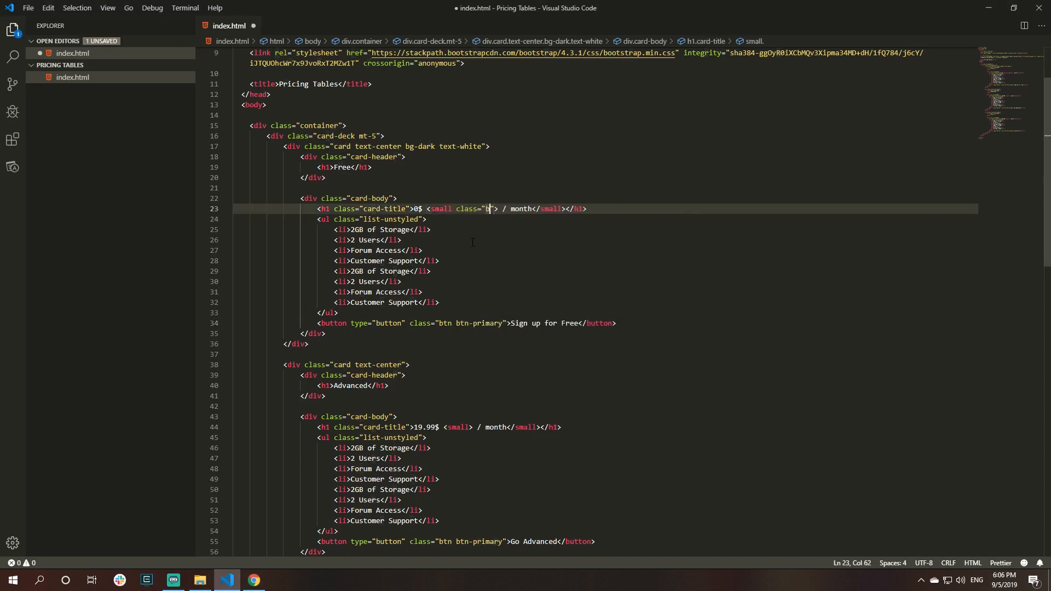
text(text-p)
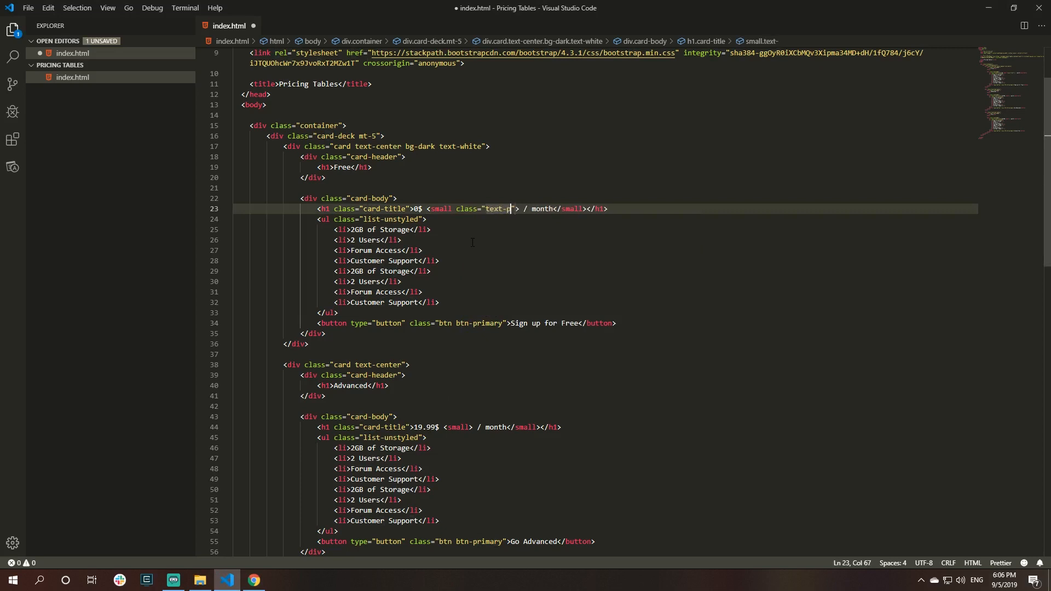
- Reload the page in Chrome to confirm the blue month label, then return to index.html
click(253, 579)
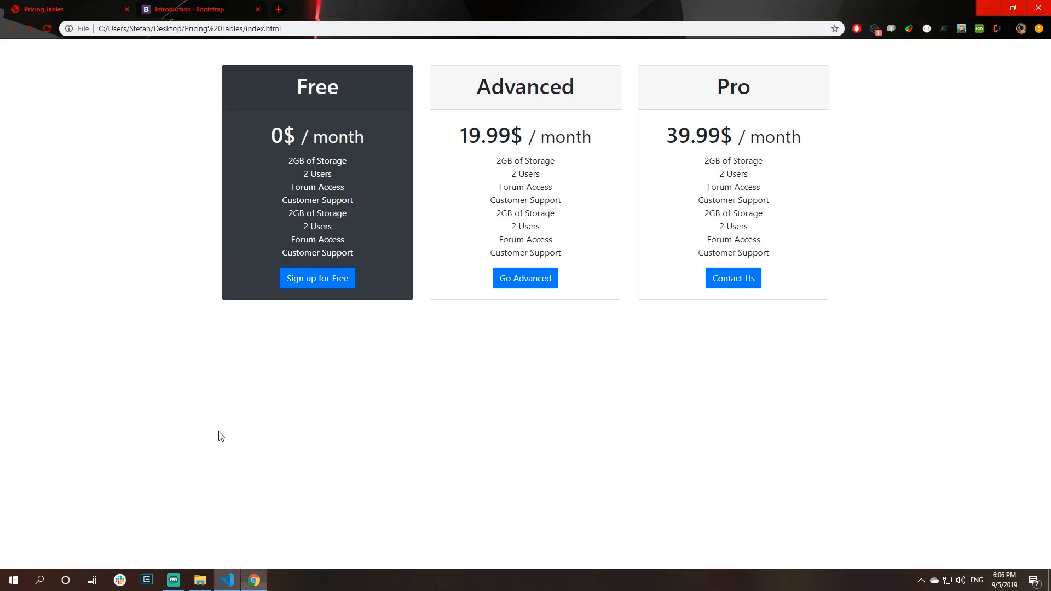
double_click(332, 137)
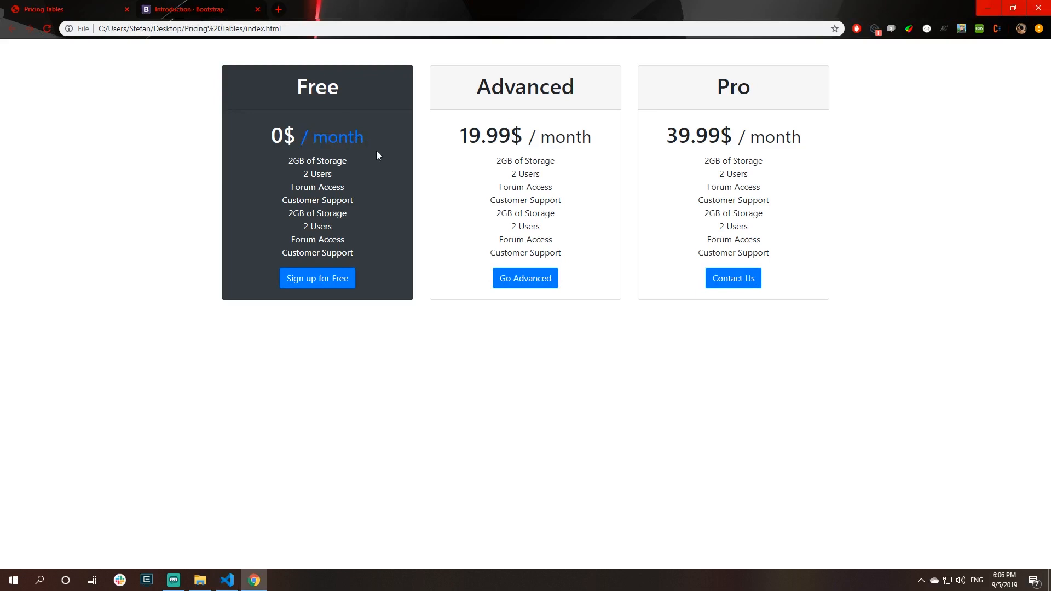
mouse_move(226, 580)
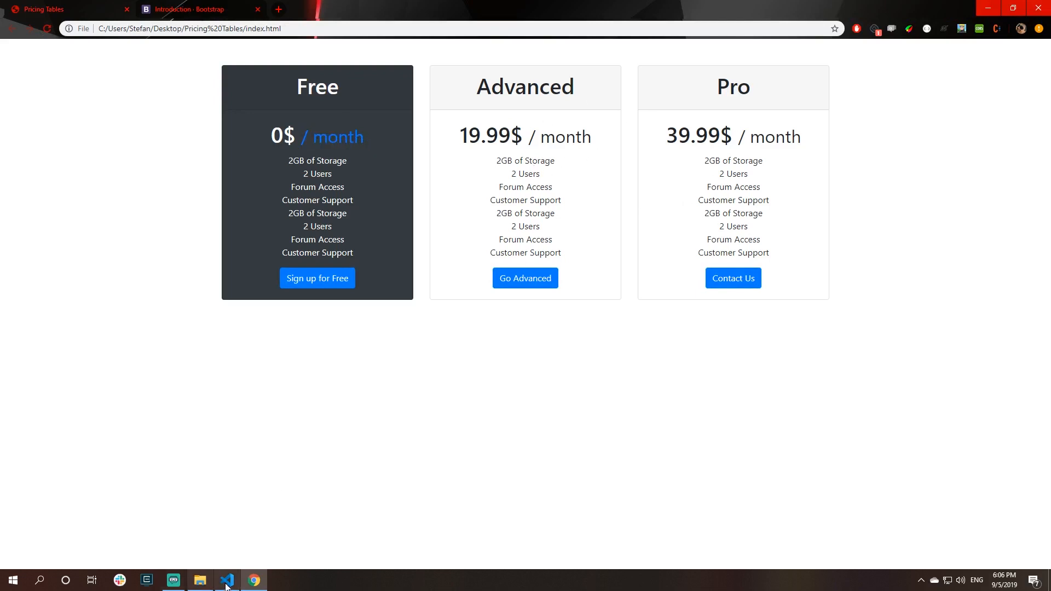
click(227, 580)
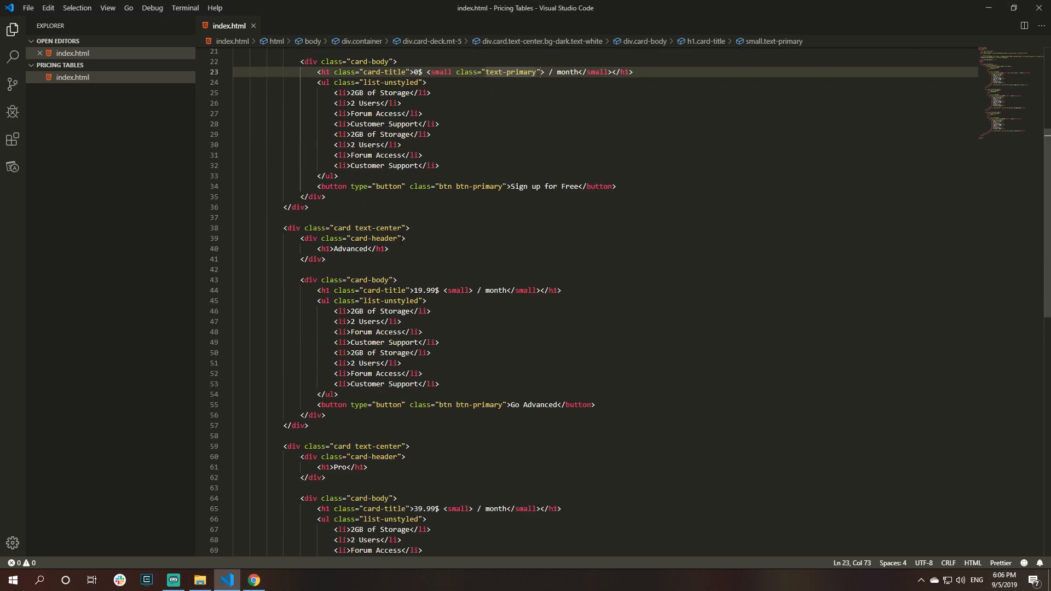
- Give the Advanced card bg-info text-white classes and save index.html
click(400, 228)
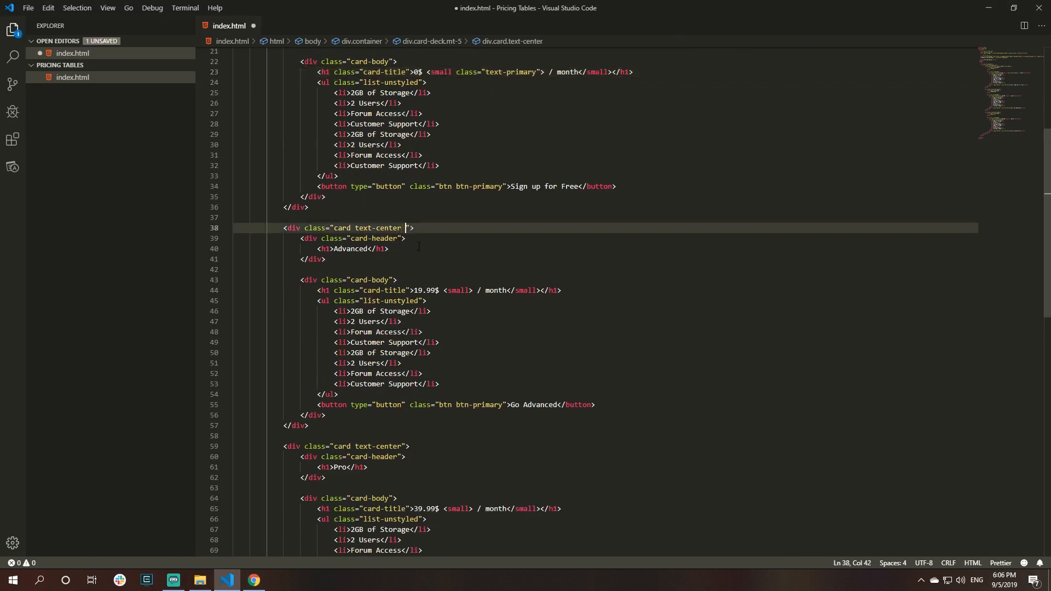
text(bg-info text-white)
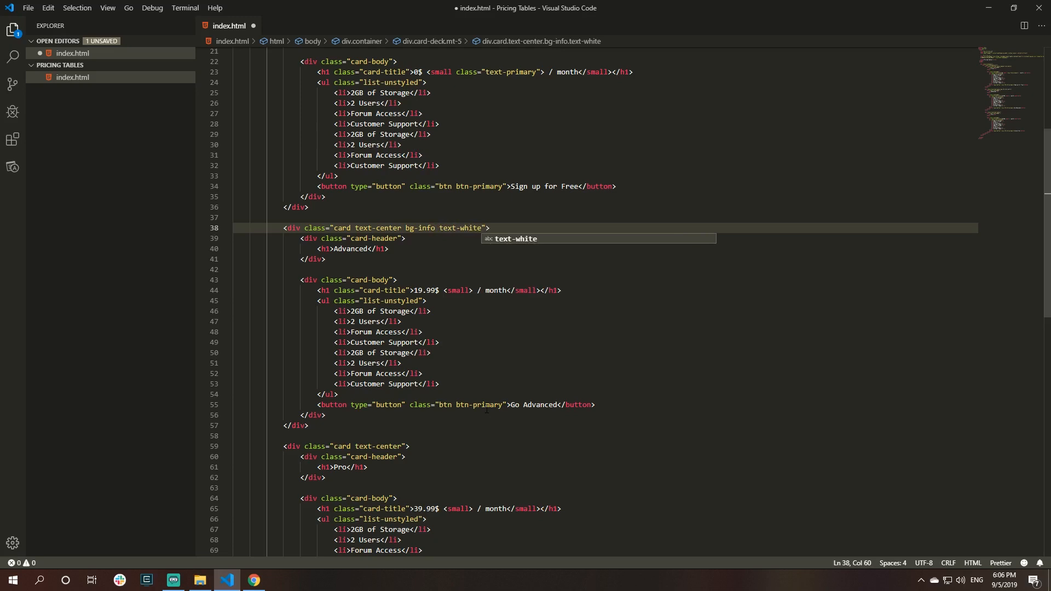
key(ctrl+s)
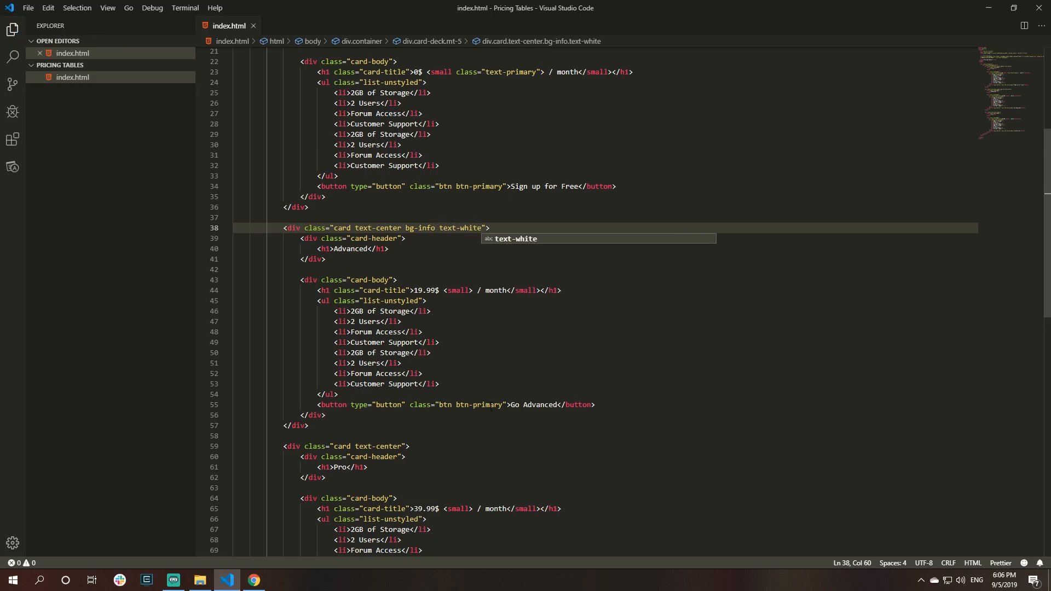
- Make the Go Advanced button btn-secondary and its month label text-secondary, then check in Chrome
click(477, 404)
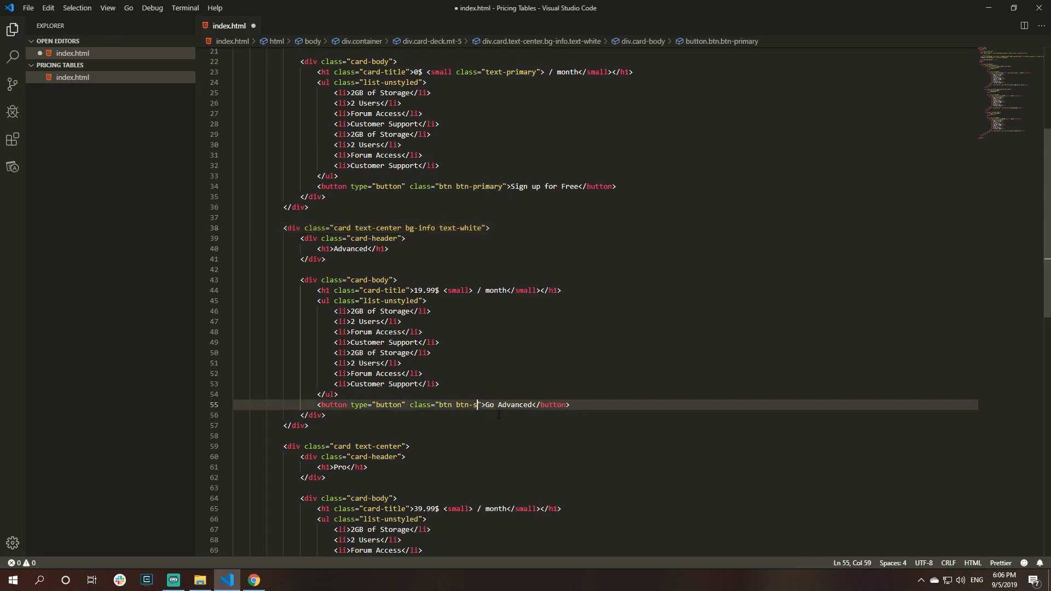
text(econdary)
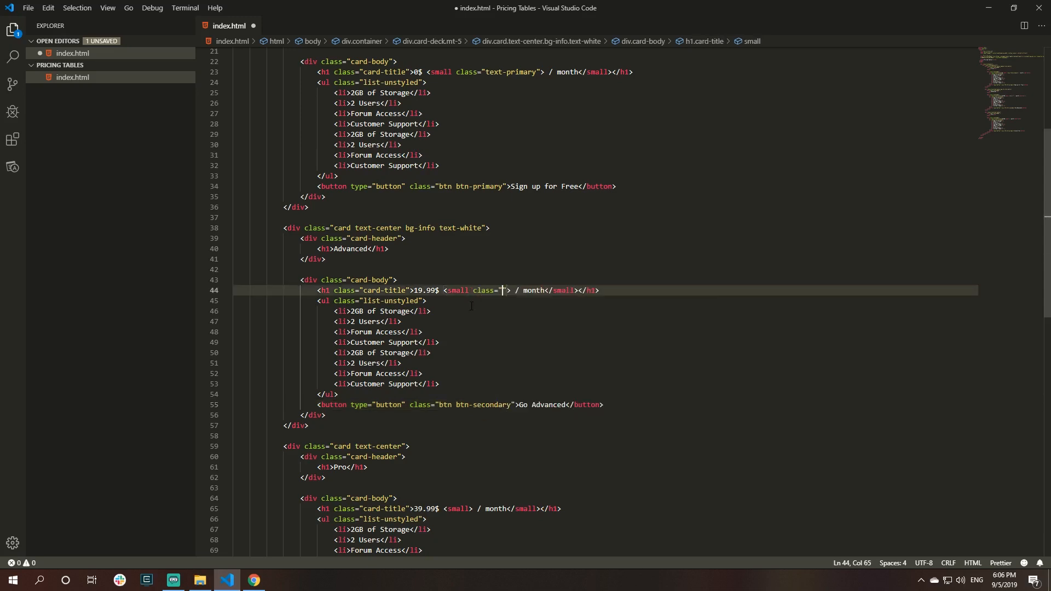
text(text-second)
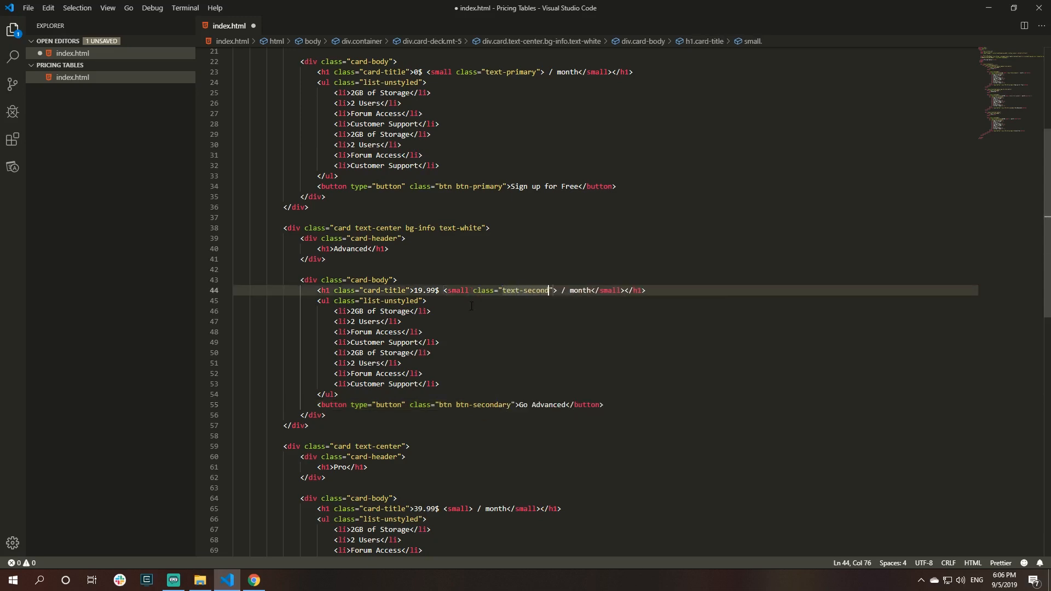
click(253, 581)
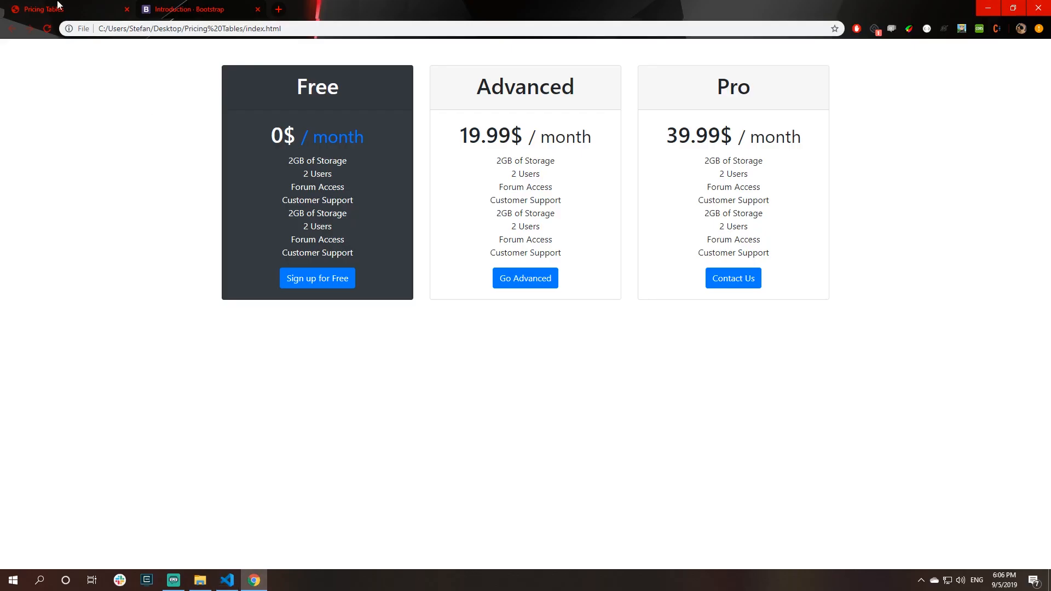
mouse_move(623, 145)
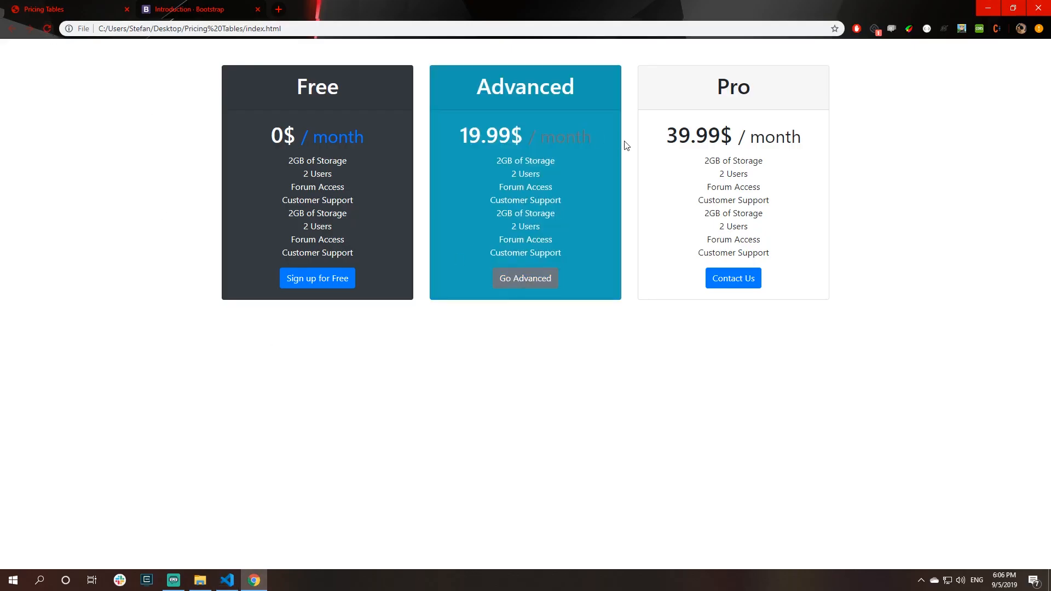
mouse_move(653, 153)
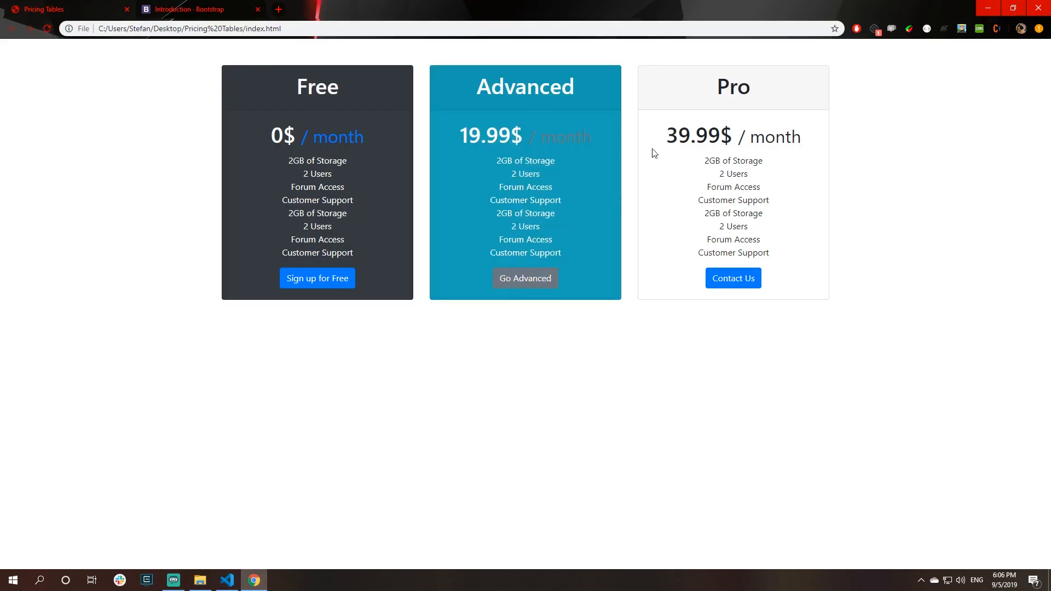
click(226, 580)
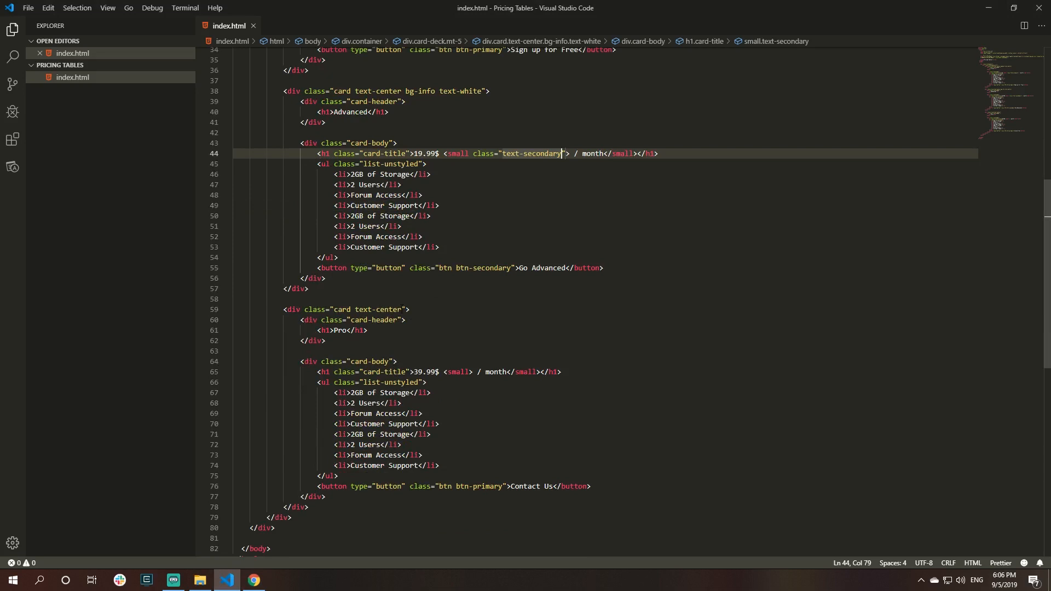
- Give the Pro card bg-success text-white, a btn-dark Contact Us button and text-dark month label, checked in Chrome
text(bg-success text-white)
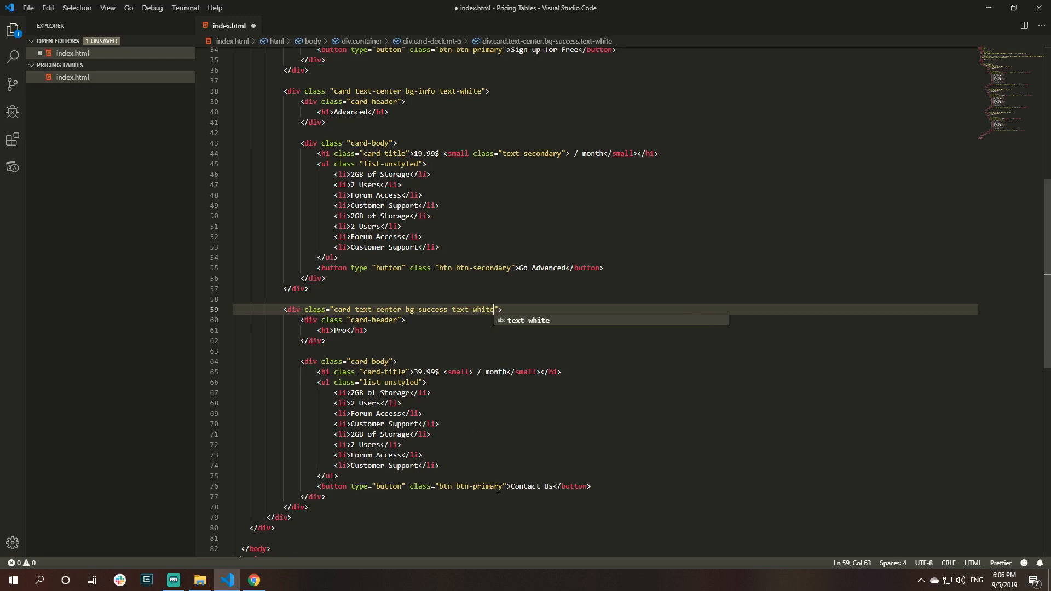
click(473, 487)
text(dark)
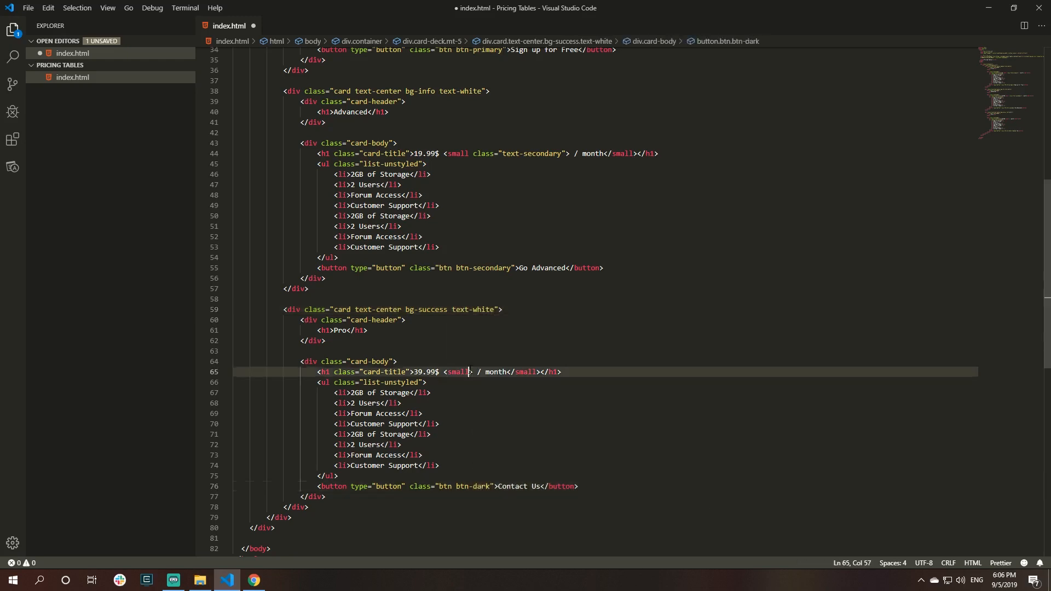
text(class="text)
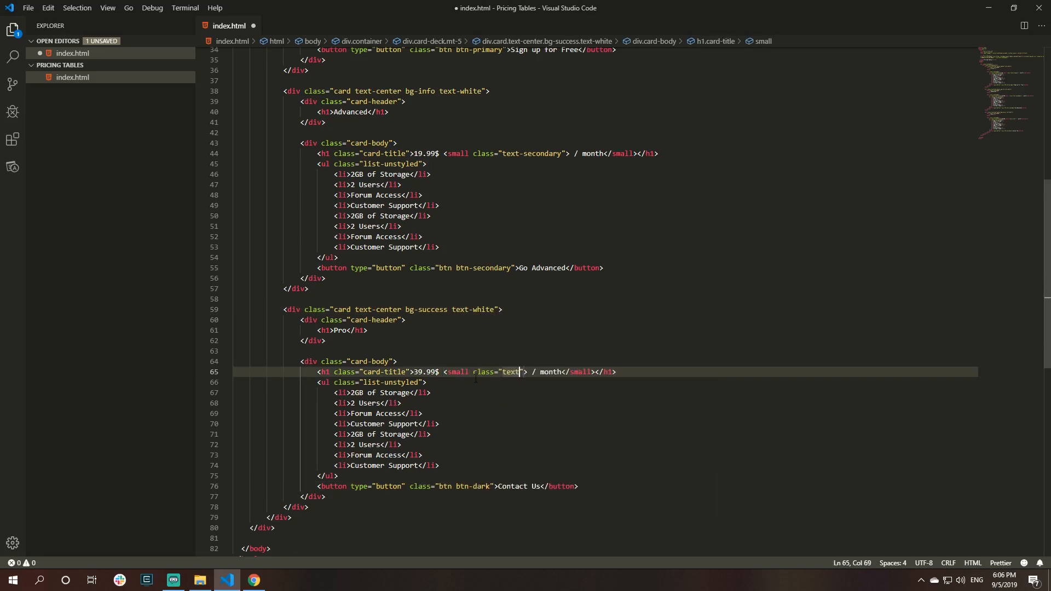
click(253, 581)
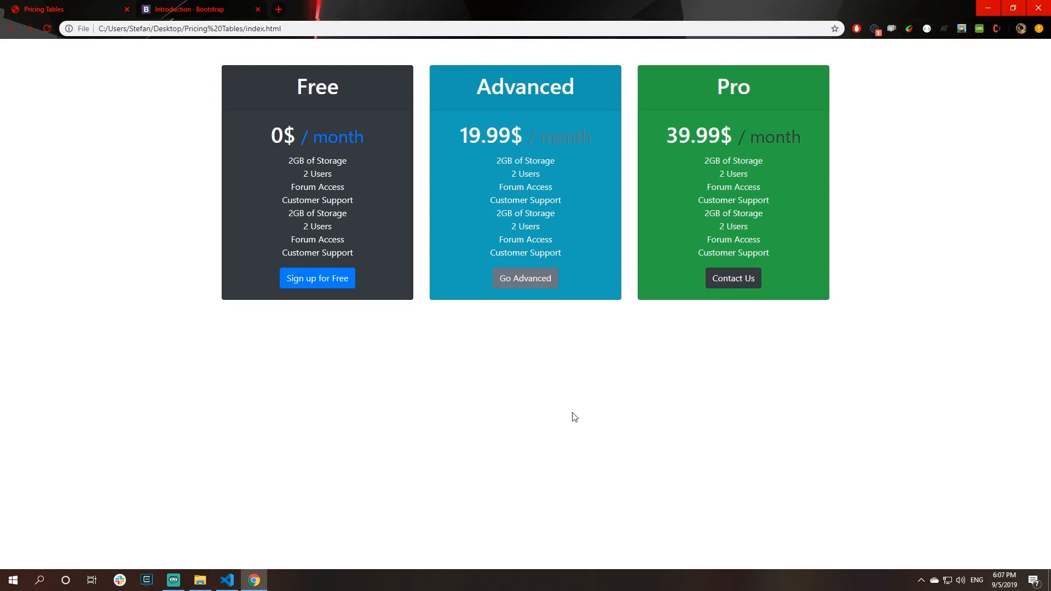
mouse_move(530, 394)
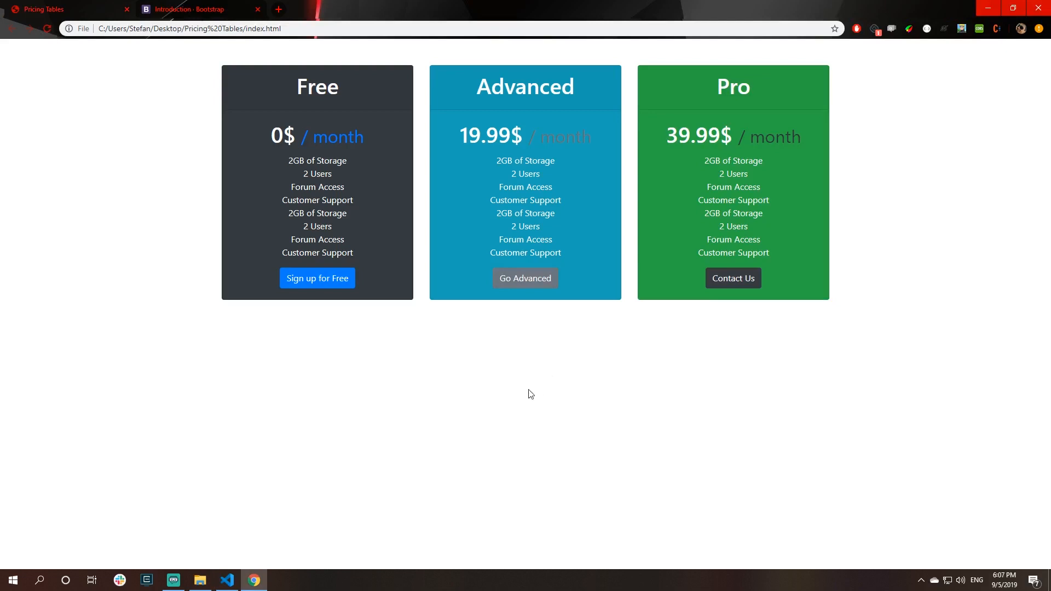
mouse_move(441, 255)
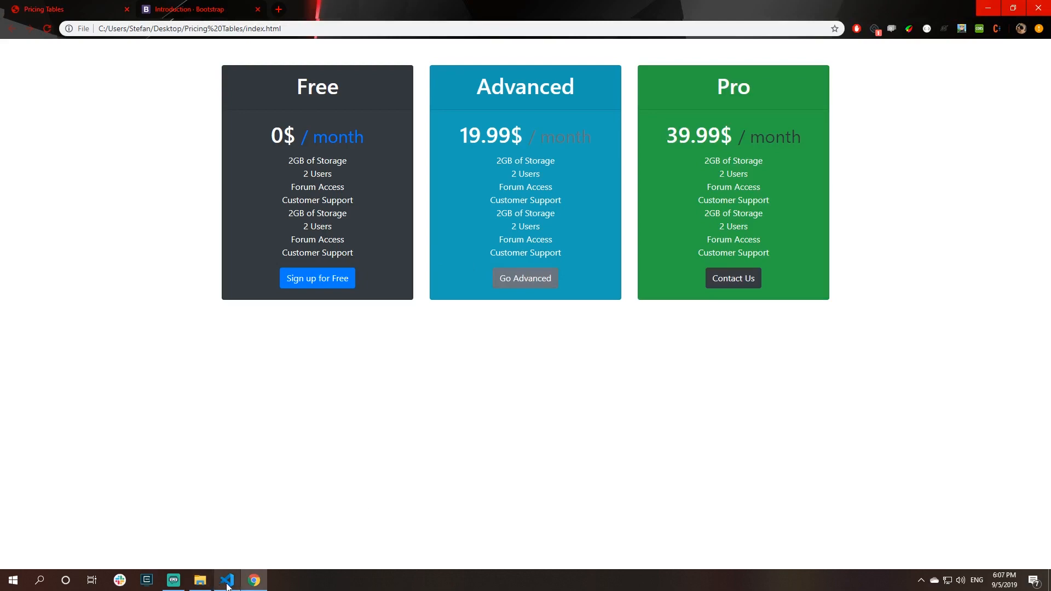
click(226, 580)
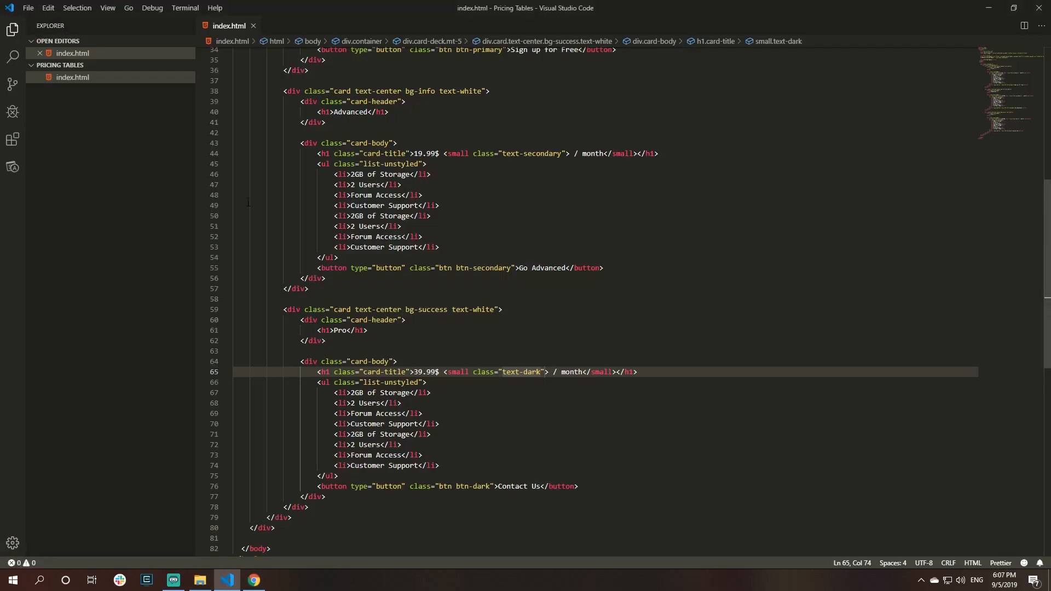
mouse_move(160, 126)
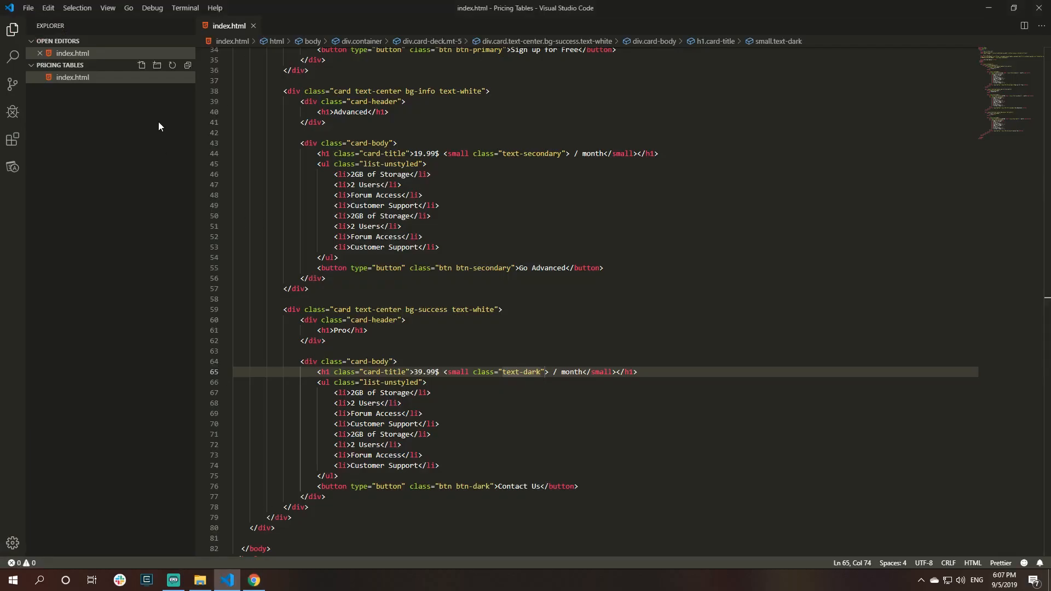
mouse_move(141, 65)
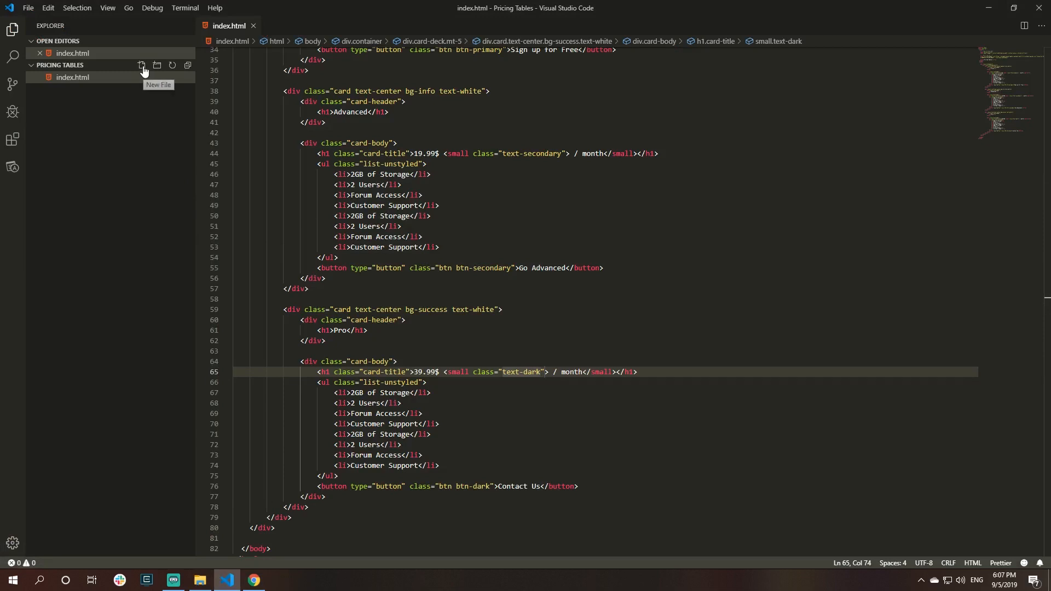
- Create a new styles.css file in the project folder
click(253, 581)
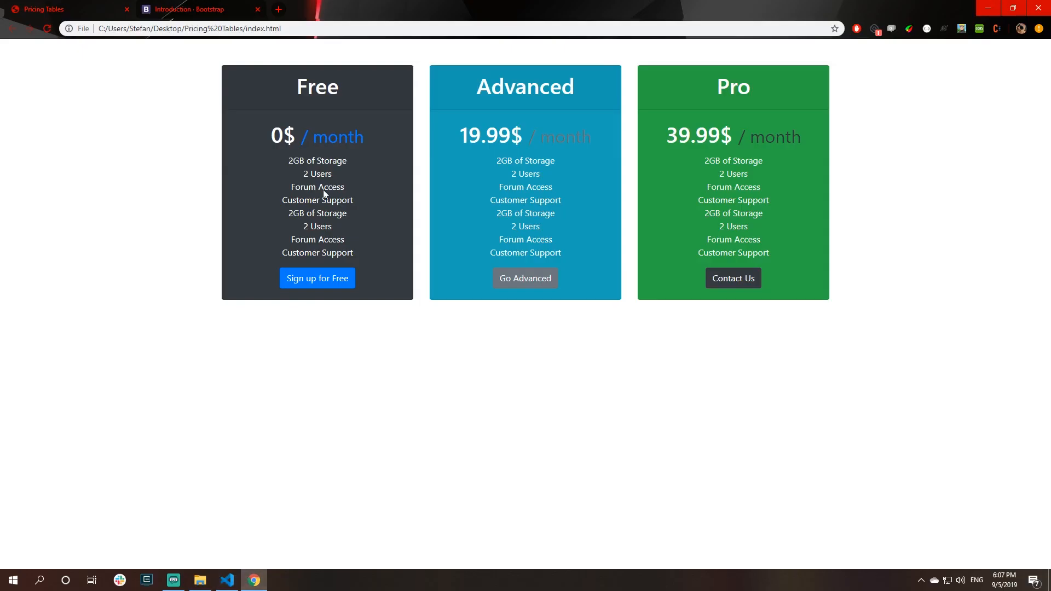
click(226, 581)
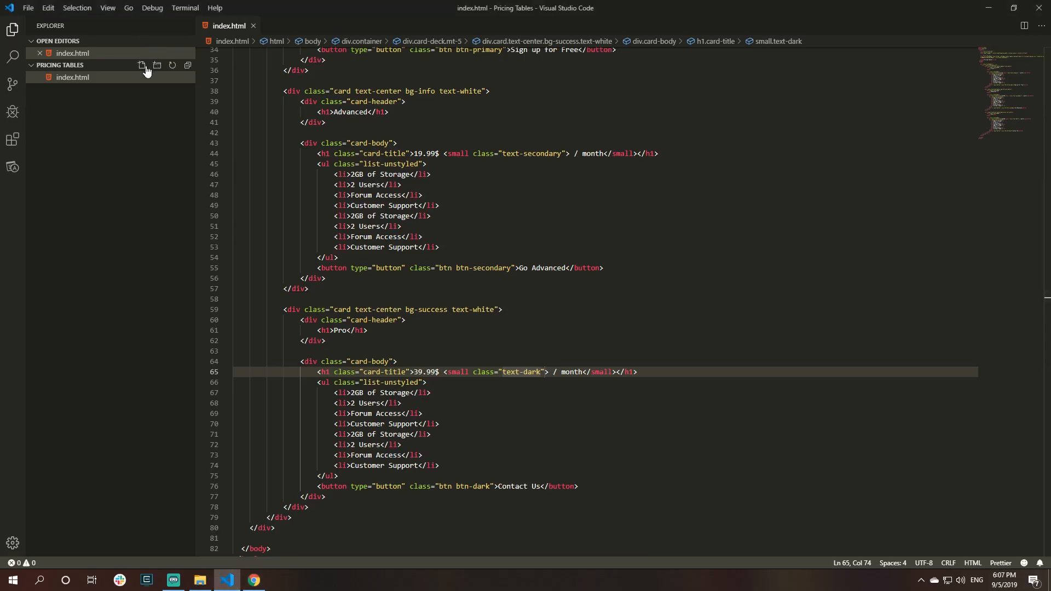
click(141, 64)
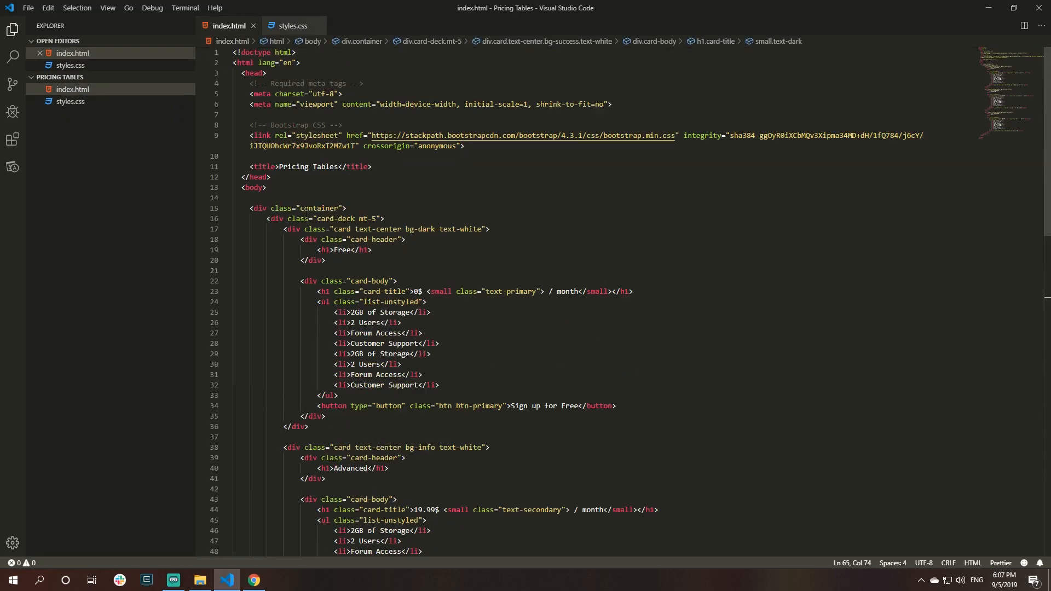
- Link ./styles.css from index.html's head below the title and switch to the new stylesheet
key(enter)
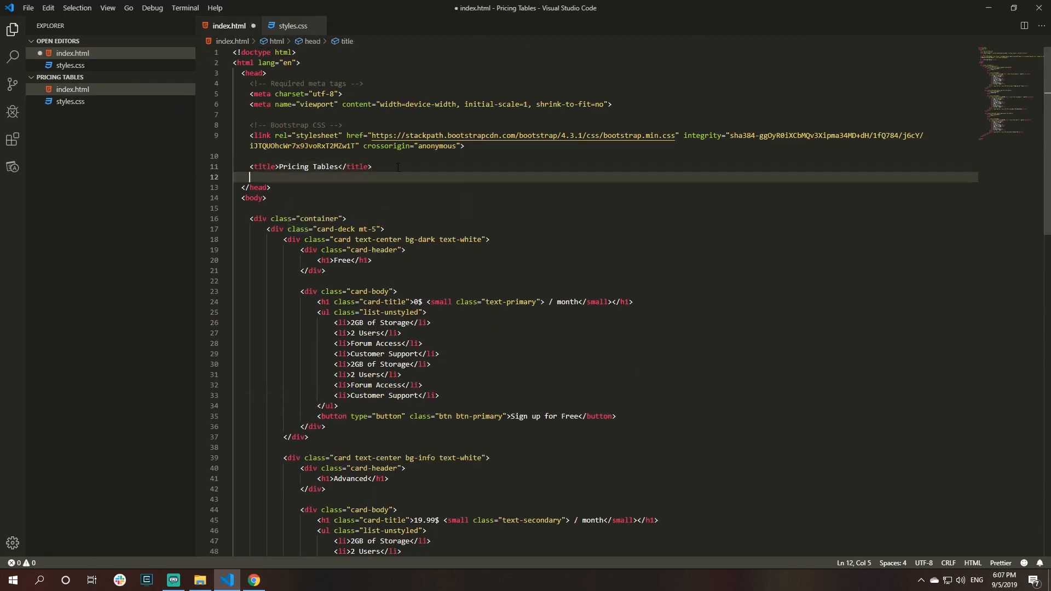
text(link rel="stylesheet" href="">)
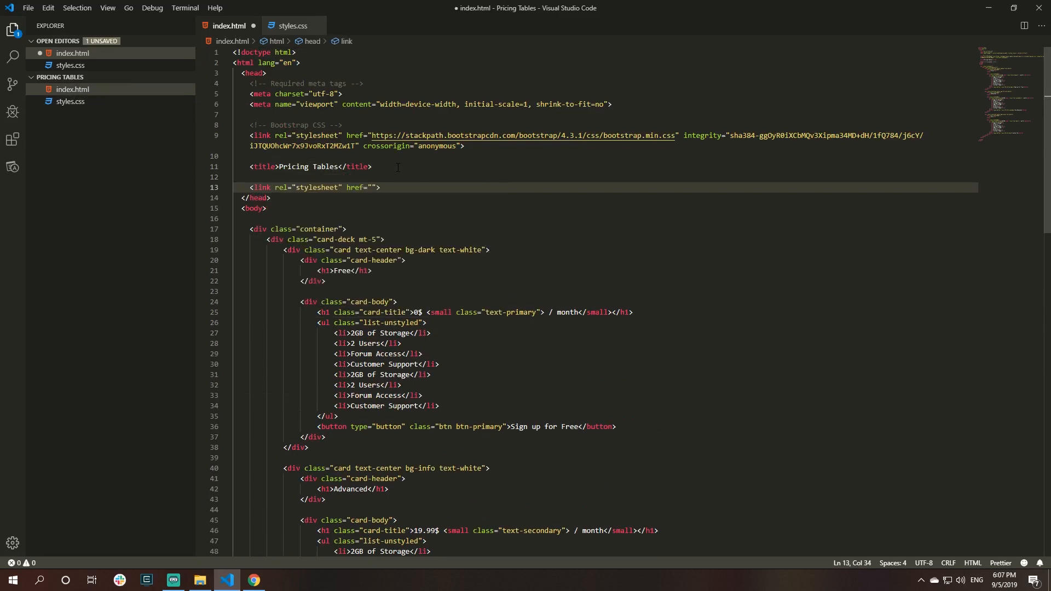
text(./styles.css)
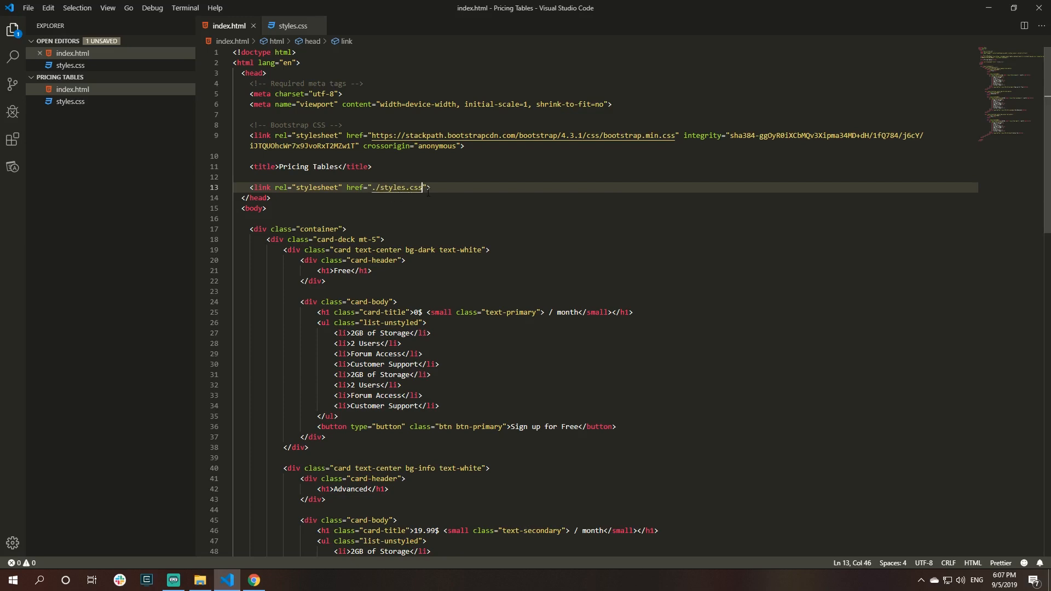
click(291, 25)
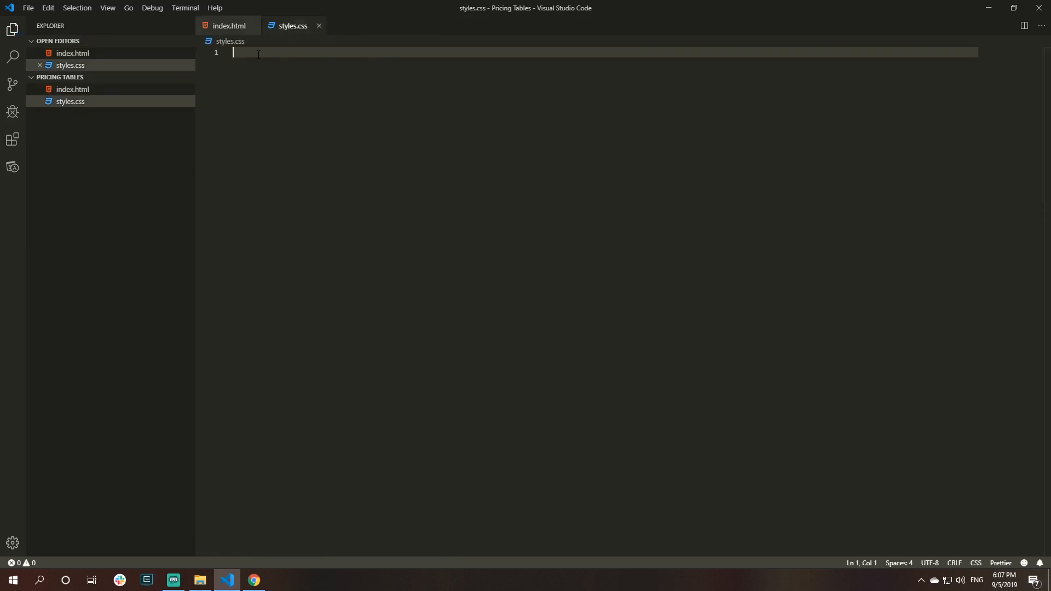
- Add a .card:hover rule with transform: scale(1.1) and test the hover enlargement in Chrome
text(.card:)
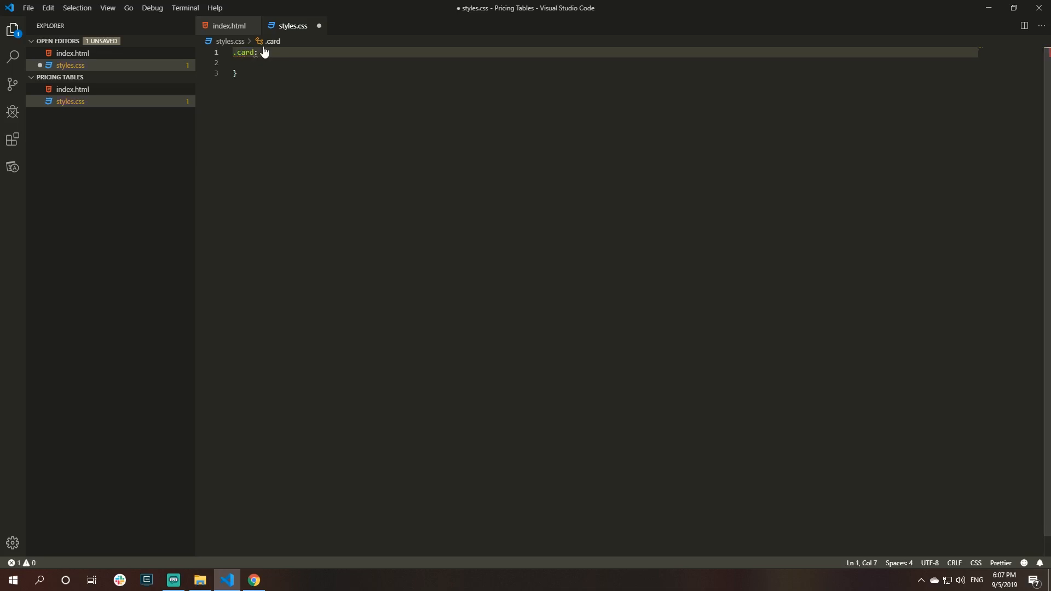
text(hover {)
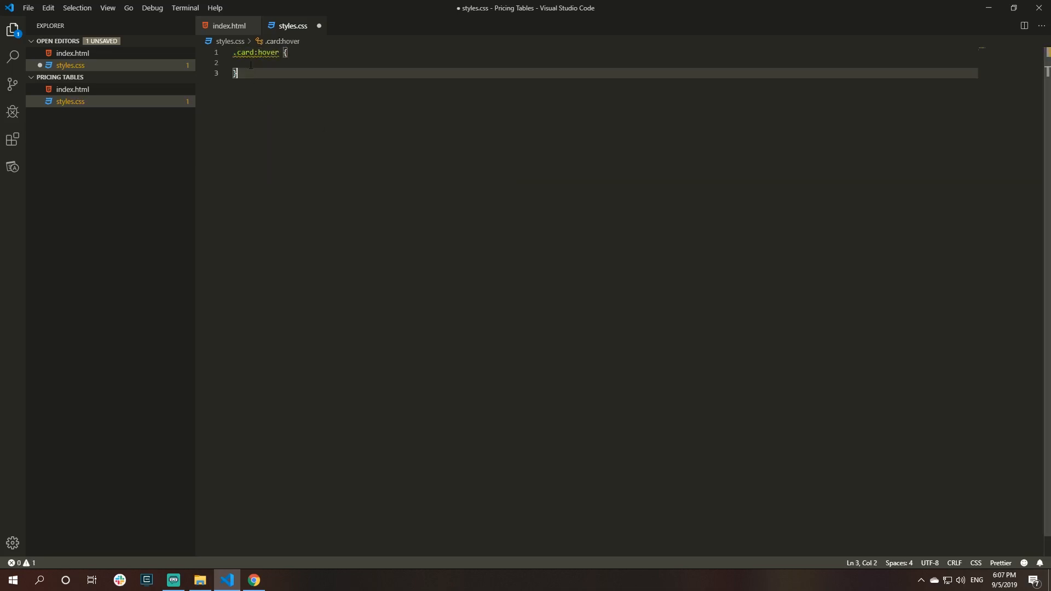
text(transform: scale(1.1)
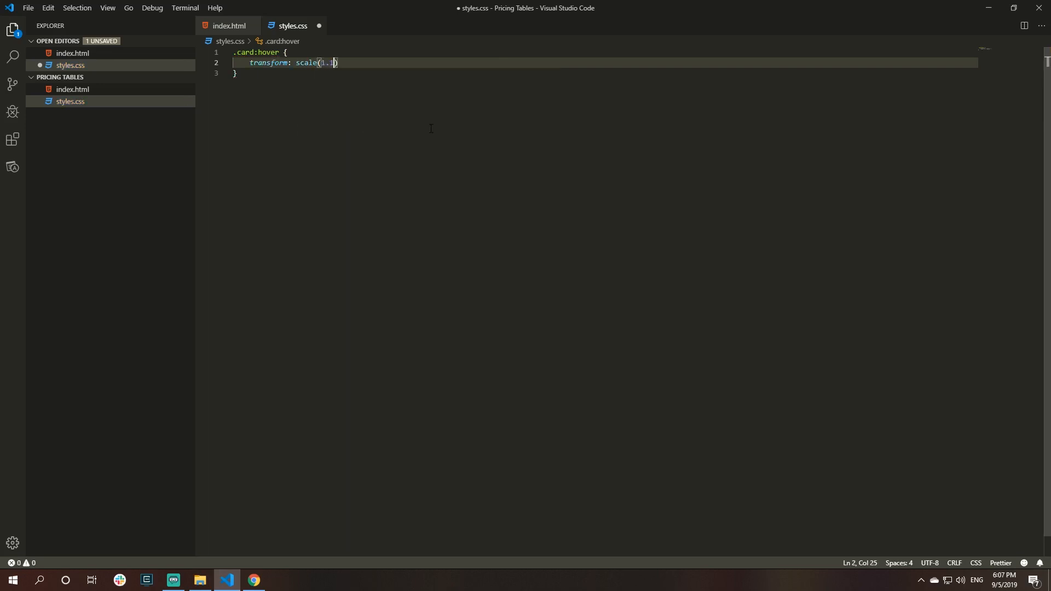
text();)
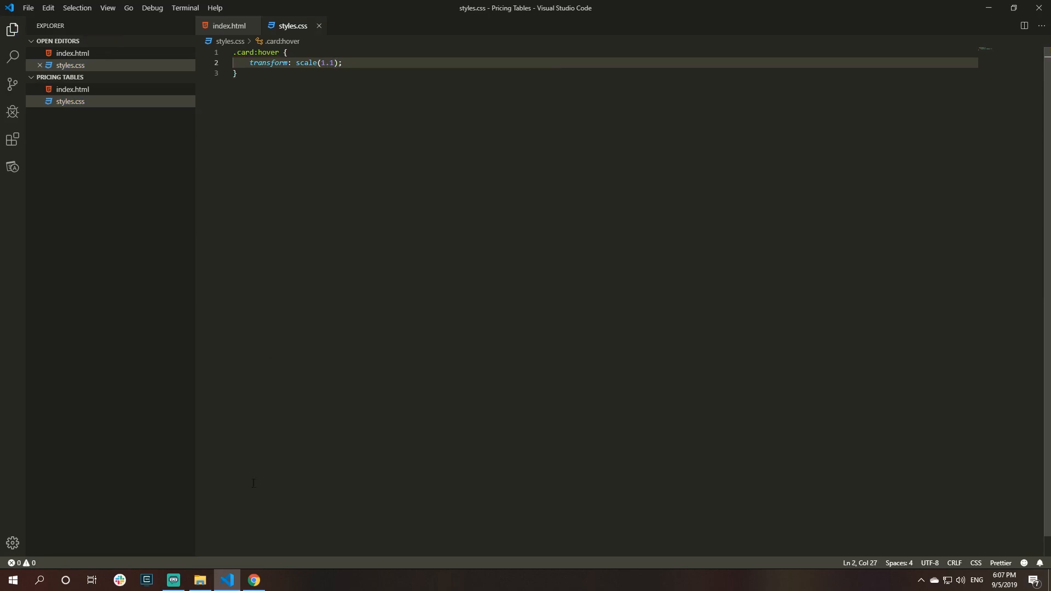
click(253, 579)
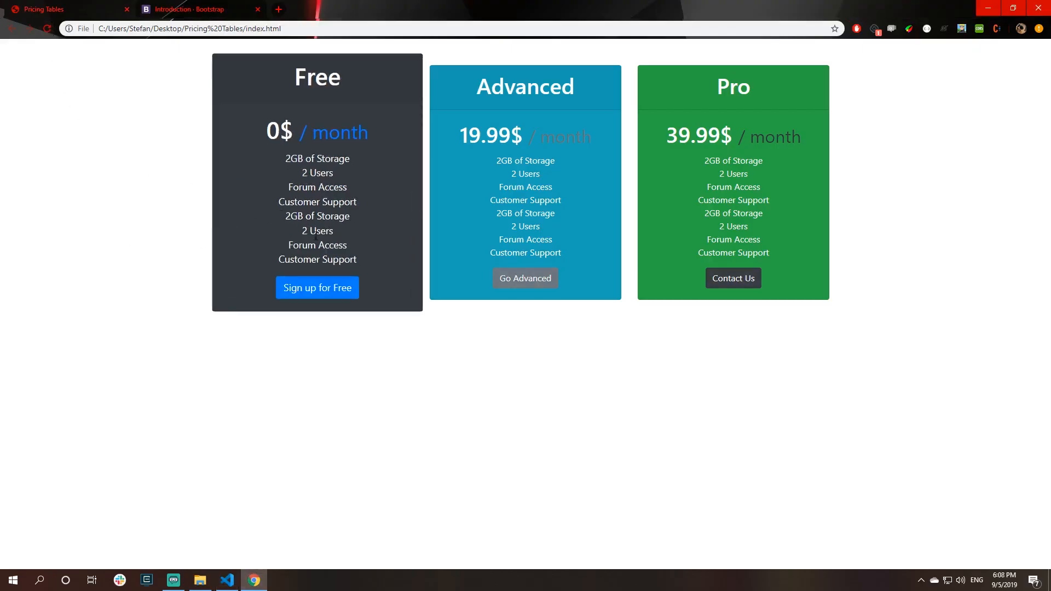
mouse_move(348, 215)
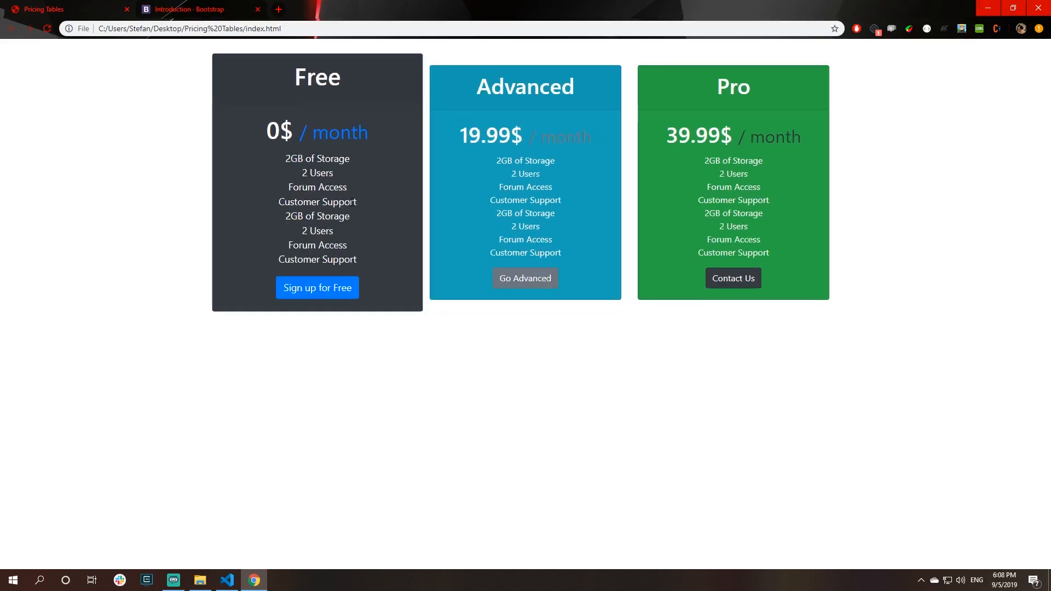
mouse_move(566, 208)
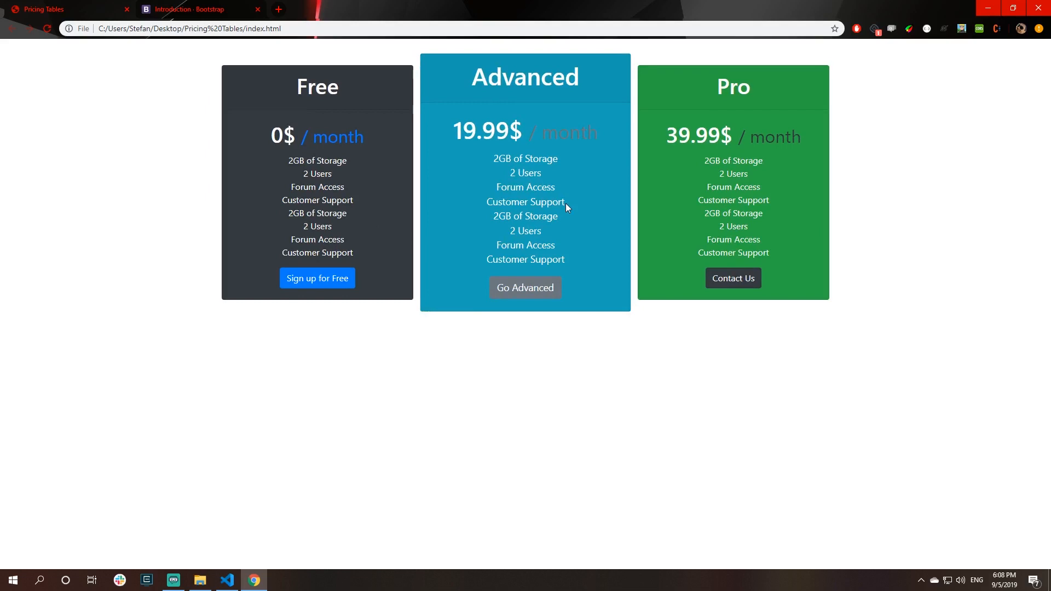
mouse_move(640, 186)
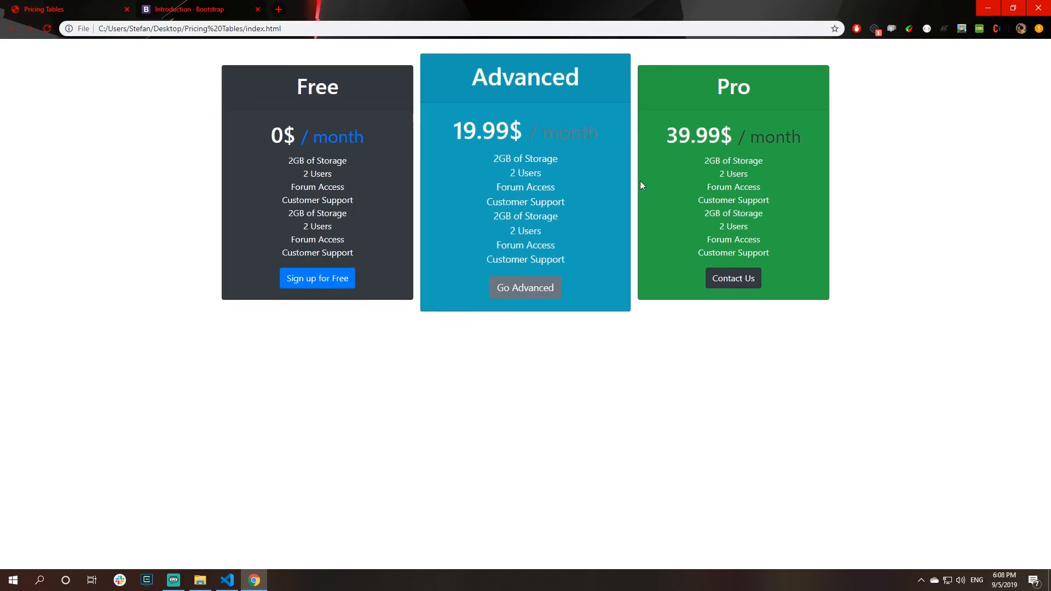
click(227, 580)
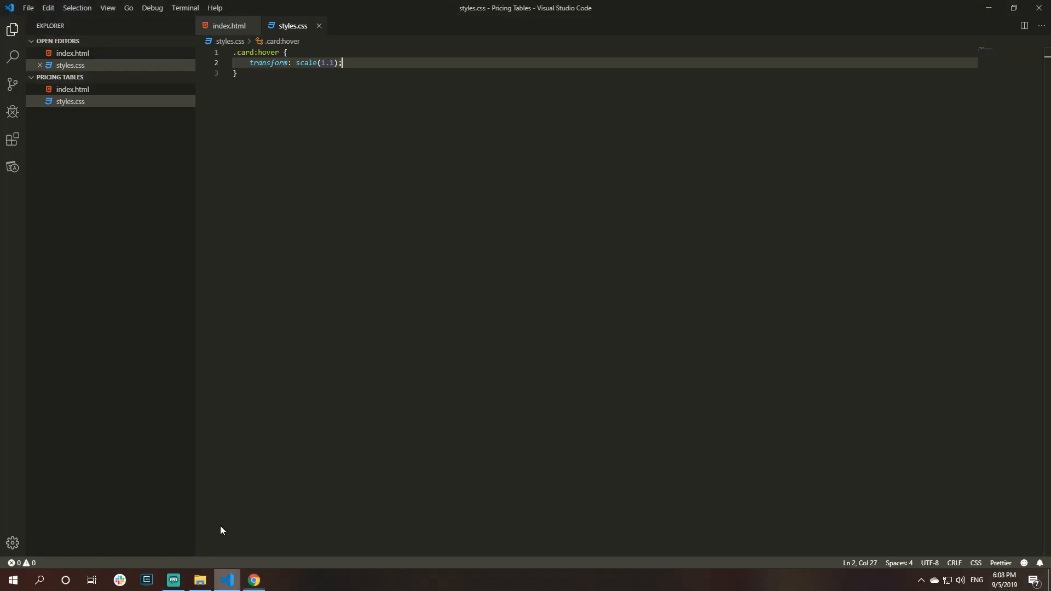
- Add a .card rule with transition: all ease 0.4s at the top of styles.css and test it in Chrome
click(238, 52)
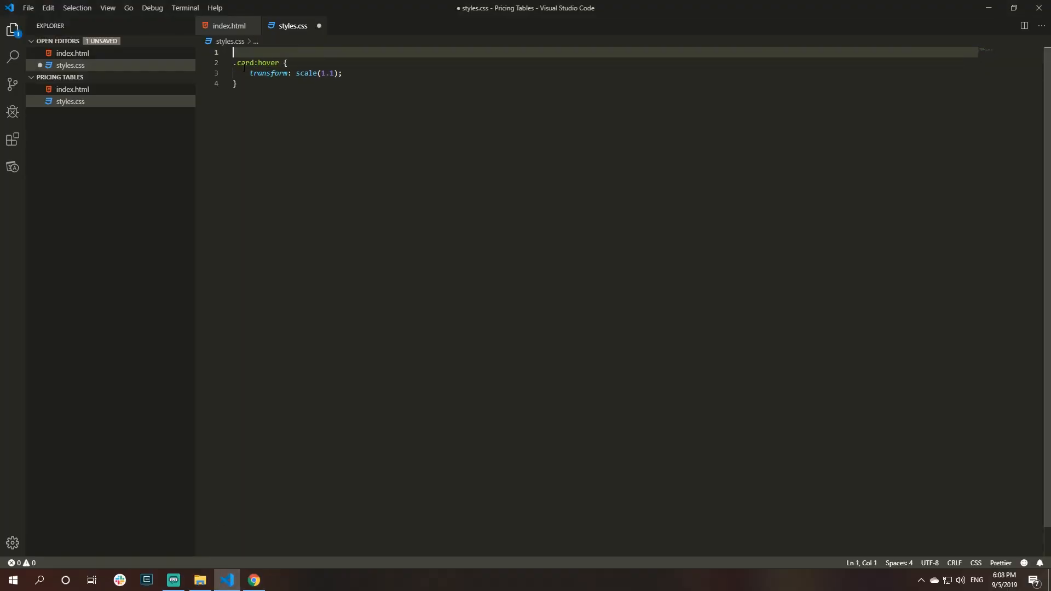
text(.card {)
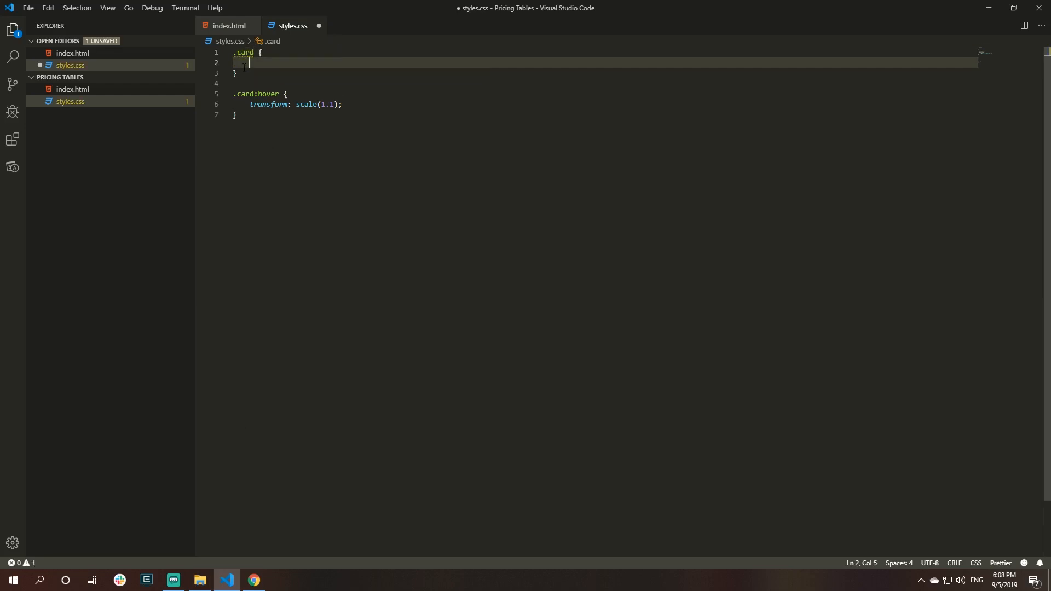
text(transition: all)
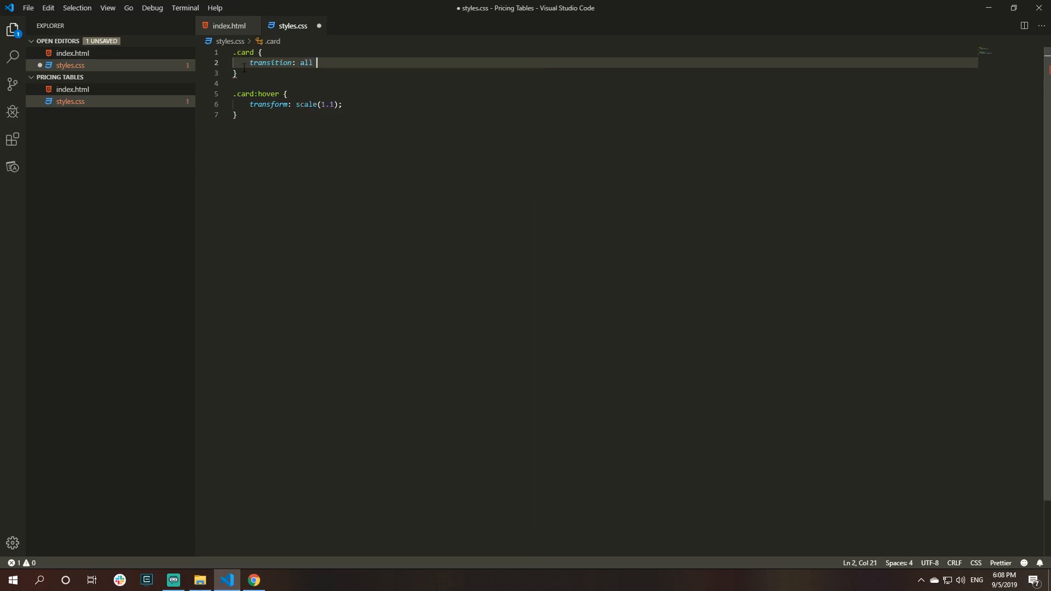
text(ease 0.4s)
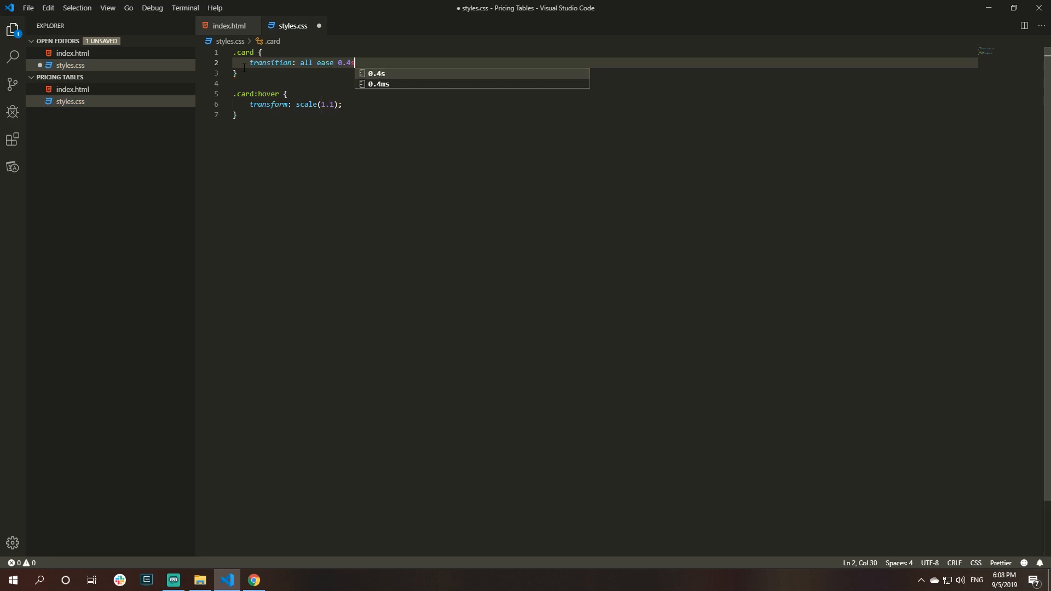
click(253, 581)
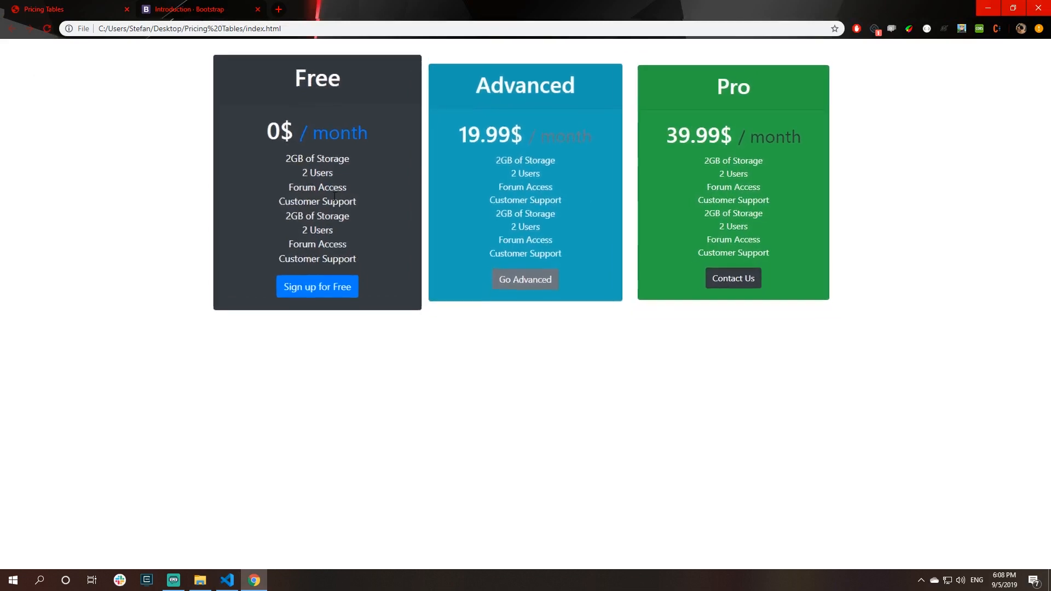
mouse_move(375, 191)
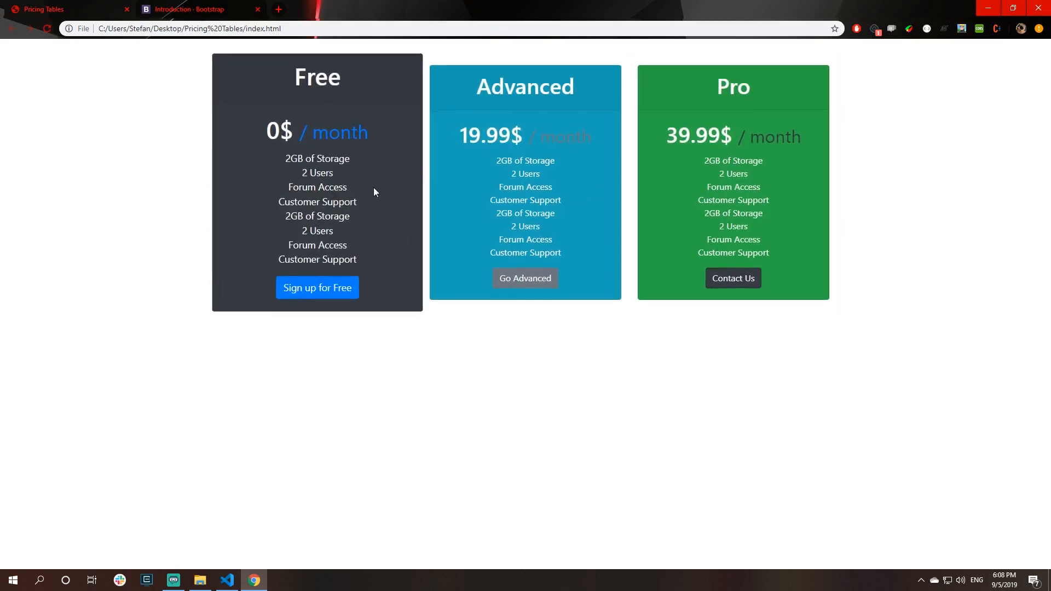
click(226, 580)
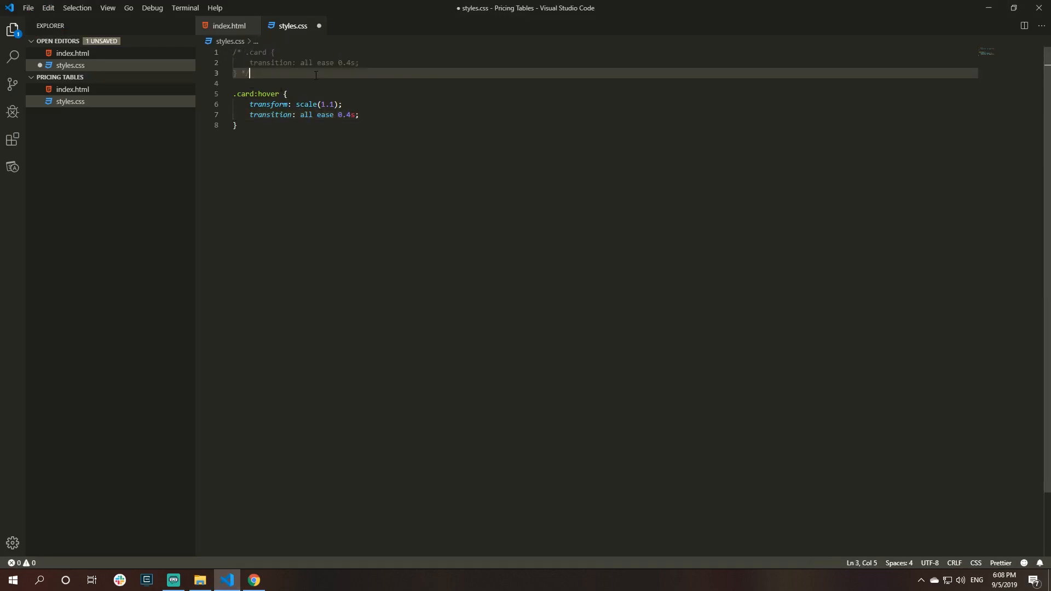
- Preview the hover-only transition in Chrome, then the restored .card transition after moving it back
click(253, 580)
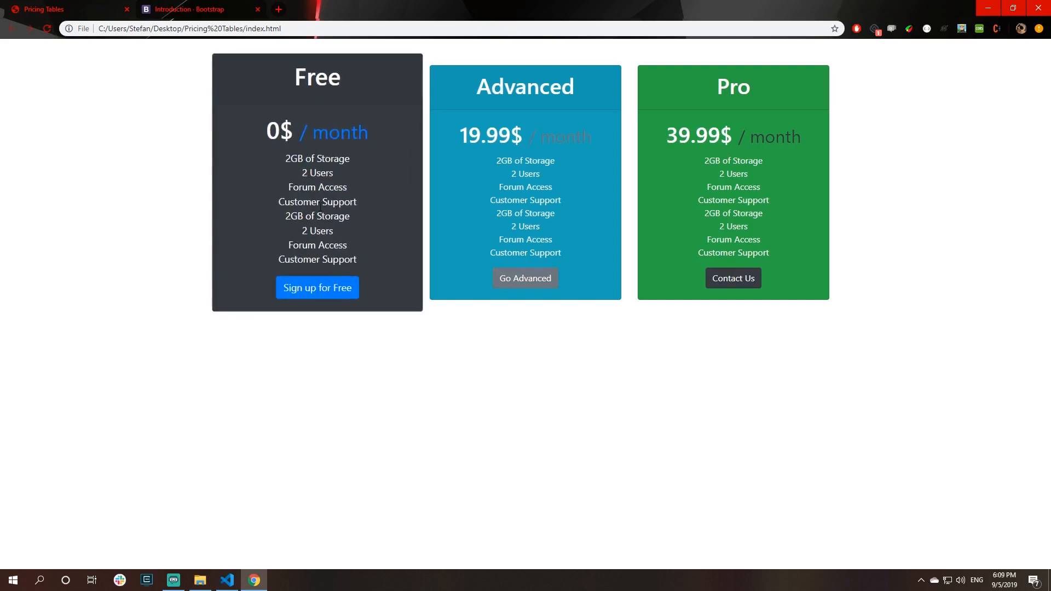
mouse_move(468, 271)
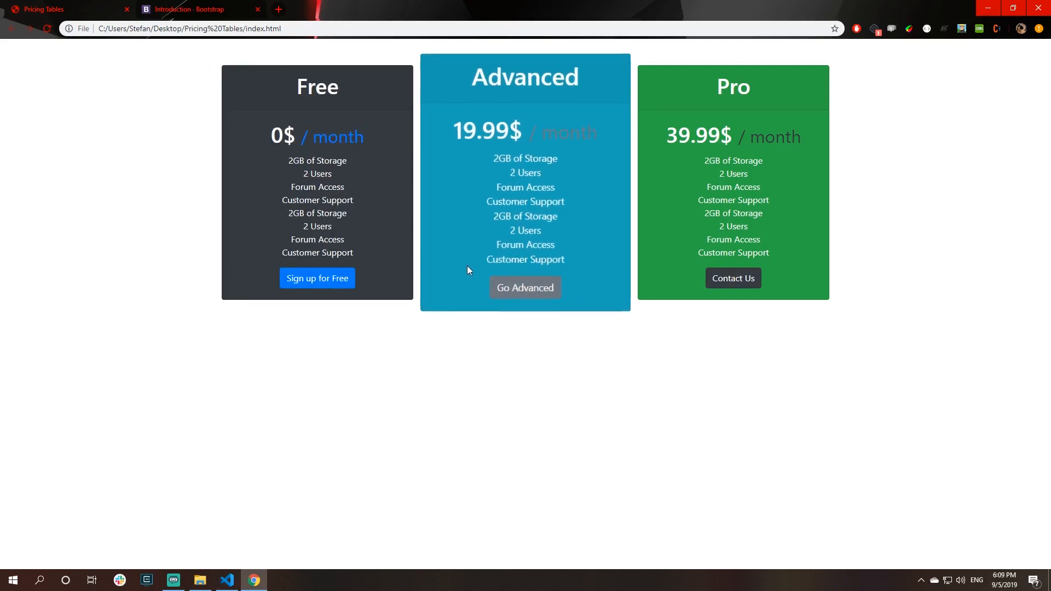
click(226, 581)
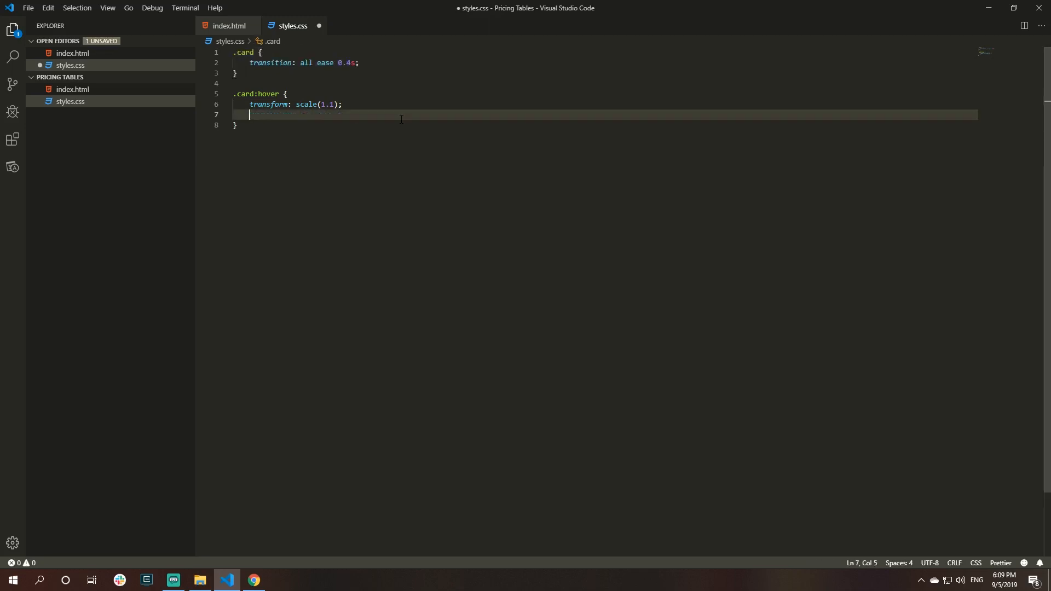
click(253, 580)
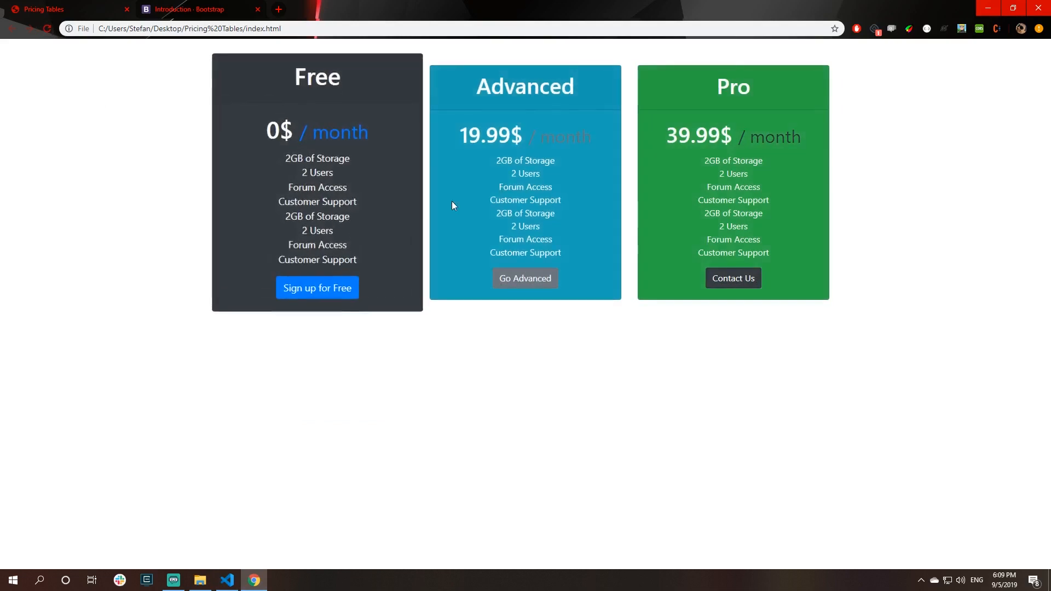
mouse_move(692, 172)
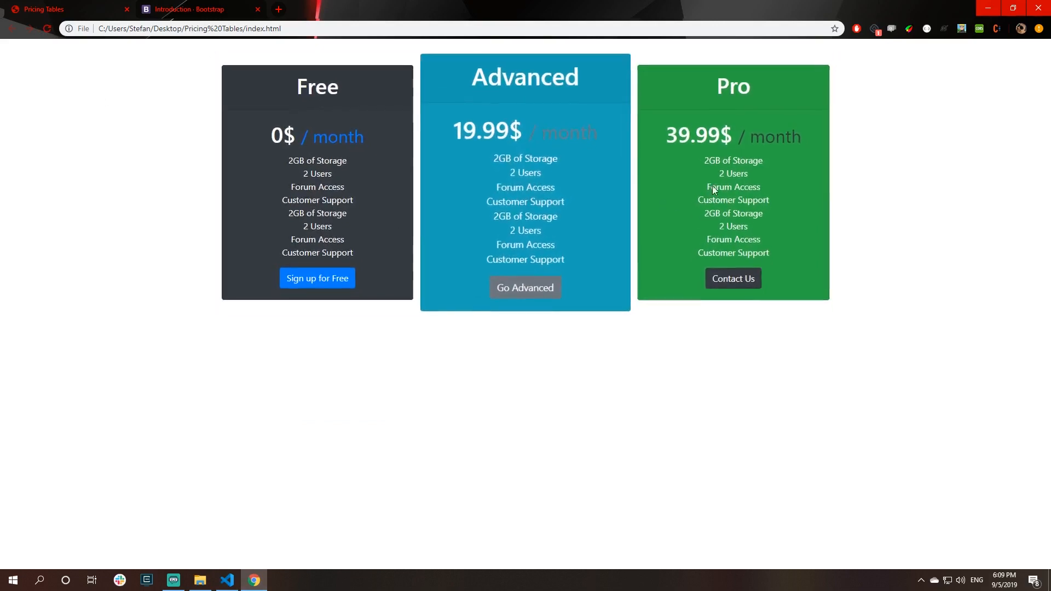
mouse_move(619, 139)
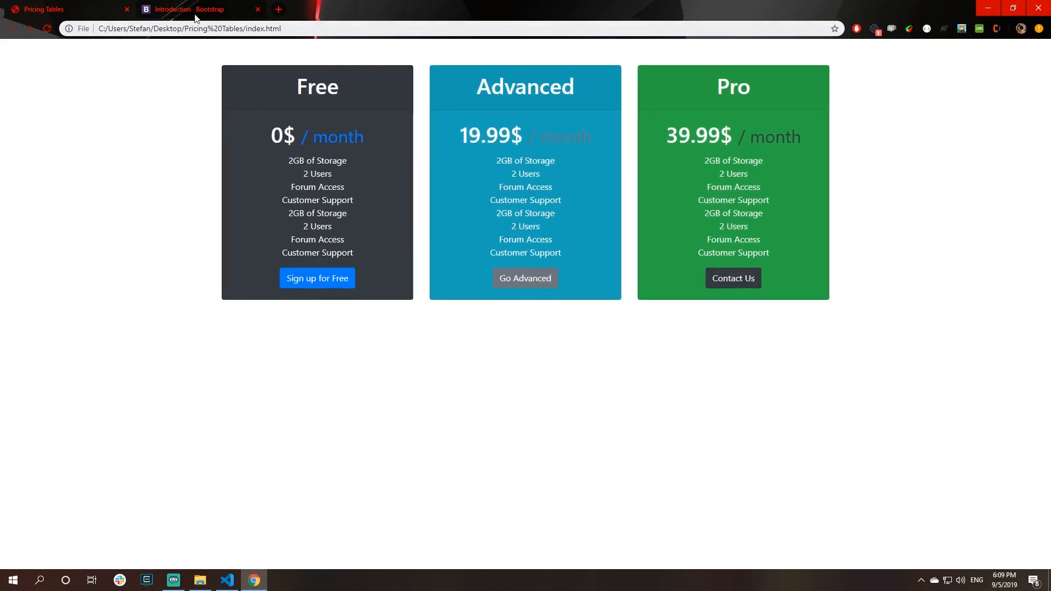
- Browse the Bootstrap Components > Buttons docs page, then return to the pricing page tab
click(195, 9)
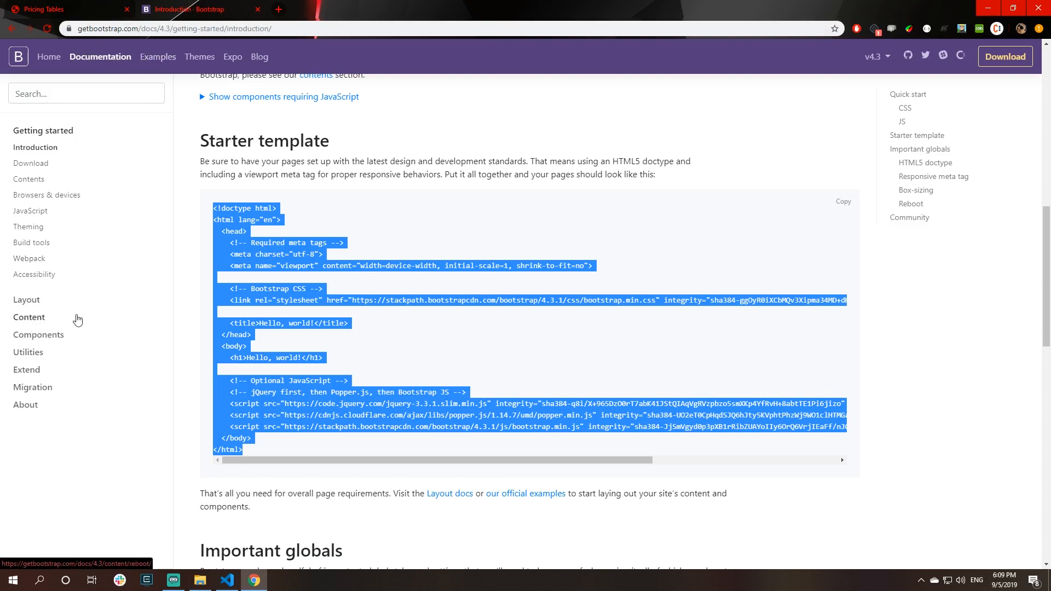
mouse_move(32, 339)
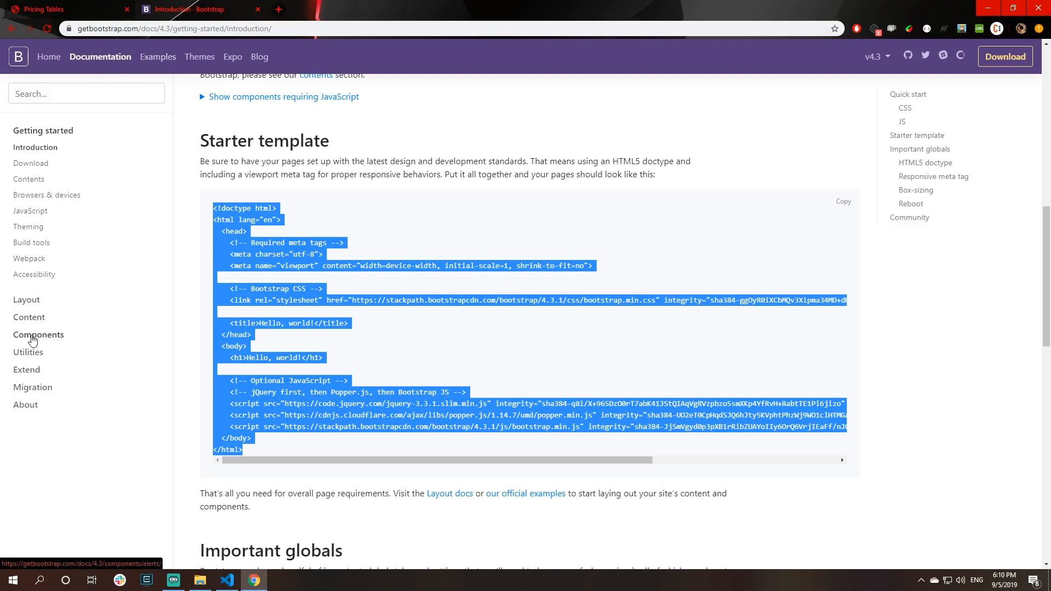
click(38, 335)
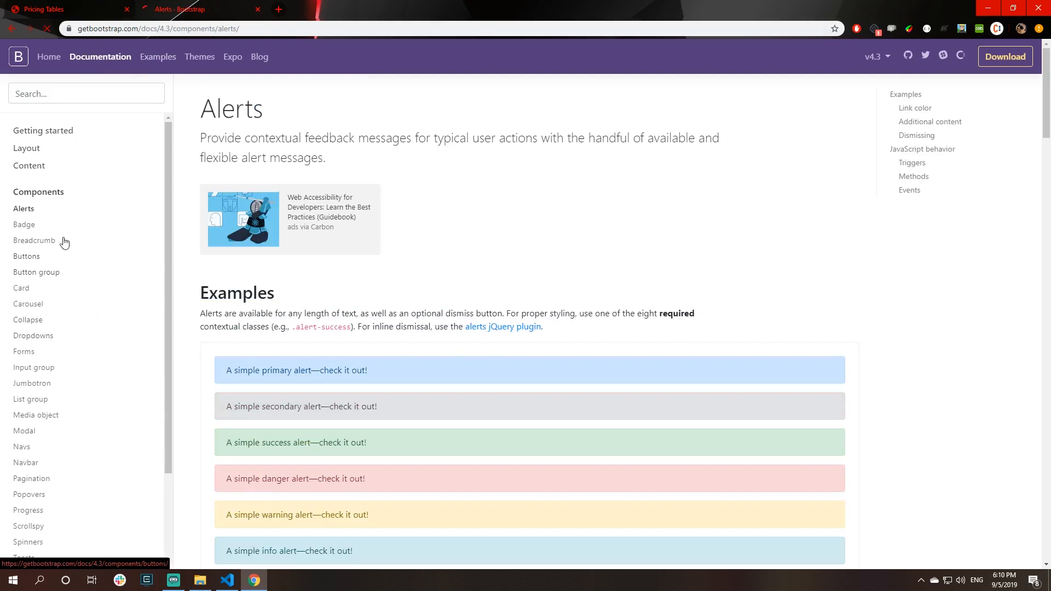
click(26, 258)
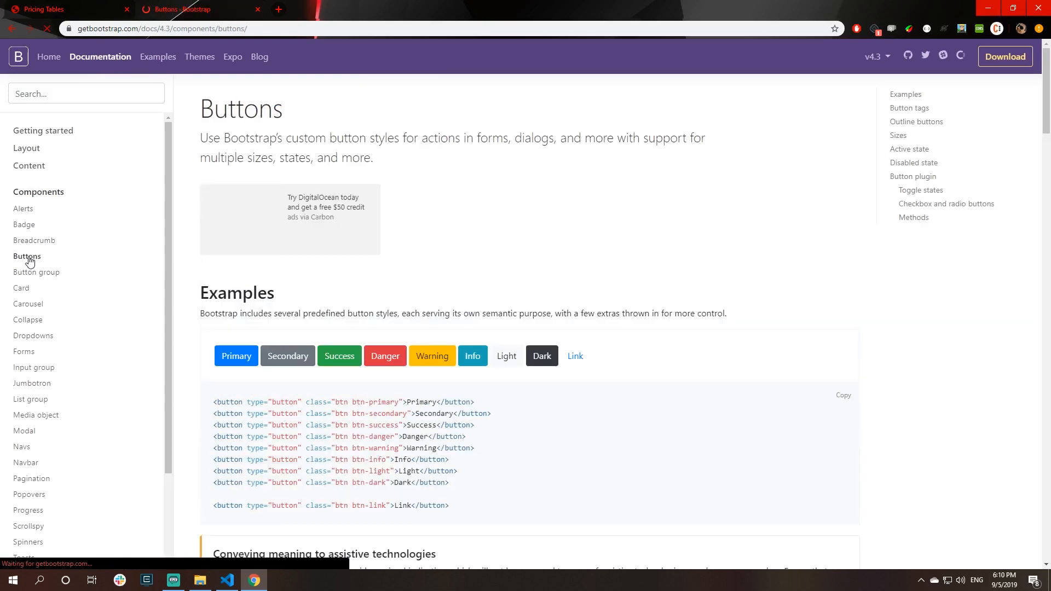
scroll(down, 3)
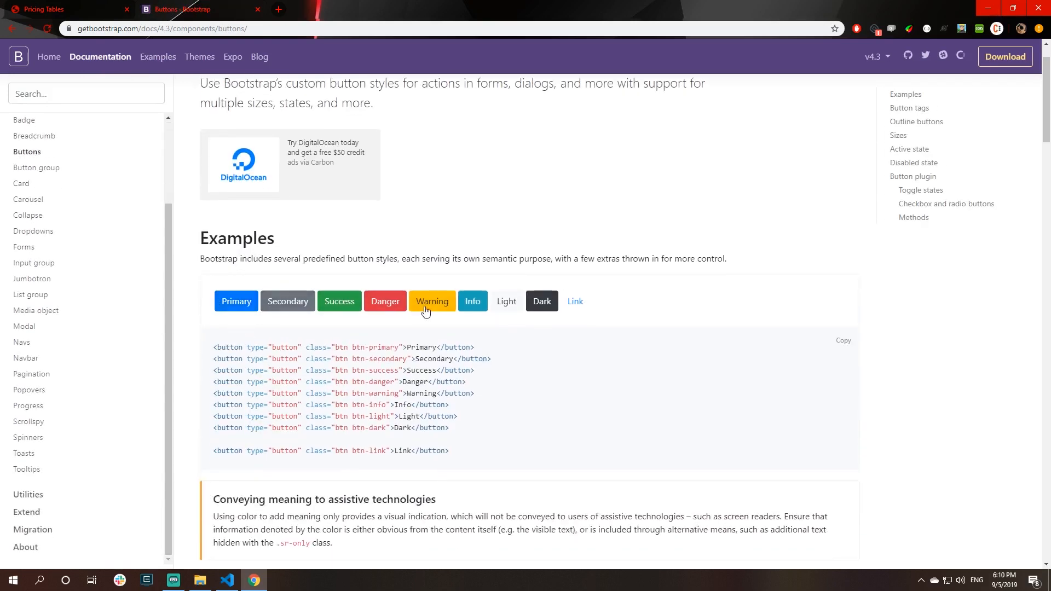
click(64, 8)
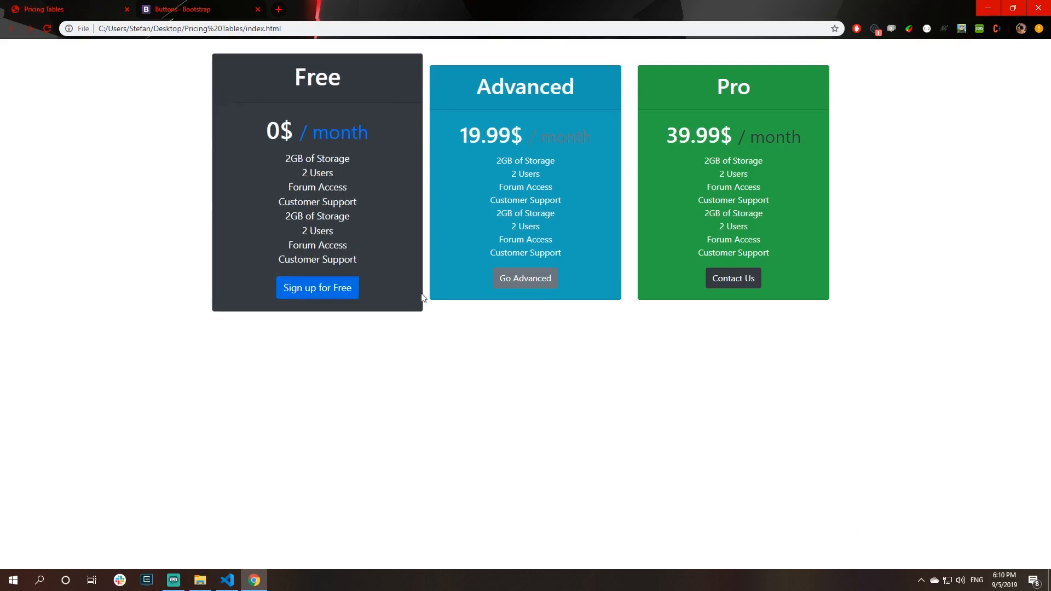
- Add btn-lg to the cards' buttons in index.html and preview the larger buttons in Chrome
click(227, 585)
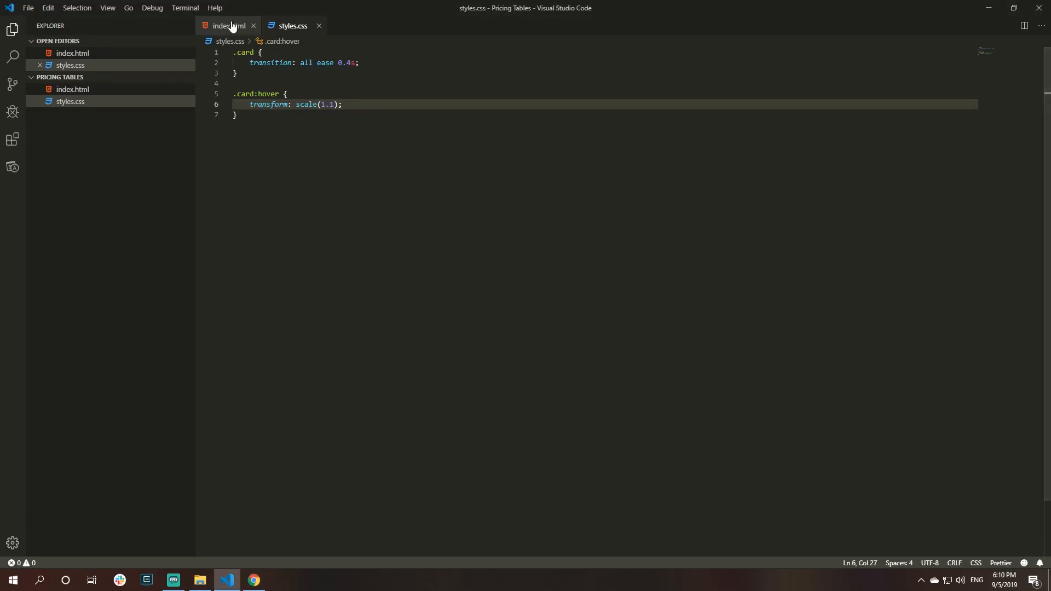
click(229, 25)
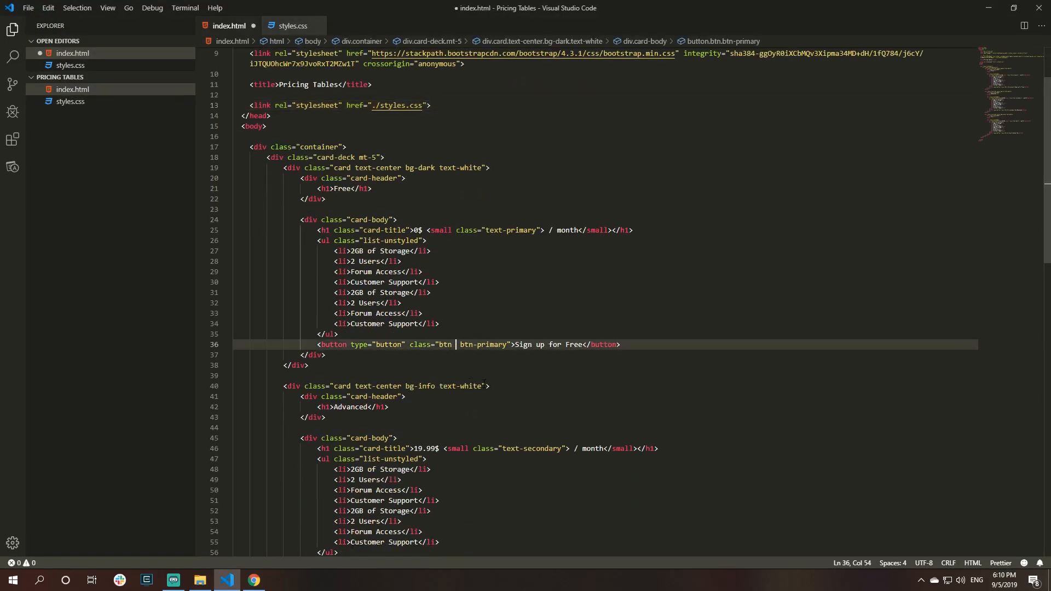
text(btn-lg)
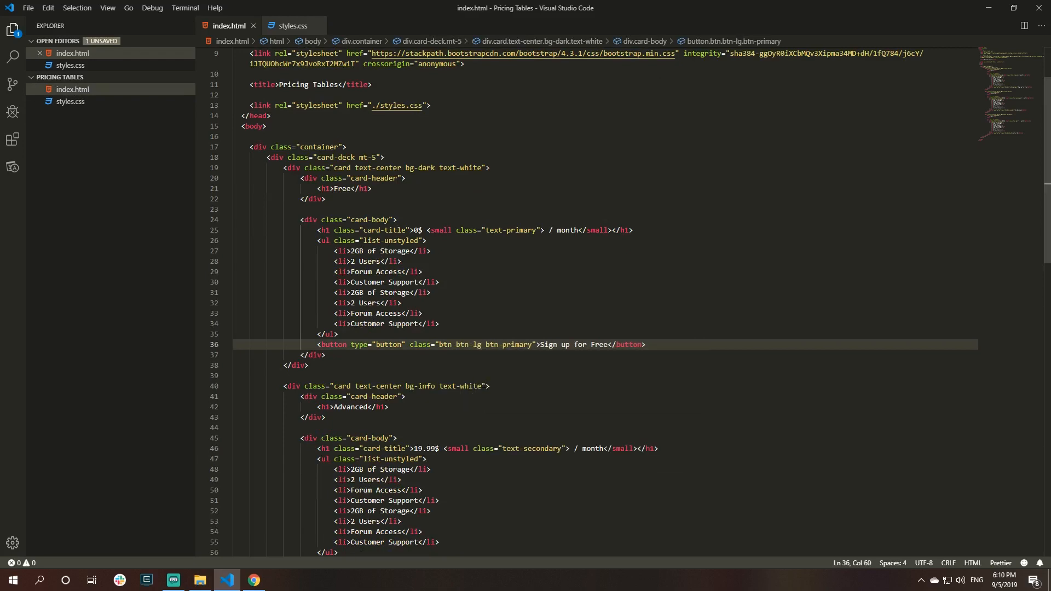
click(253, 580)
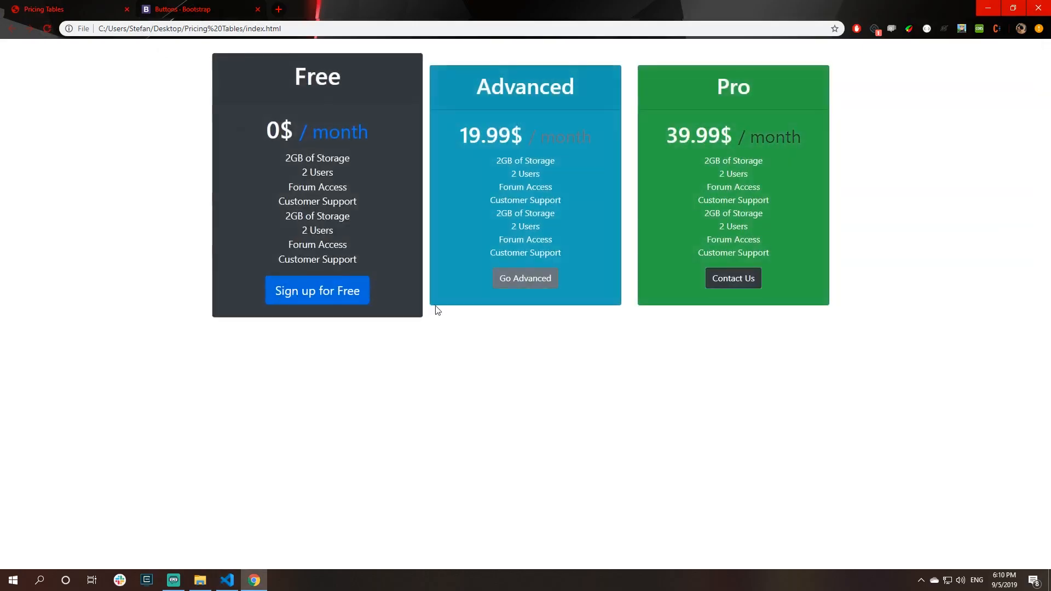
click(226, 580)
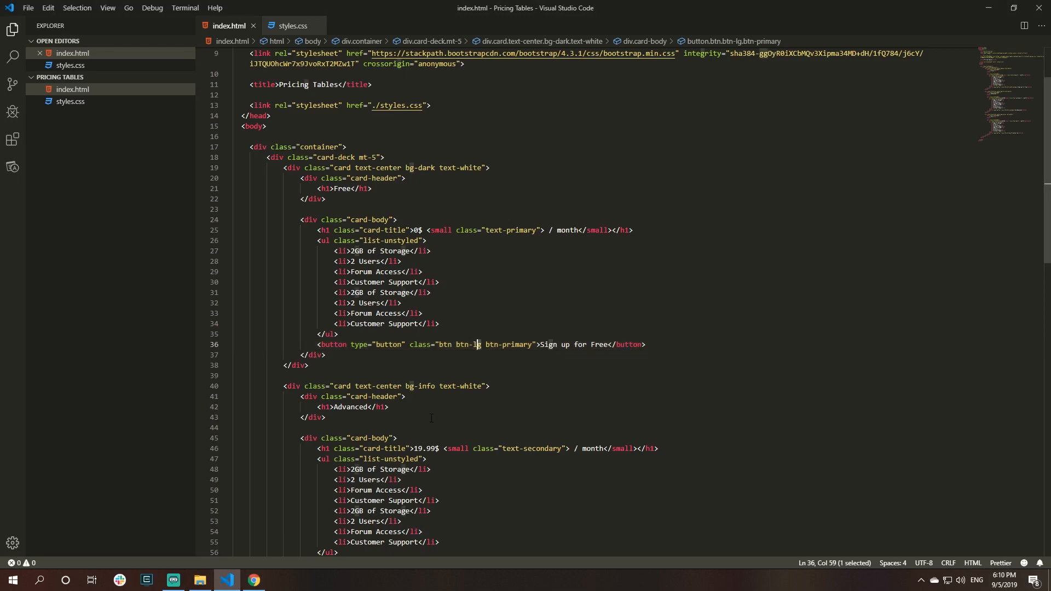
scroll(down, 3)
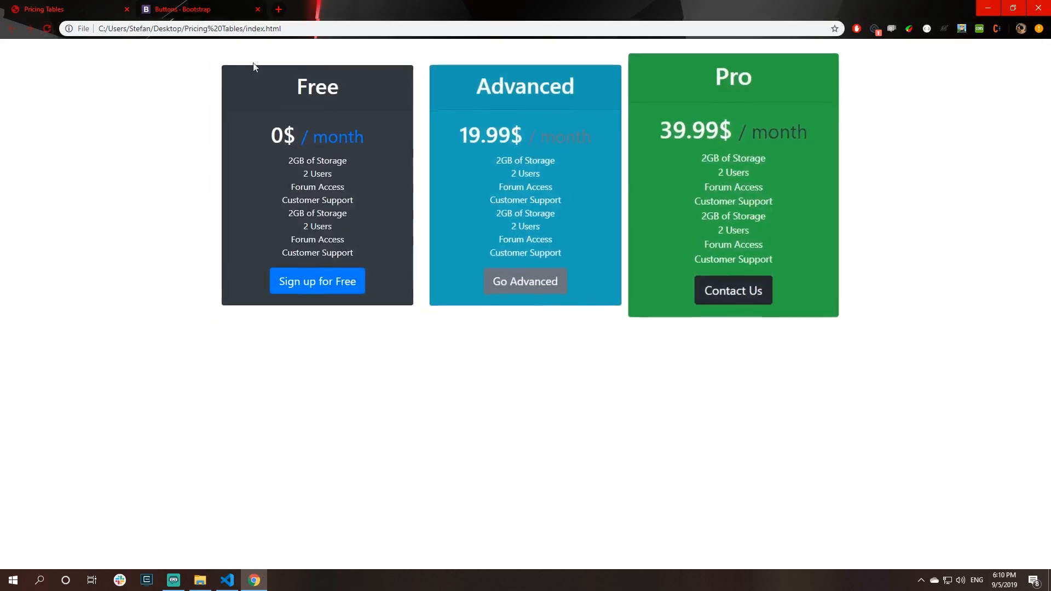
- Scroll through the Buttons docs' sizes, active and disabled examples, then head to the Card page
click(195, 9)
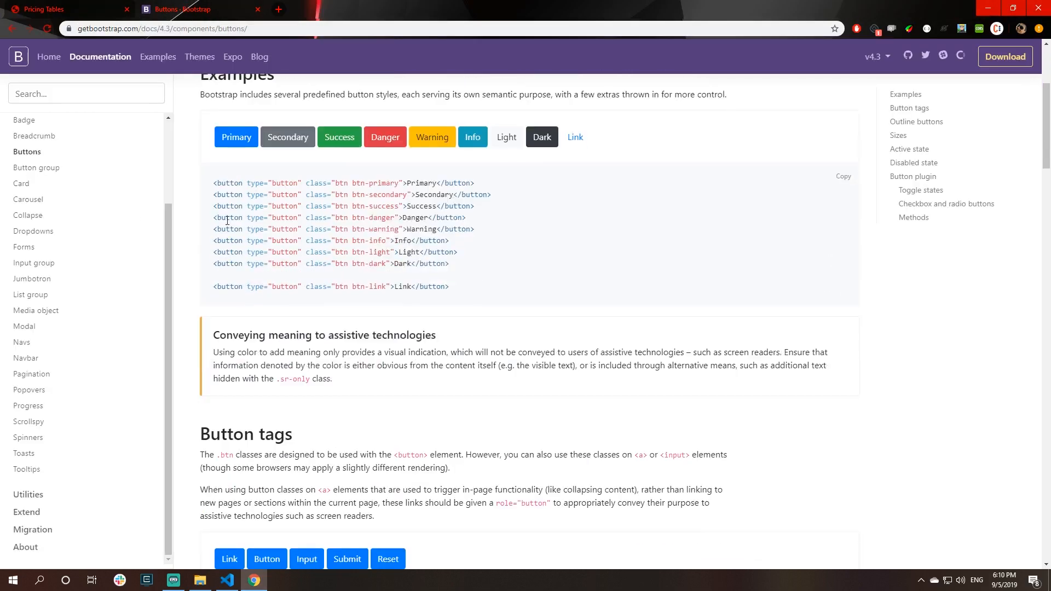
scroll(down, 3)
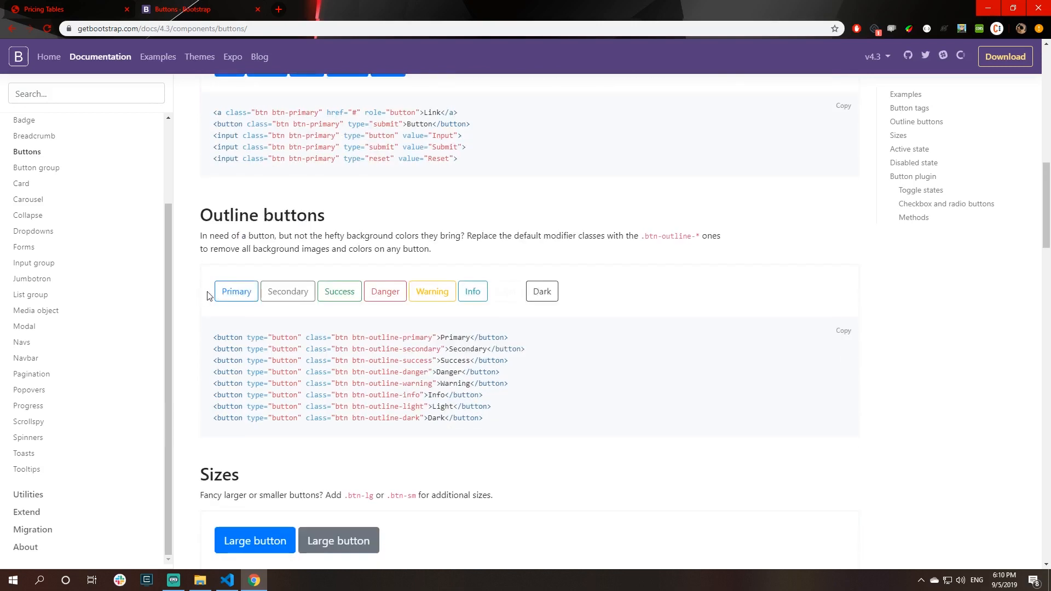
scroll(down, 3)
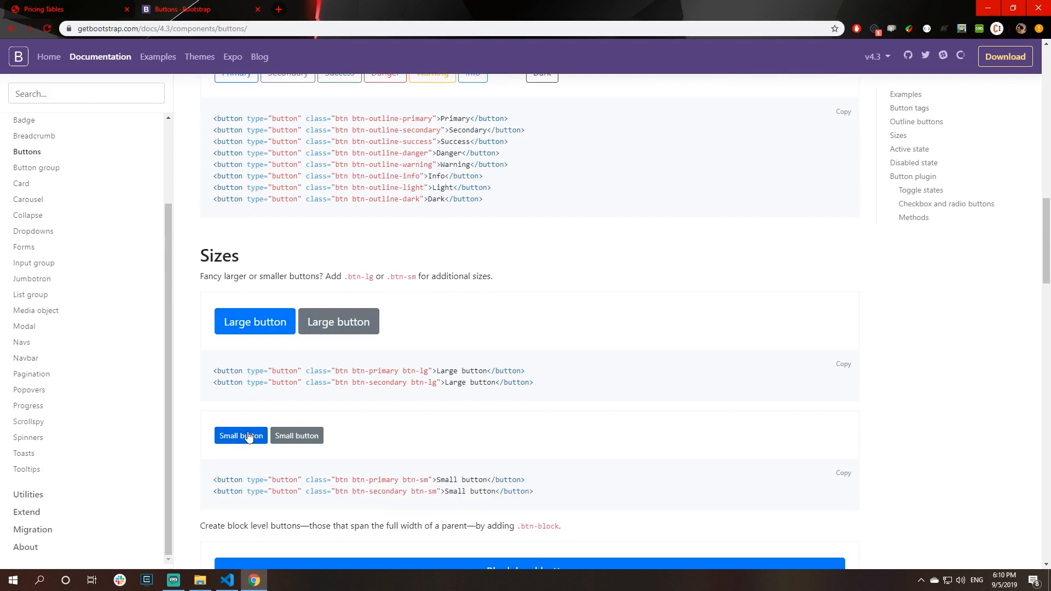
scroll(down, 3)
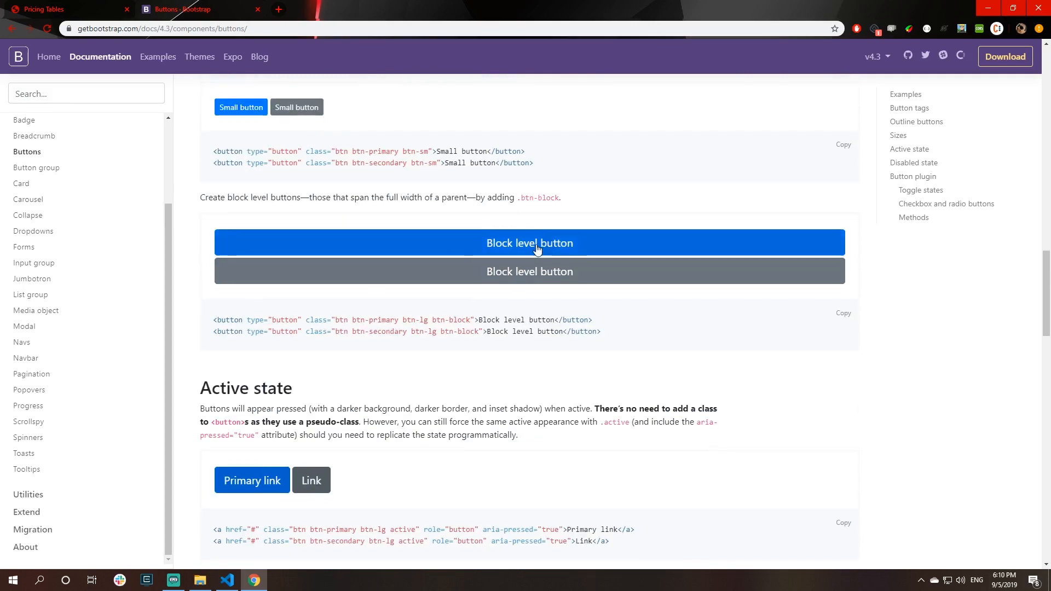
scroll(down, 3)
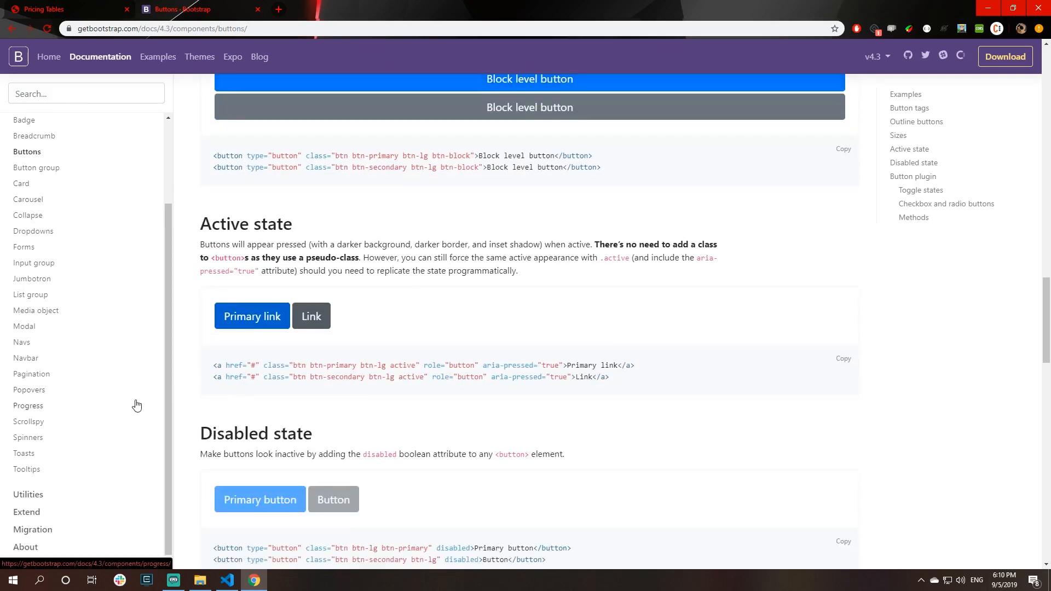
mouse_move(21, 186)
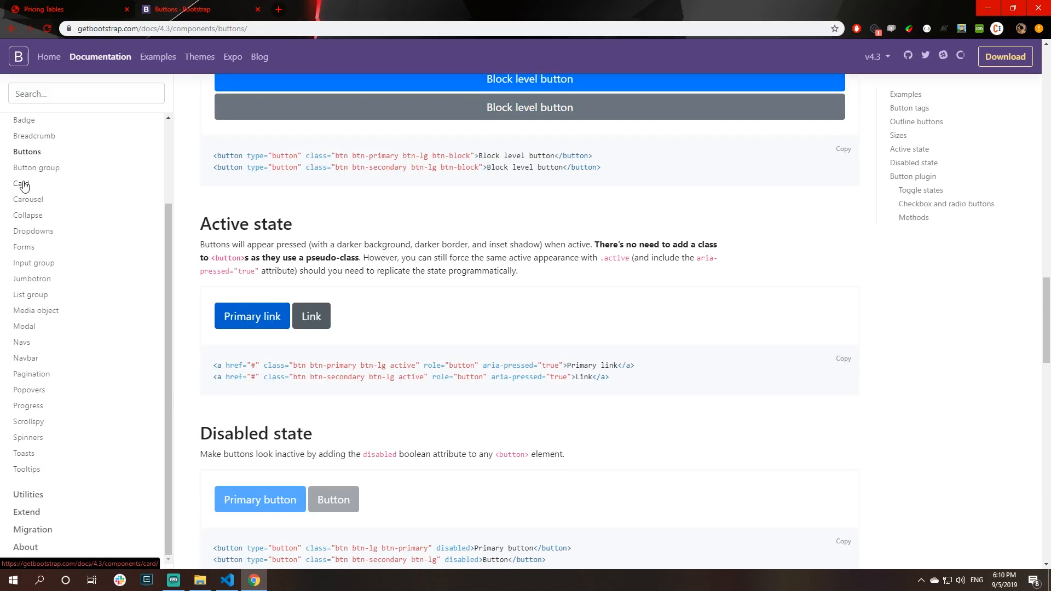
click(21, 184)
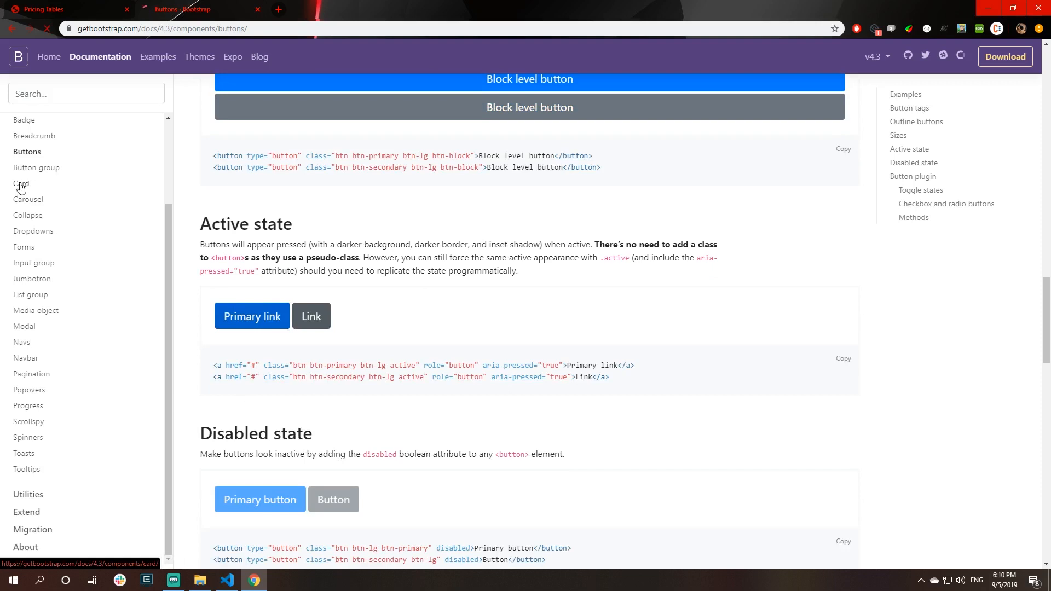
- Review the Card layout section's card group and card deck examples, then return to the pricing page preview
click(22, 184)
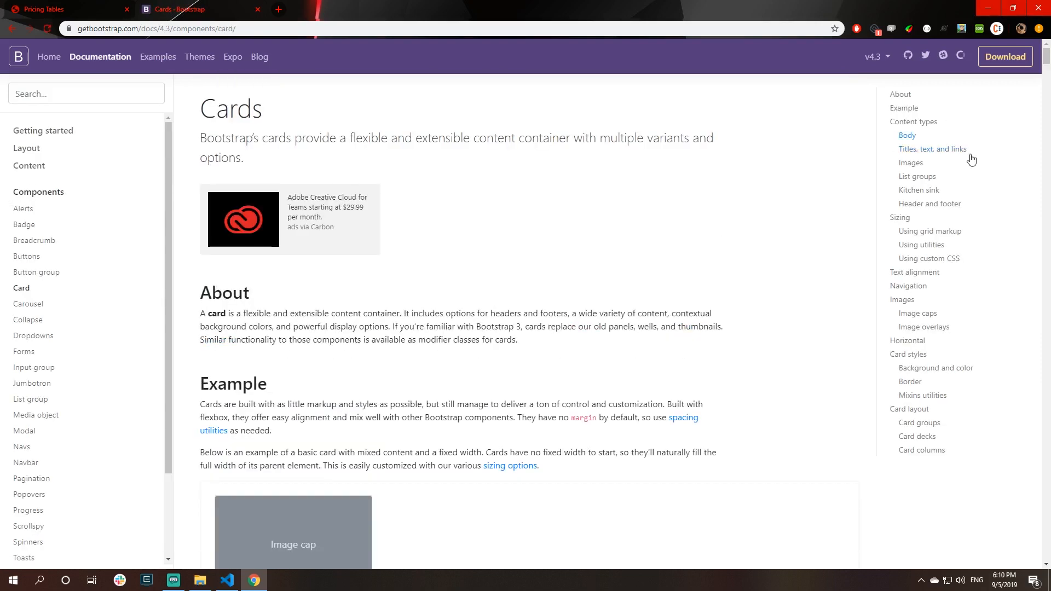
mouse_move(918, 437)
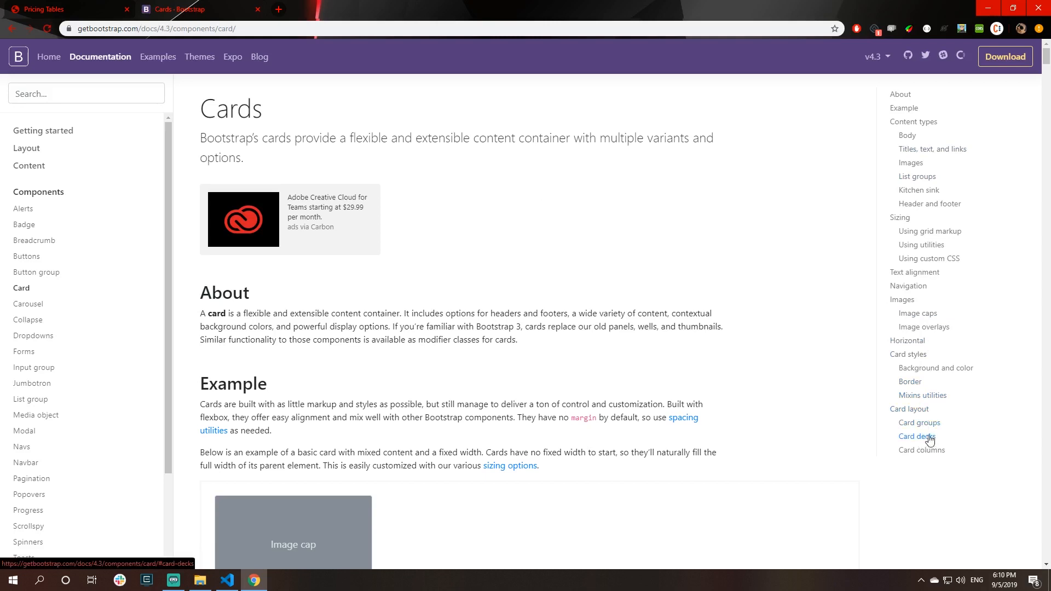
mouse_move(910, 408)
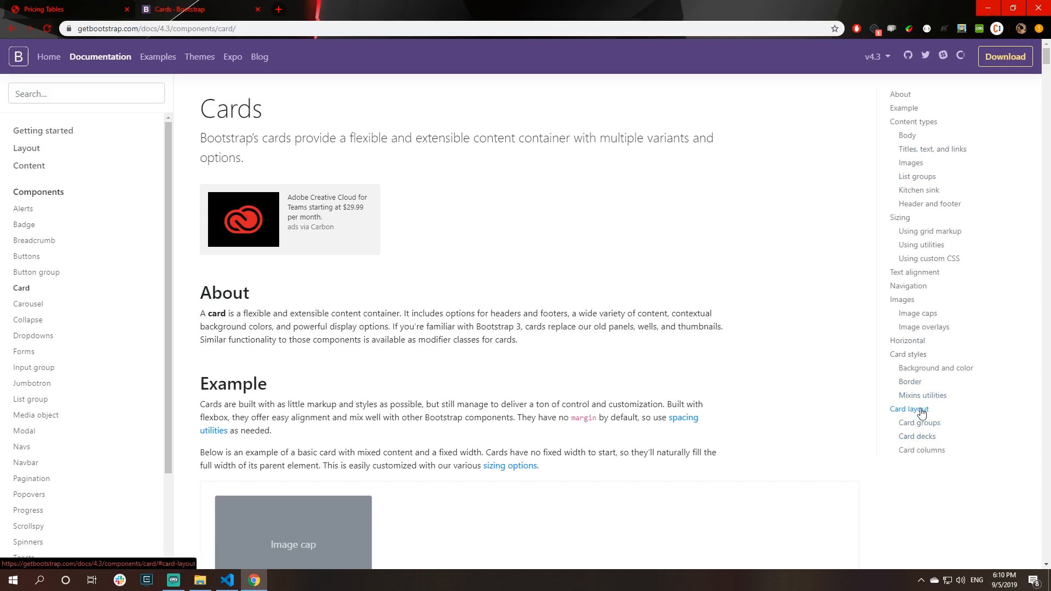
click(908, 409)
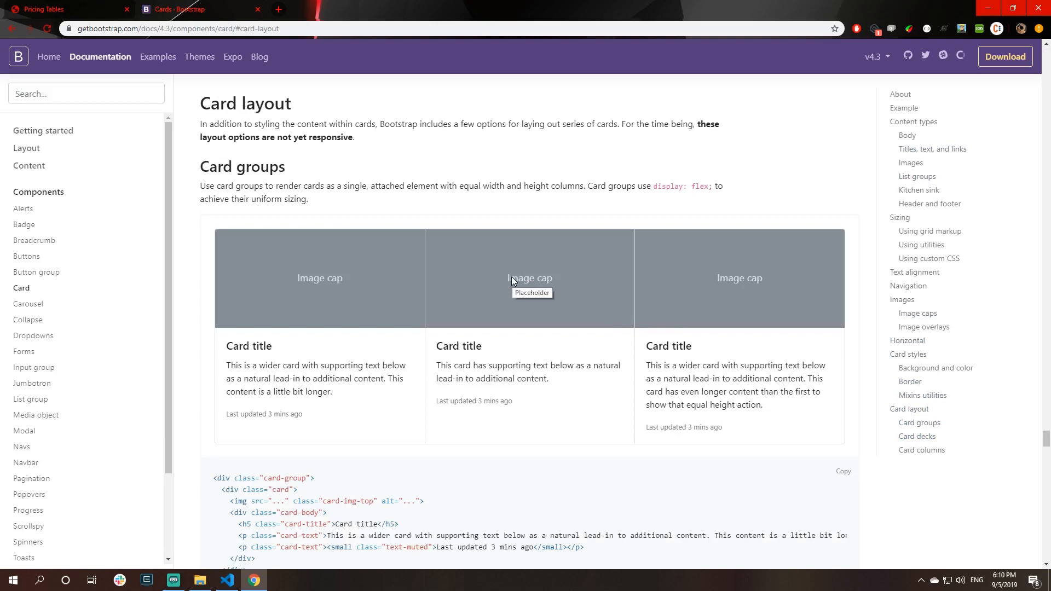
mouse_move(548, 294)
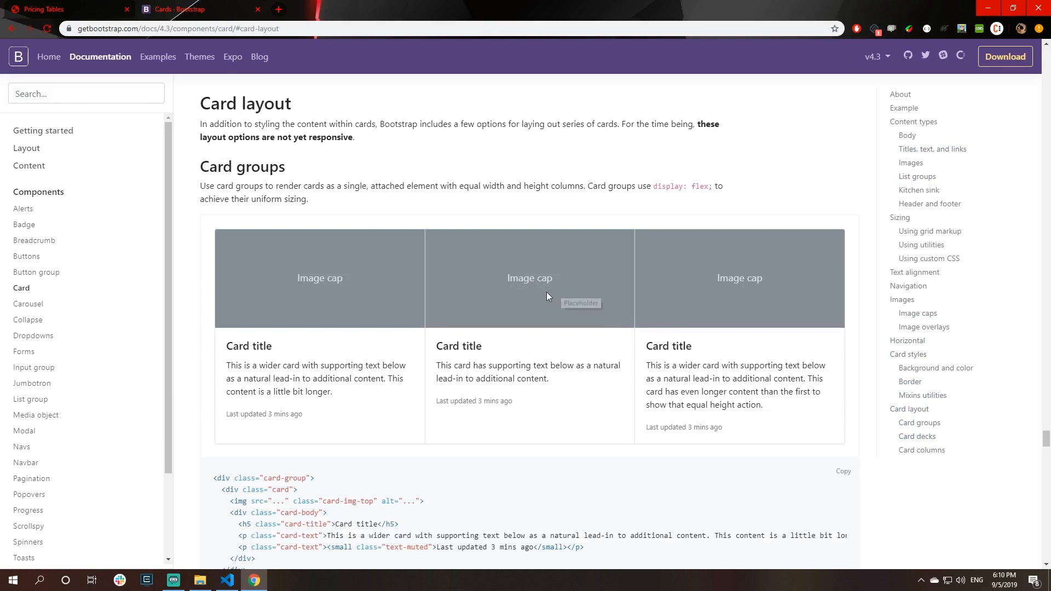
scroll(down, 3)
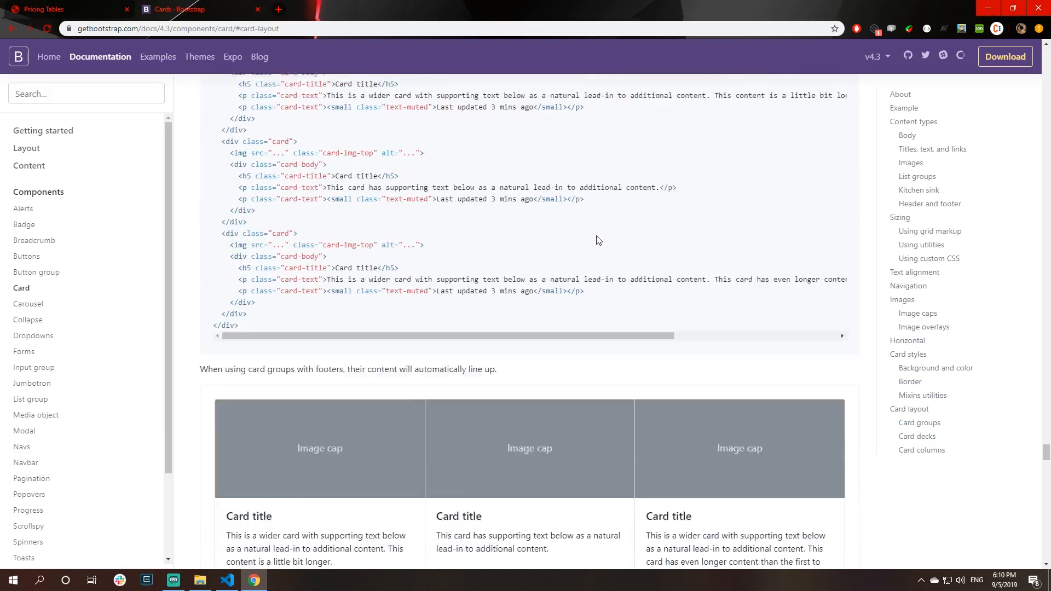
scroll(down, 3)
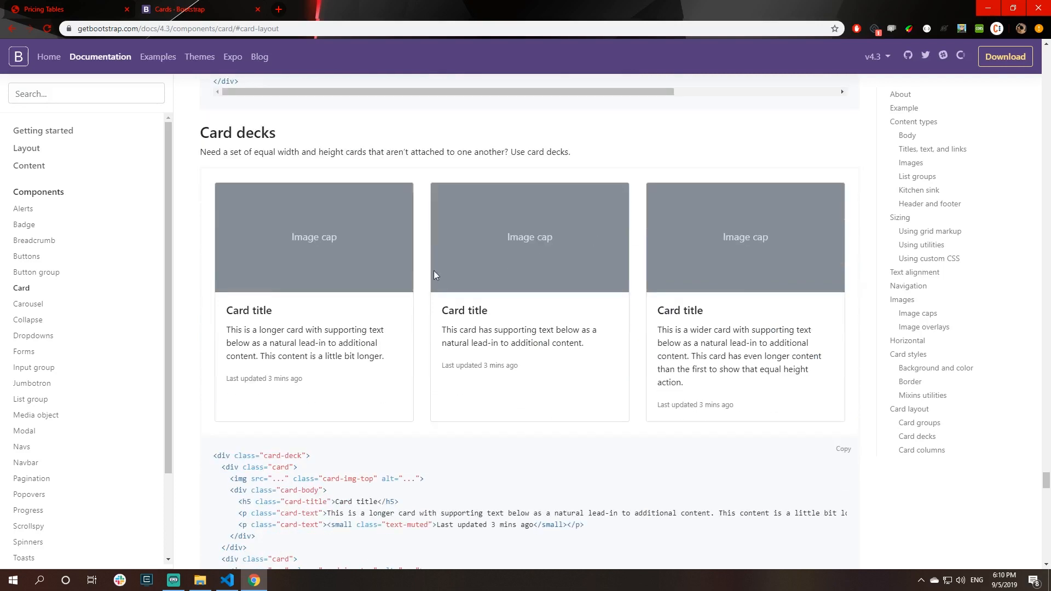
mouse_move(381, 275)
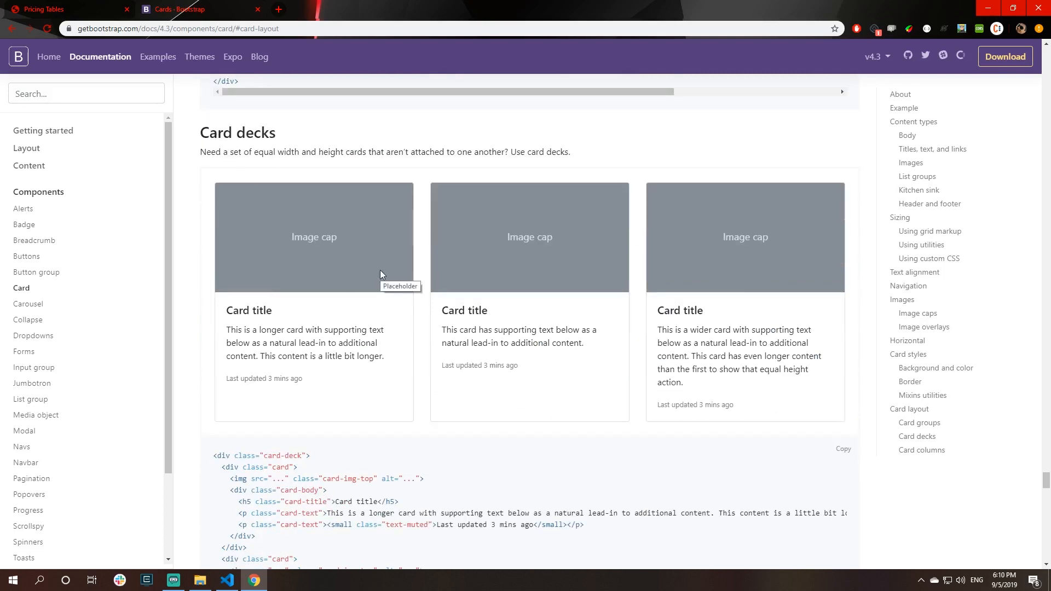
scroll(down, 3)
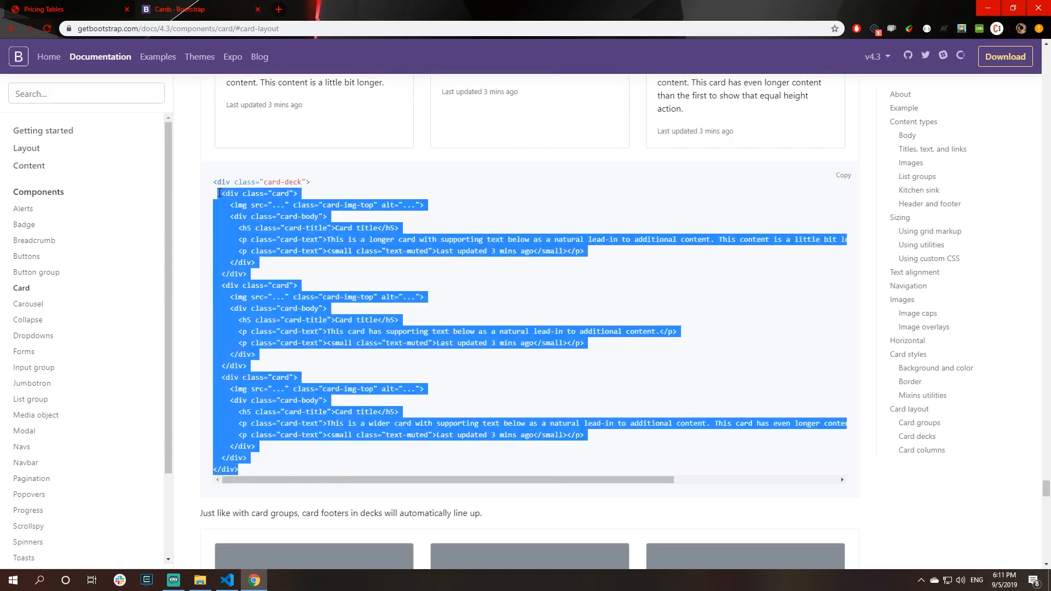
scroll(down, 3)
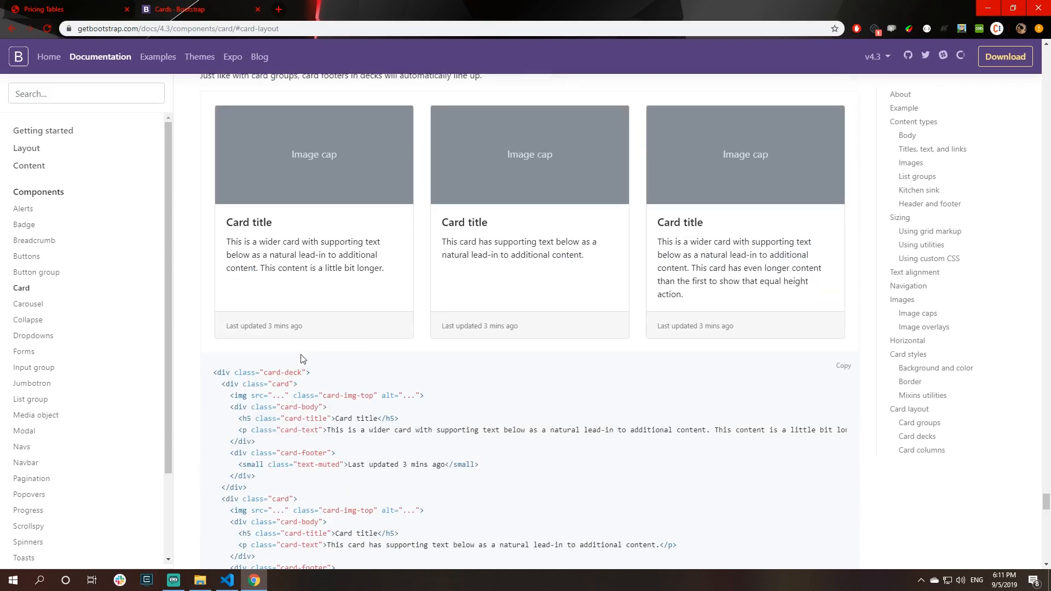
mouse_move(500, 340)
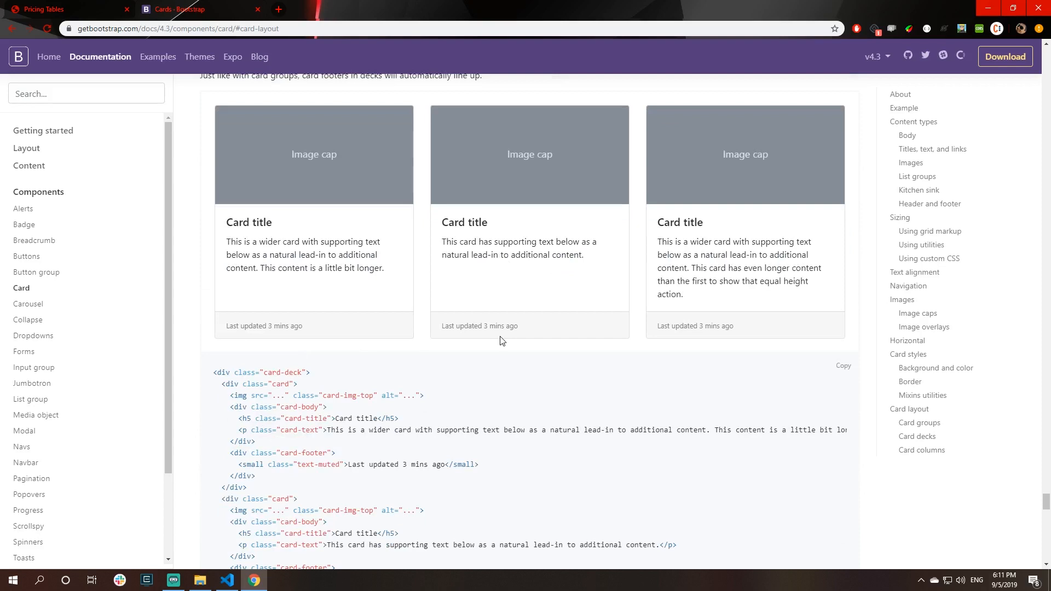
scroll(down, 3)
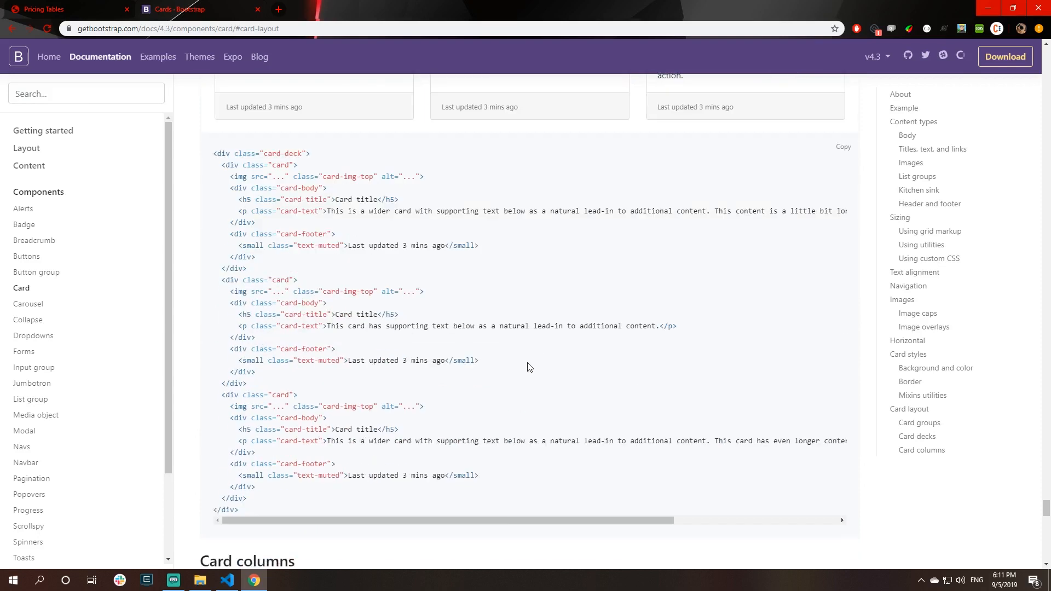
click(66, 9)
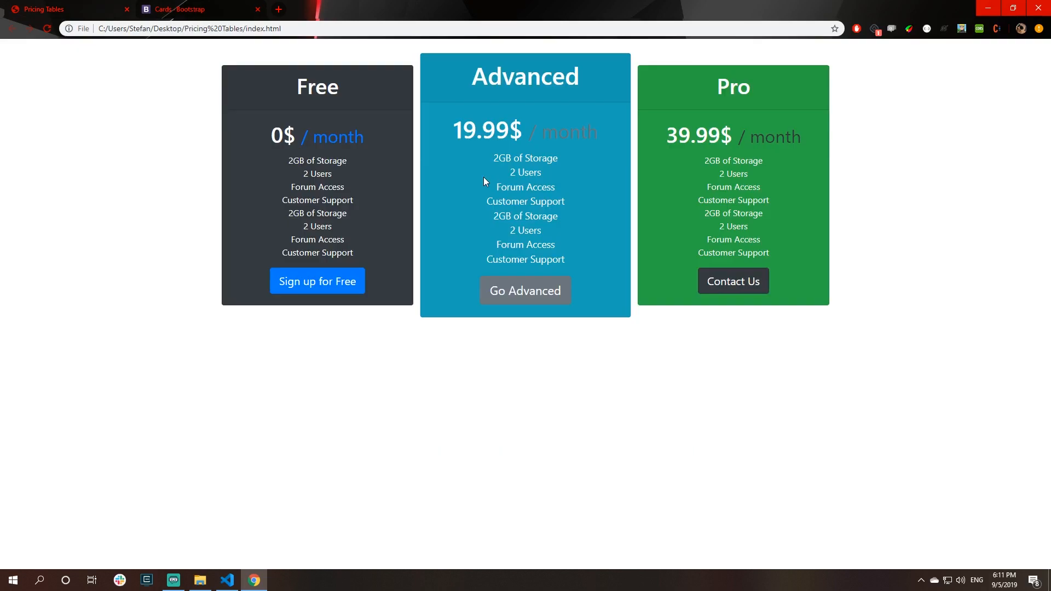